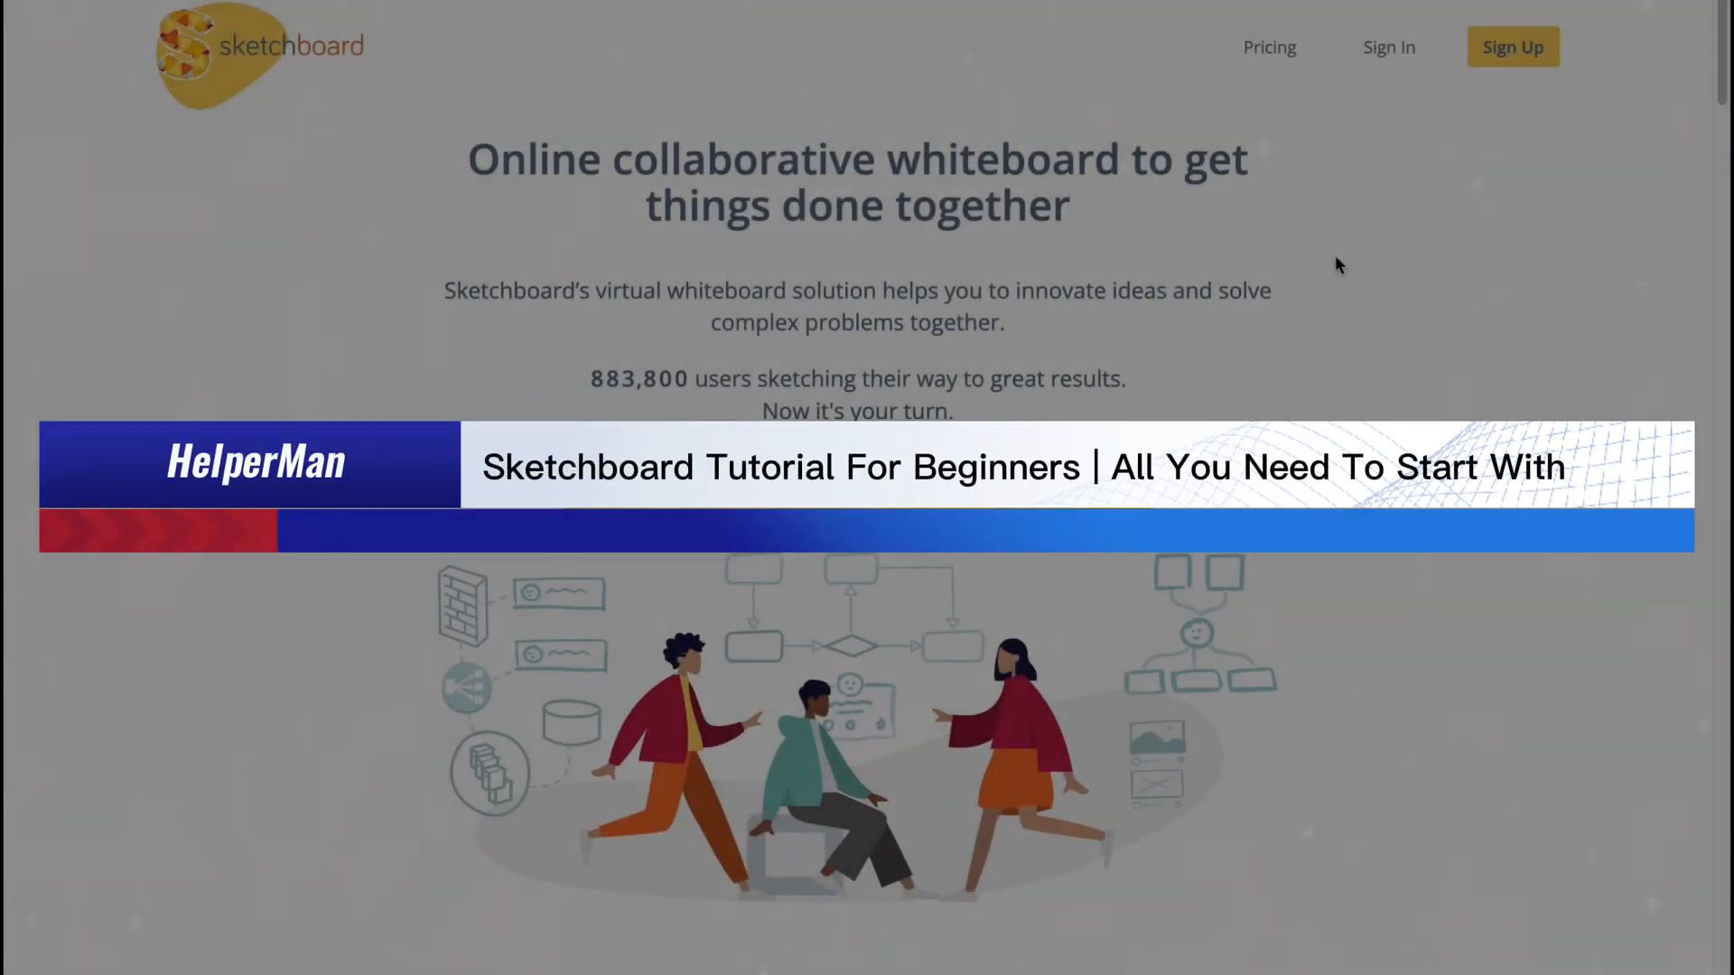
# Scroll the landing page, start a free account and sign up with Google
pyautogui.scroll(-3)
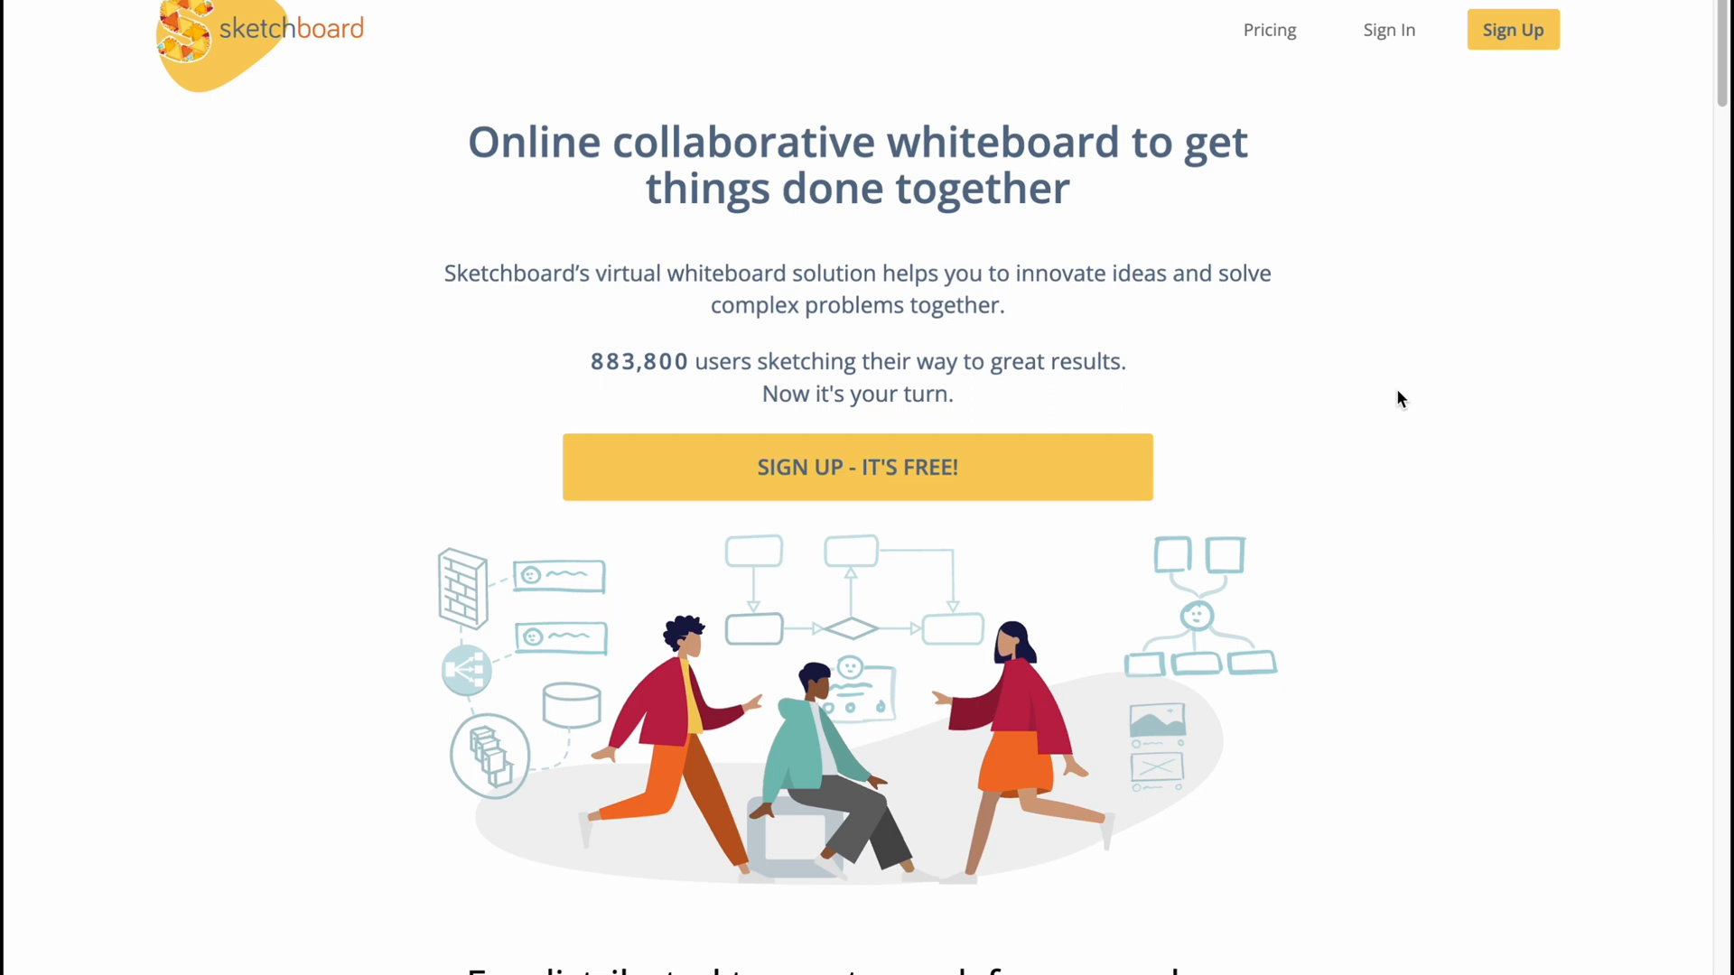
pyautogui.scroll(-3)
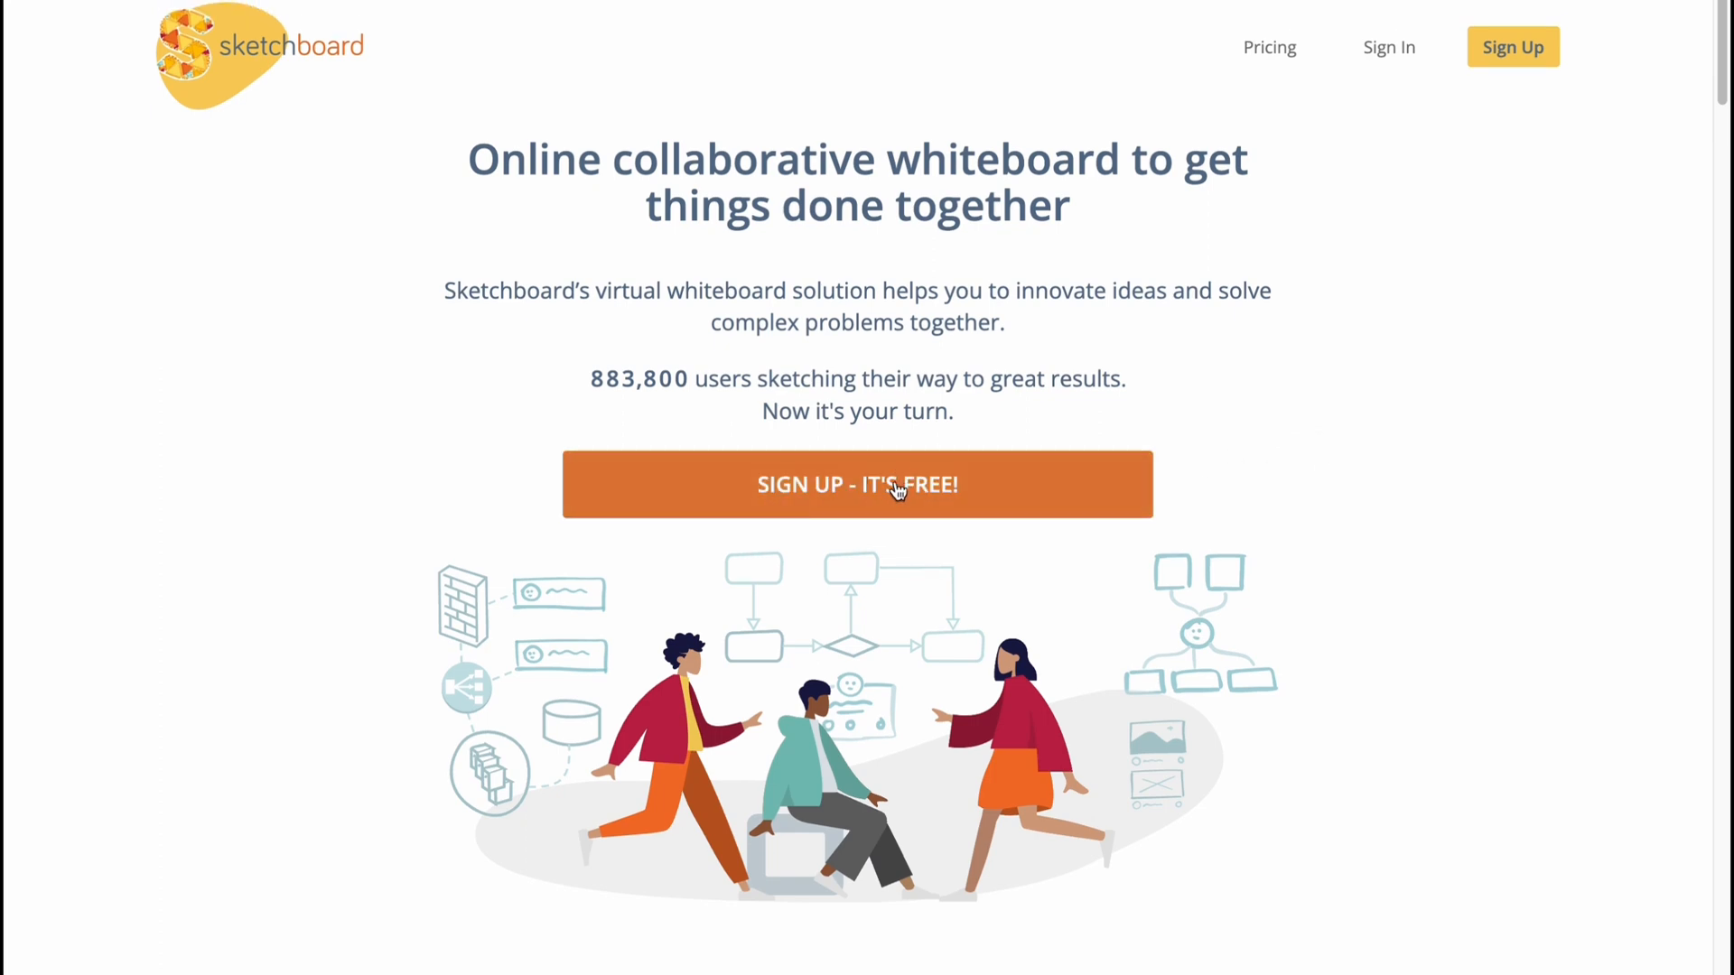
pyautogui.click(857, 484)
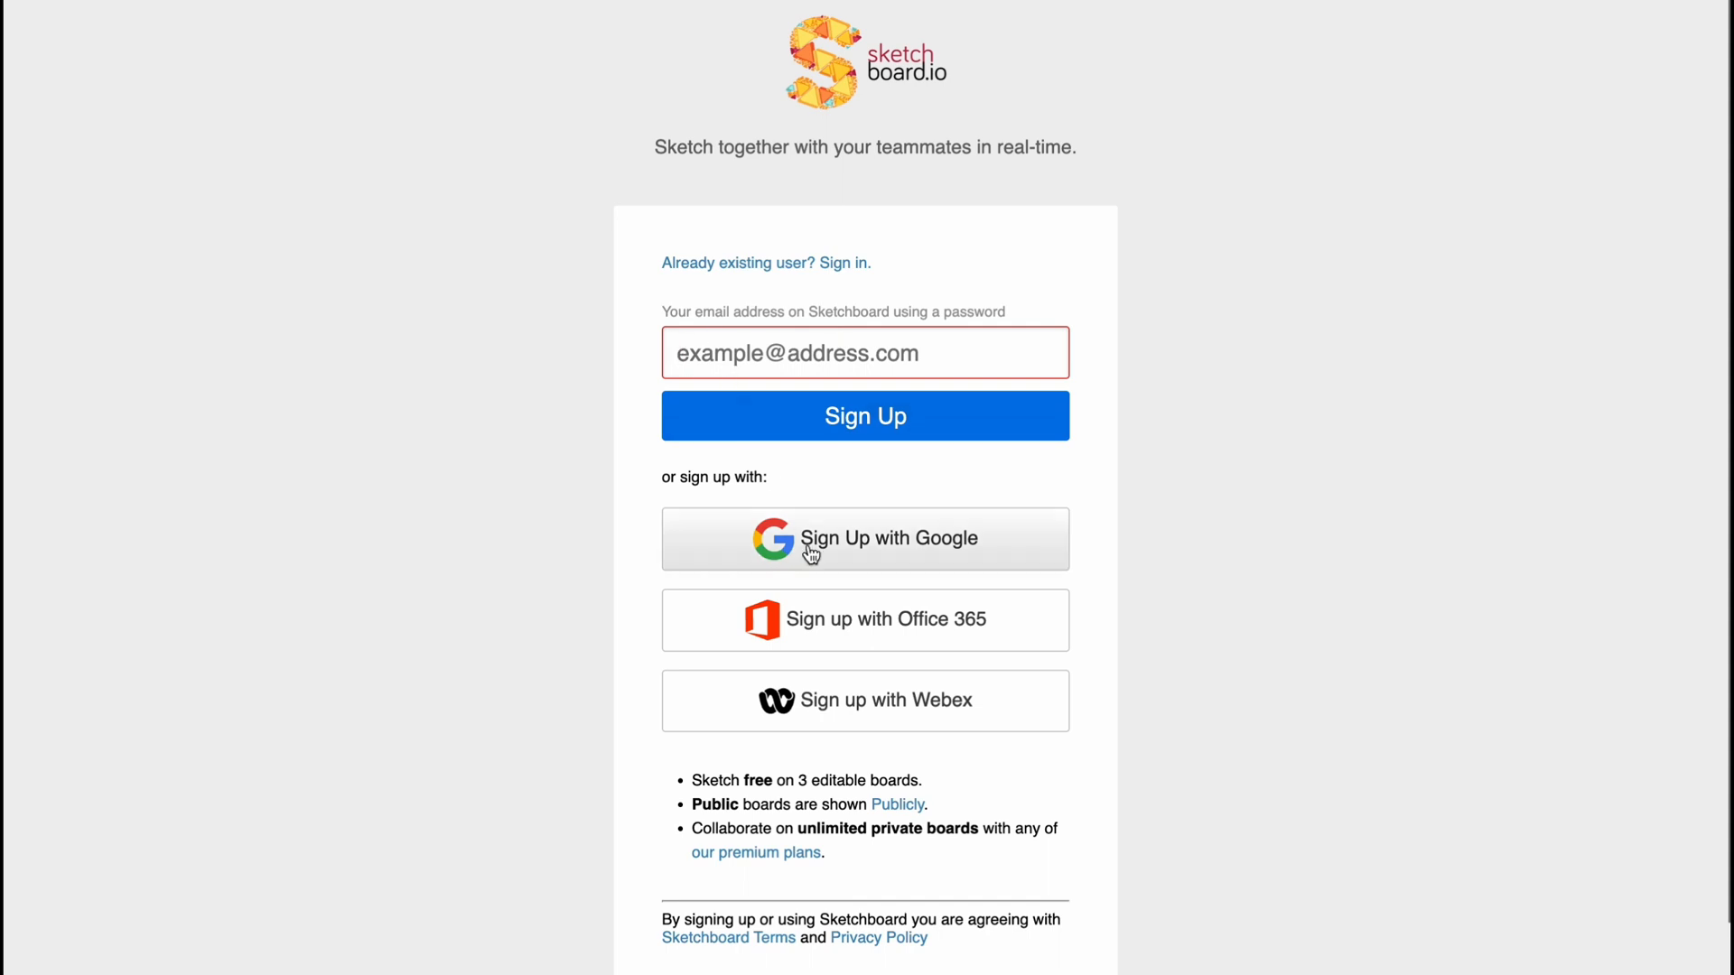
pyautogui.moveTo(902, 635)
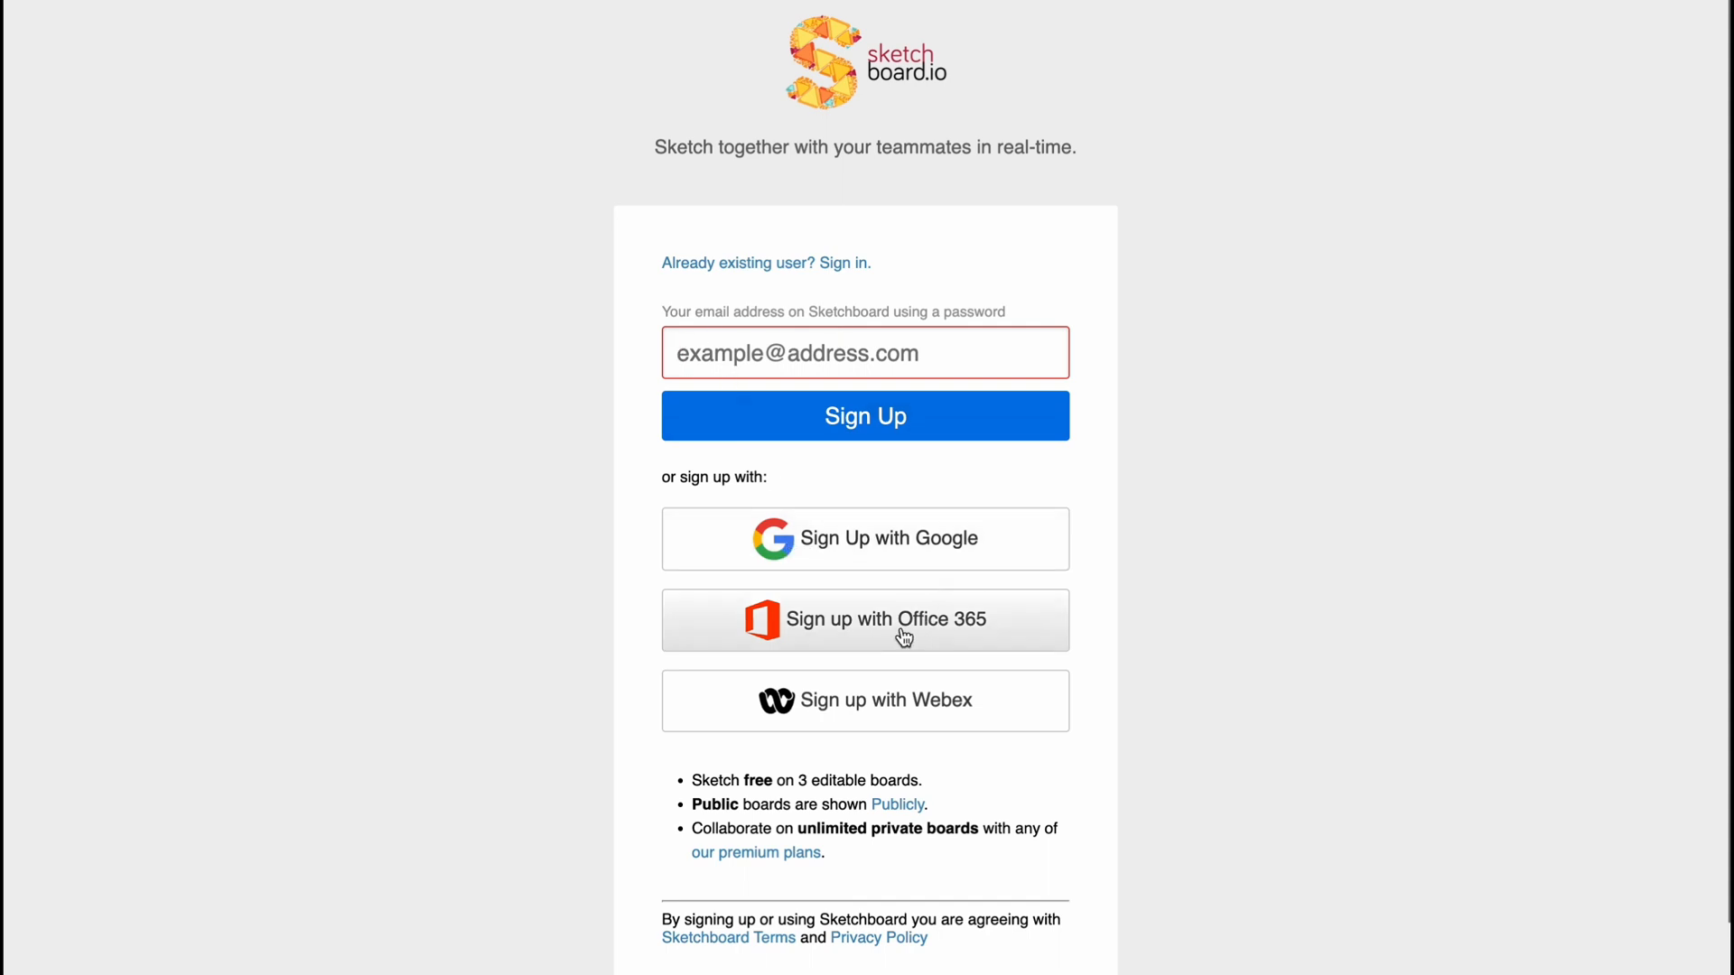
pyautogui.moveTo(841, 561)
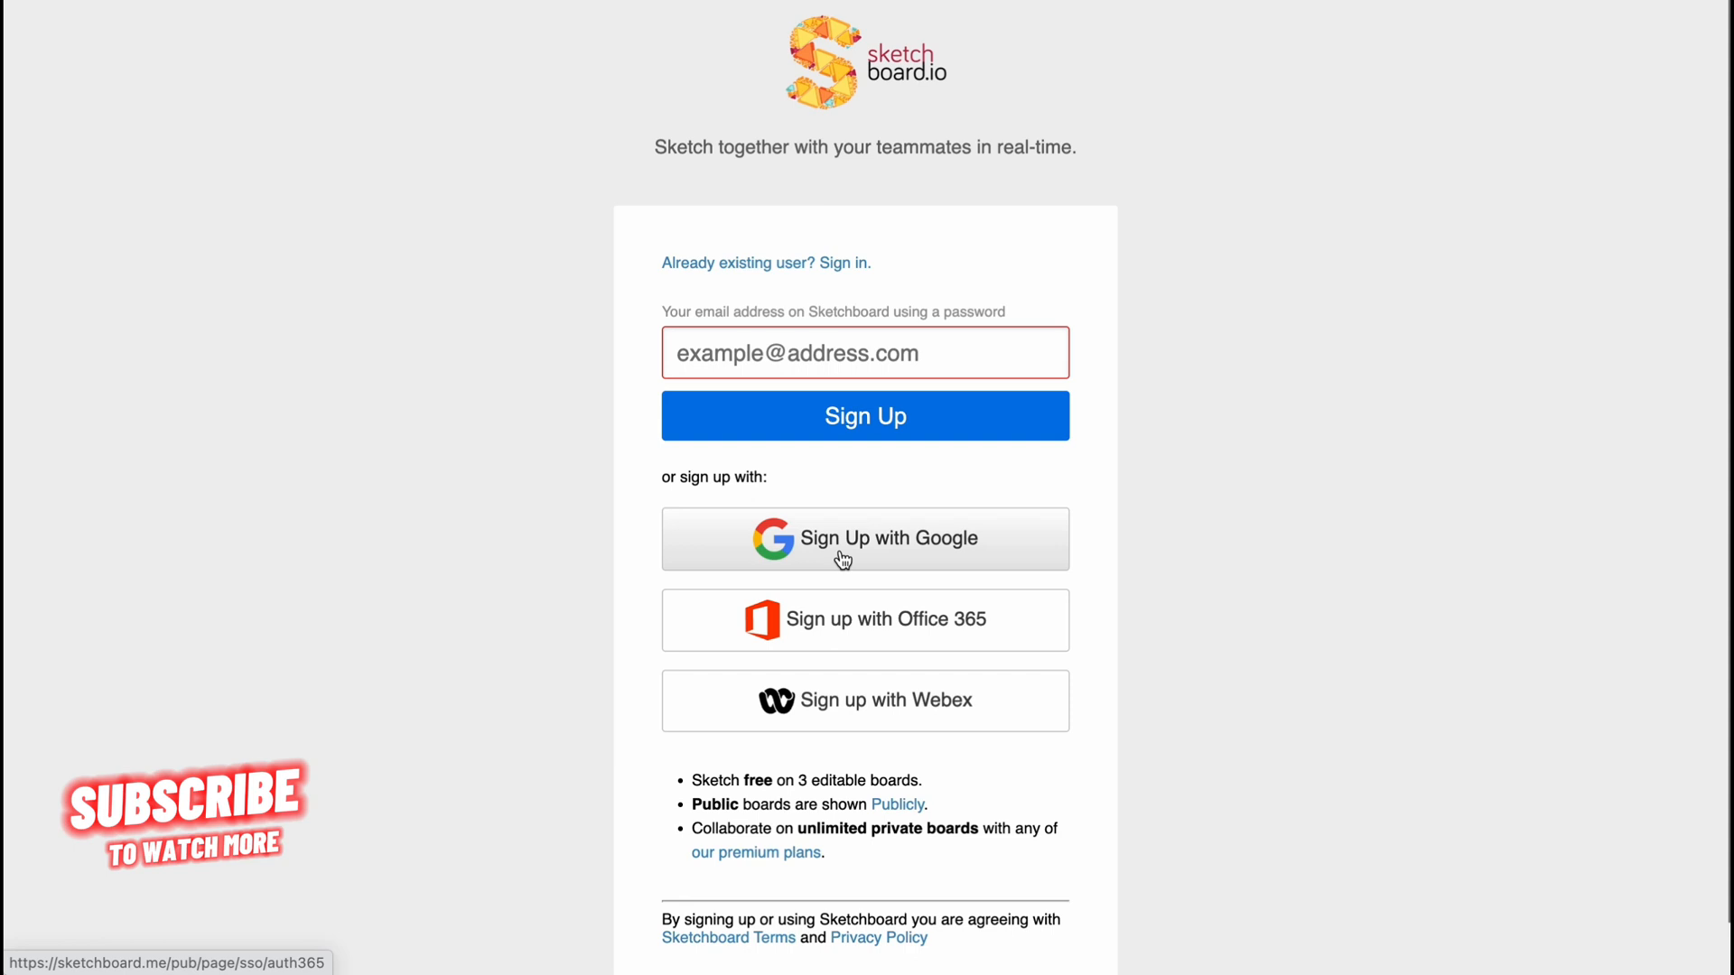
pyautogui.click(865, 538)
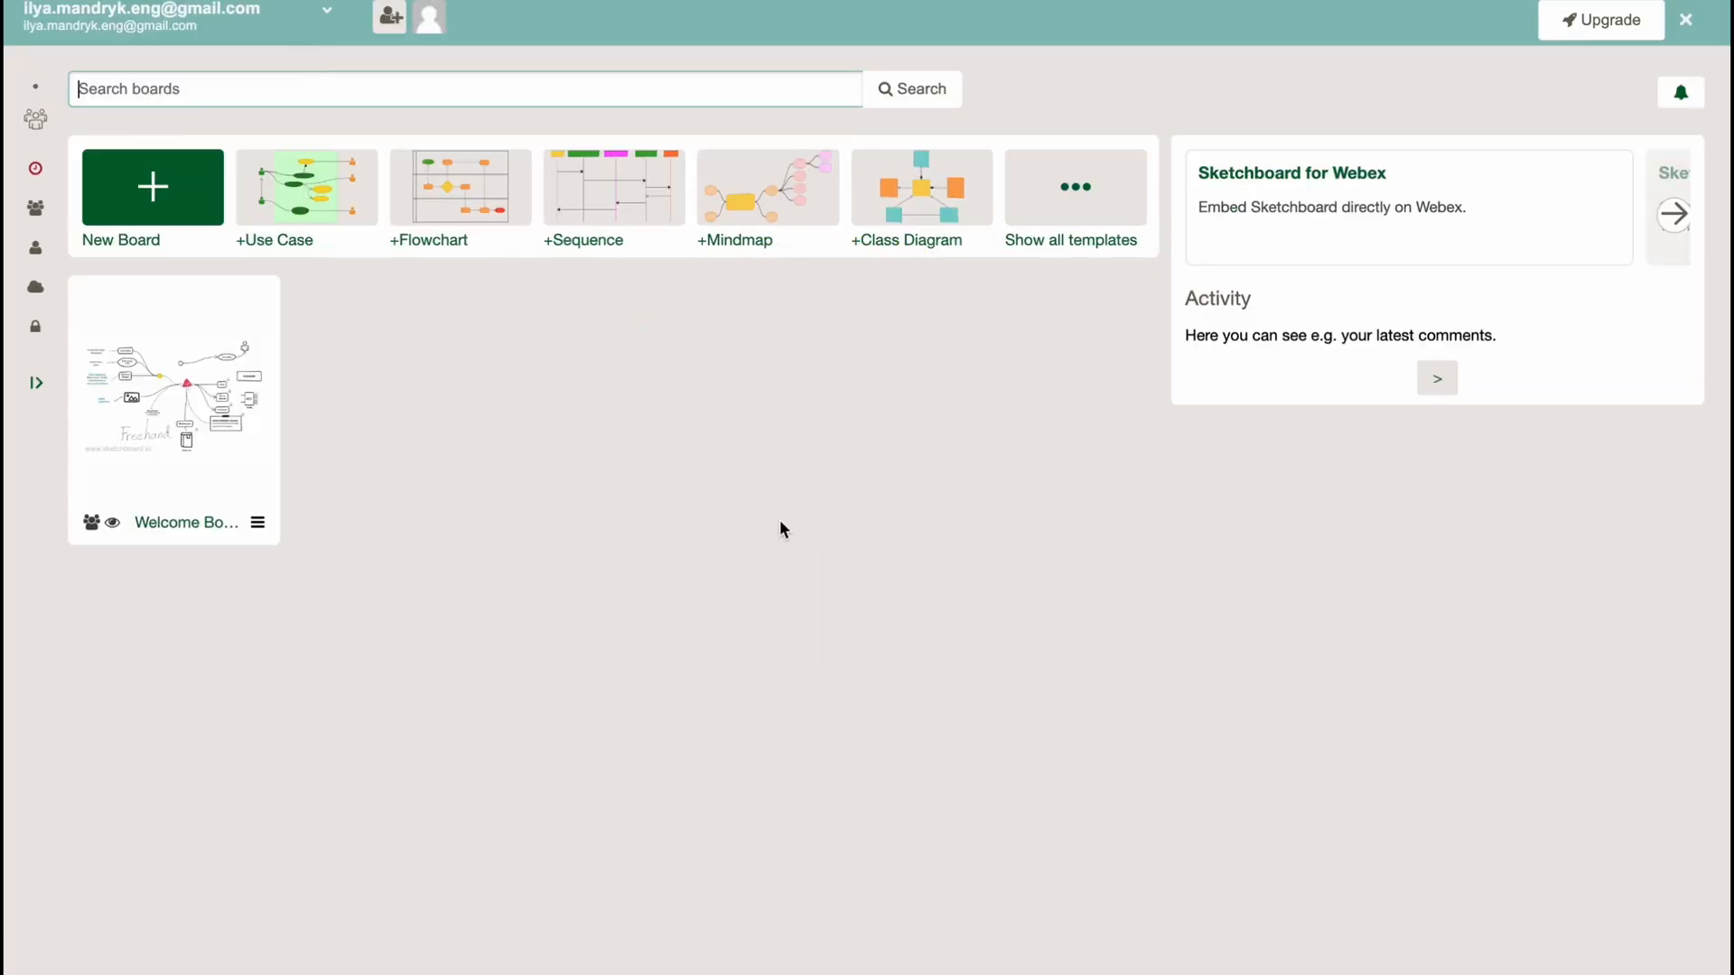
pyautogui.moveTo(993, 561)
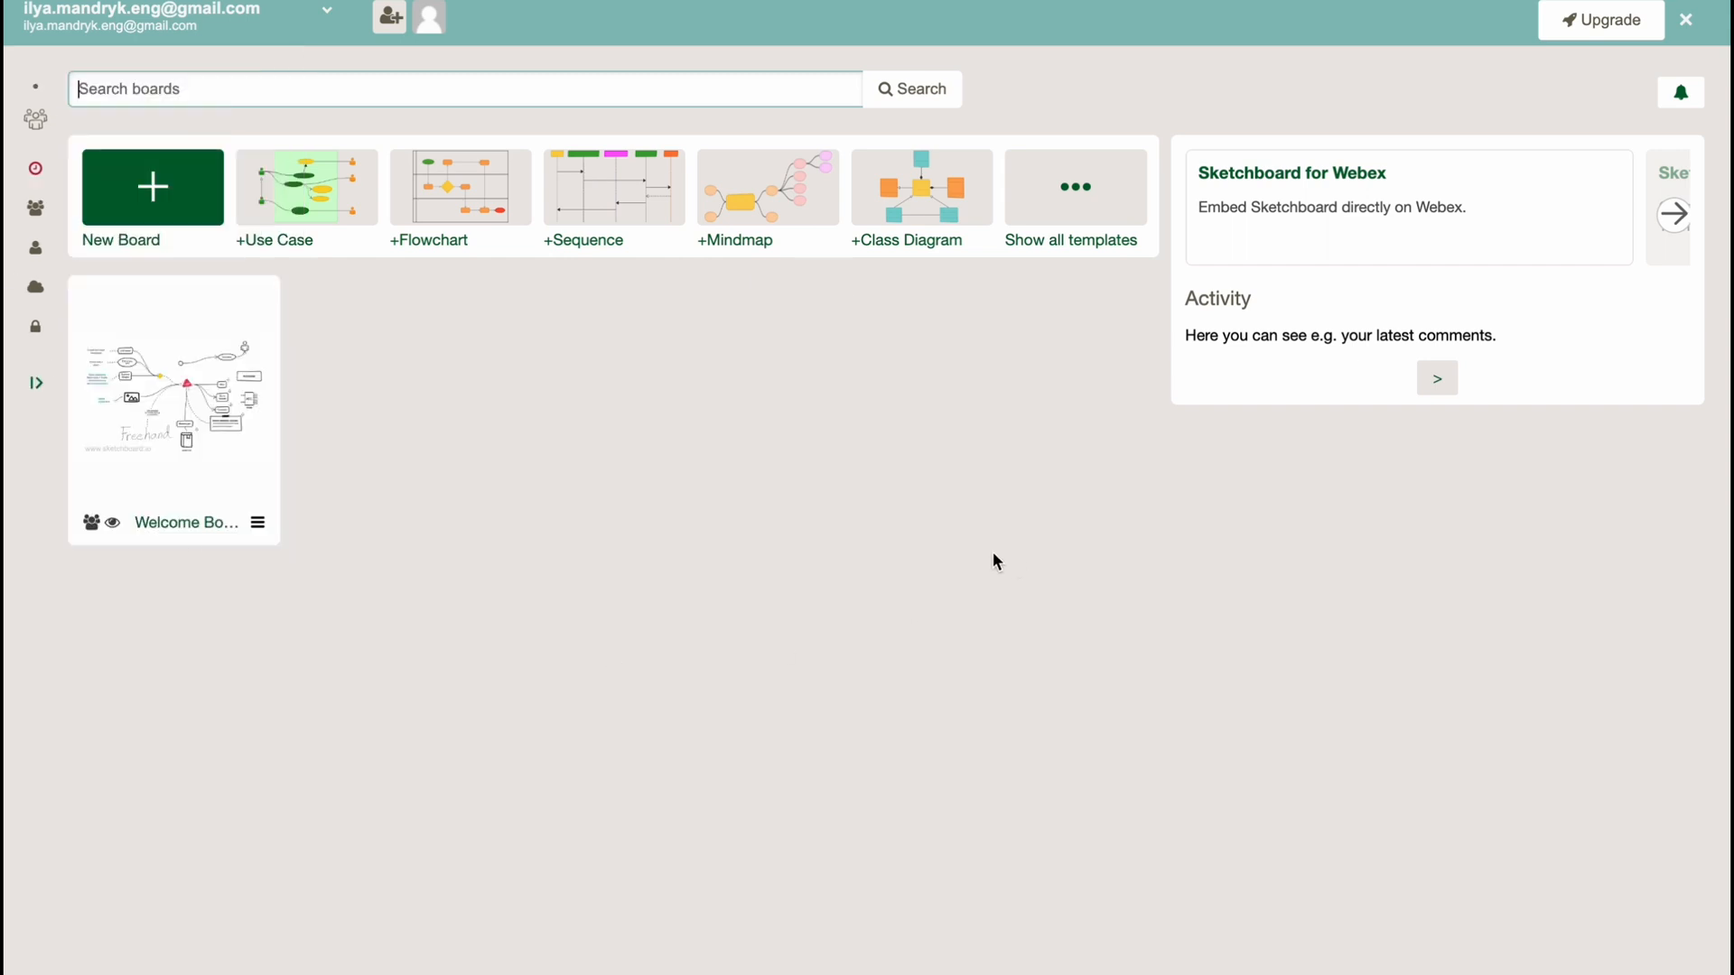
pyautogui.moveTo(794, 570)
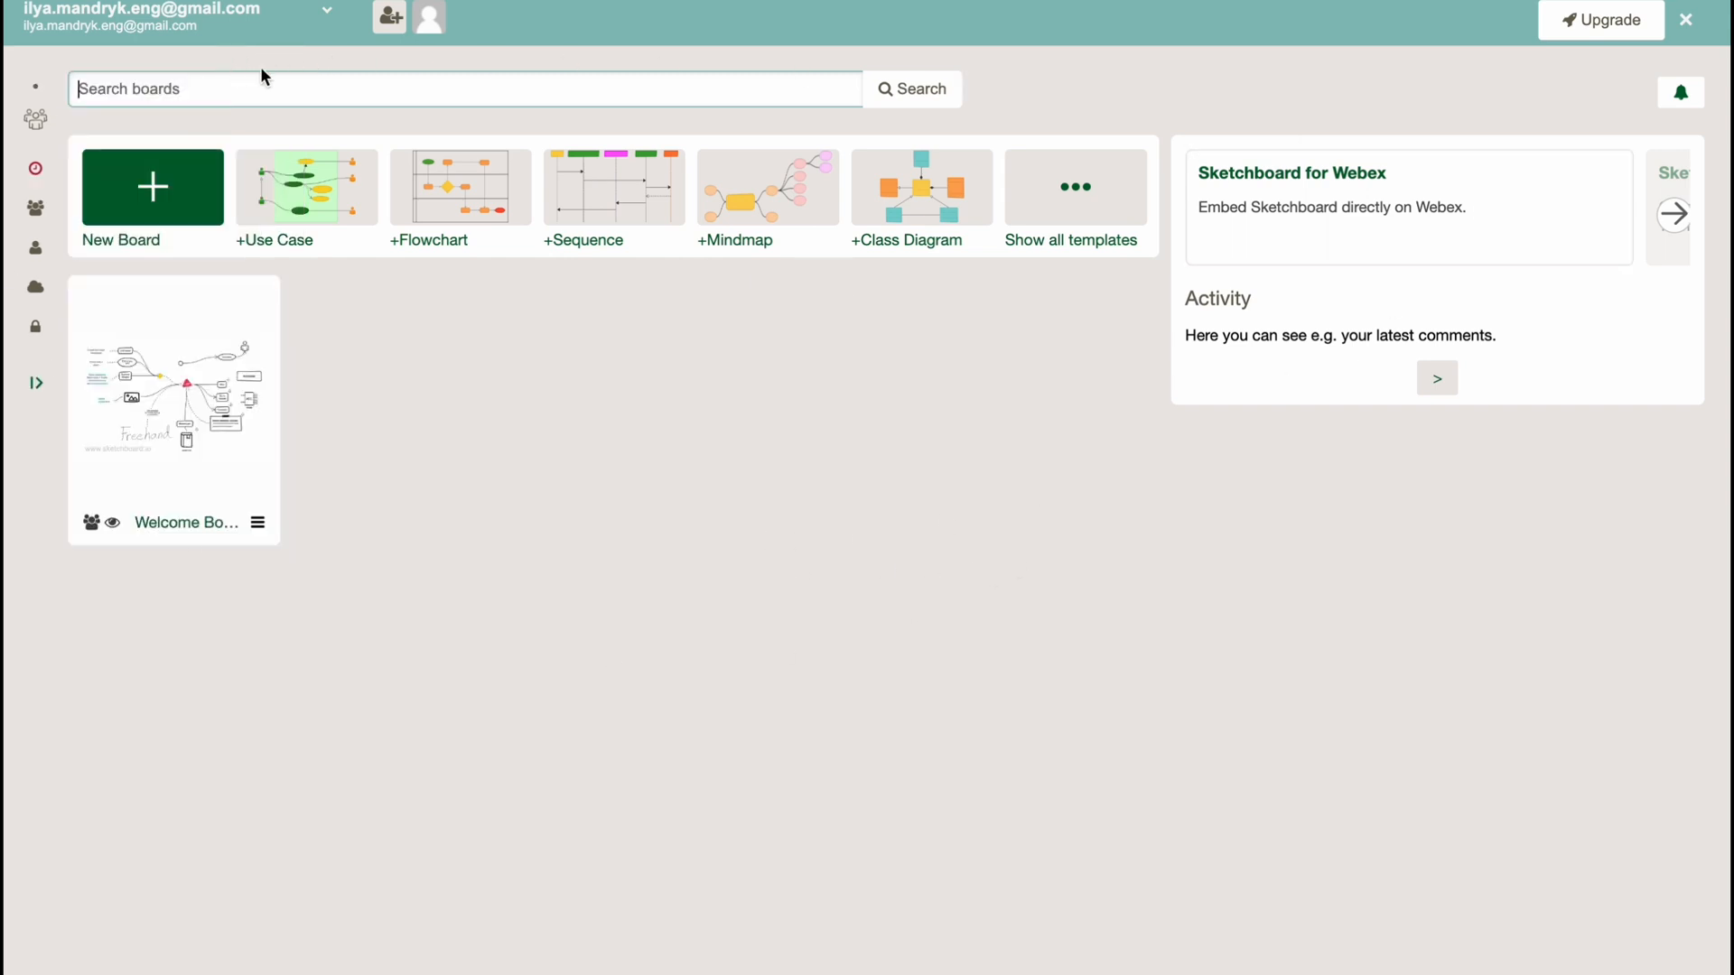
pyautogui.moveTo(132, 392)
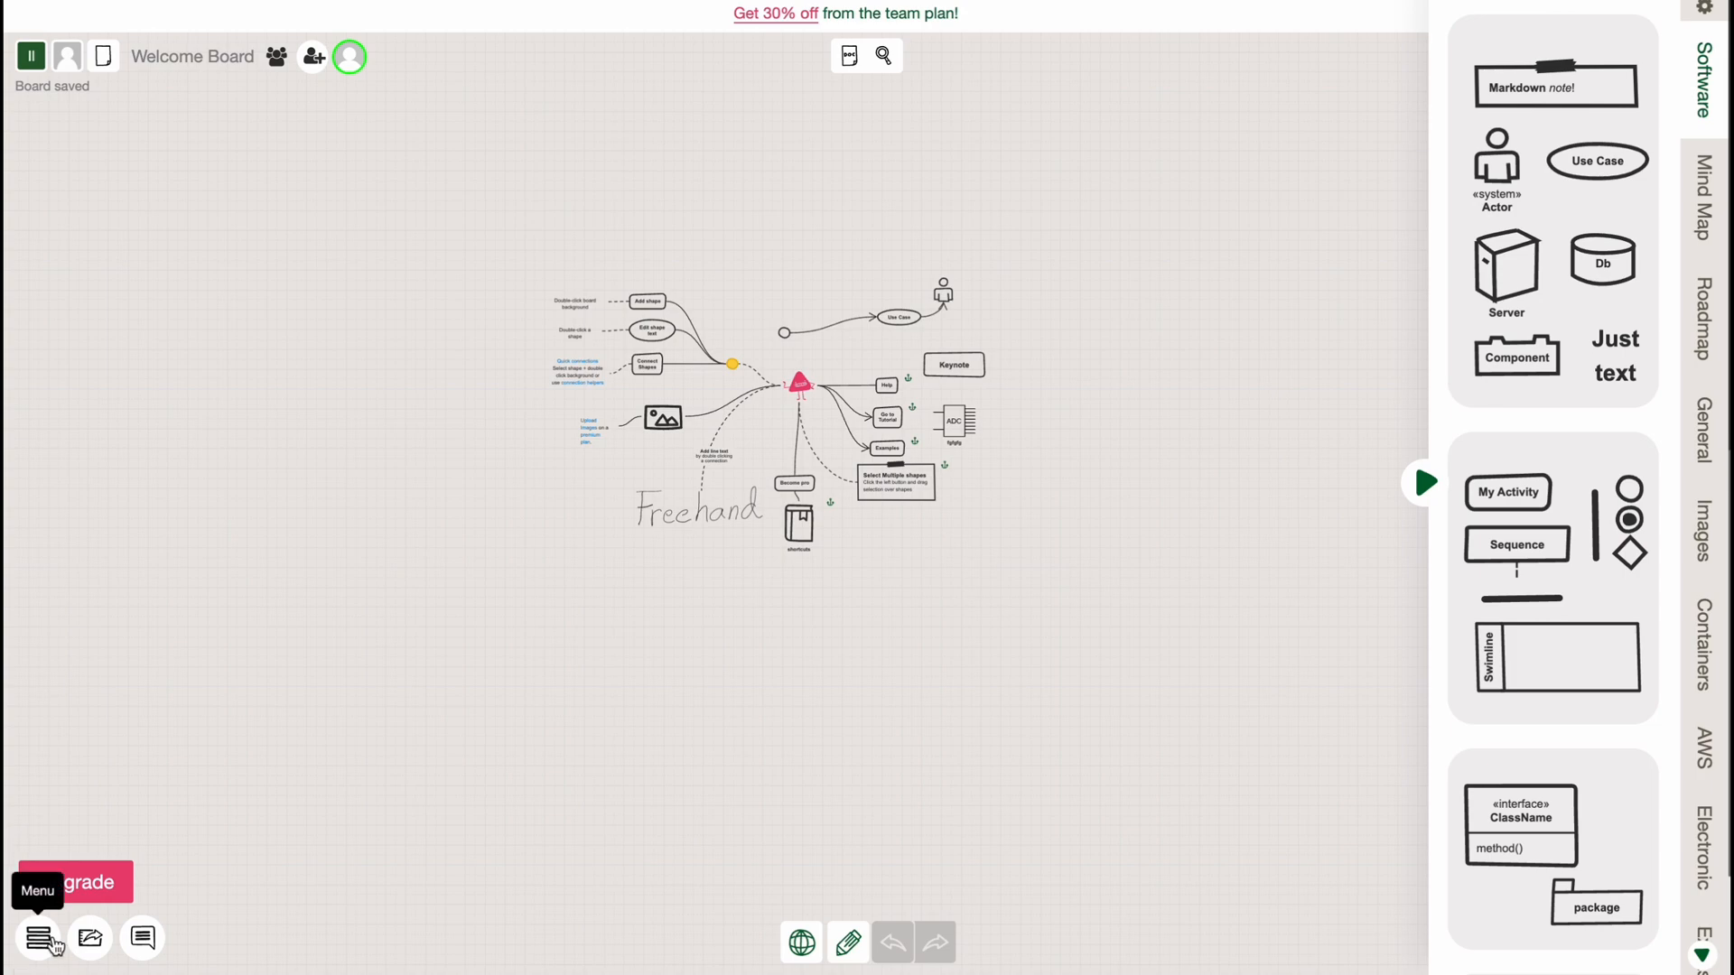
pyautogui.click(39, 940)
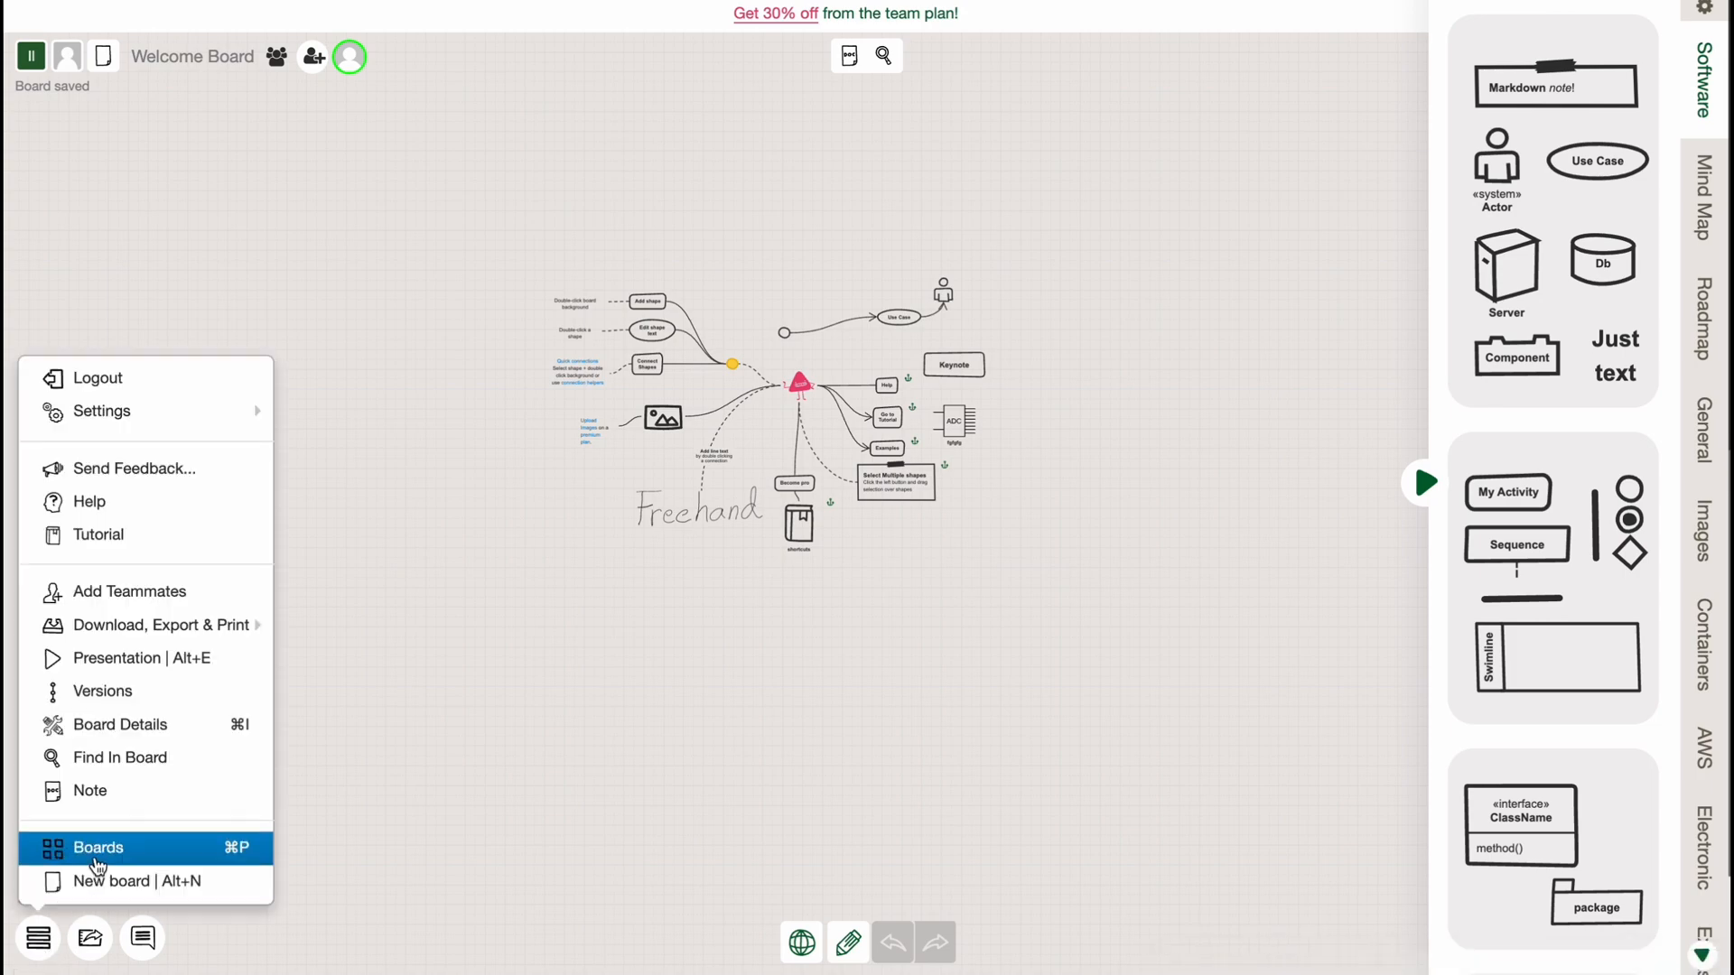
pyautogui.click(99, 847)
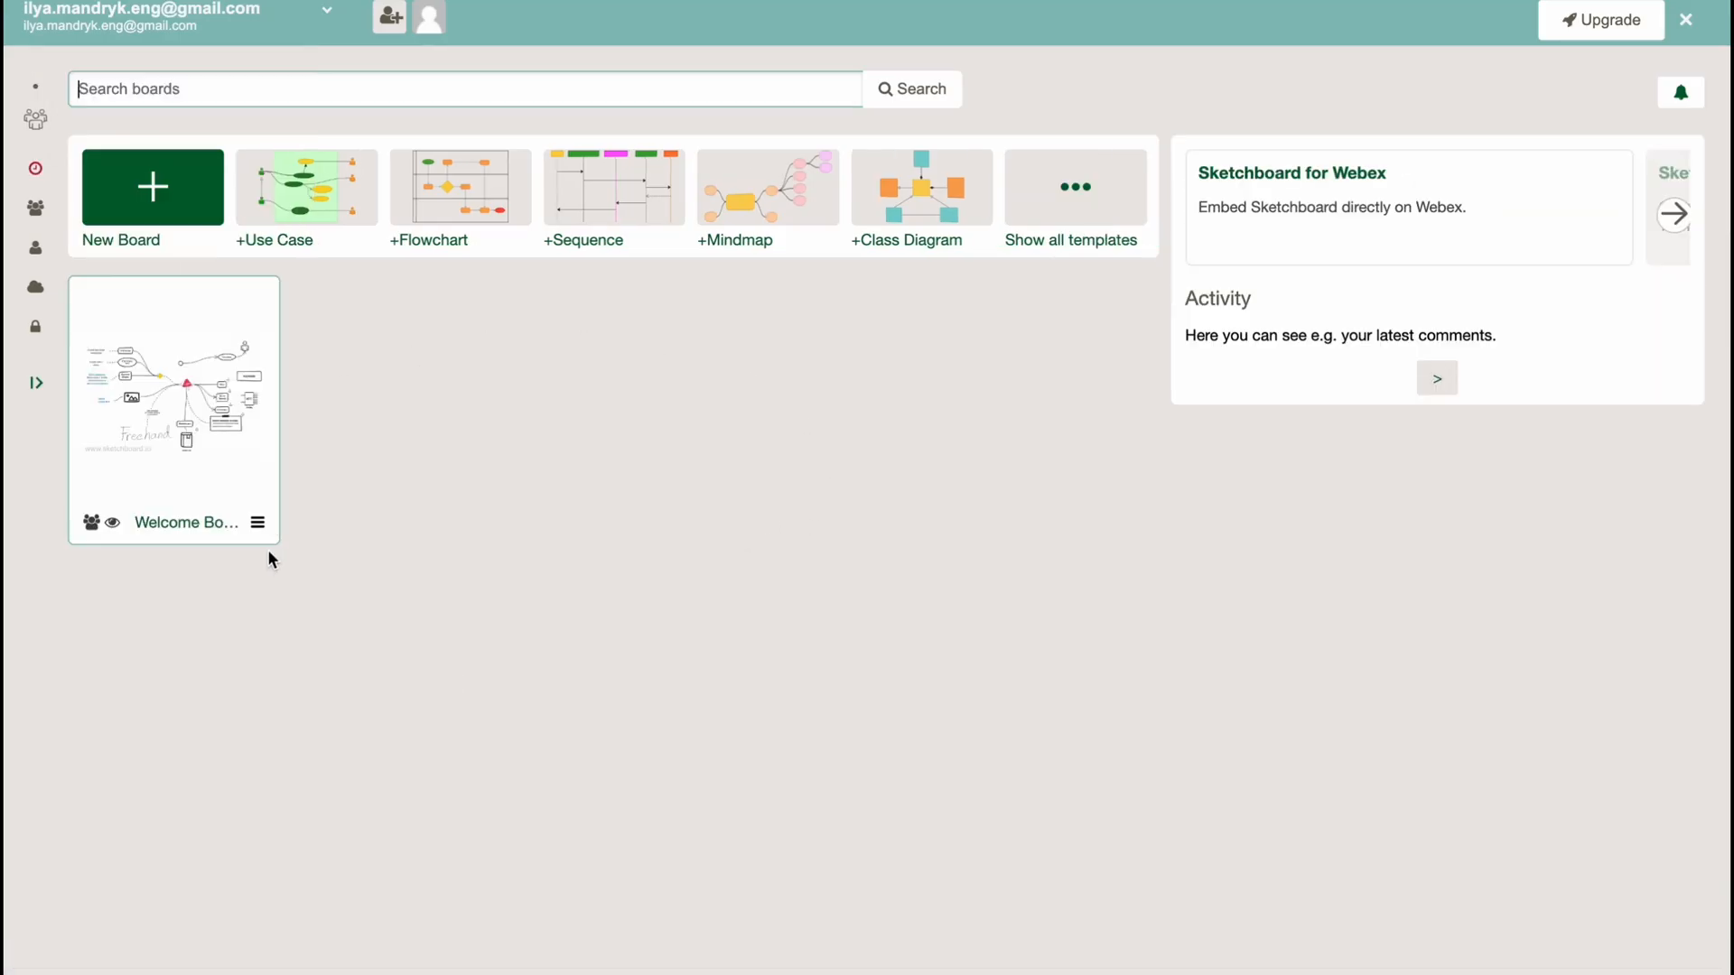
# Permanently delete the Welcome Board, confirming by typing 'Welcome Board'
pyautogui.click(258, 522)
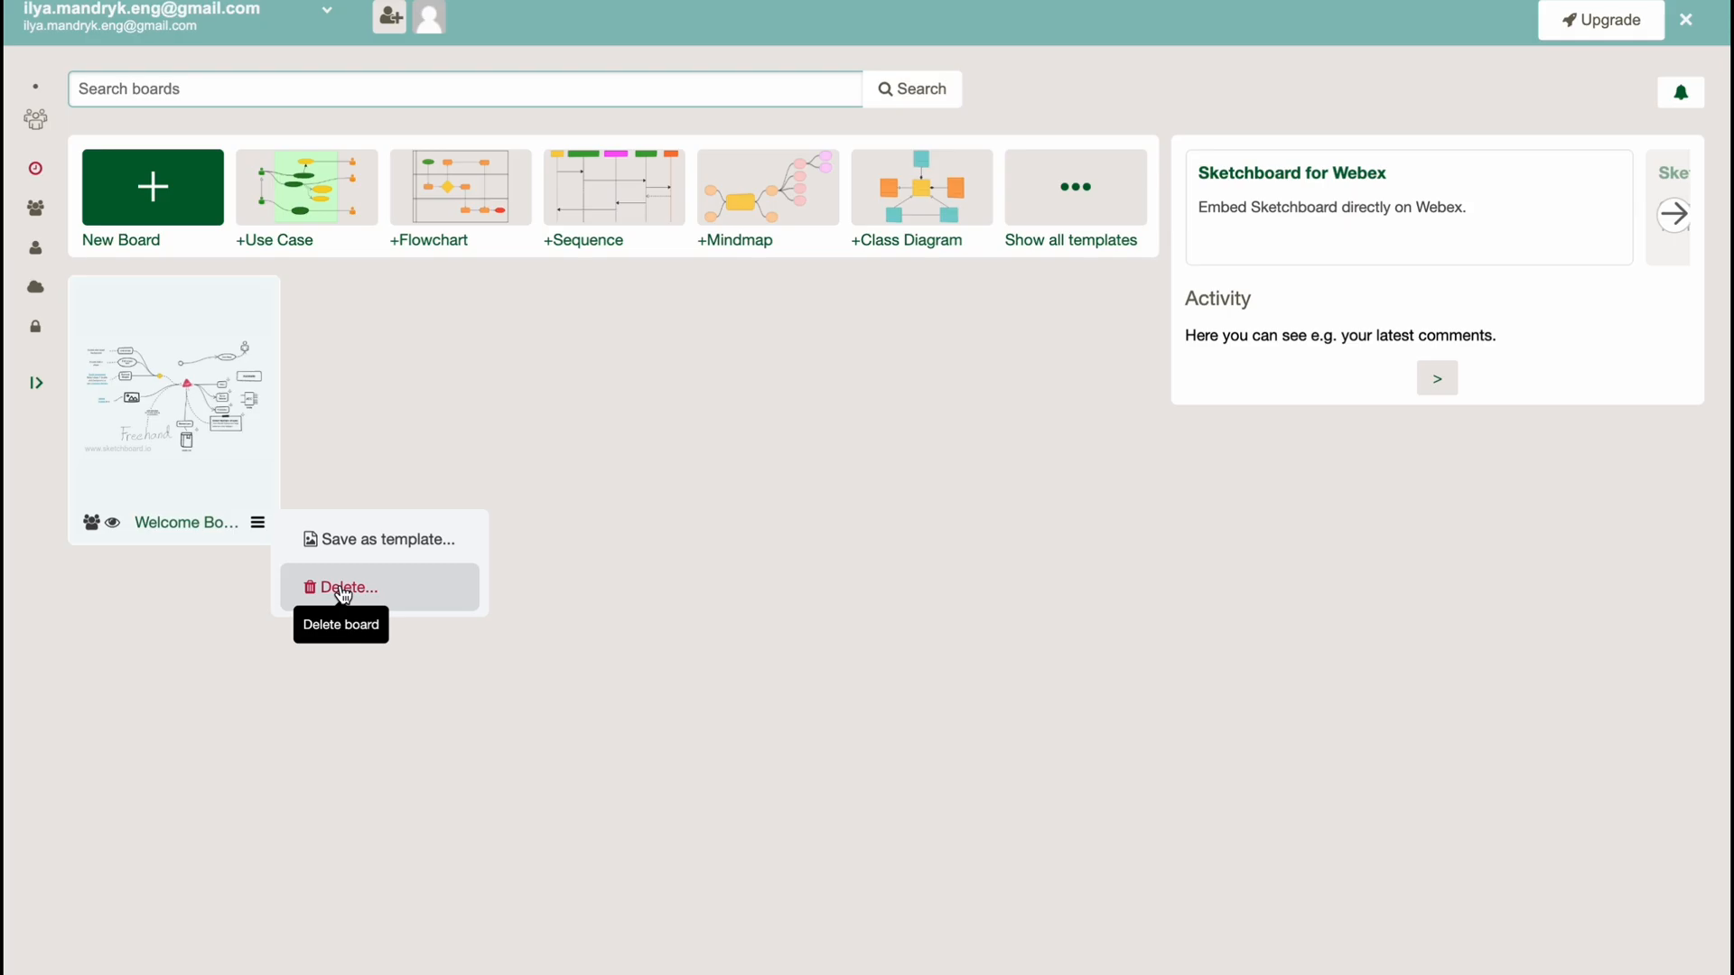
pyautogui.click(344, 587)
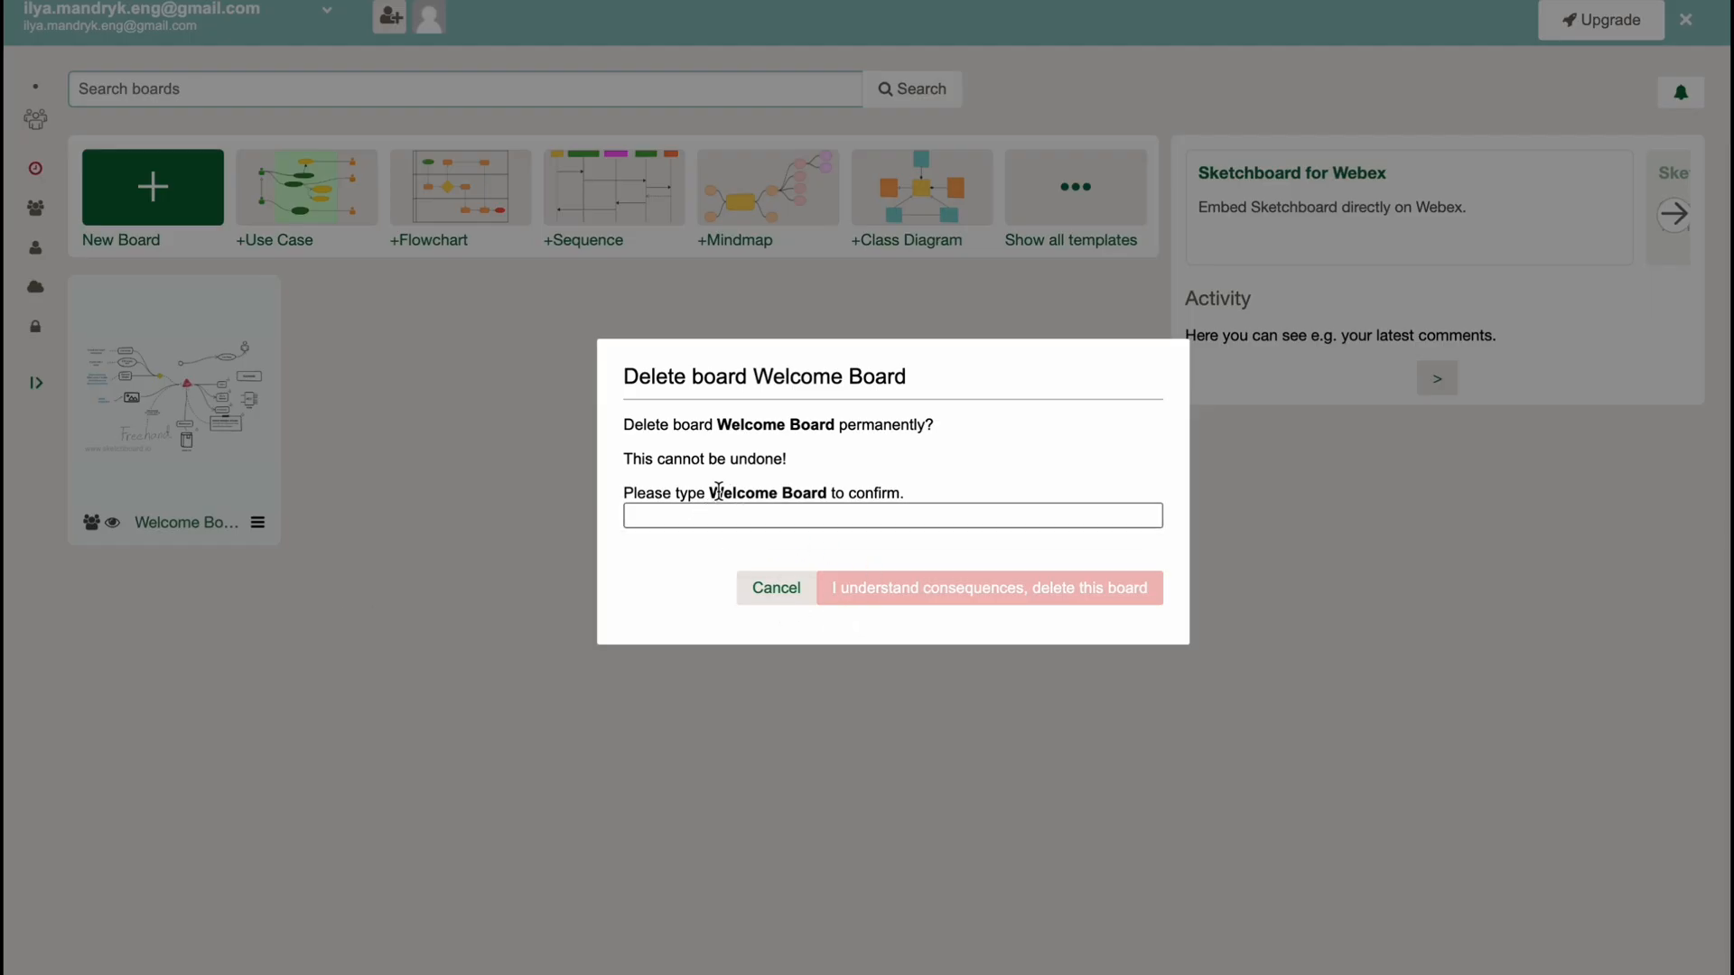
pyautogui.write('Welcome Board')
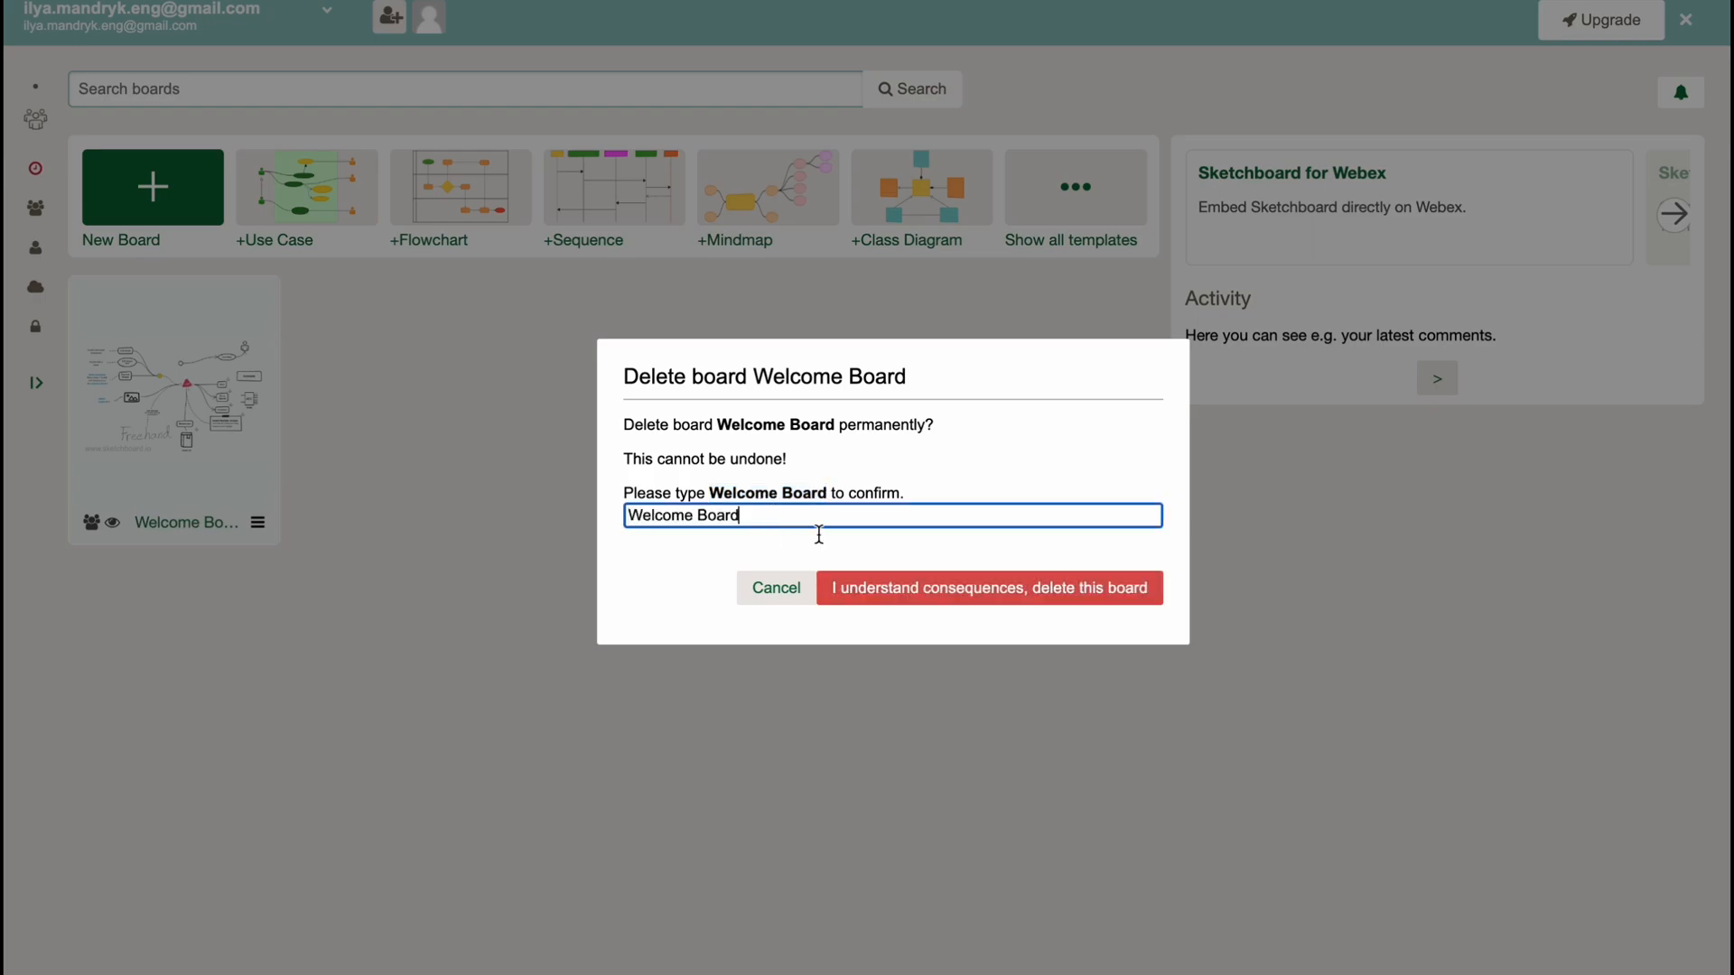
pyautogui.click(987, 587)
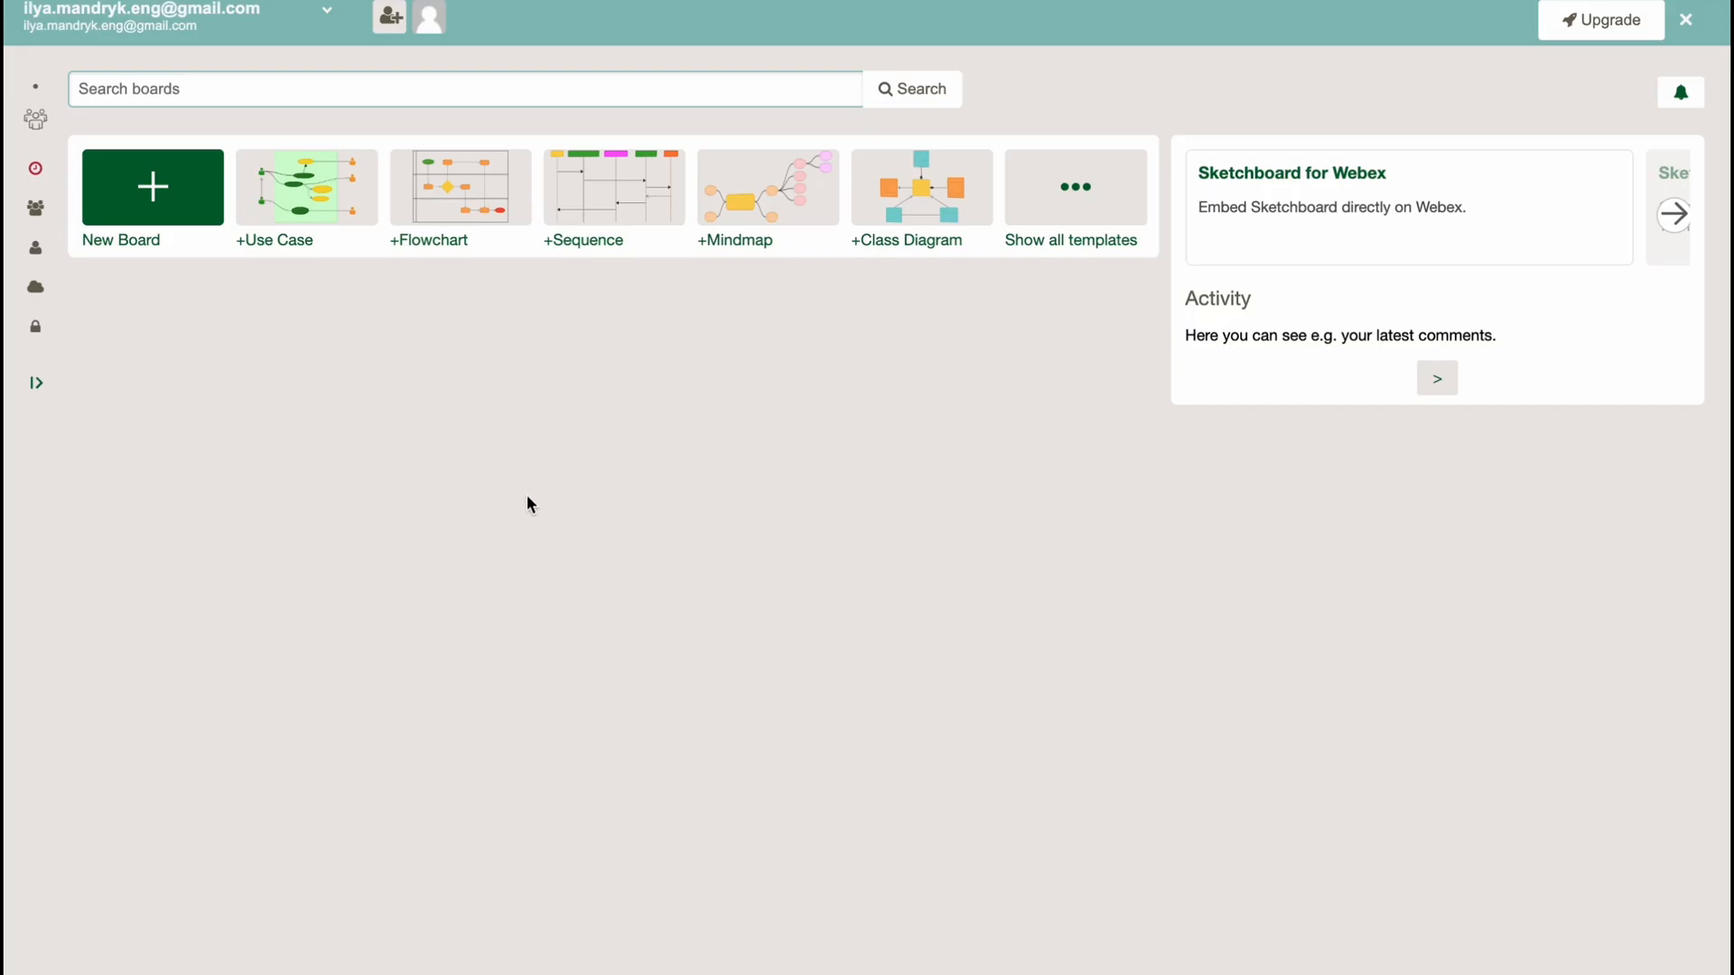
pyautogui.moveTo(142, 169)
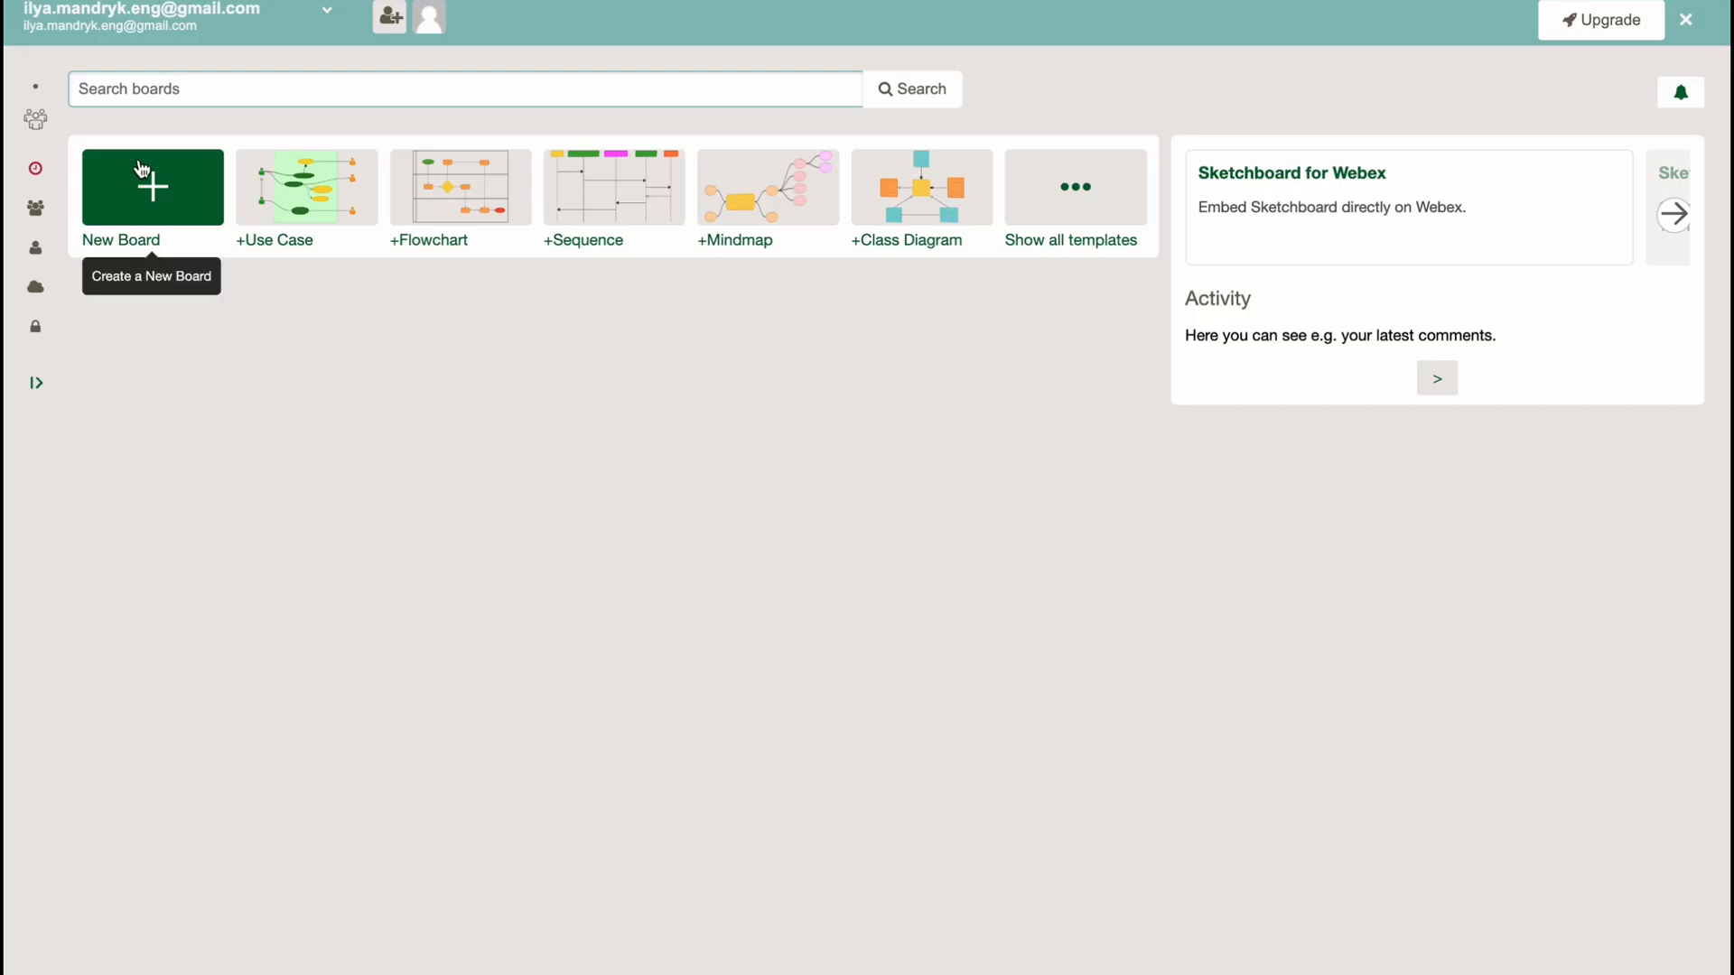
# Browse to the personal boards category and create a board from the New Board tile
pyautogui.click(36, 383)
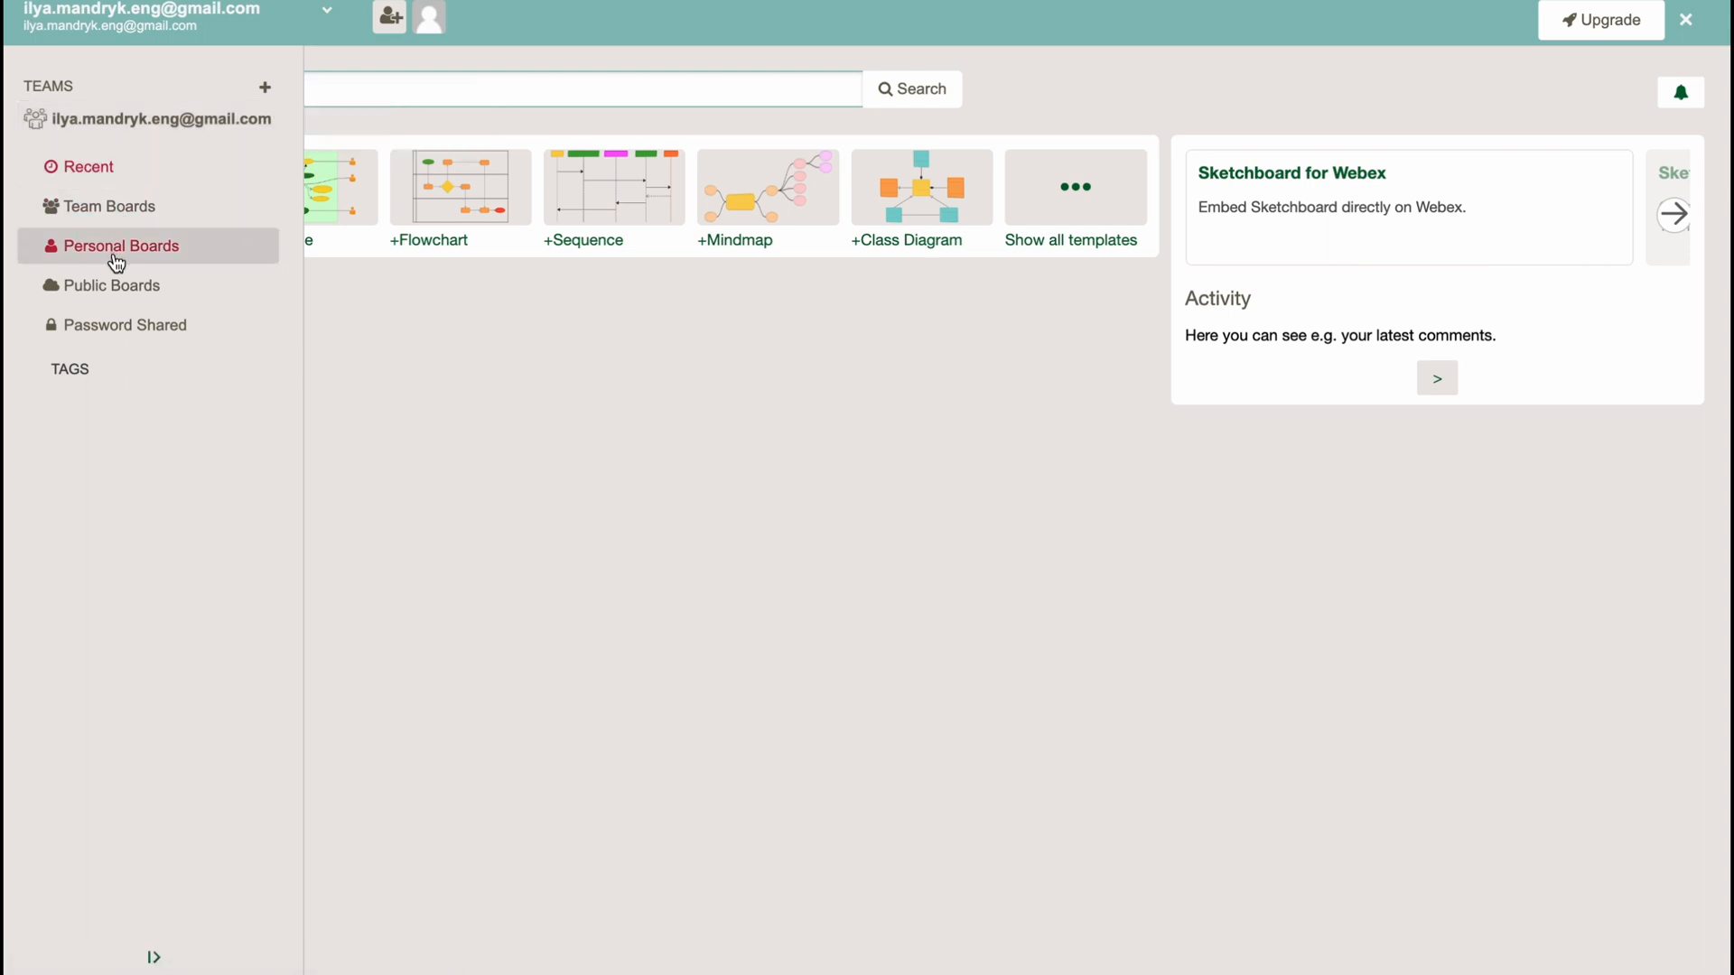
pyautogui.click(126, 325)
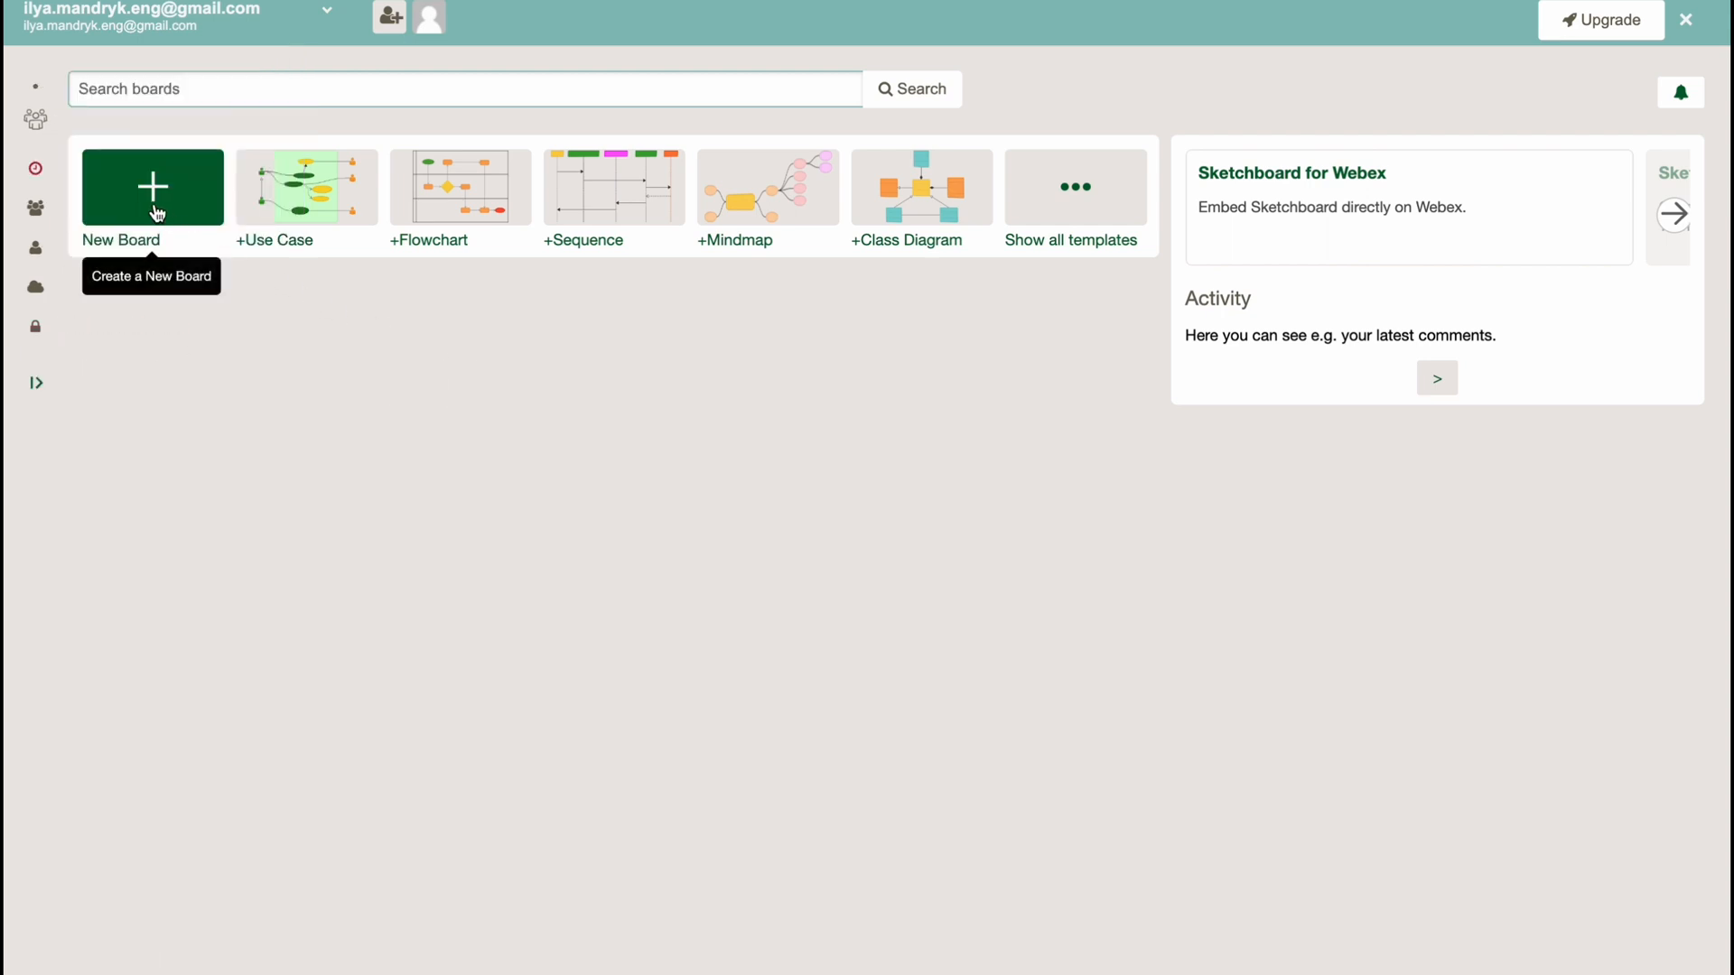
pyautogui.moveTo(171, 196)
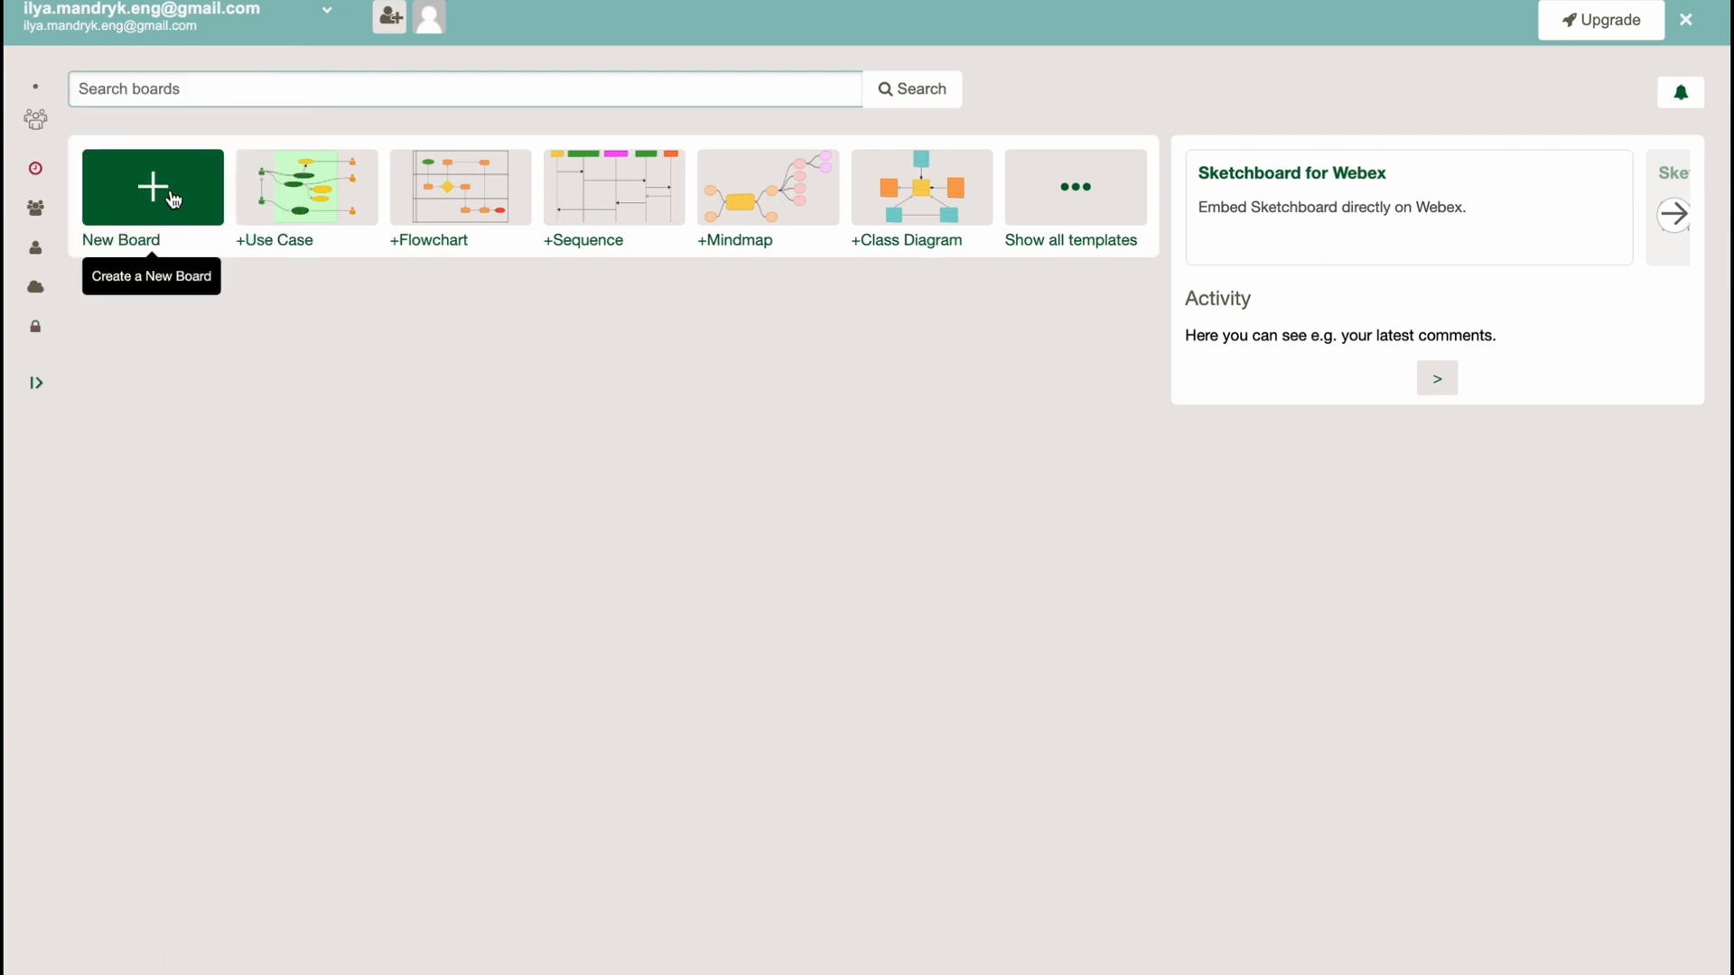
pyautogui.moveTo(1096, 208)
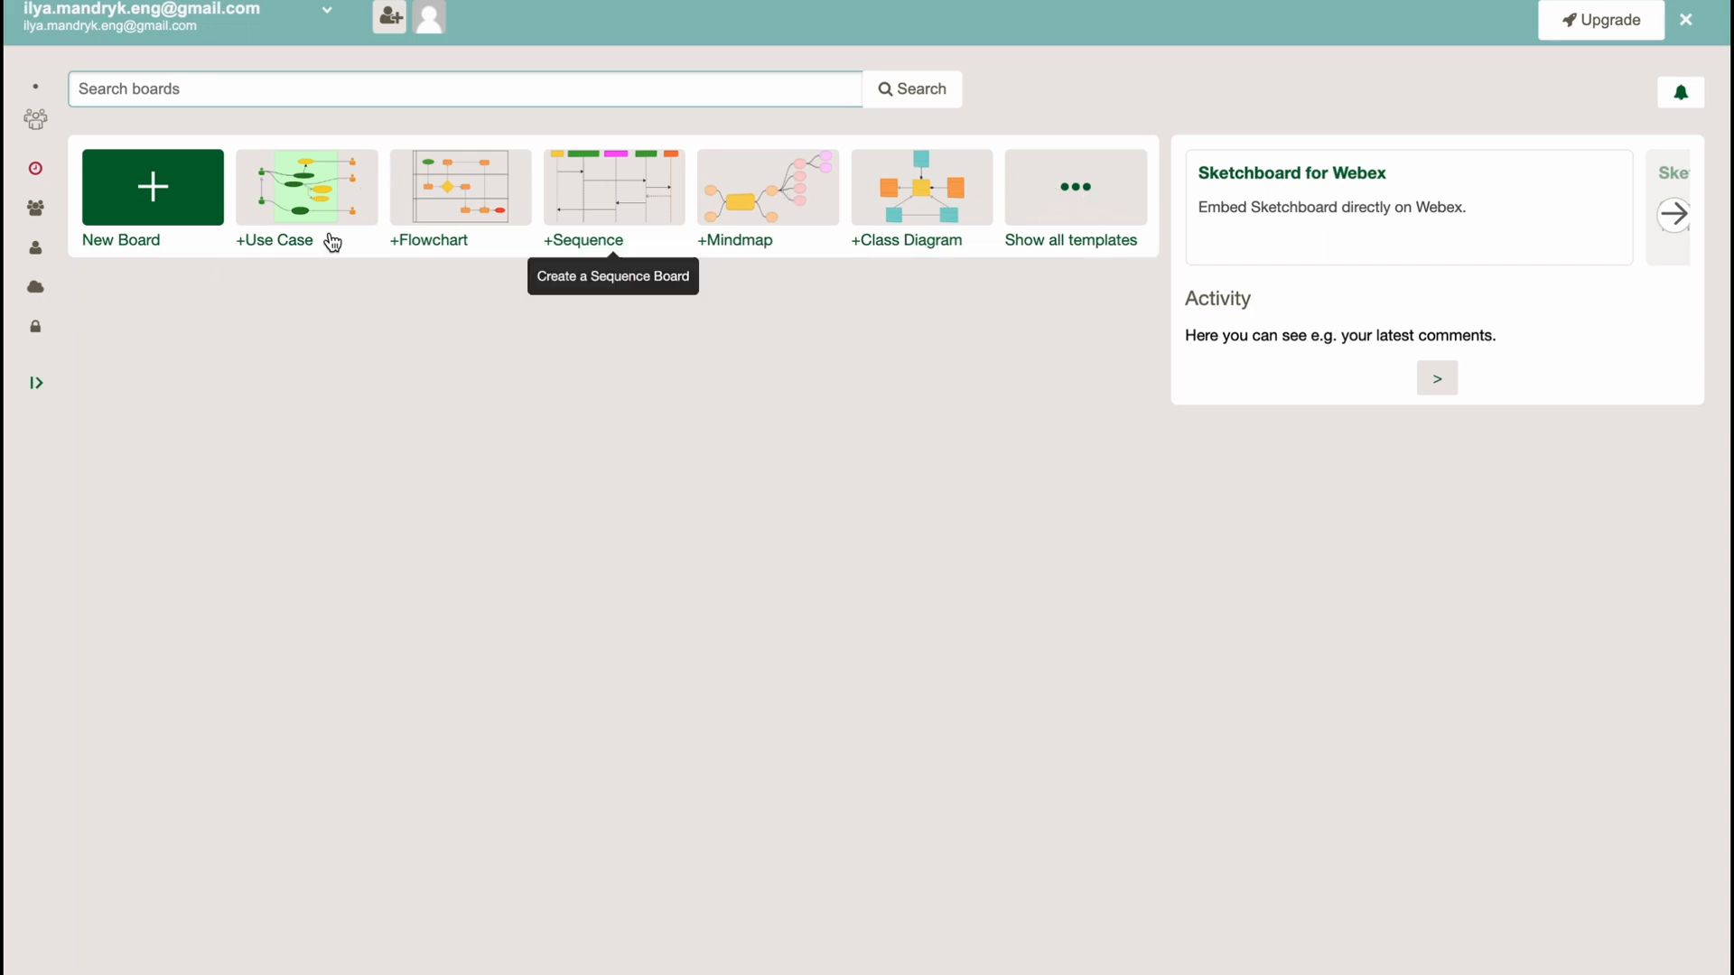
pyautogui.click(583, 187)
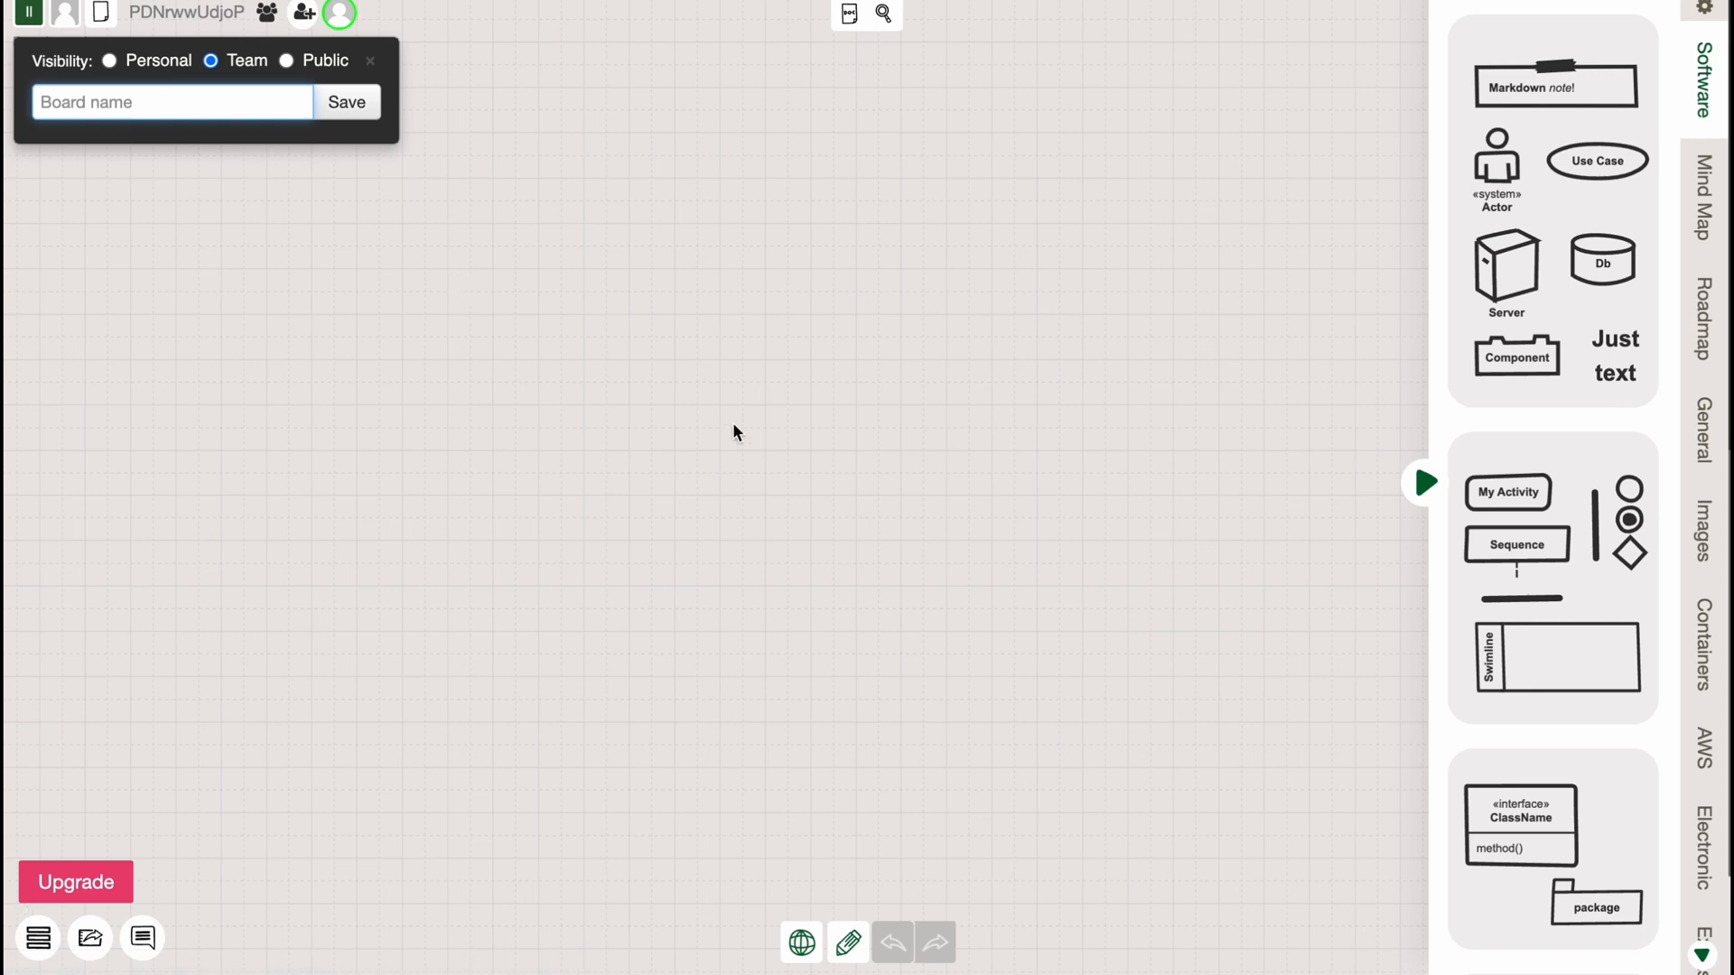
pyautogui.moveTo(696, 319)
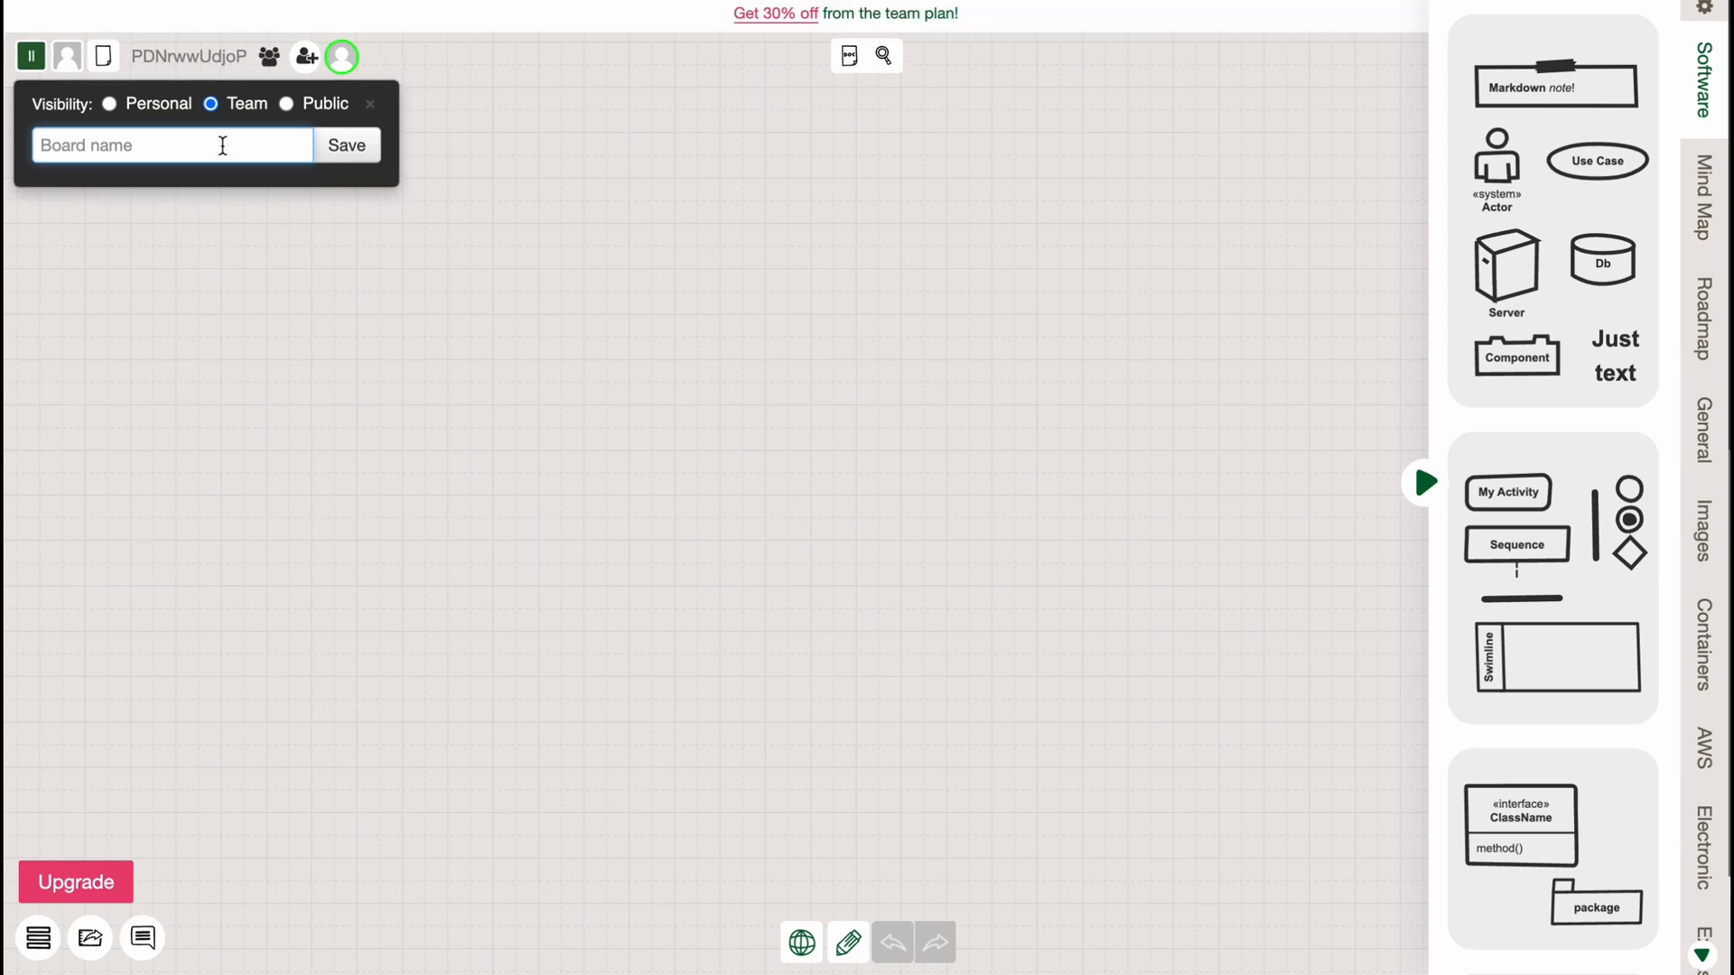
# Save the new board as 'Board 1' with Personal visibility
pyautogui.write('Board 1')
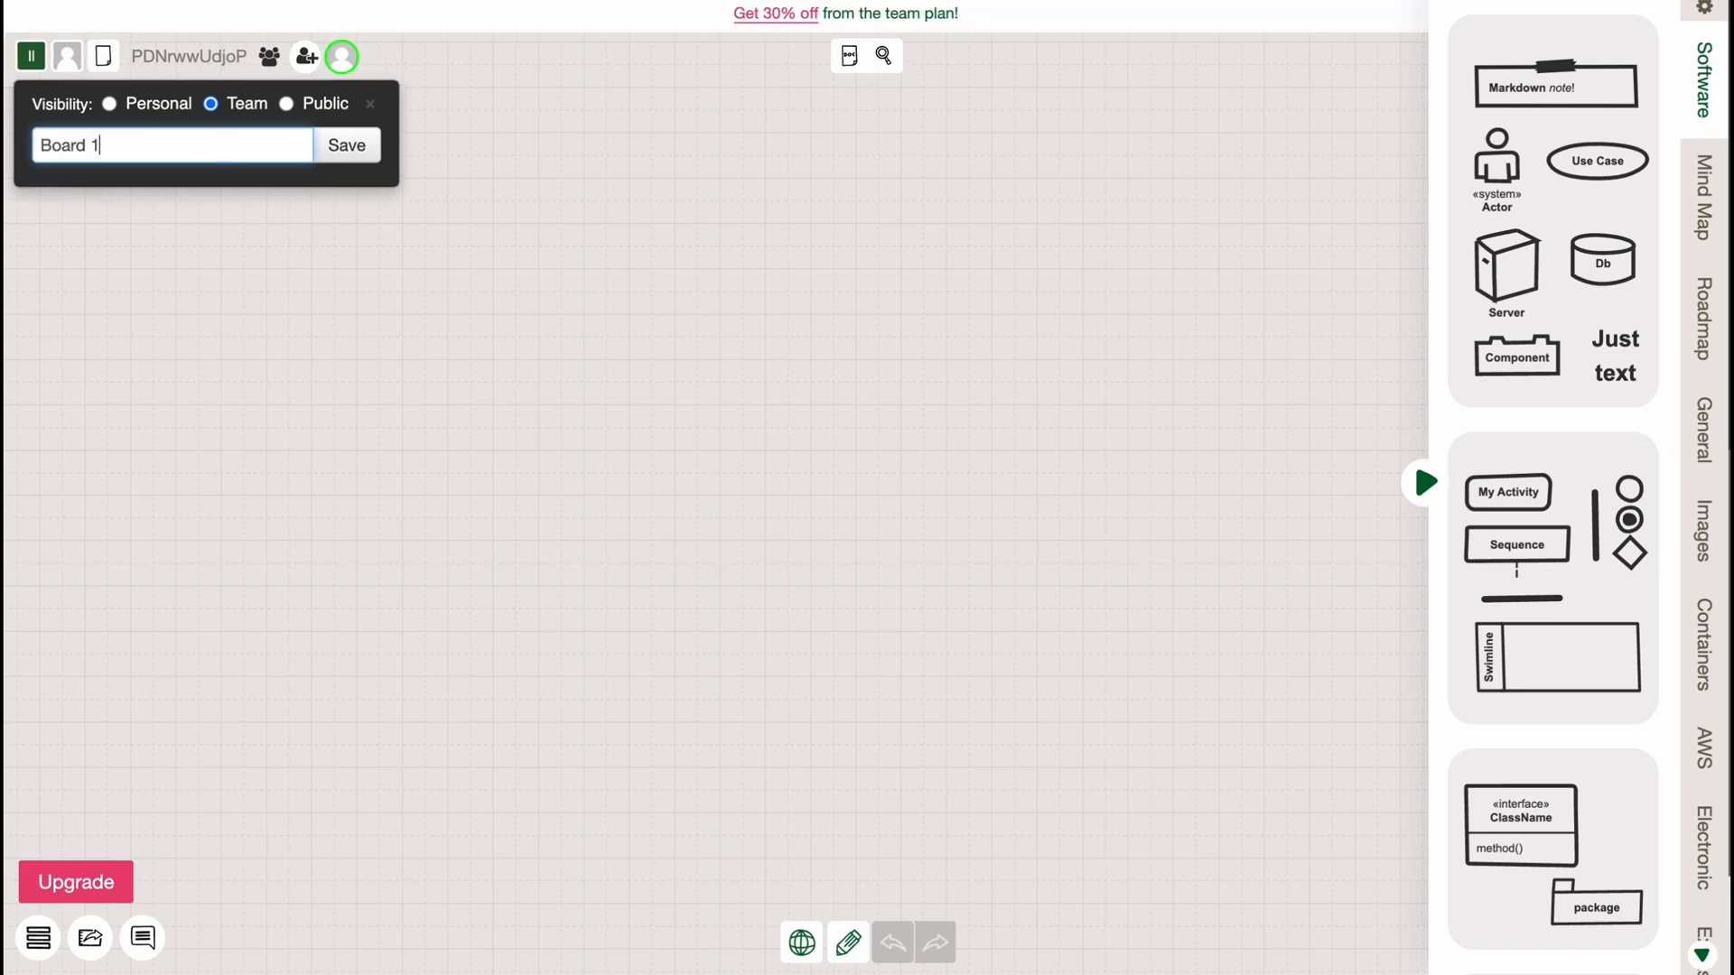
pyautogui.click(108, 103)
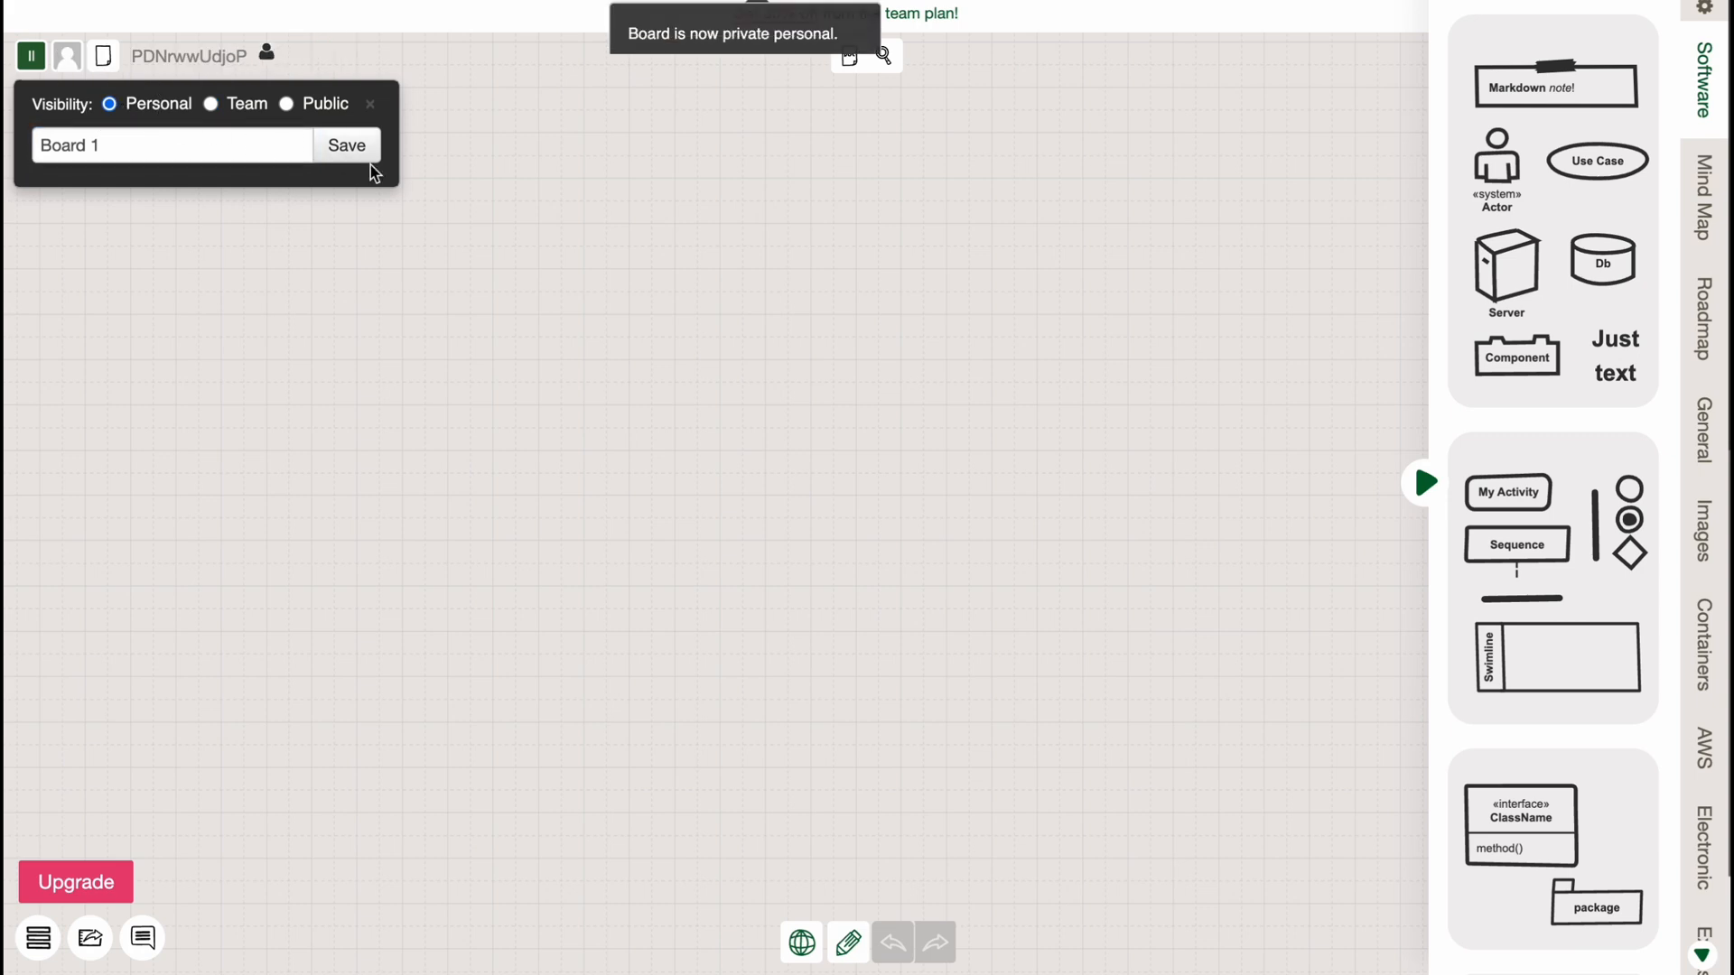
pyautogui.click(345, 144)
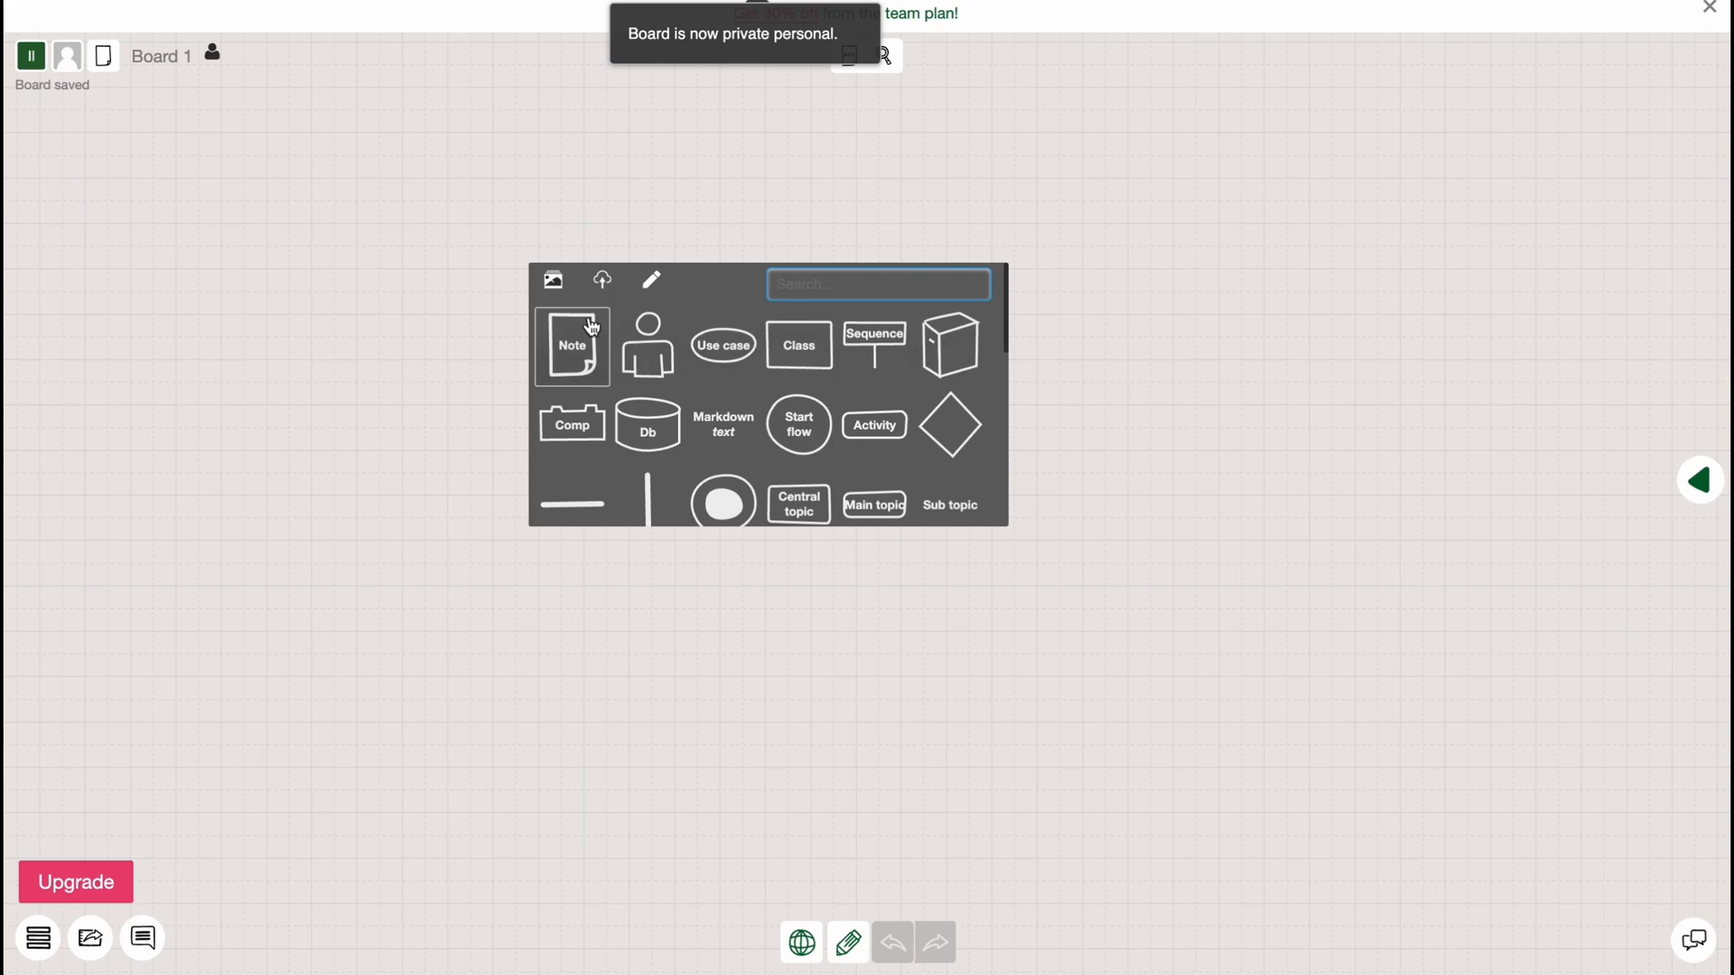
pyautogui.moveTo(661, 395)
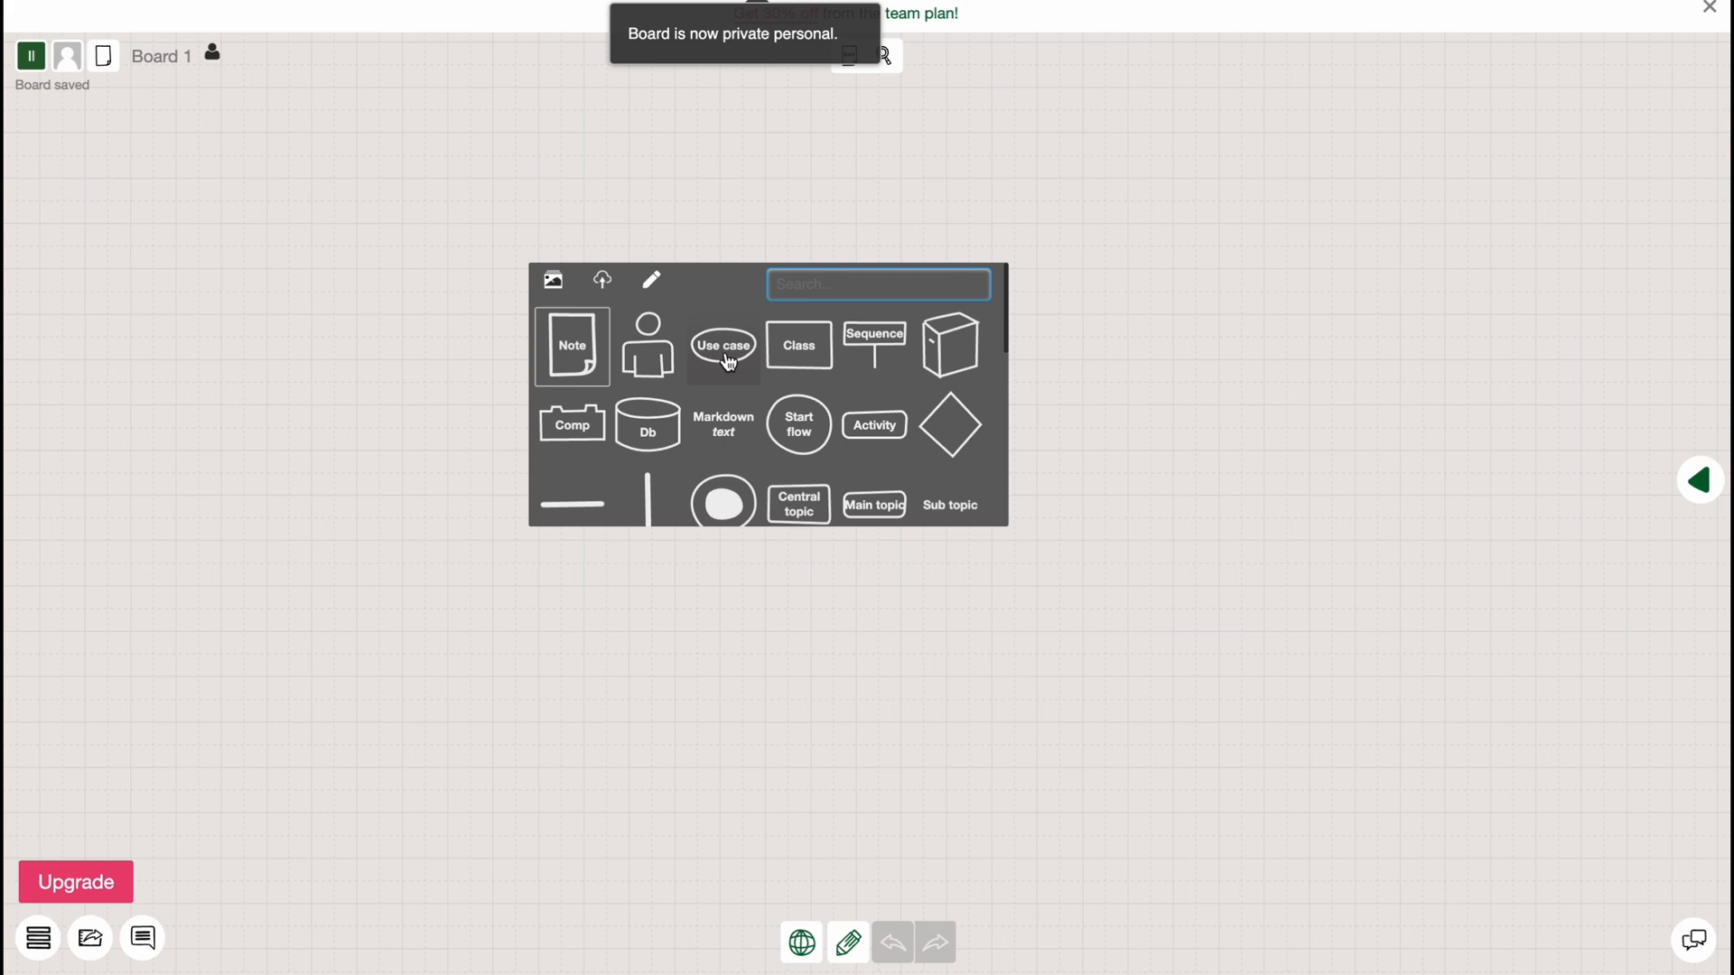
# Add a Markdown text note reading 'subscribe' to the Board 1 canvas
pyautogui.scroll(-3)
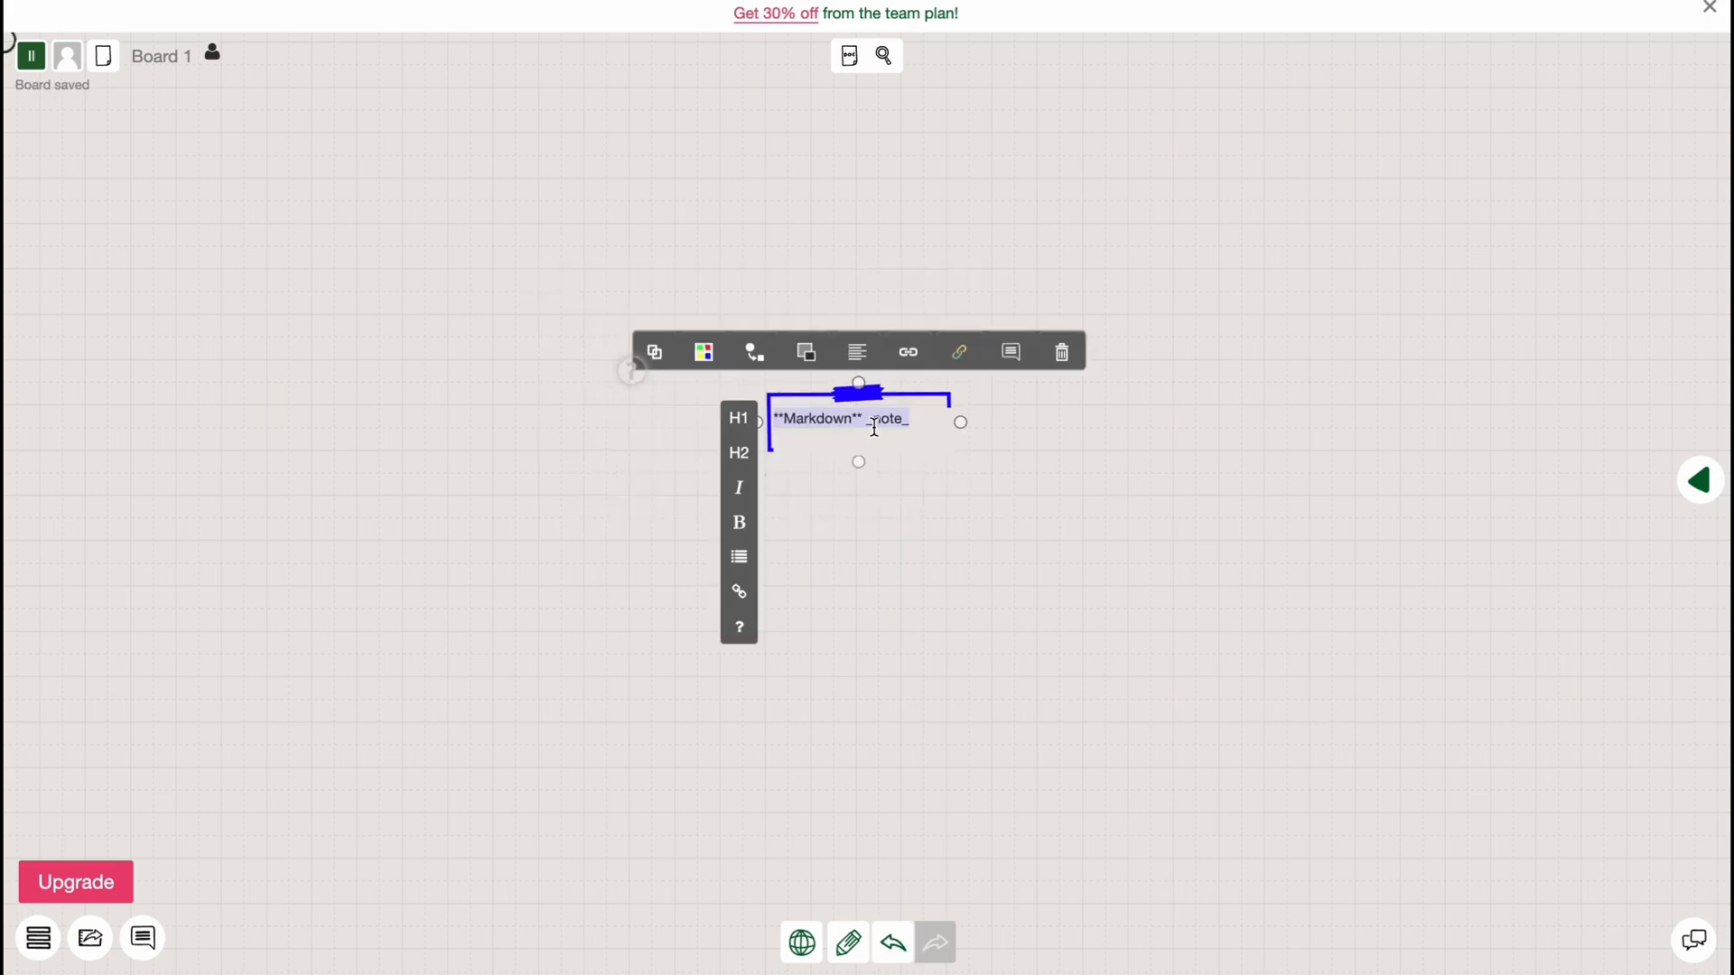
pyautogui.write('subscr')
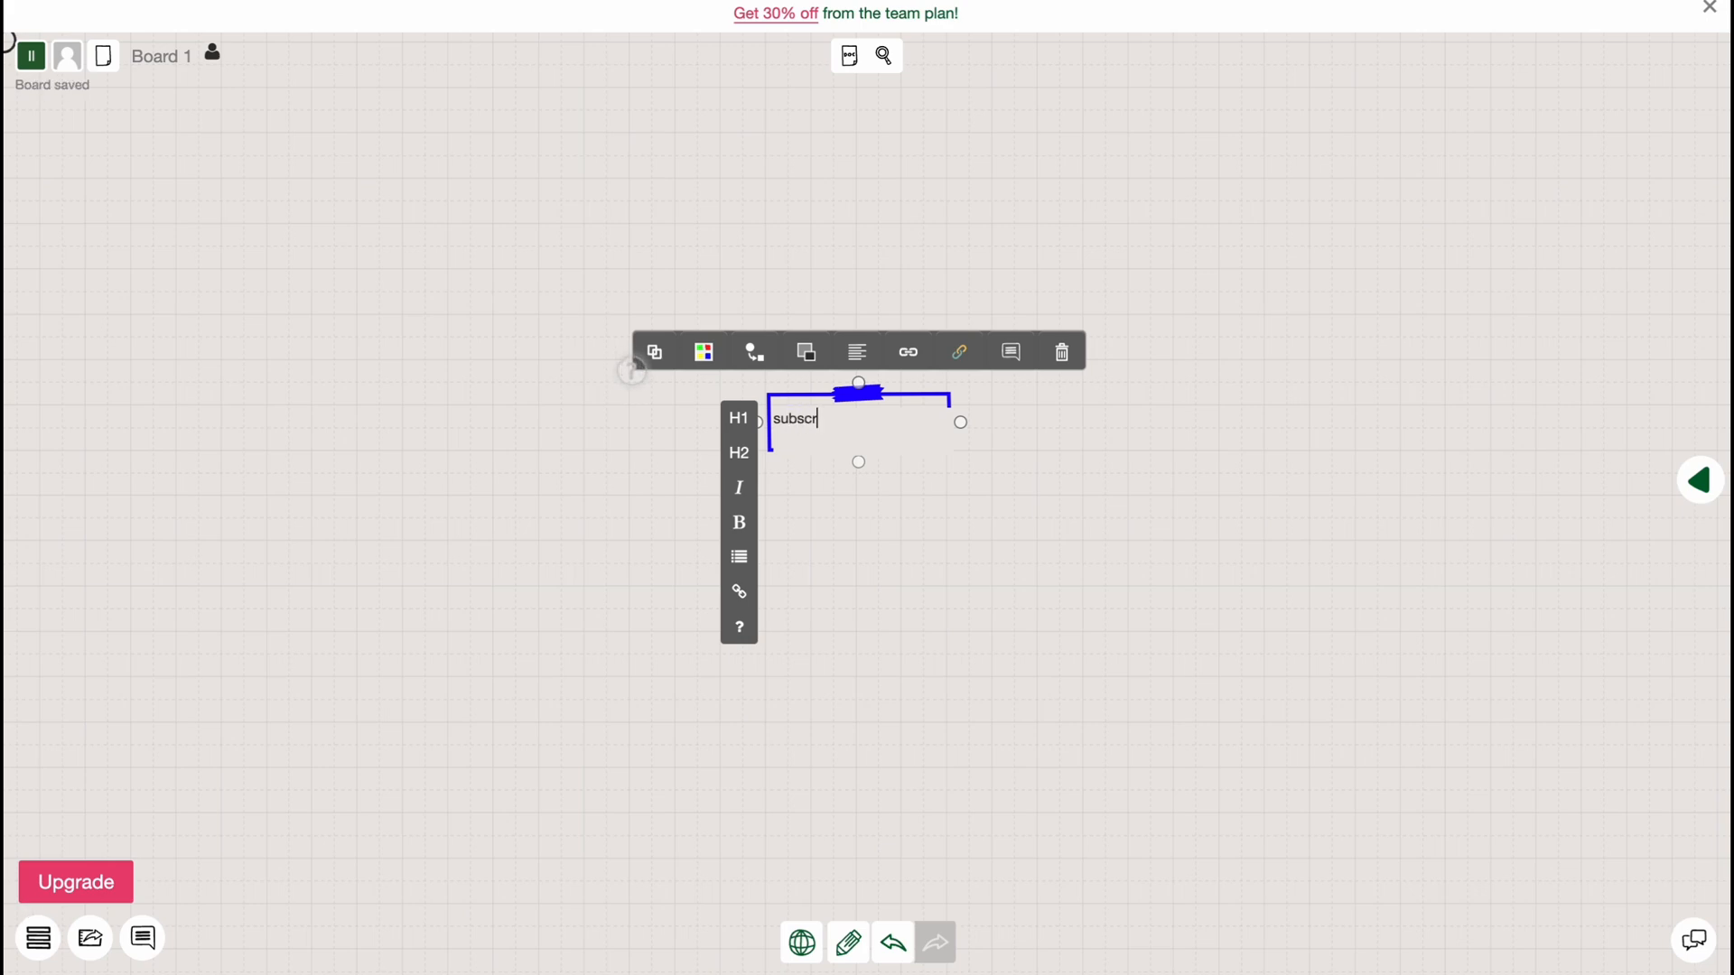
pyautogui.write('ibe')
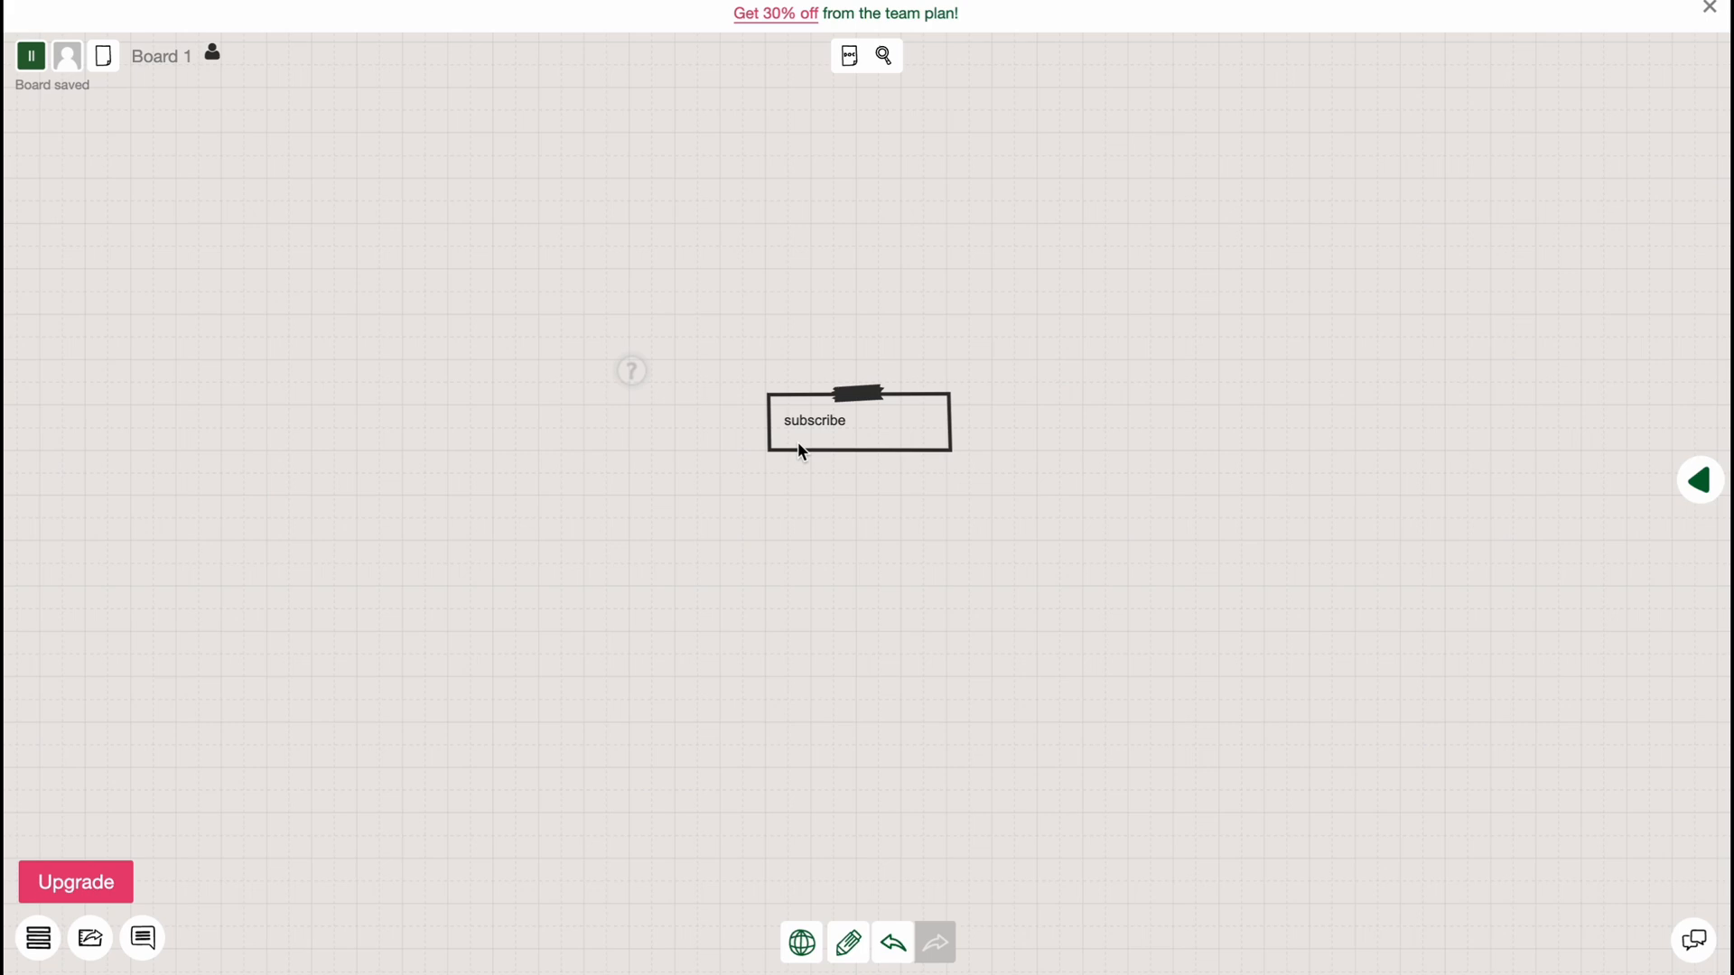
# Select the 'subscribe' note and apply centered text alignment
pyautogui.click(858, 420)
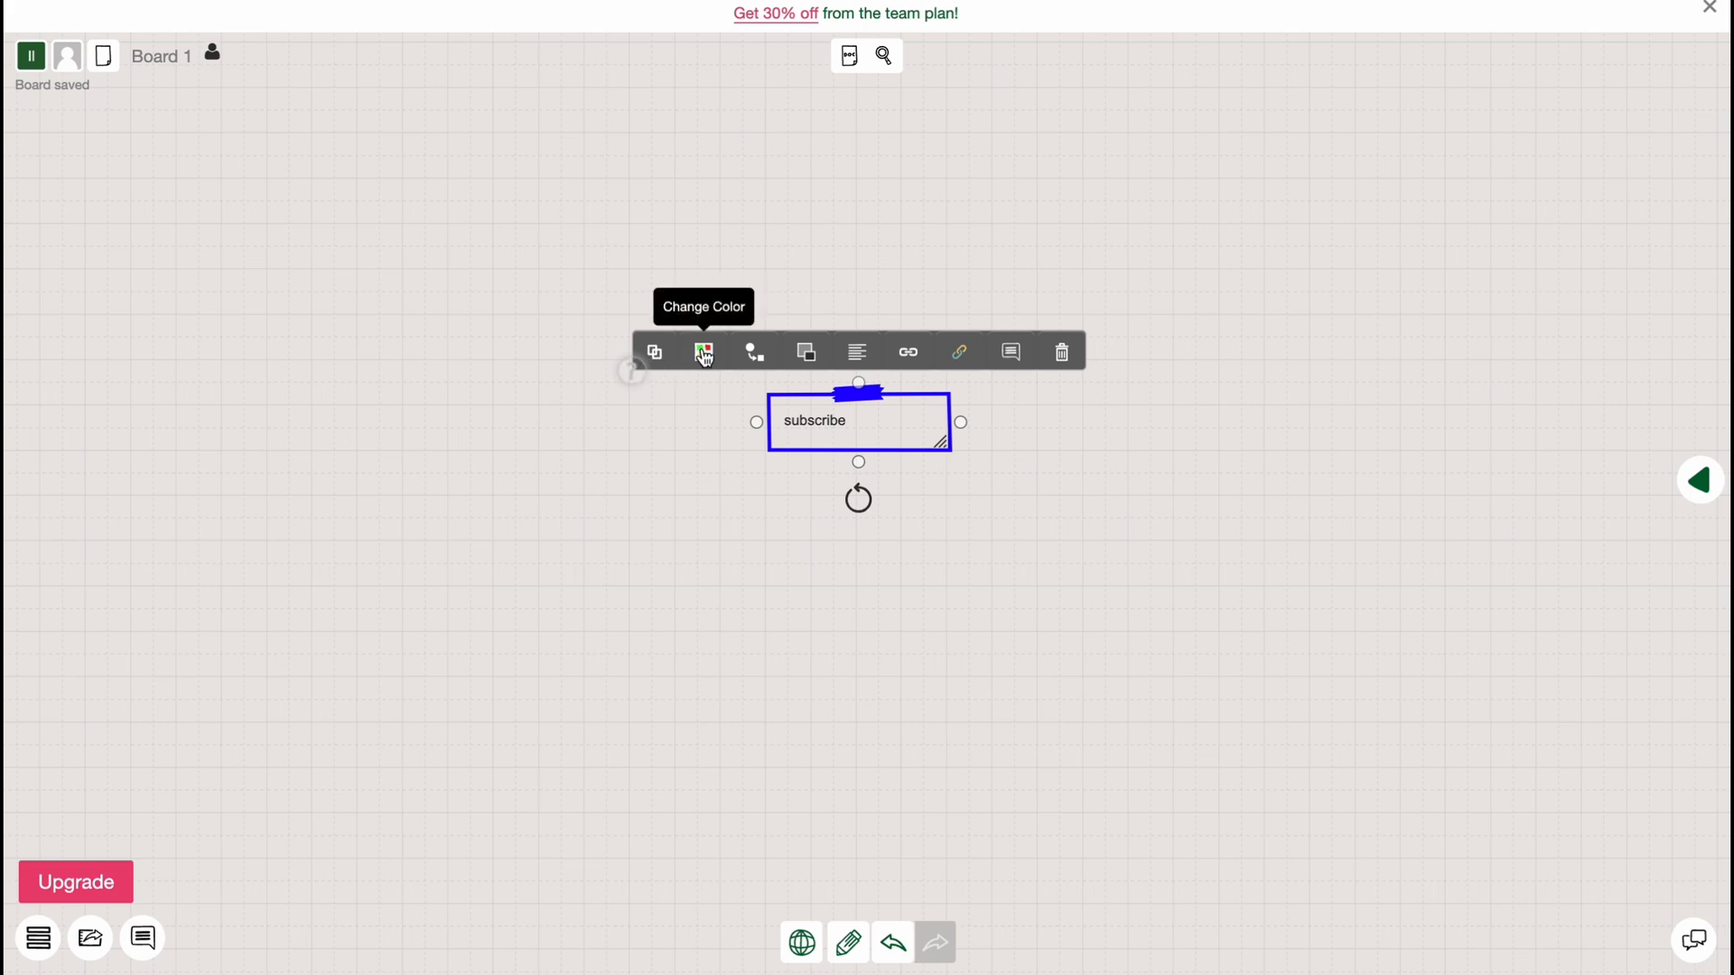
pyautogui.moveTo(754, 354)
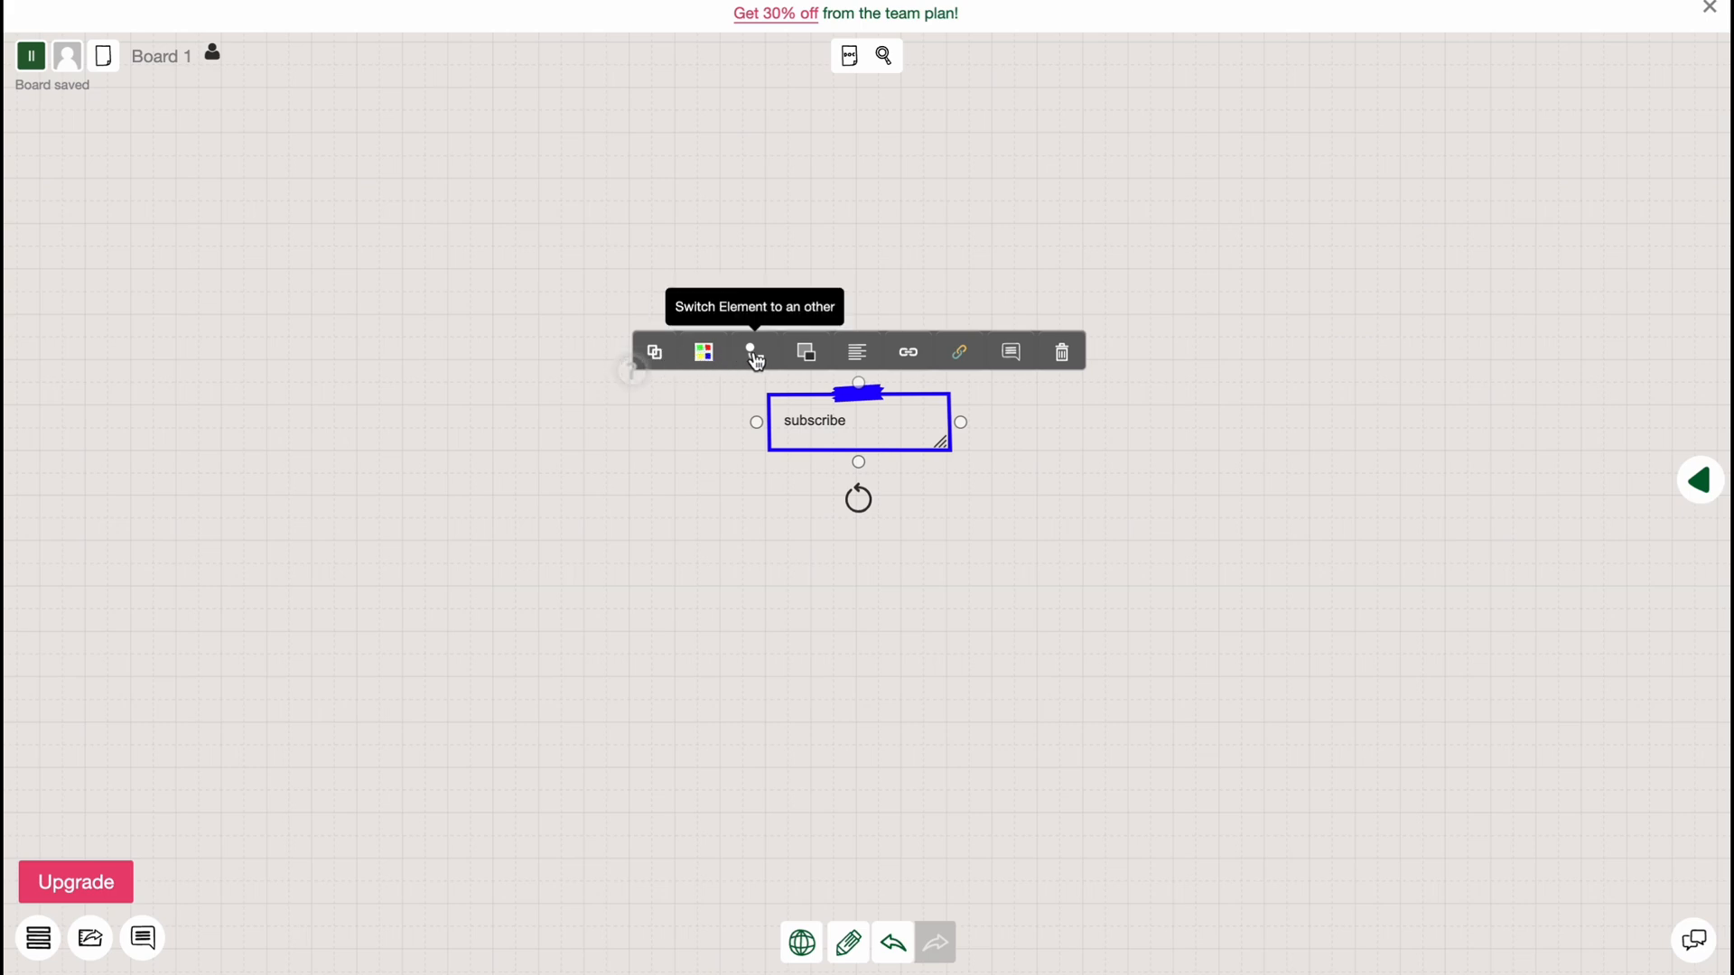
pyautogui.moveTo(806, 353)
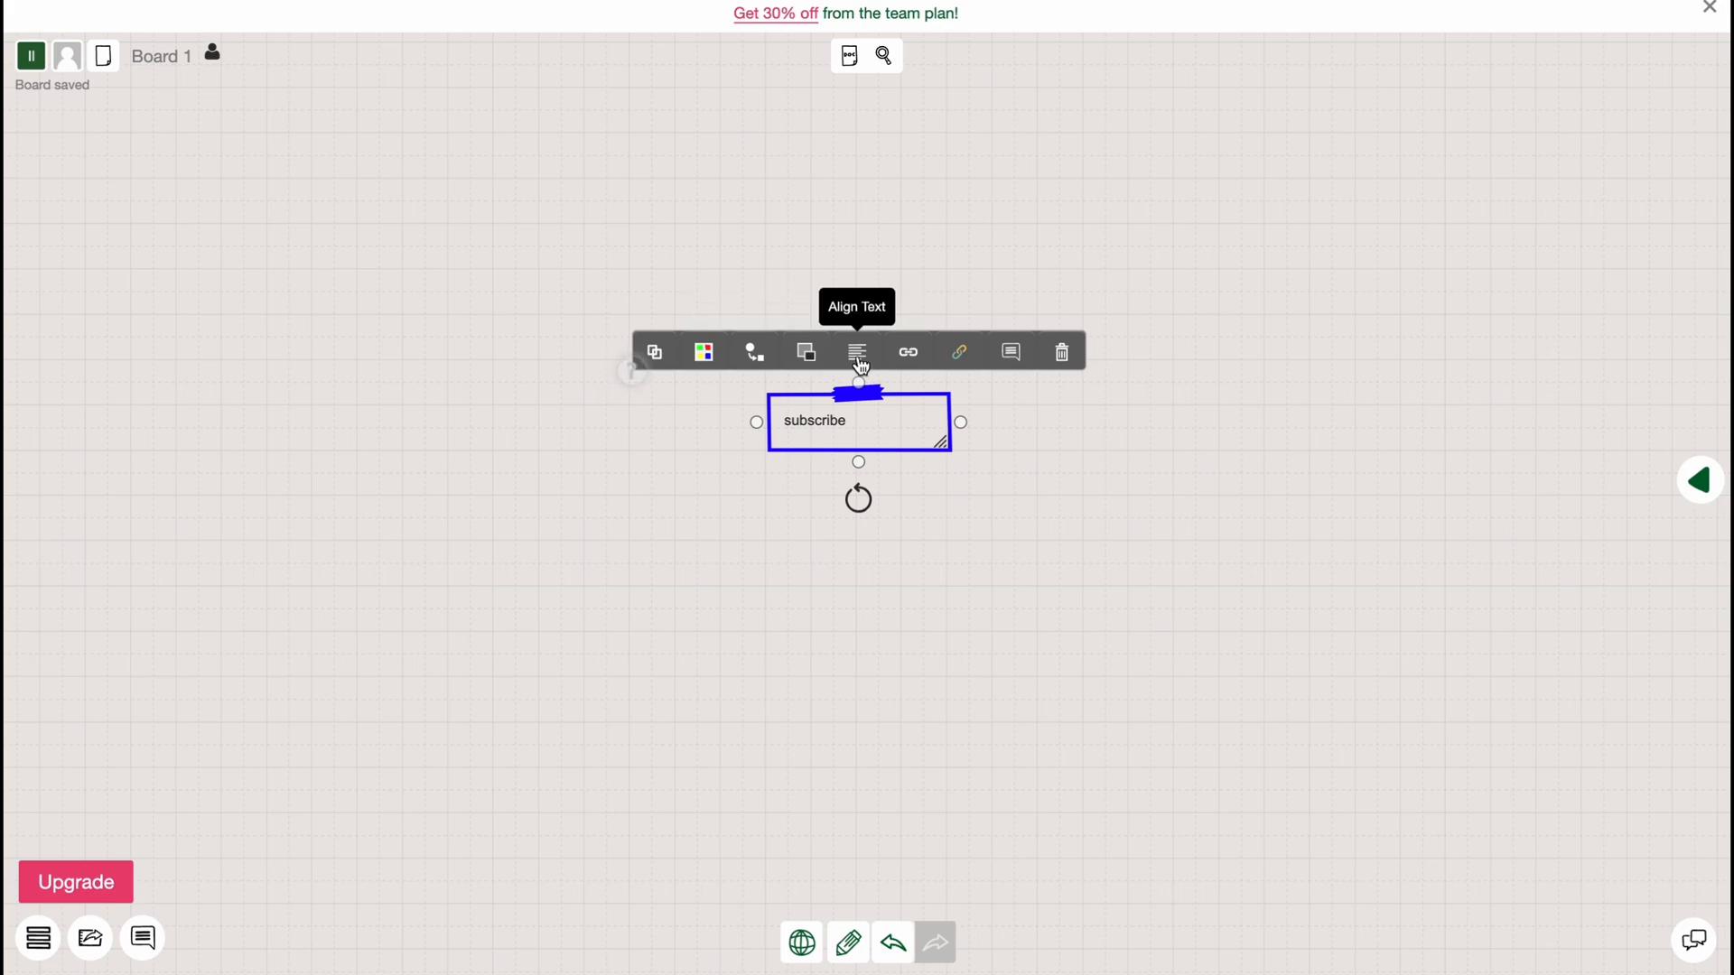
pyautogui.click(856, 352)
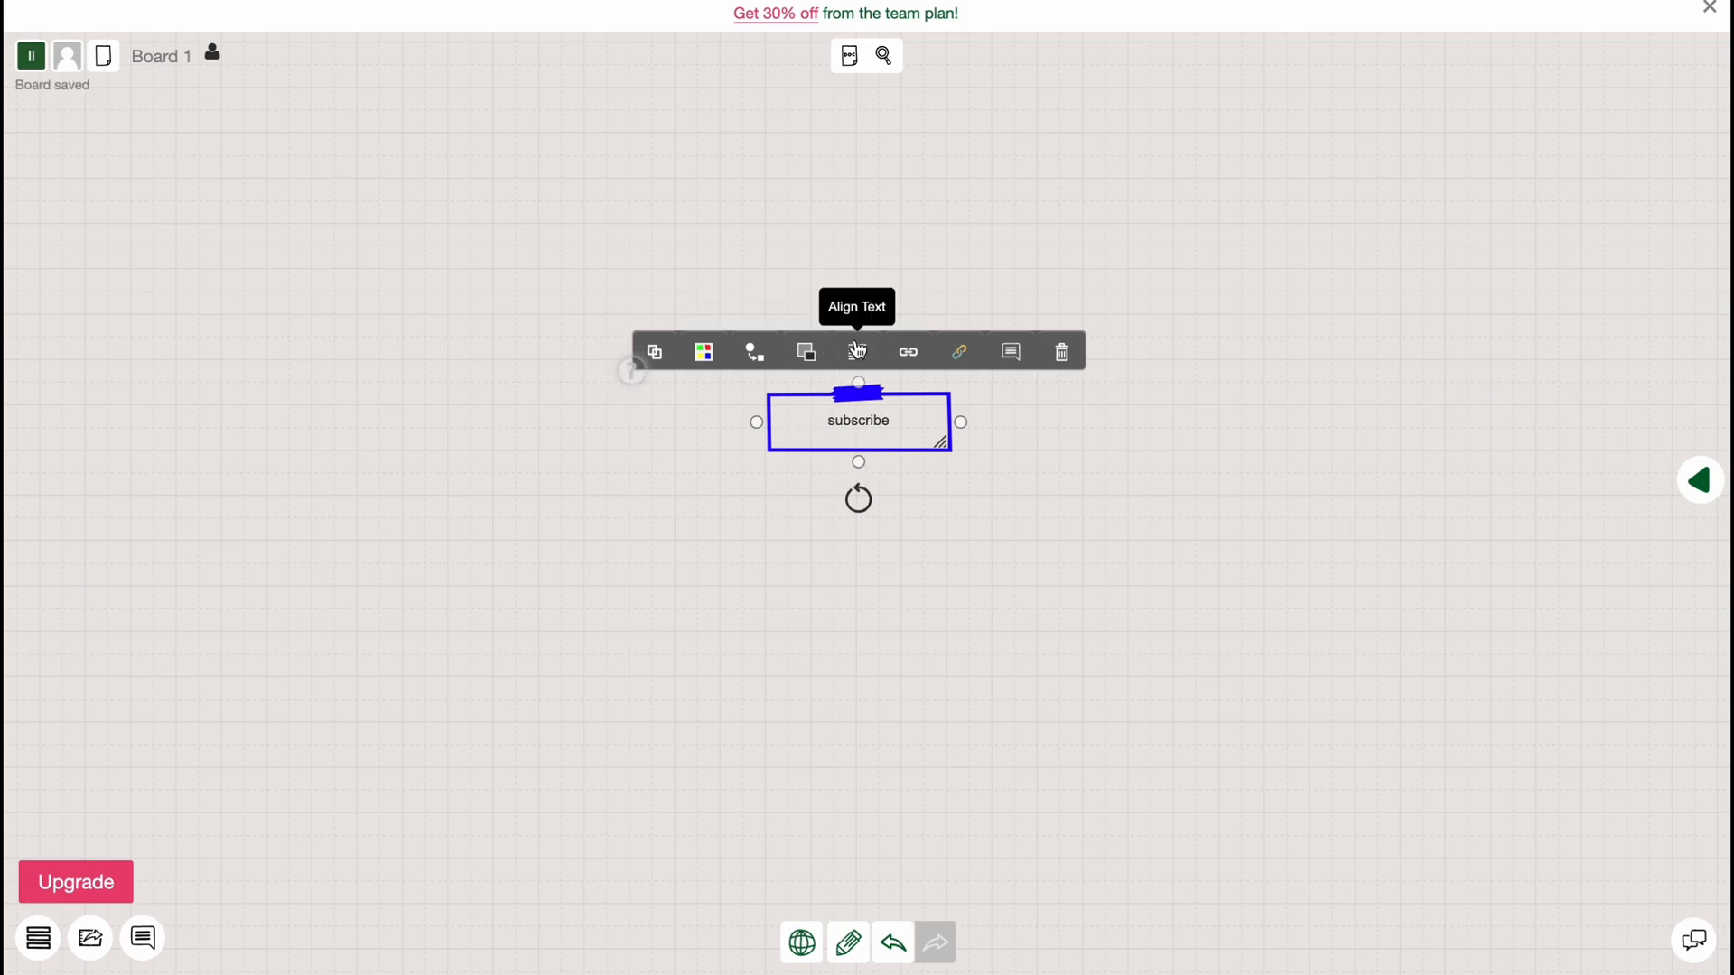
pyautogui.moveTo(960, 352)
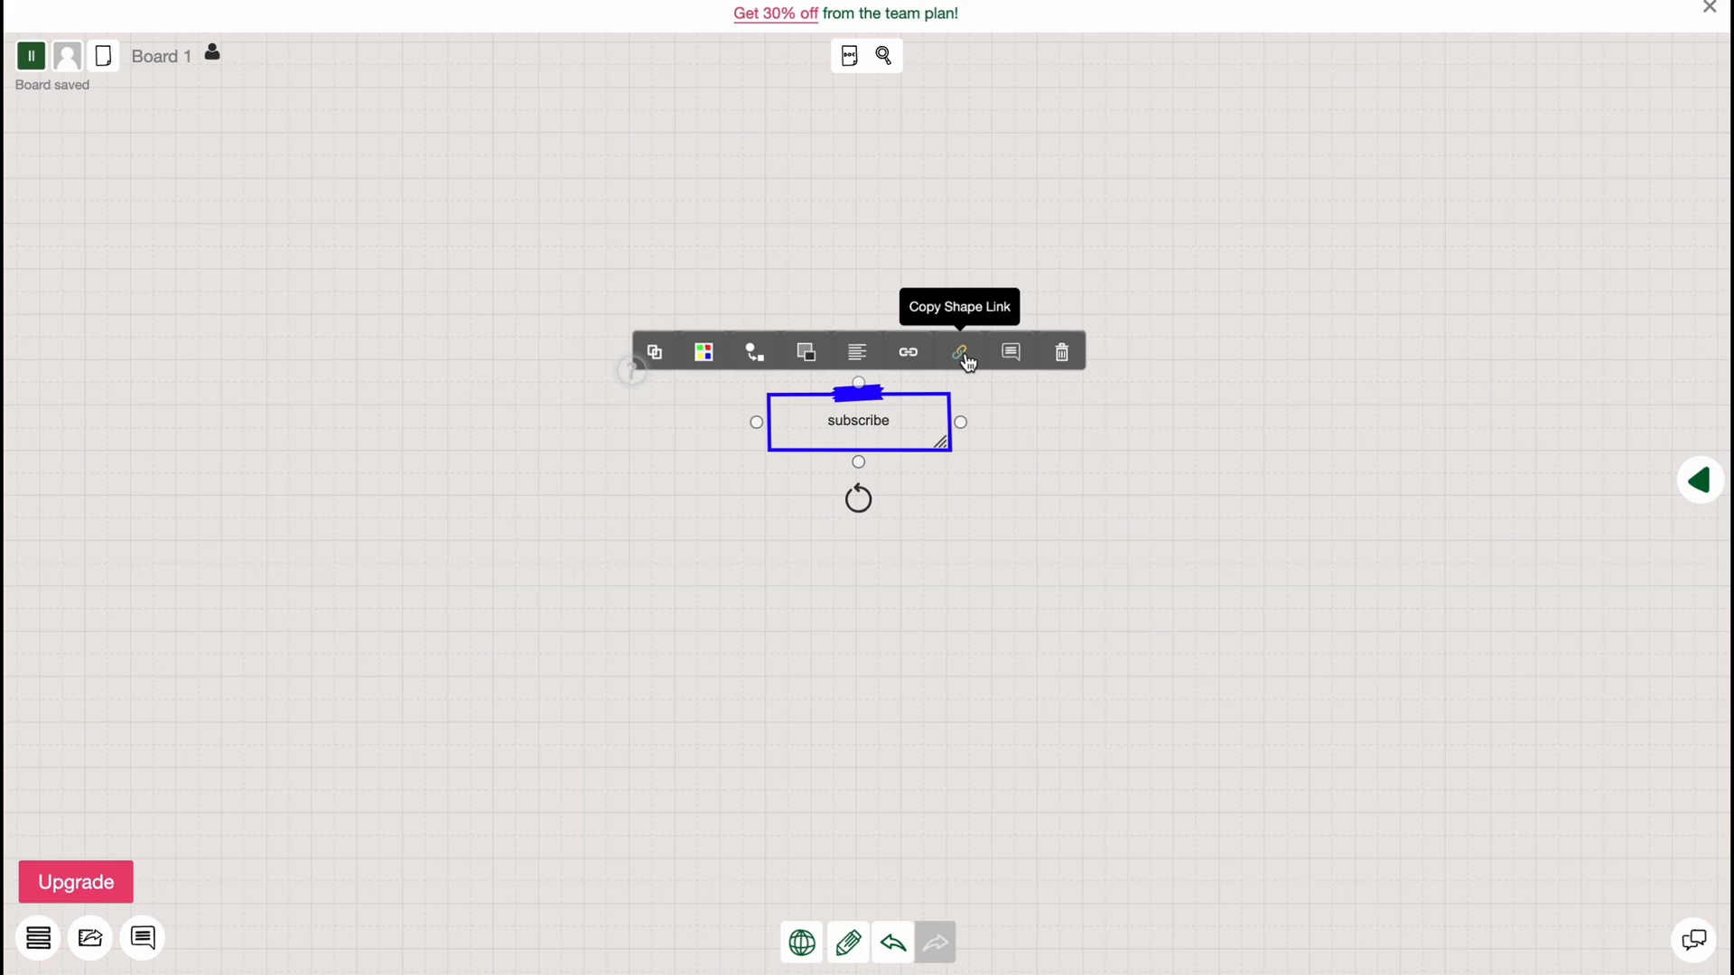
pyautogui.moveTo(1008, 351)
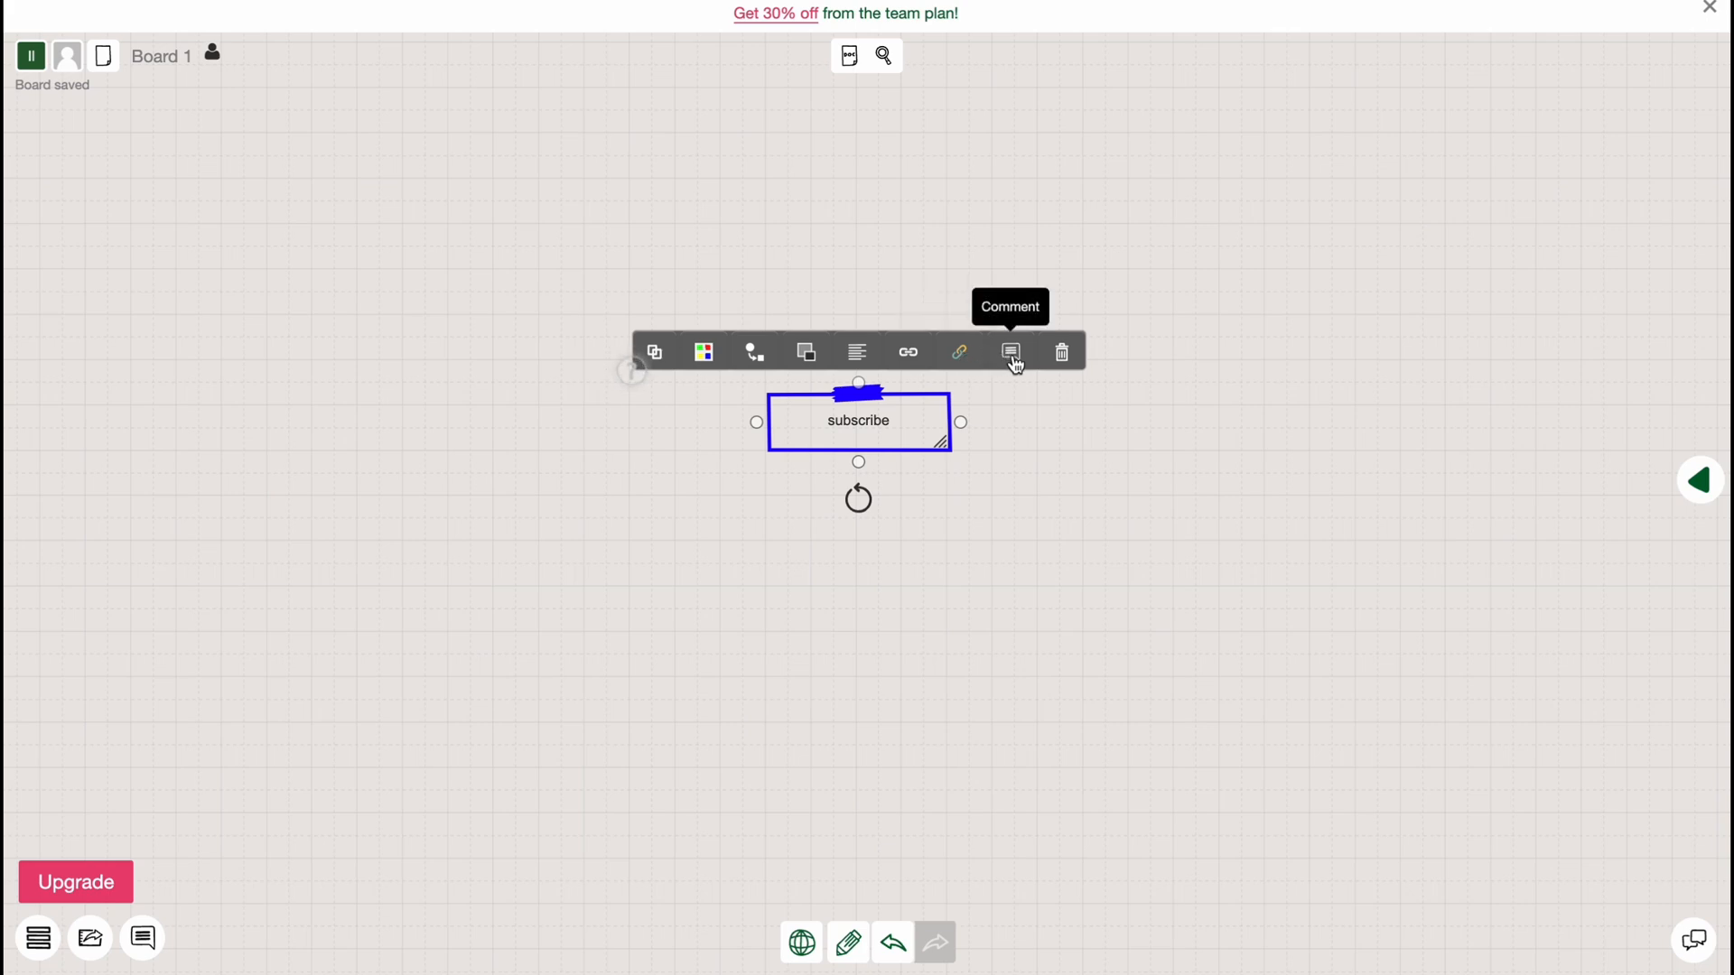
pyautogui.moveTo(746, 432)
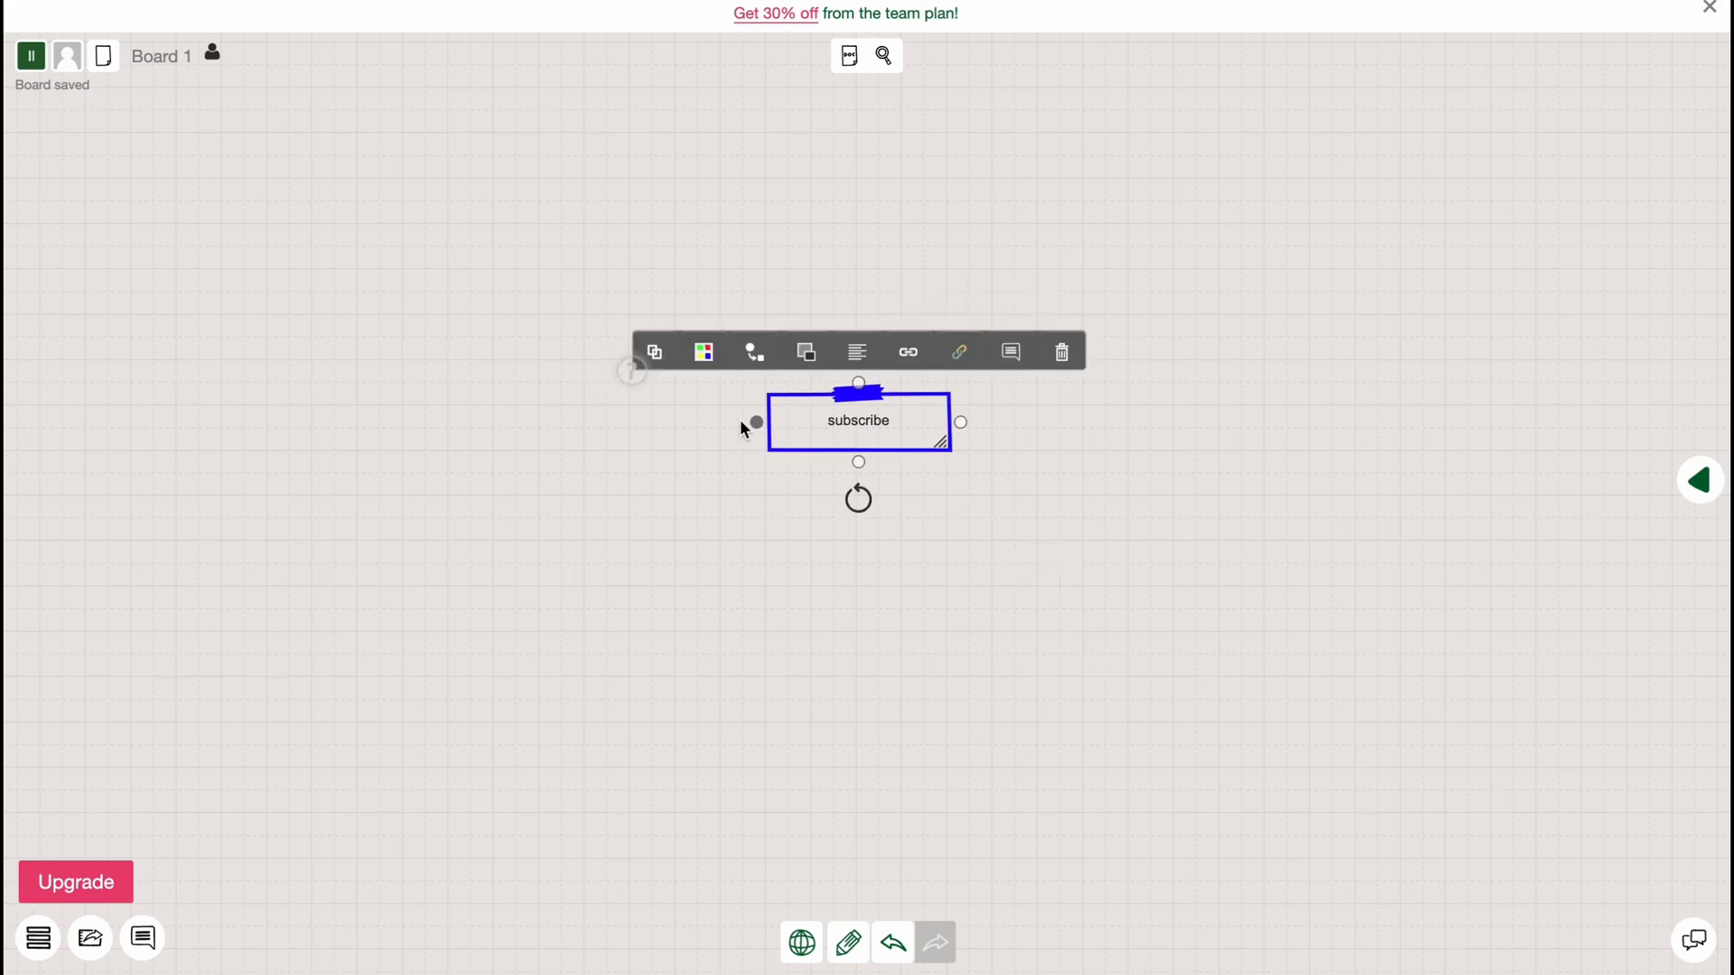
pyautogui.moveTo(959, 423)
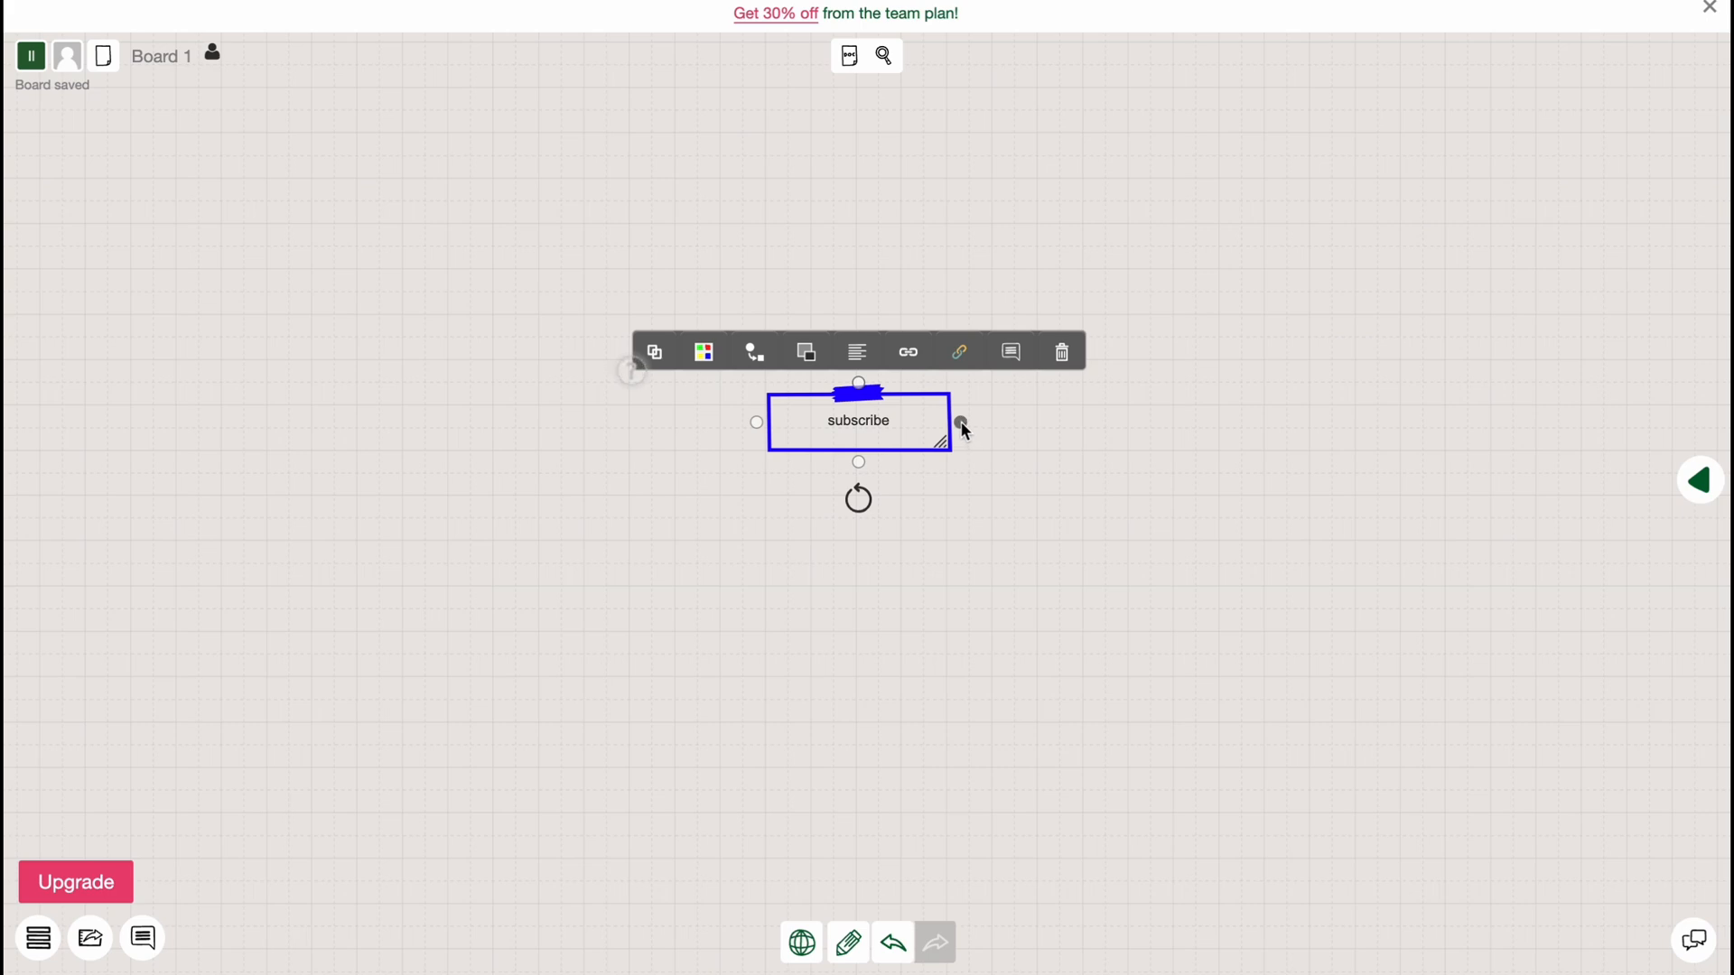
# Pull a dashed connector from the 'subscribe' note and attach an Actor shape at its end
pyautogui.moveTo(957, 427); pyautogui.dragTo(1167, 393)
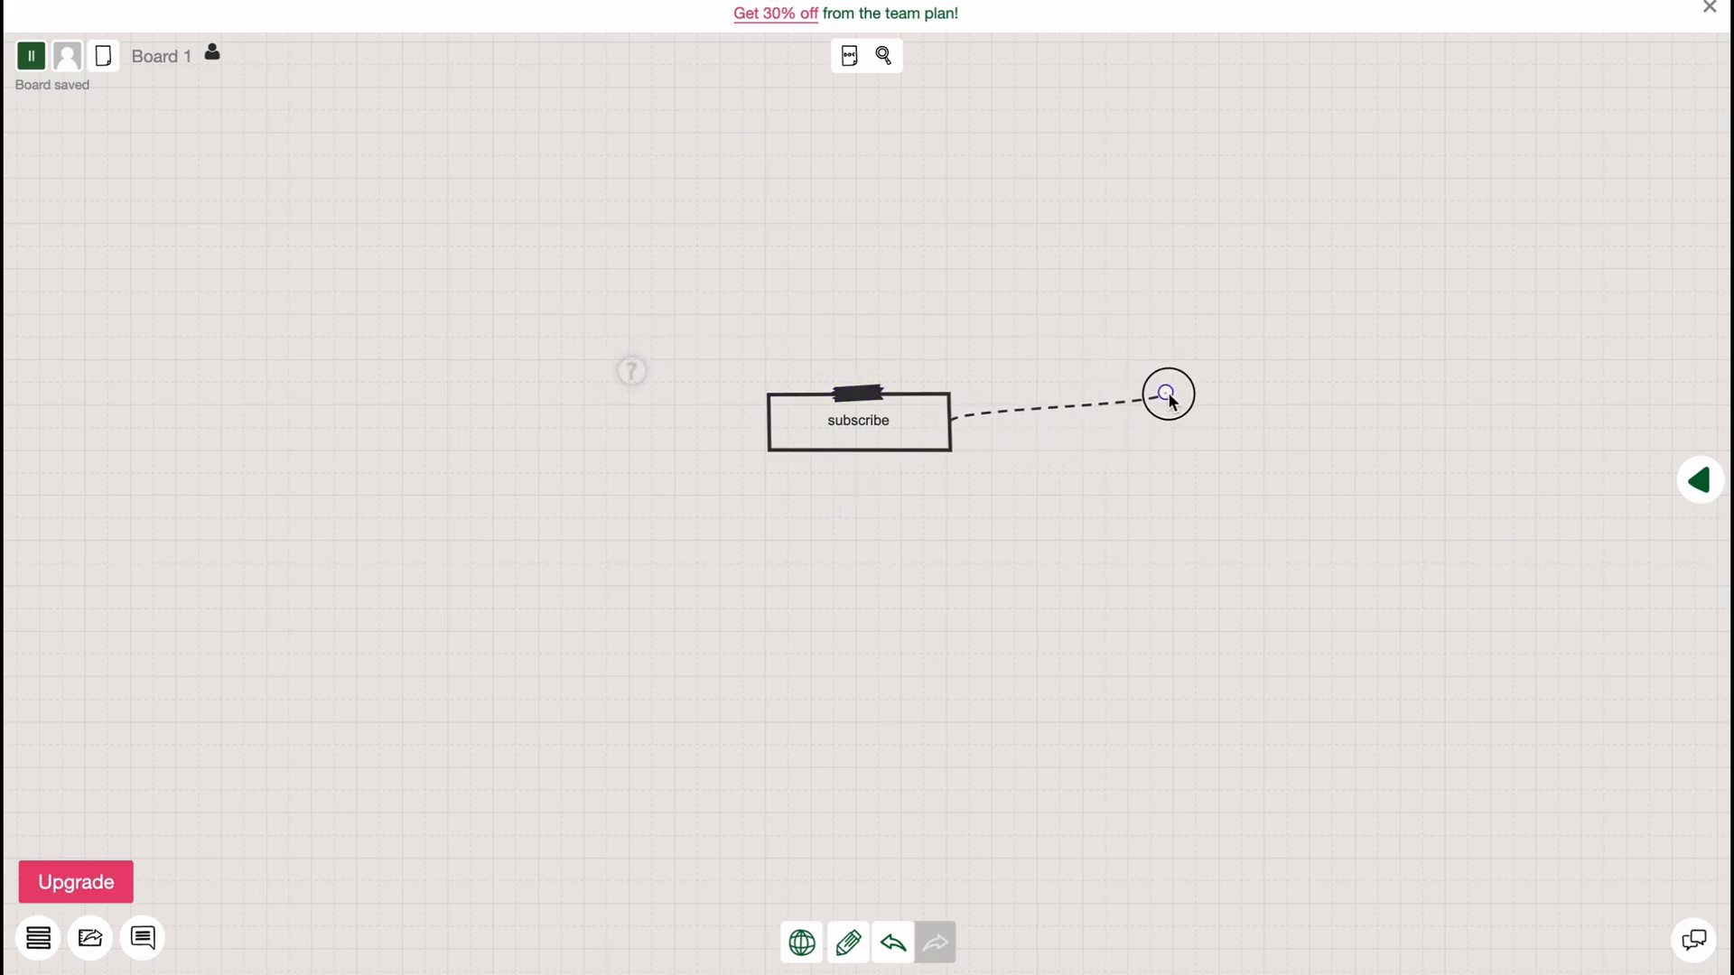
pyautogui.click(1168, 393)
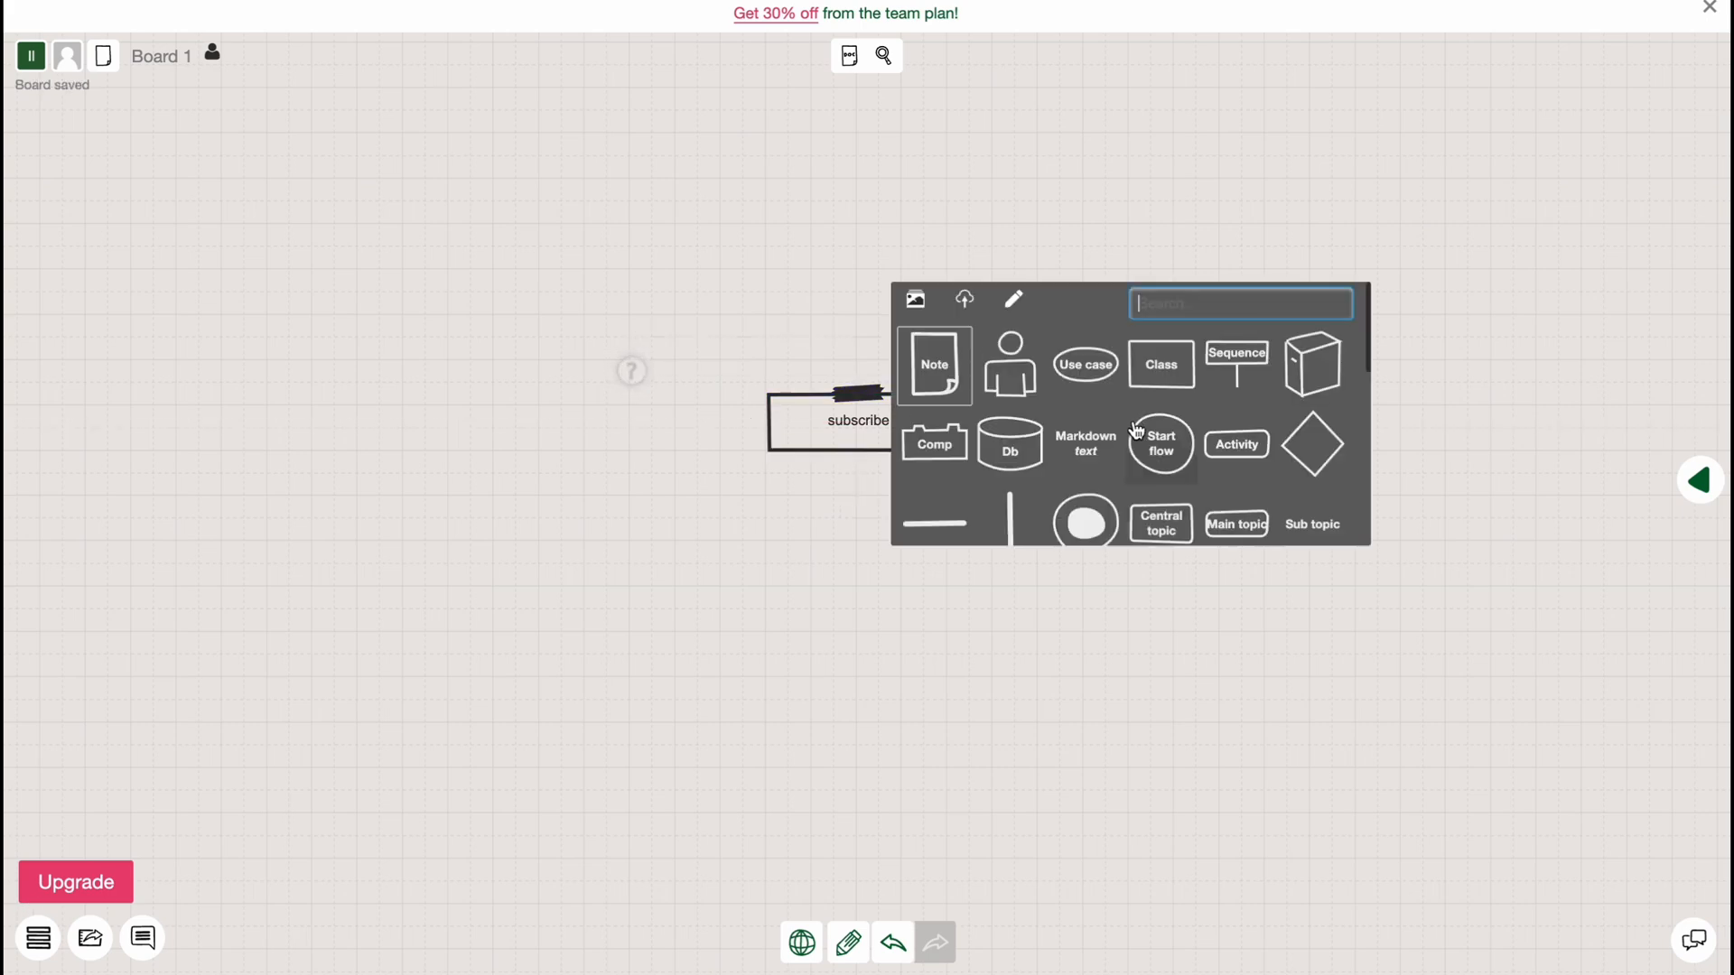
pyautogui.scroll(-3)
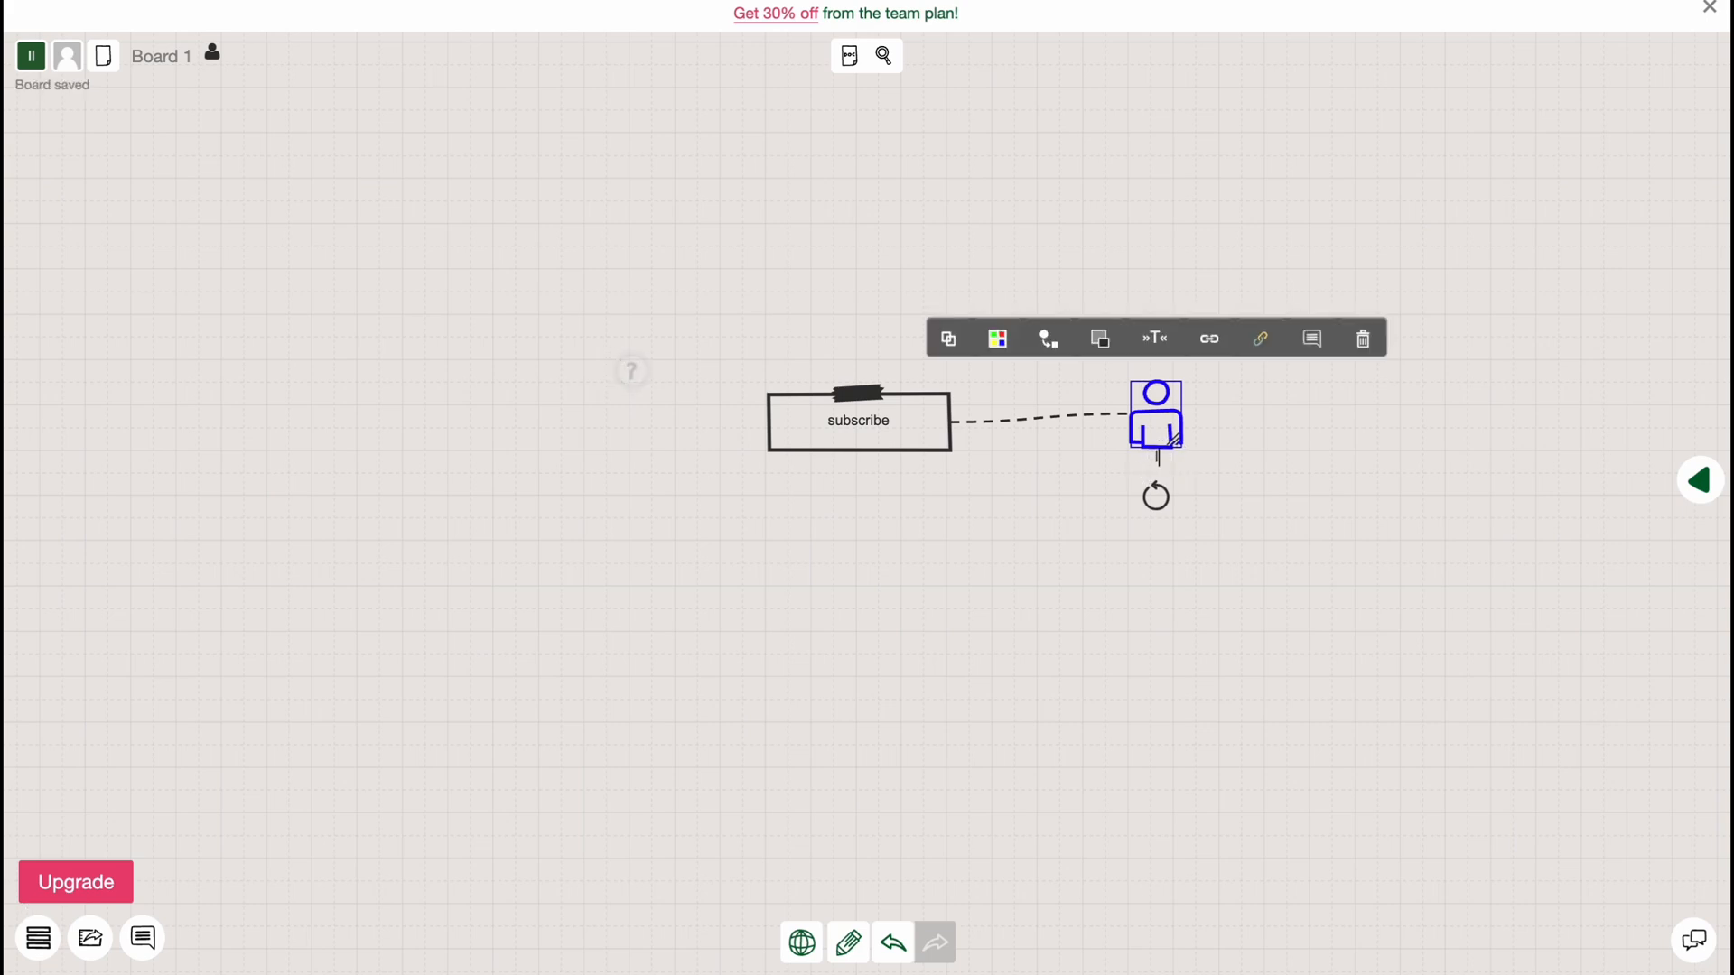
pyautogui.moveTo(996, 339)
pyautogui.write('Ilya')
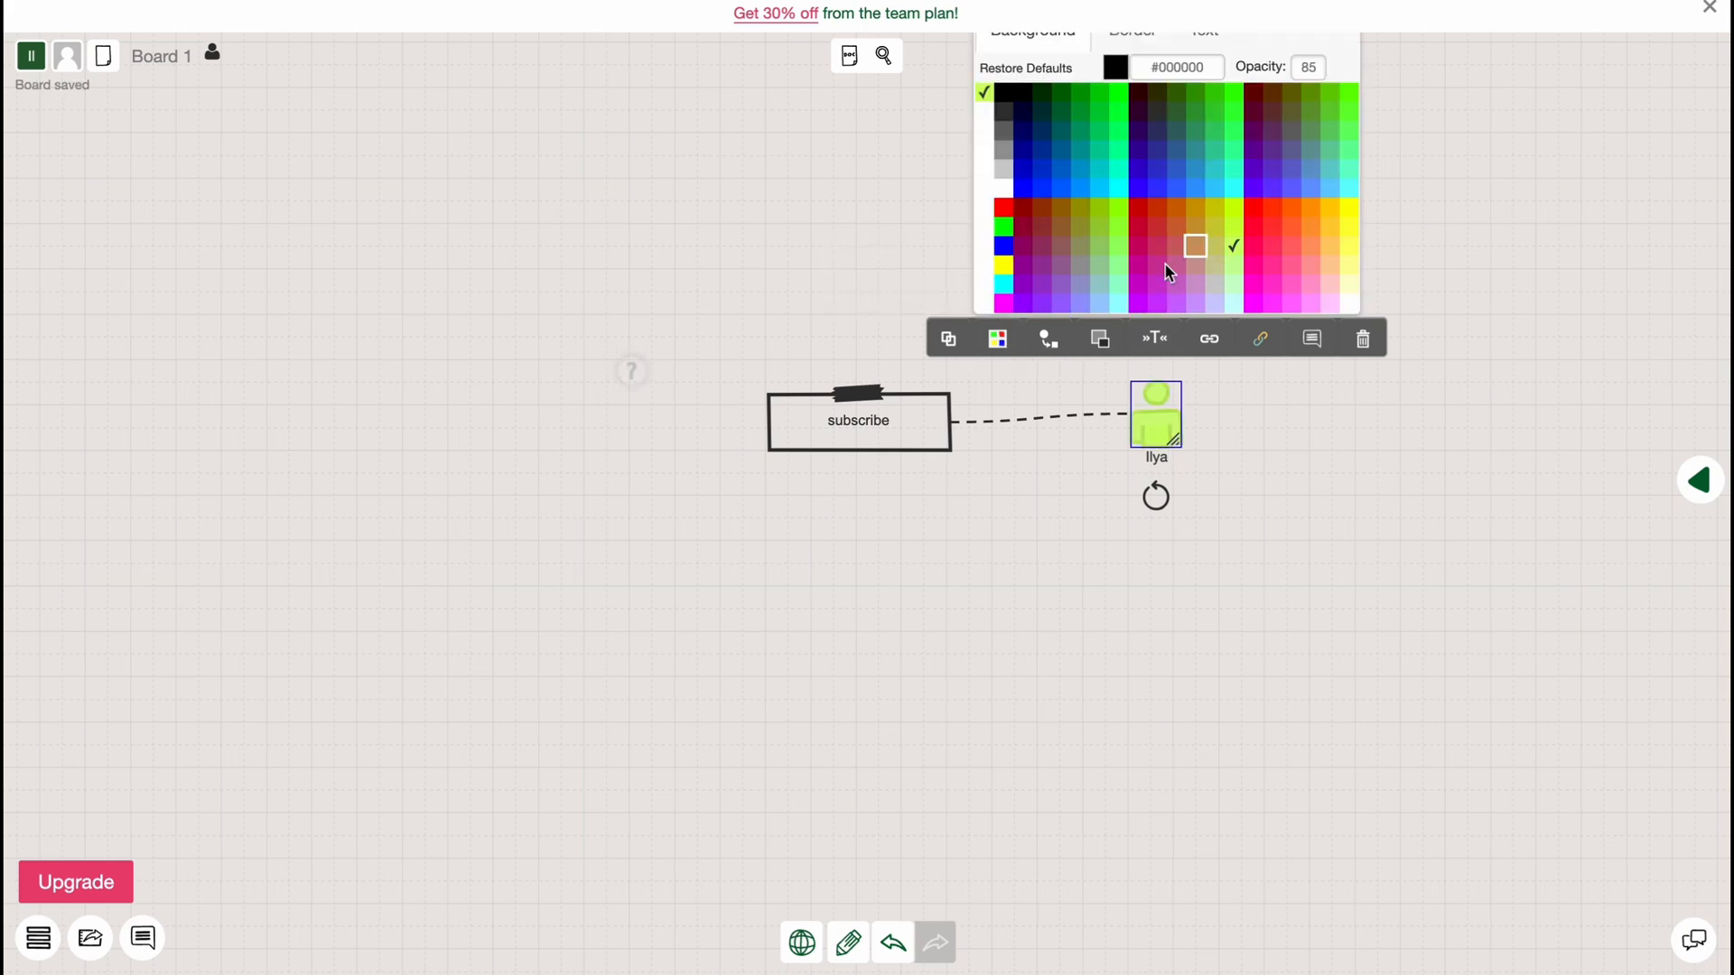
# Switch the actor to the filled blue figure and bring up the shape library panel
pyautogui.click(1082, 186)
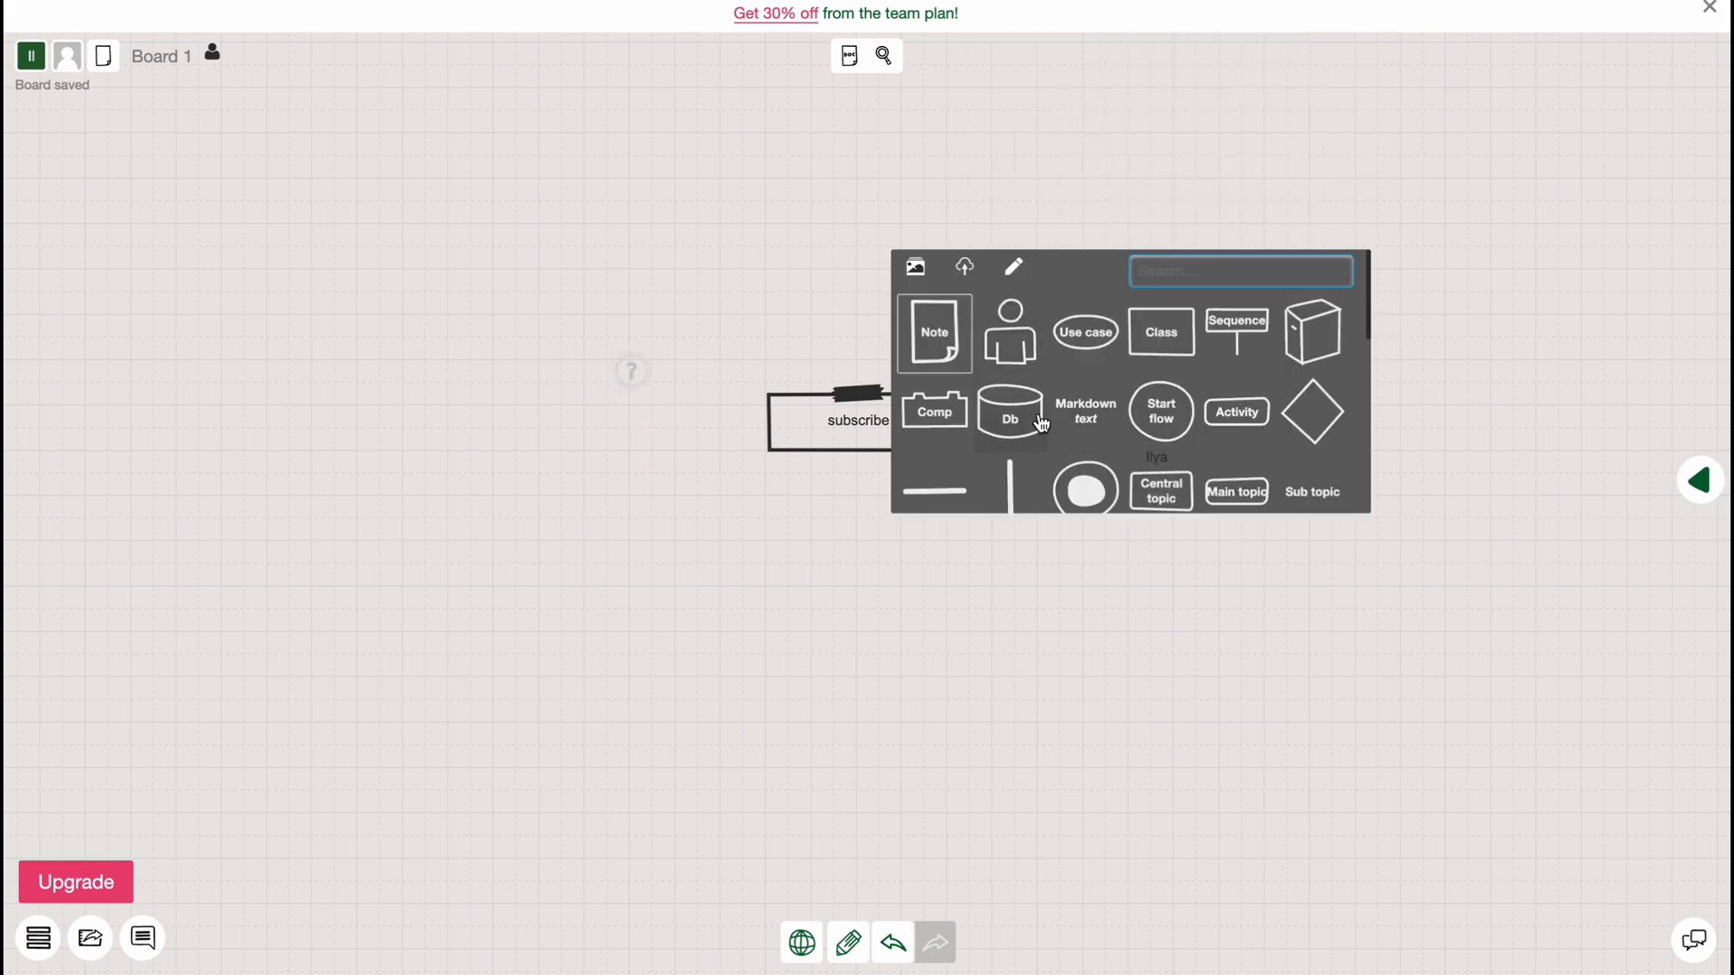
pyautogui.click(1009, 412)
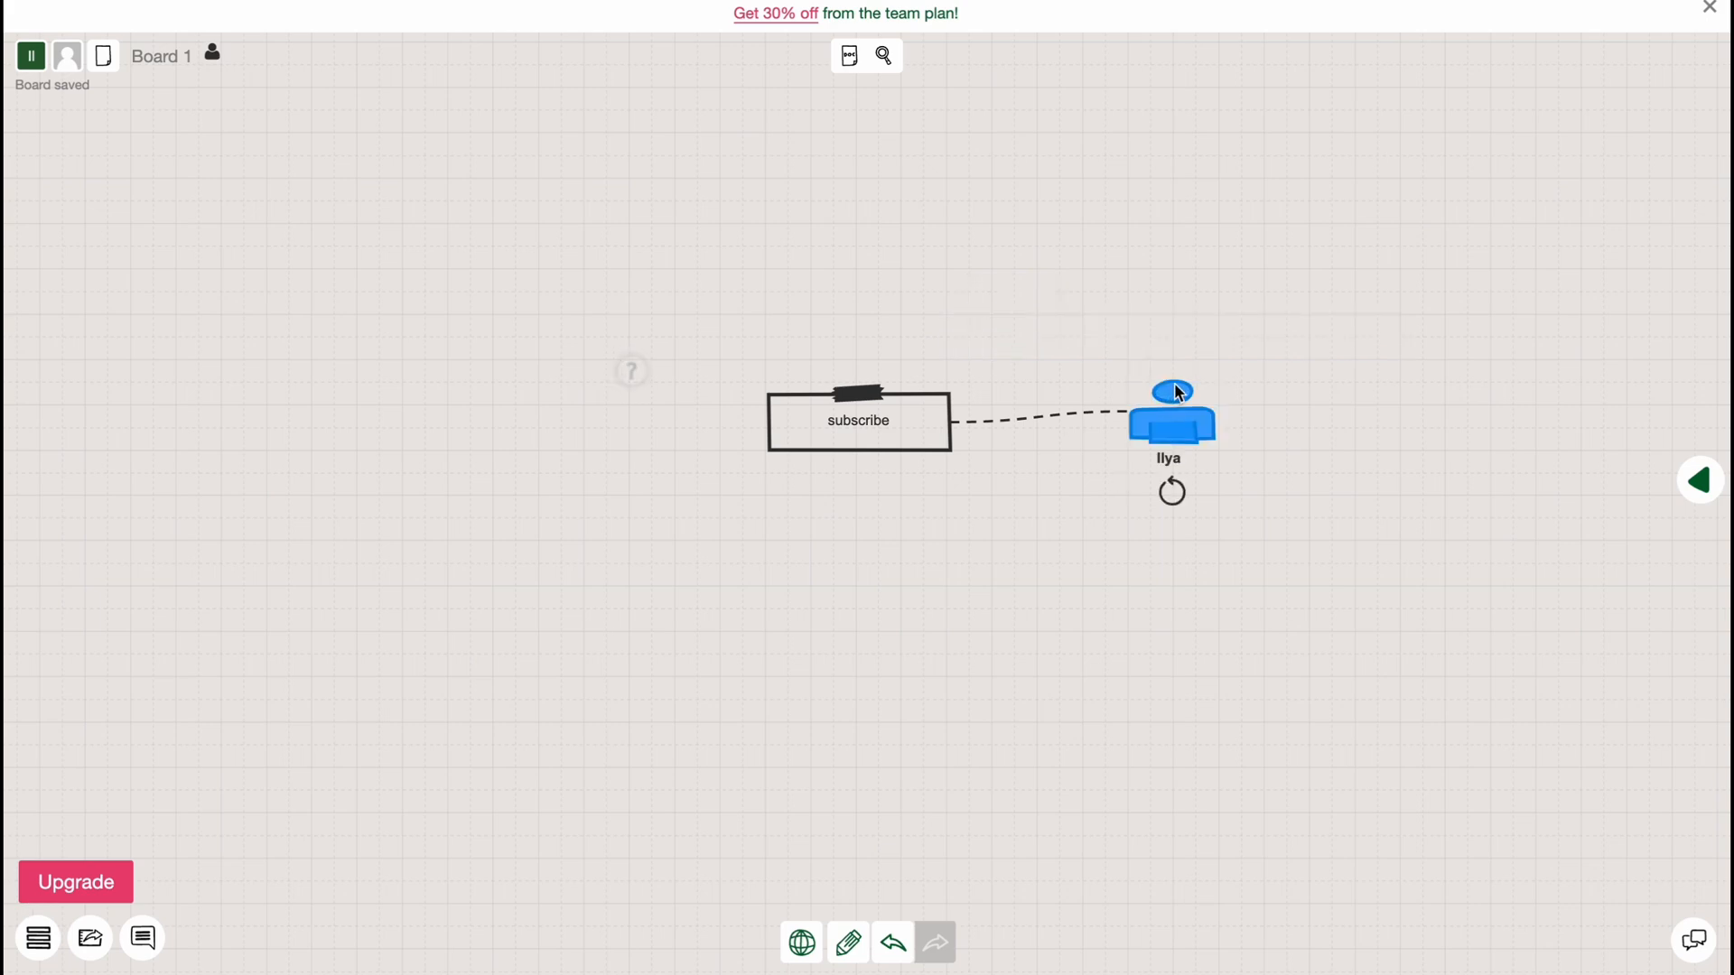
pyautogui.moveTo(1170, 415); pyautogui.dragTo(976, 183)
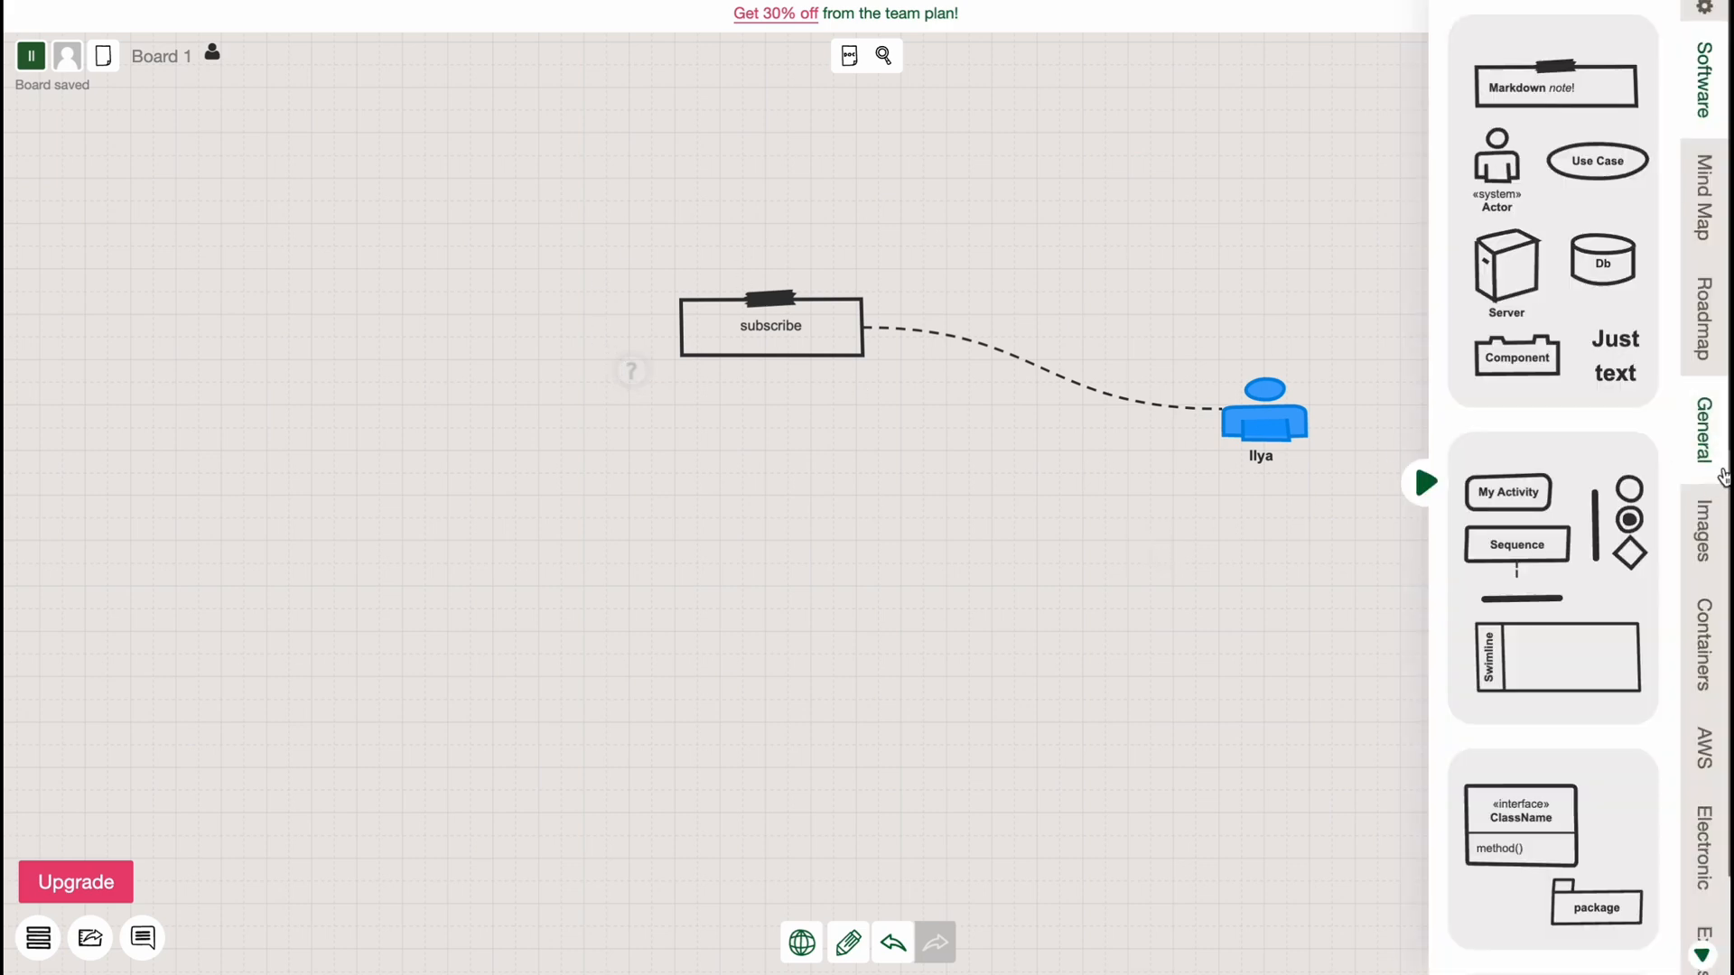
# Place a Mind Map smiley face below the diagram and connect it to the blue actor
pyautogui.click(1701, 205)
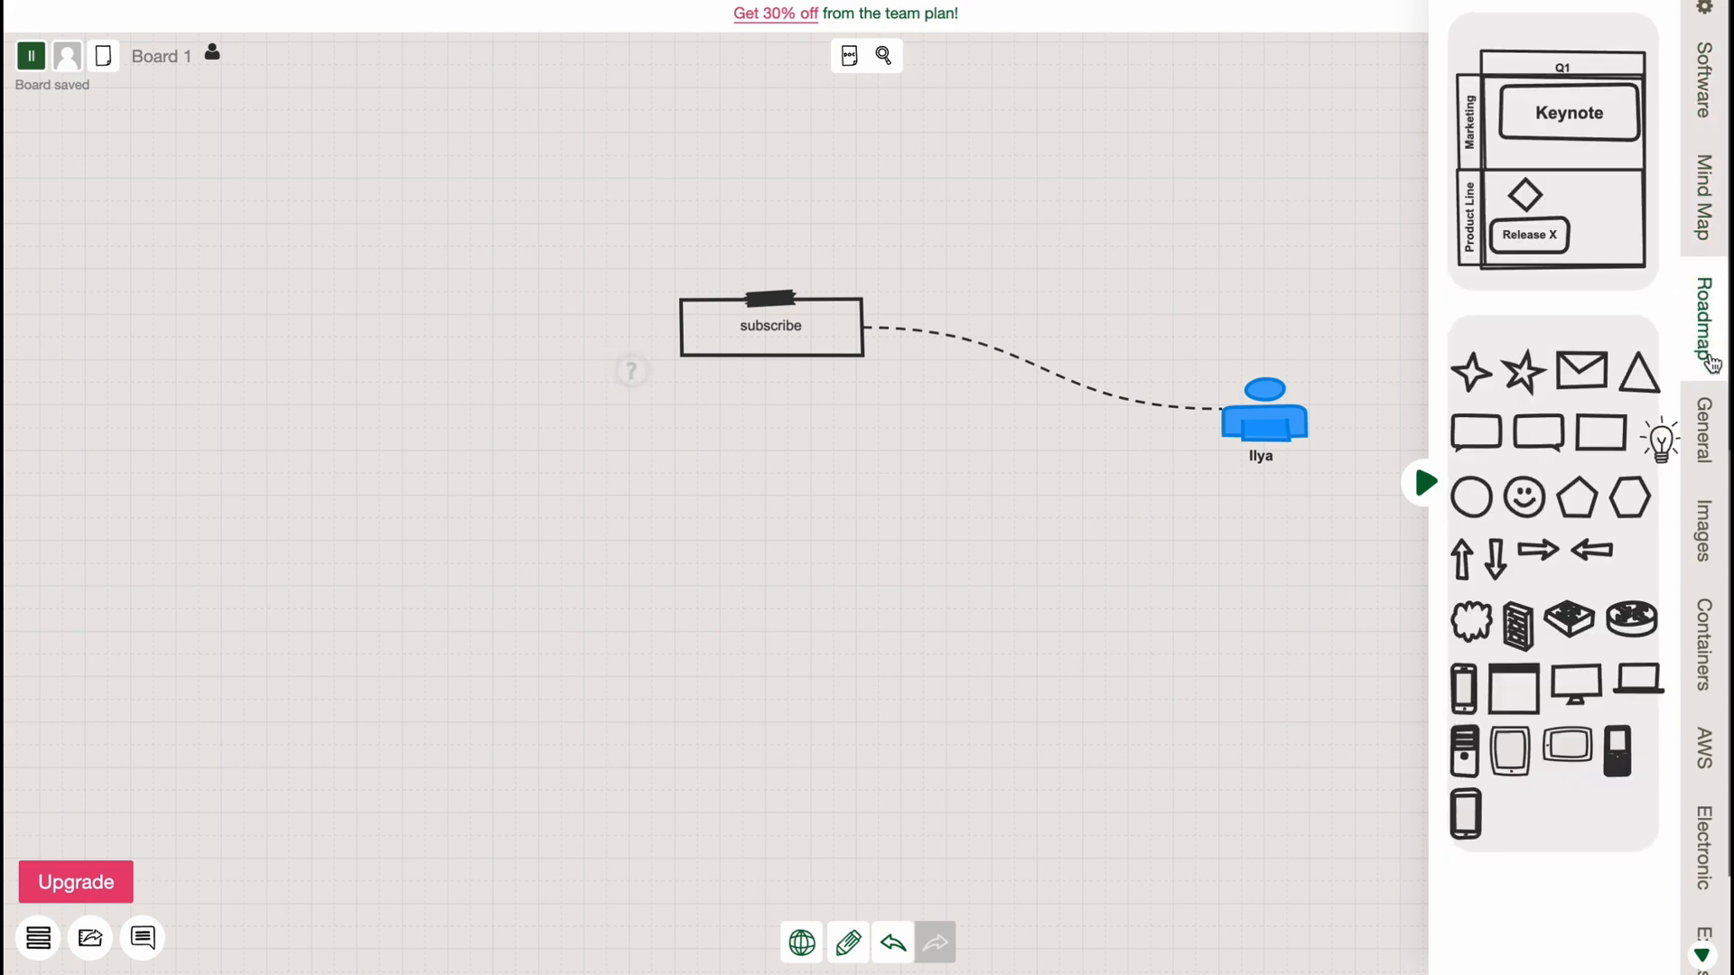
pyautogui.click(1701, 533)
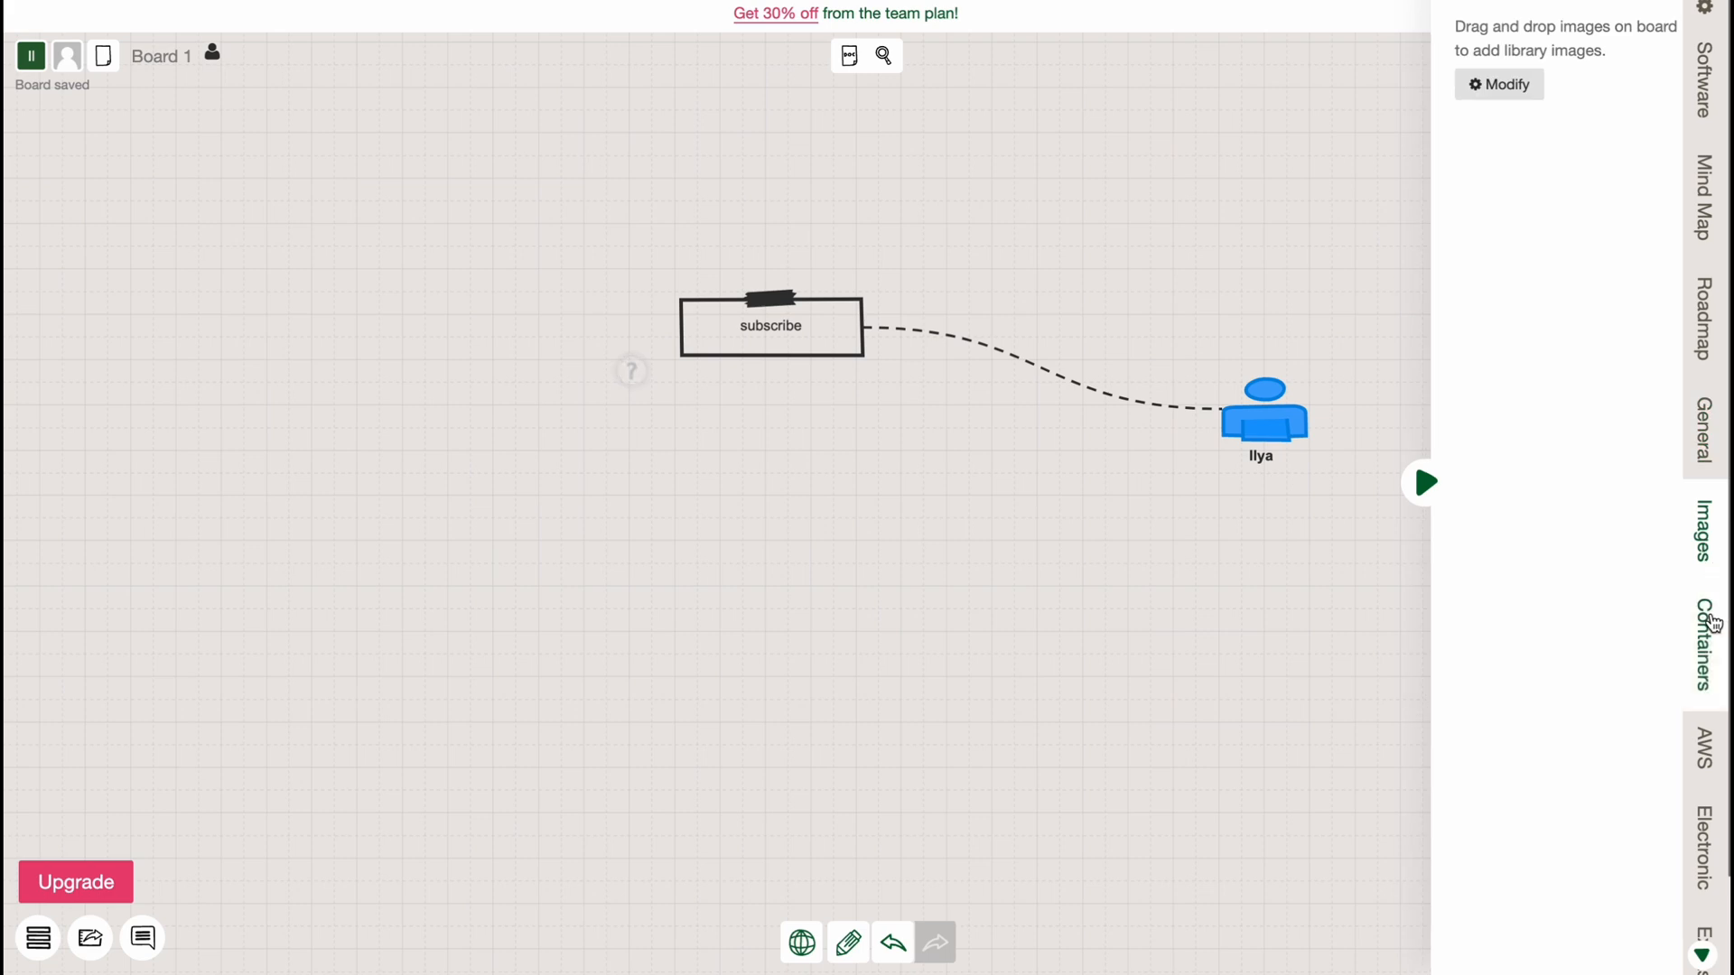
pyautogui.click(1700, 641)
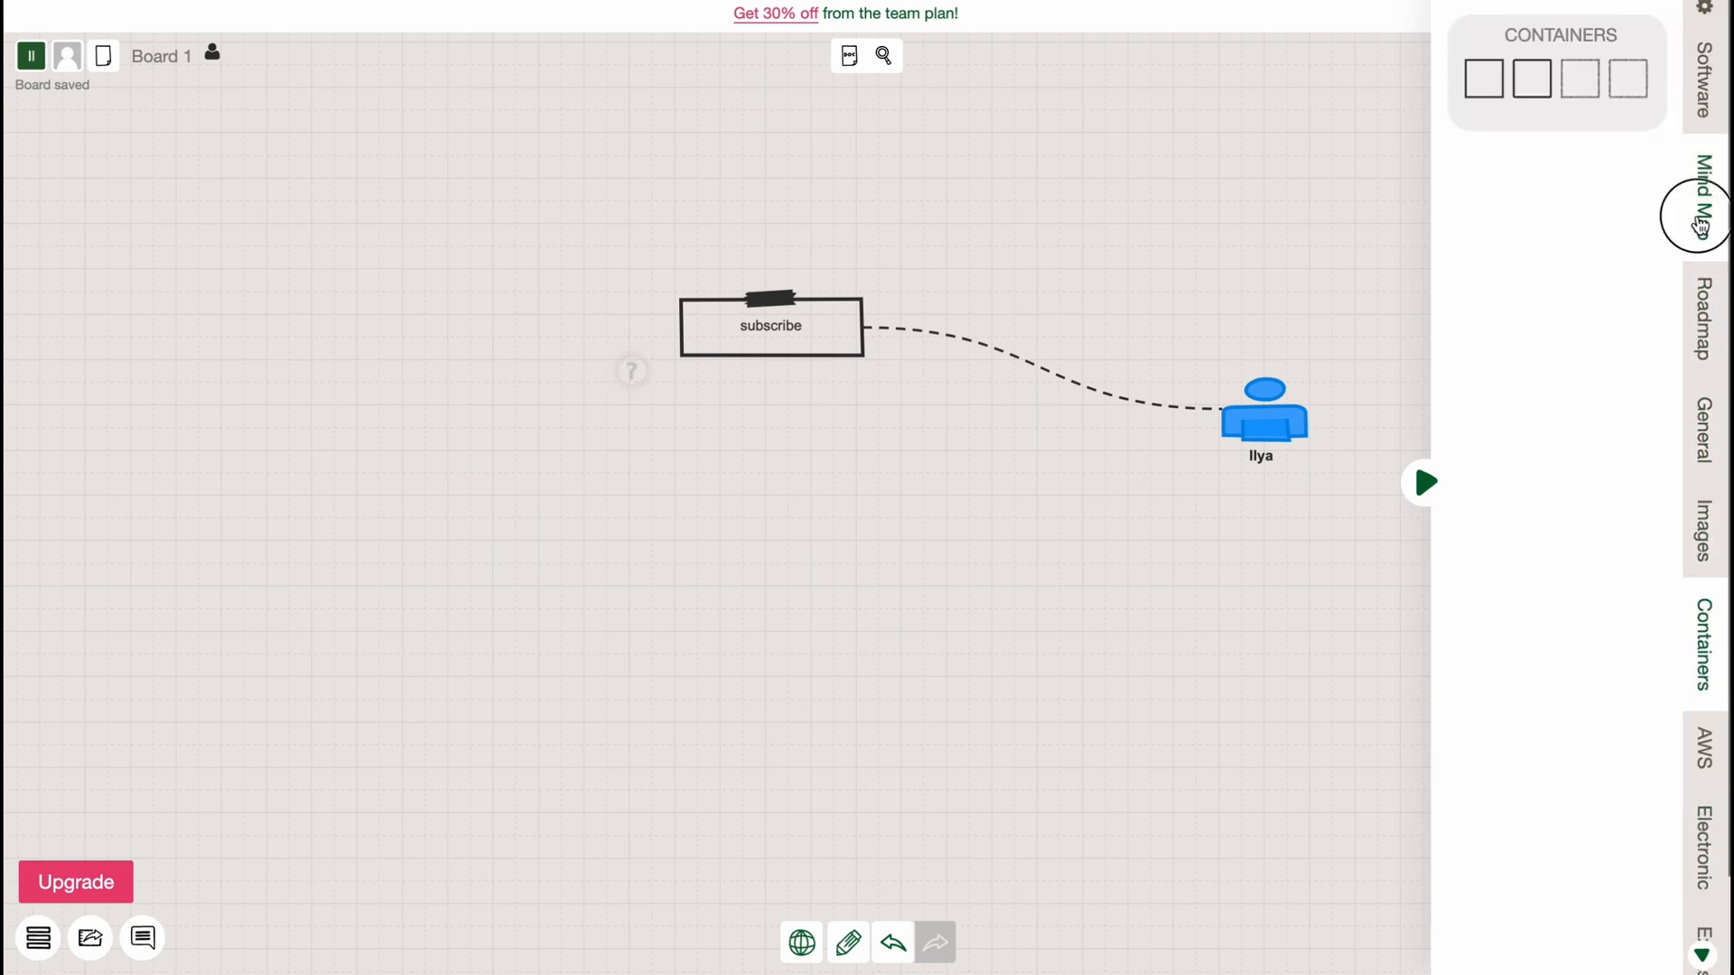
pyautogui.click(1700, 199)
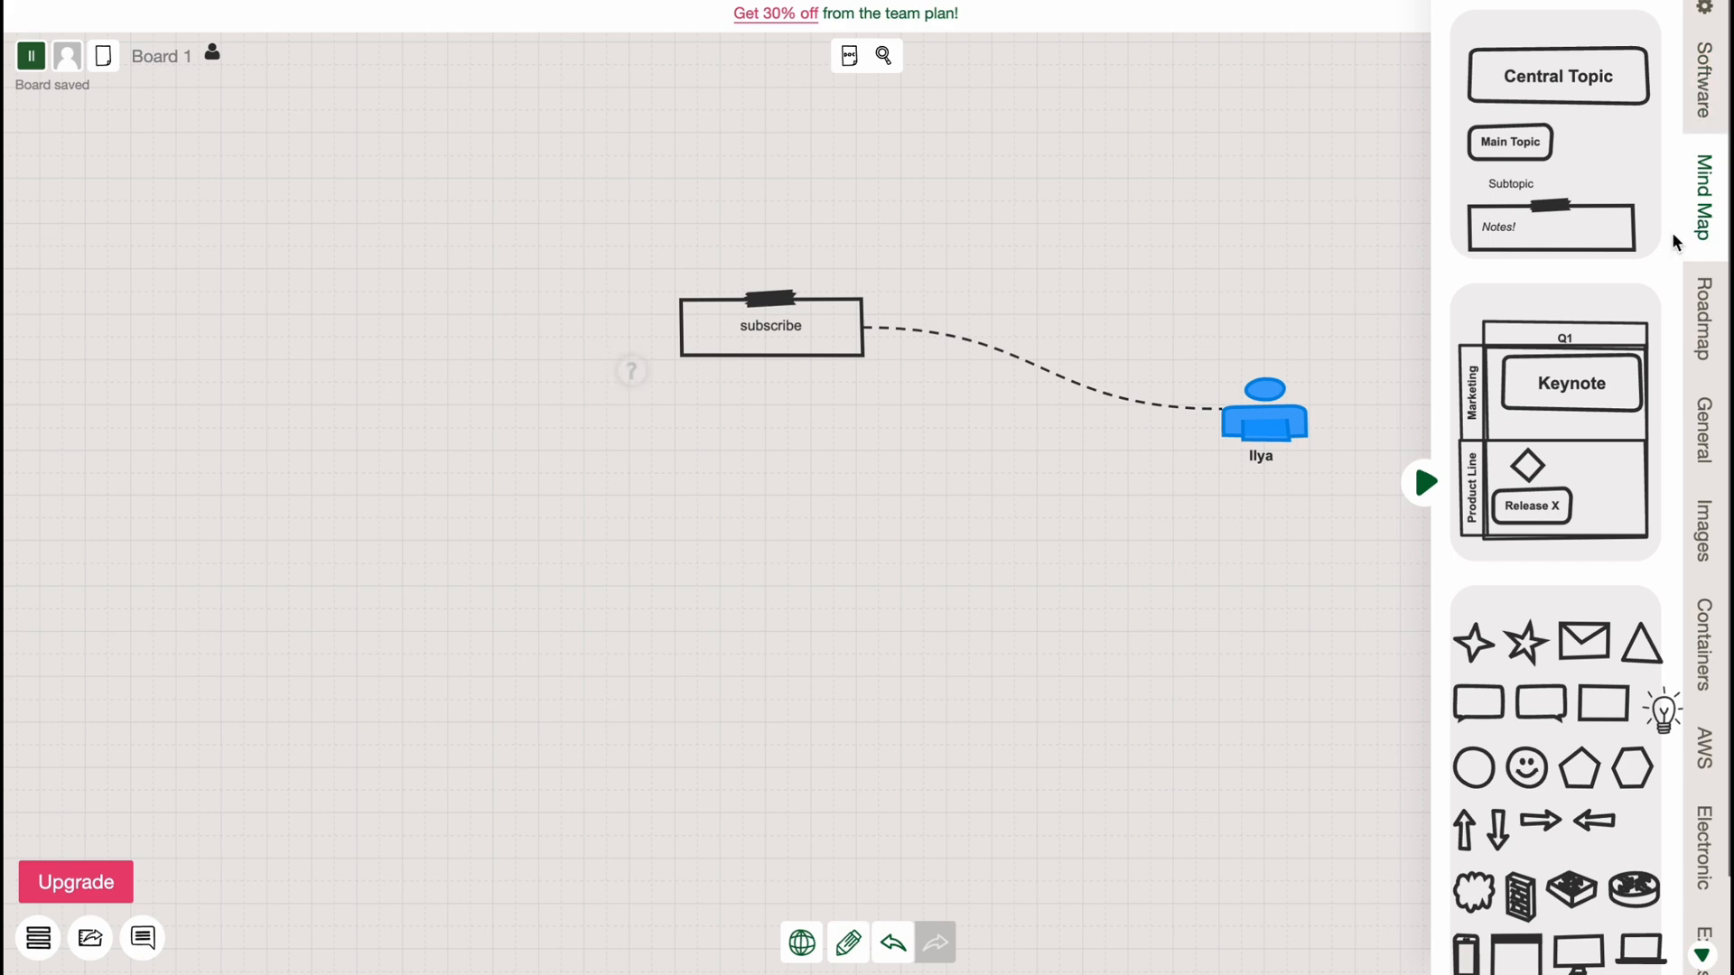
pyautogui.moveTo(1526, 768); pyautogui.dragTo(940, 664)
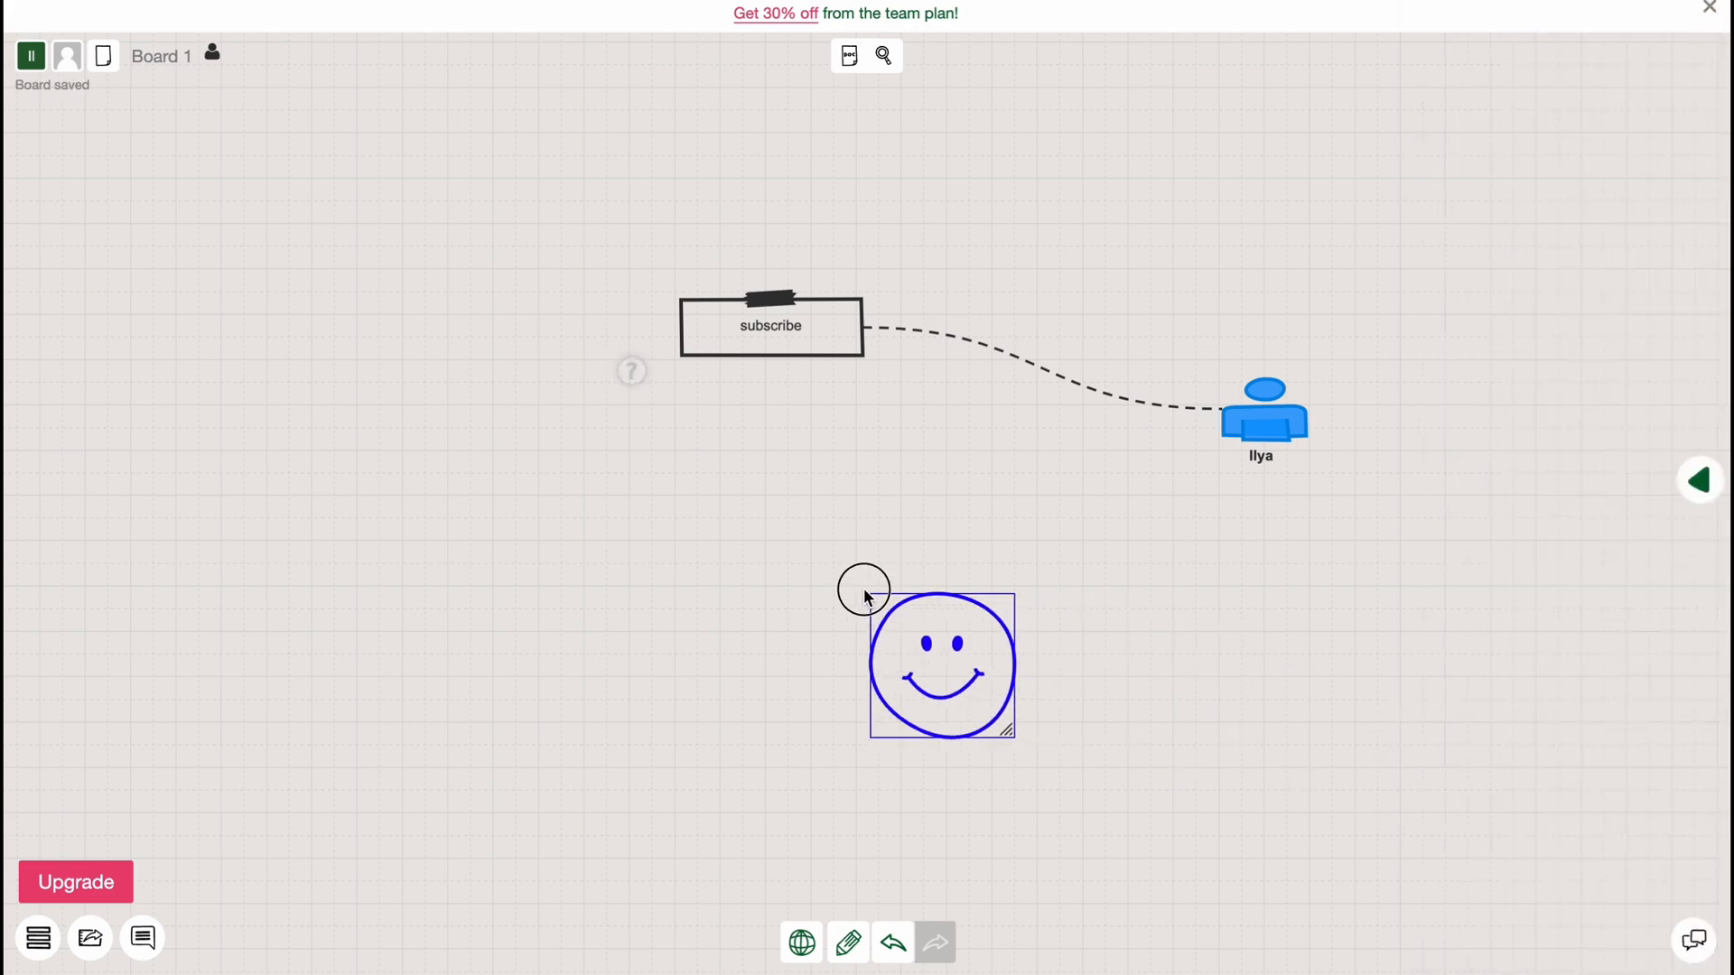
pyautogui.click(1044, 630)
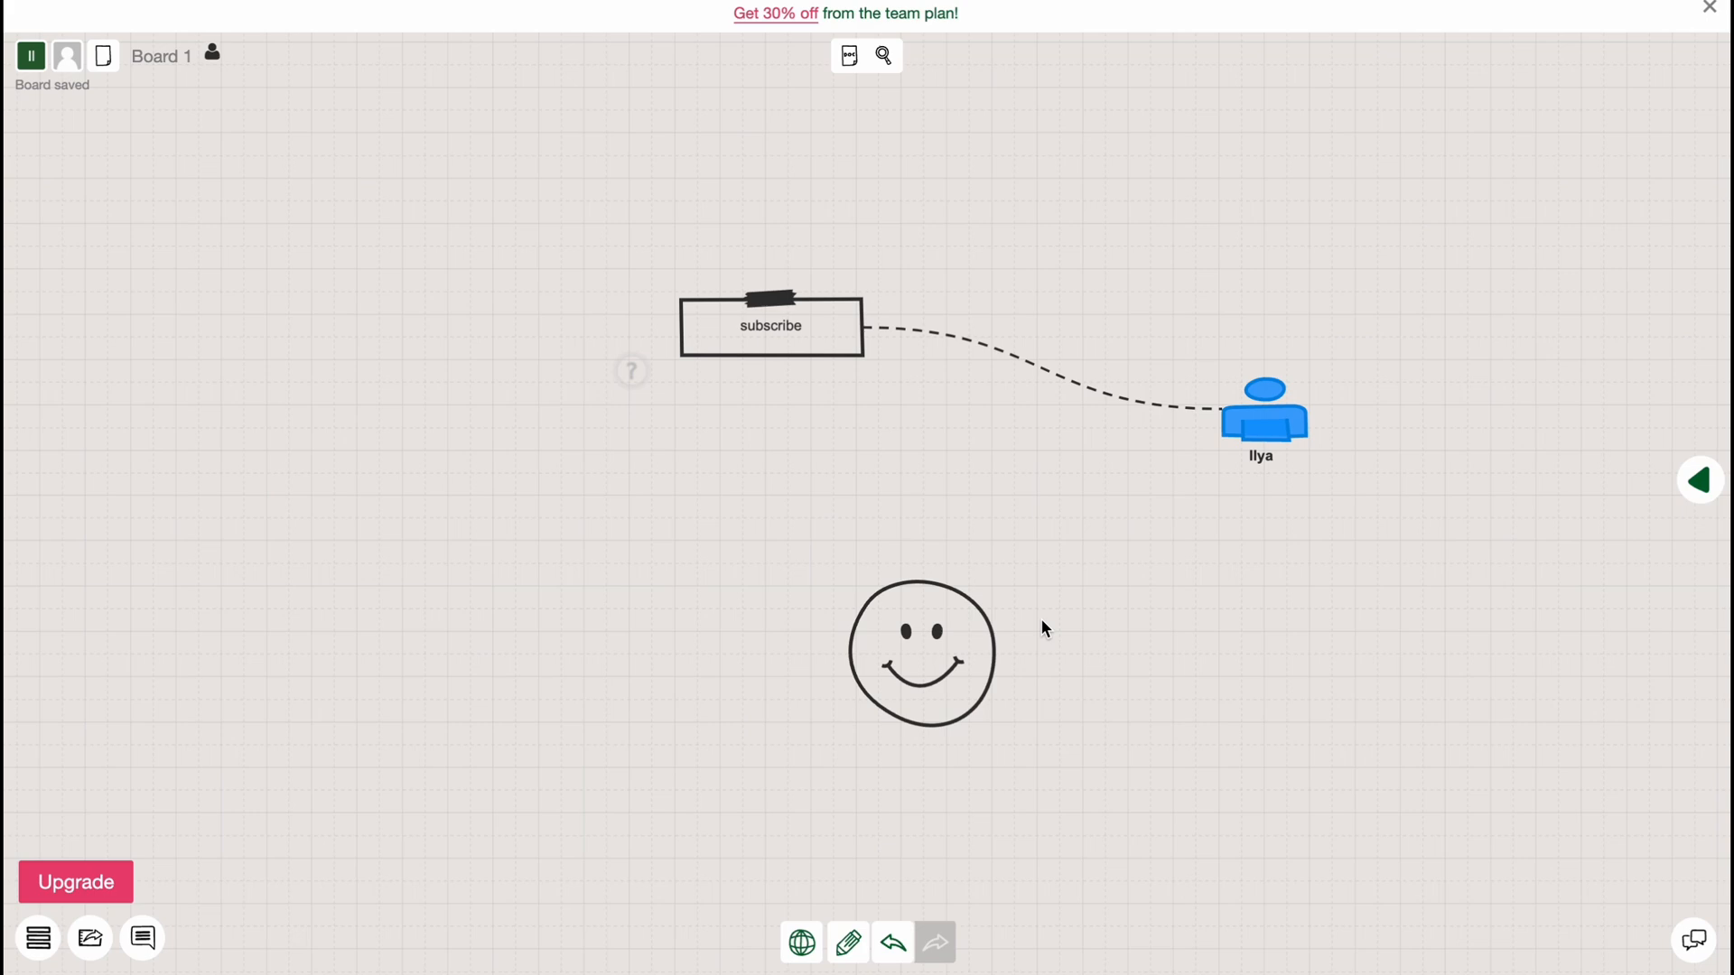
pyautogui.moveTo(957, 575); pyautogui.dragTo(1261, 453)
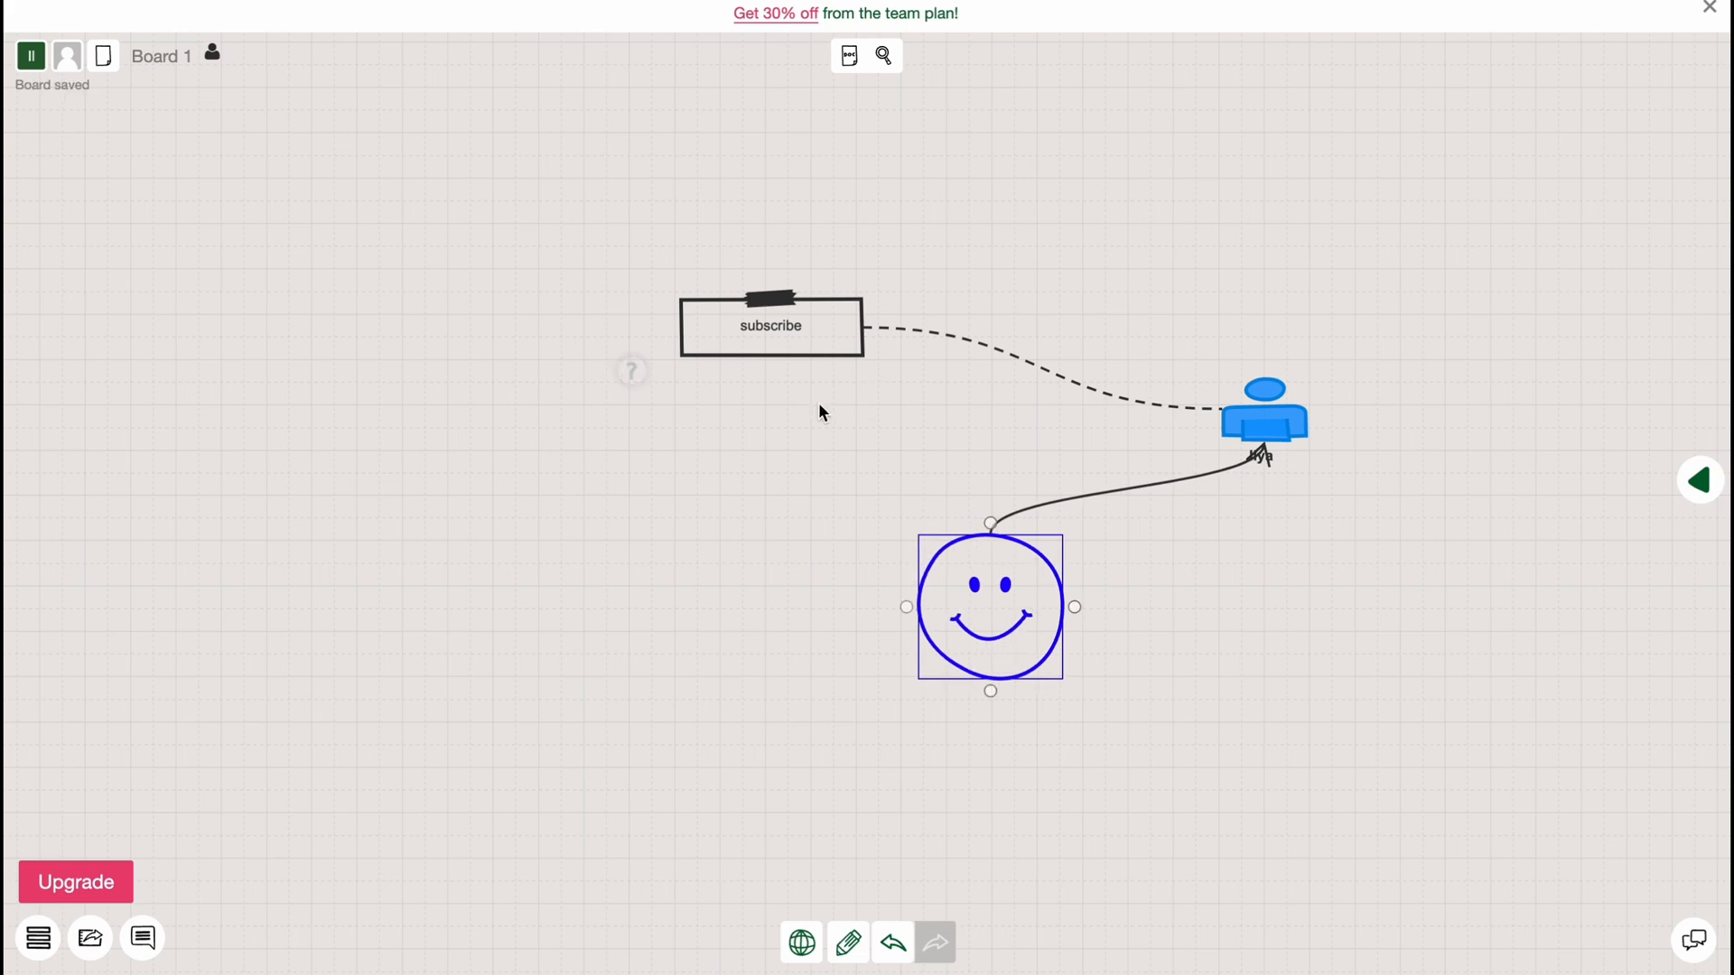
pyautogui.moveTo(801, 942)
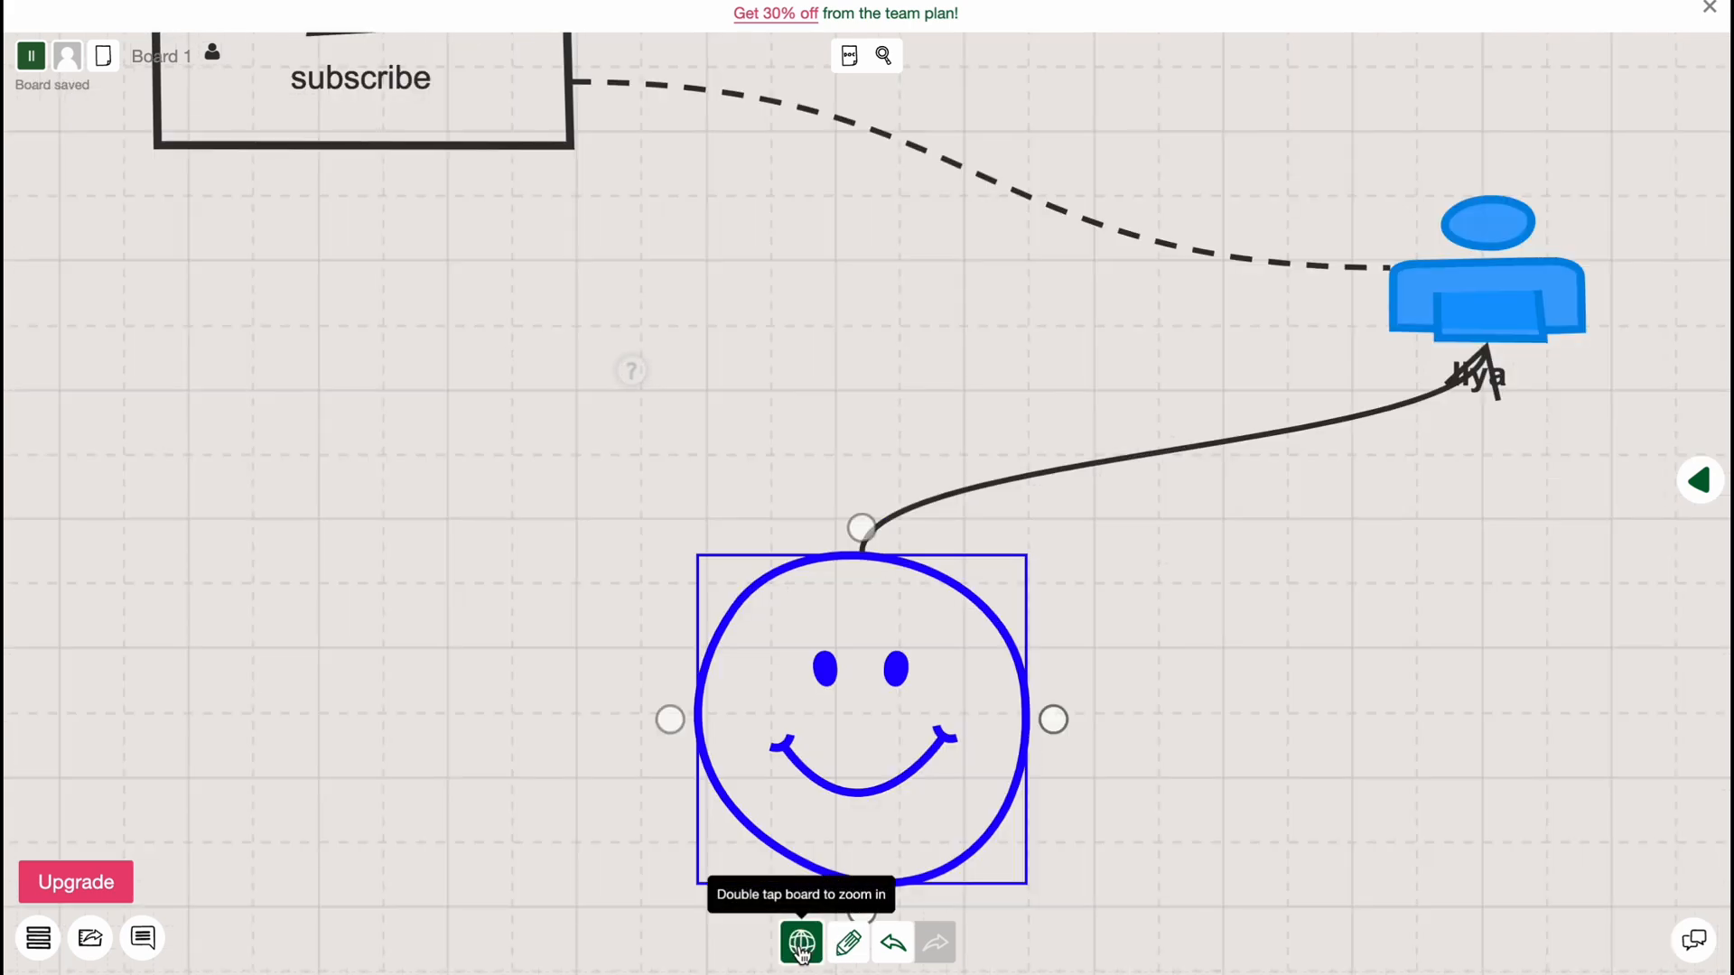
pyautogui.moveTo(541, 300)
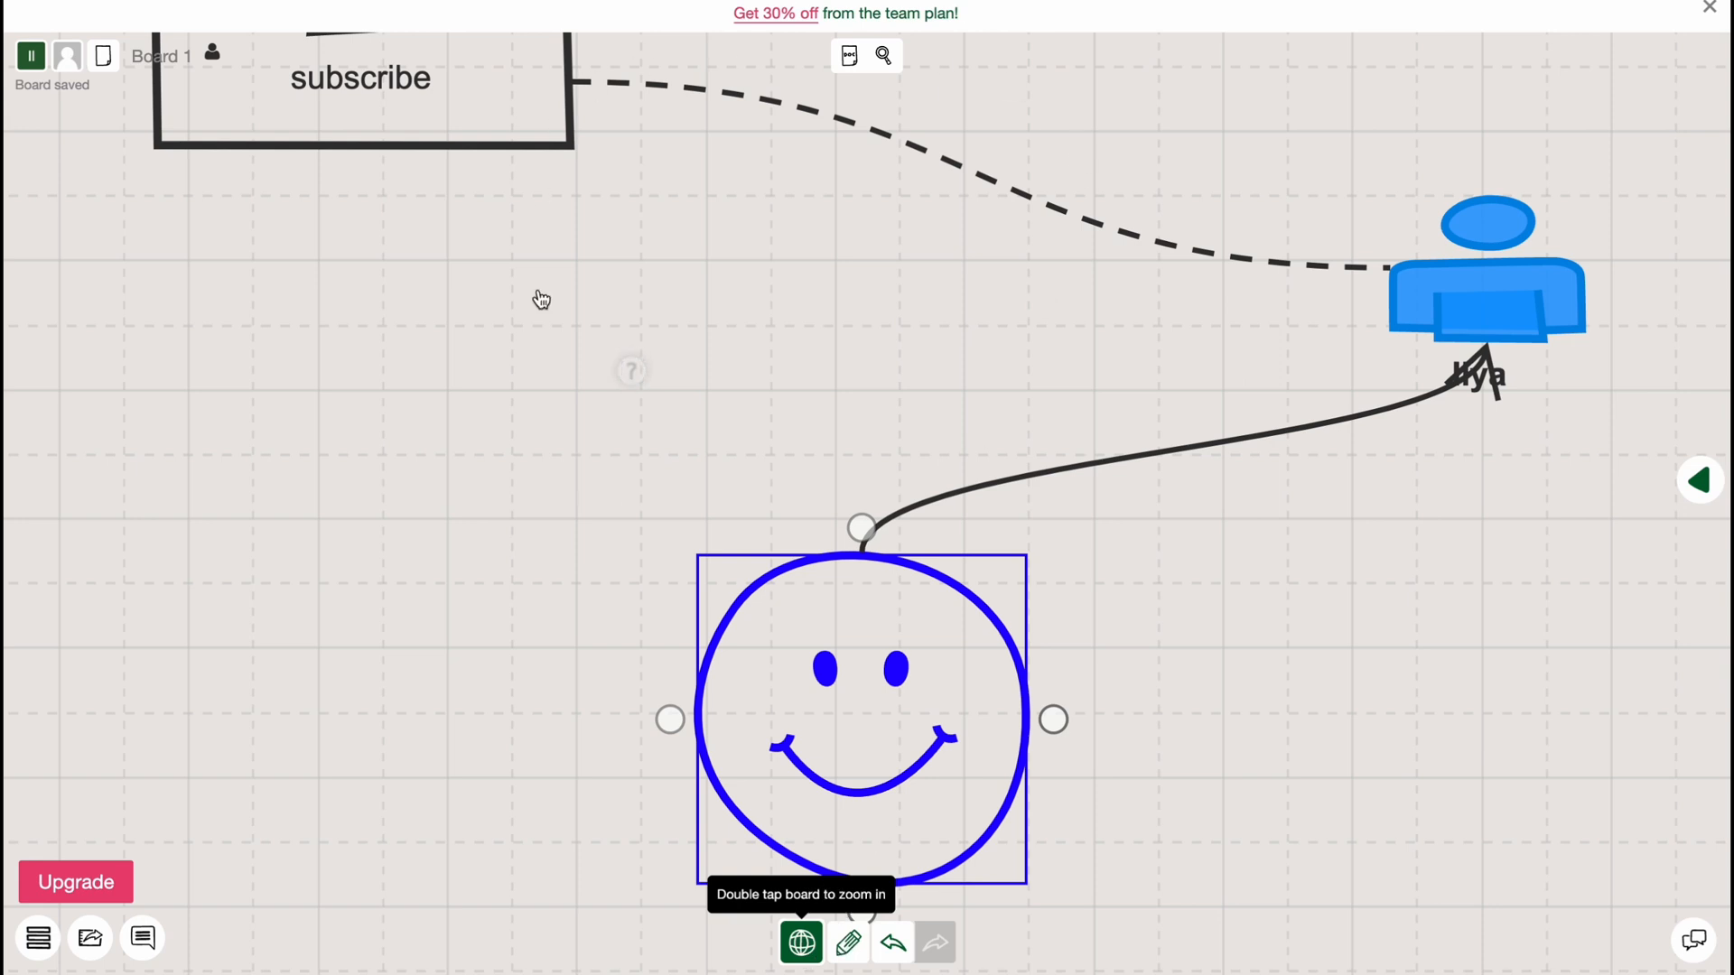
pyautogui.moveTo(847, 942)
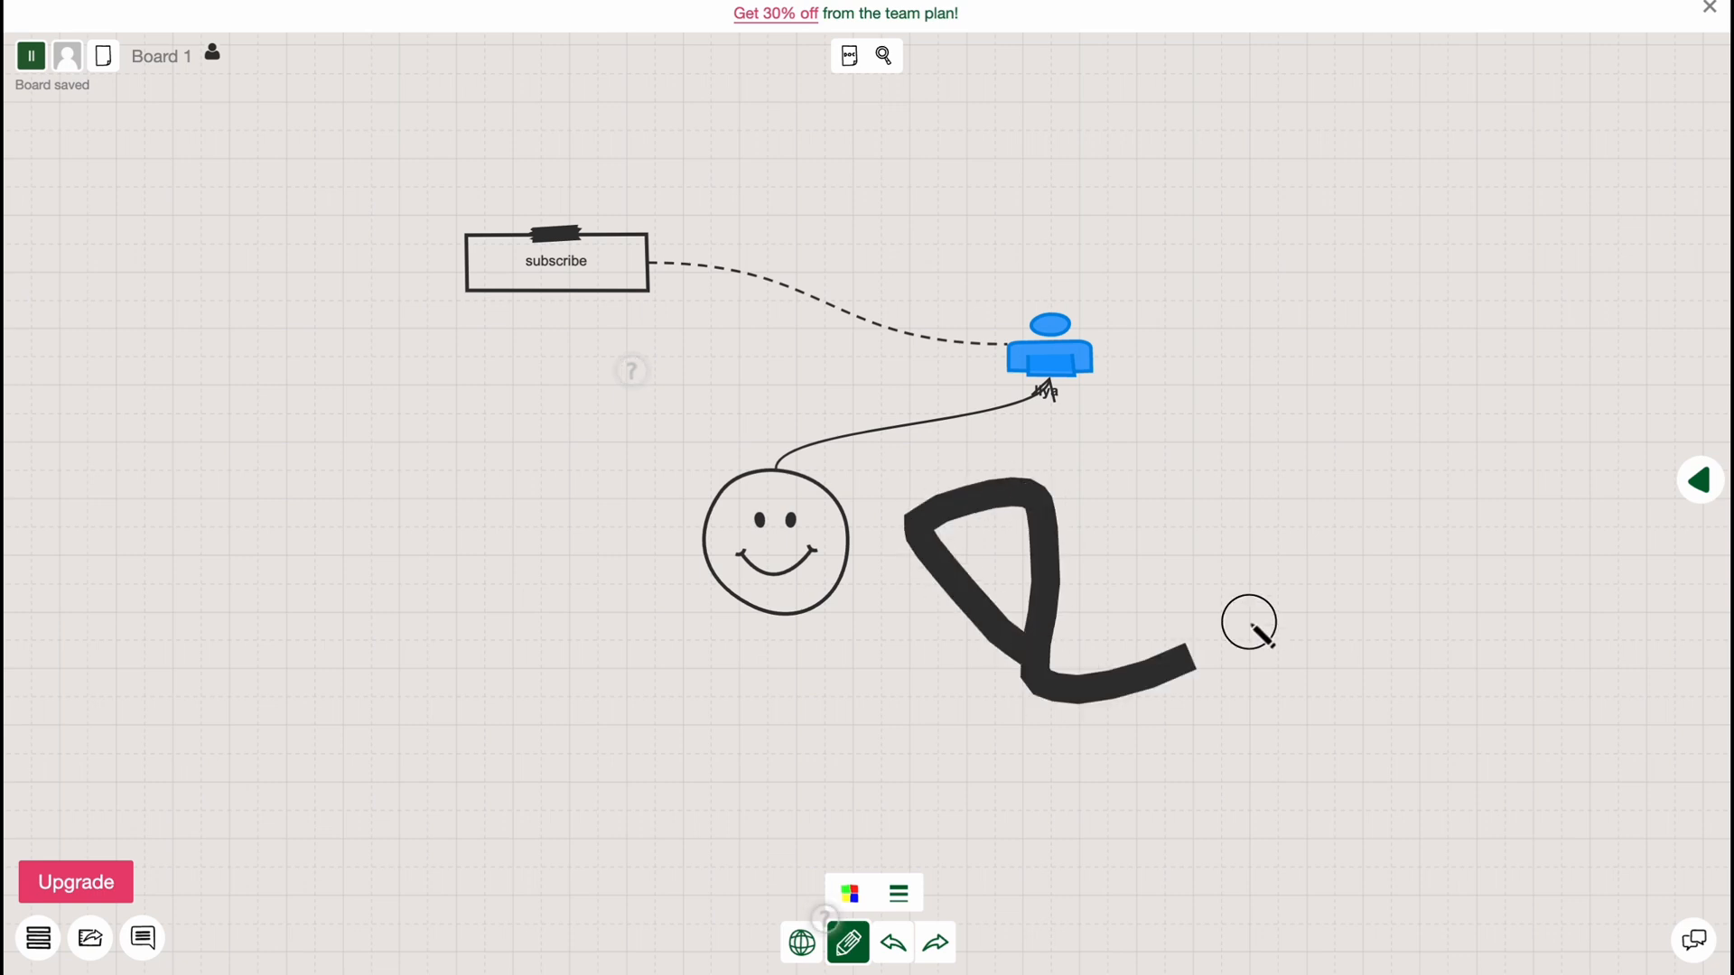
pyautogui.moveTo(1249, 622); pyautogui.dragTo(597, 537)
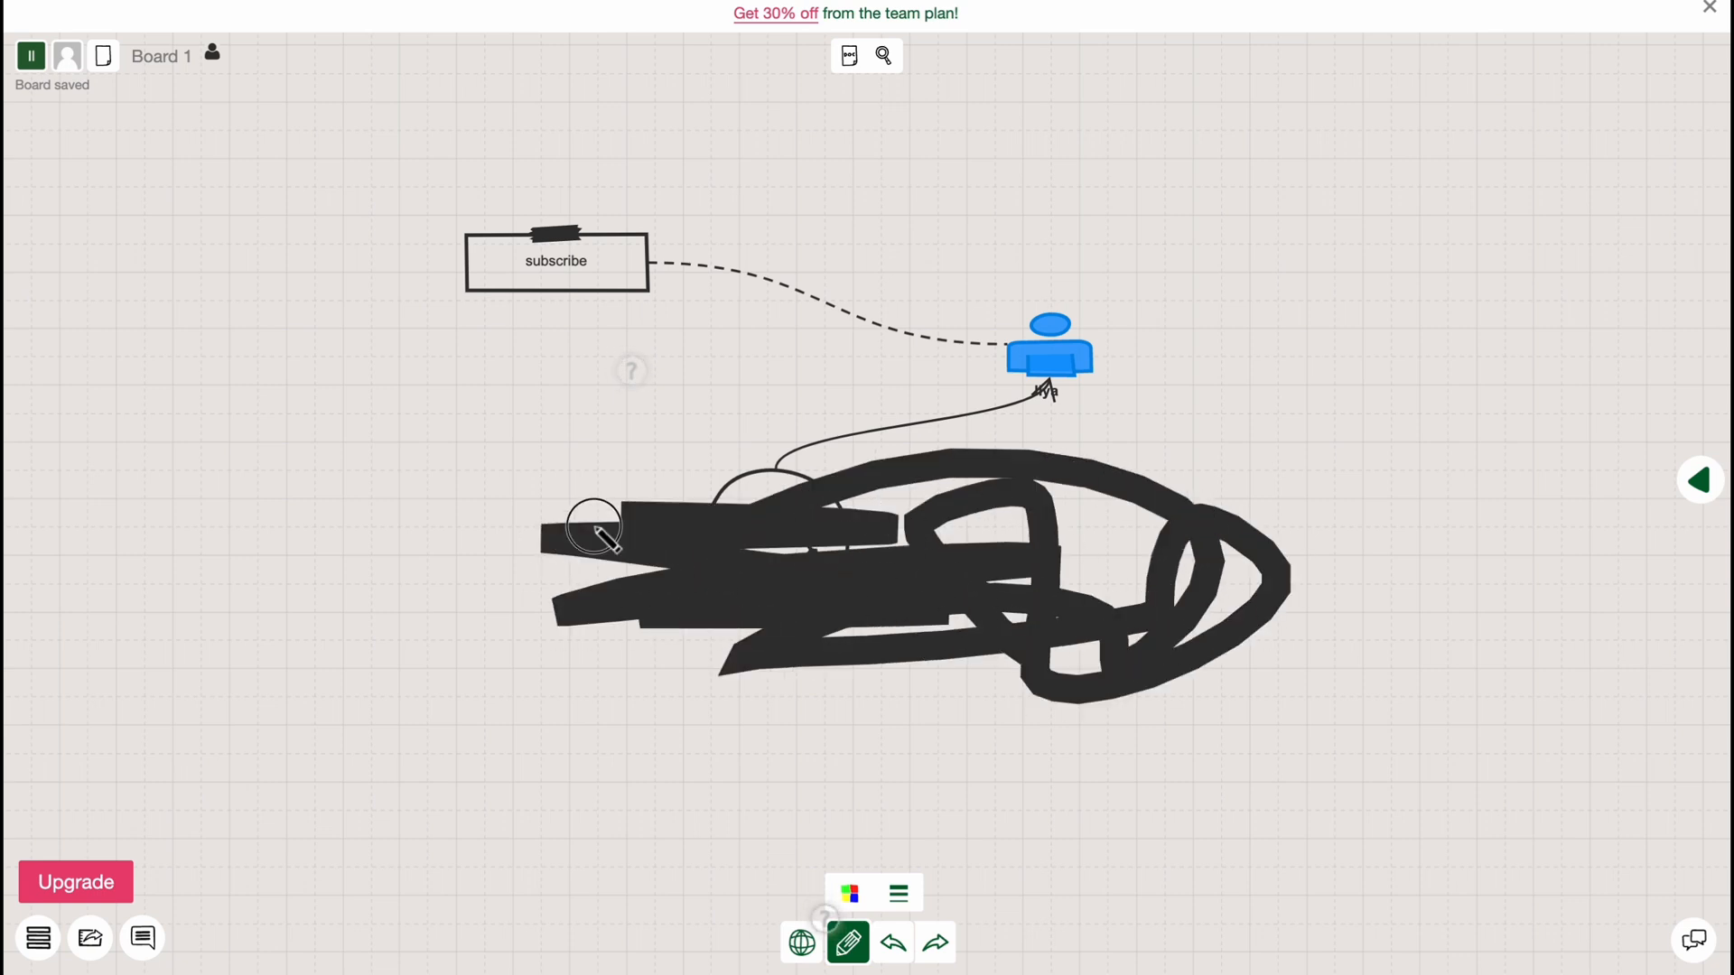
pyautogui.click(893, 942)
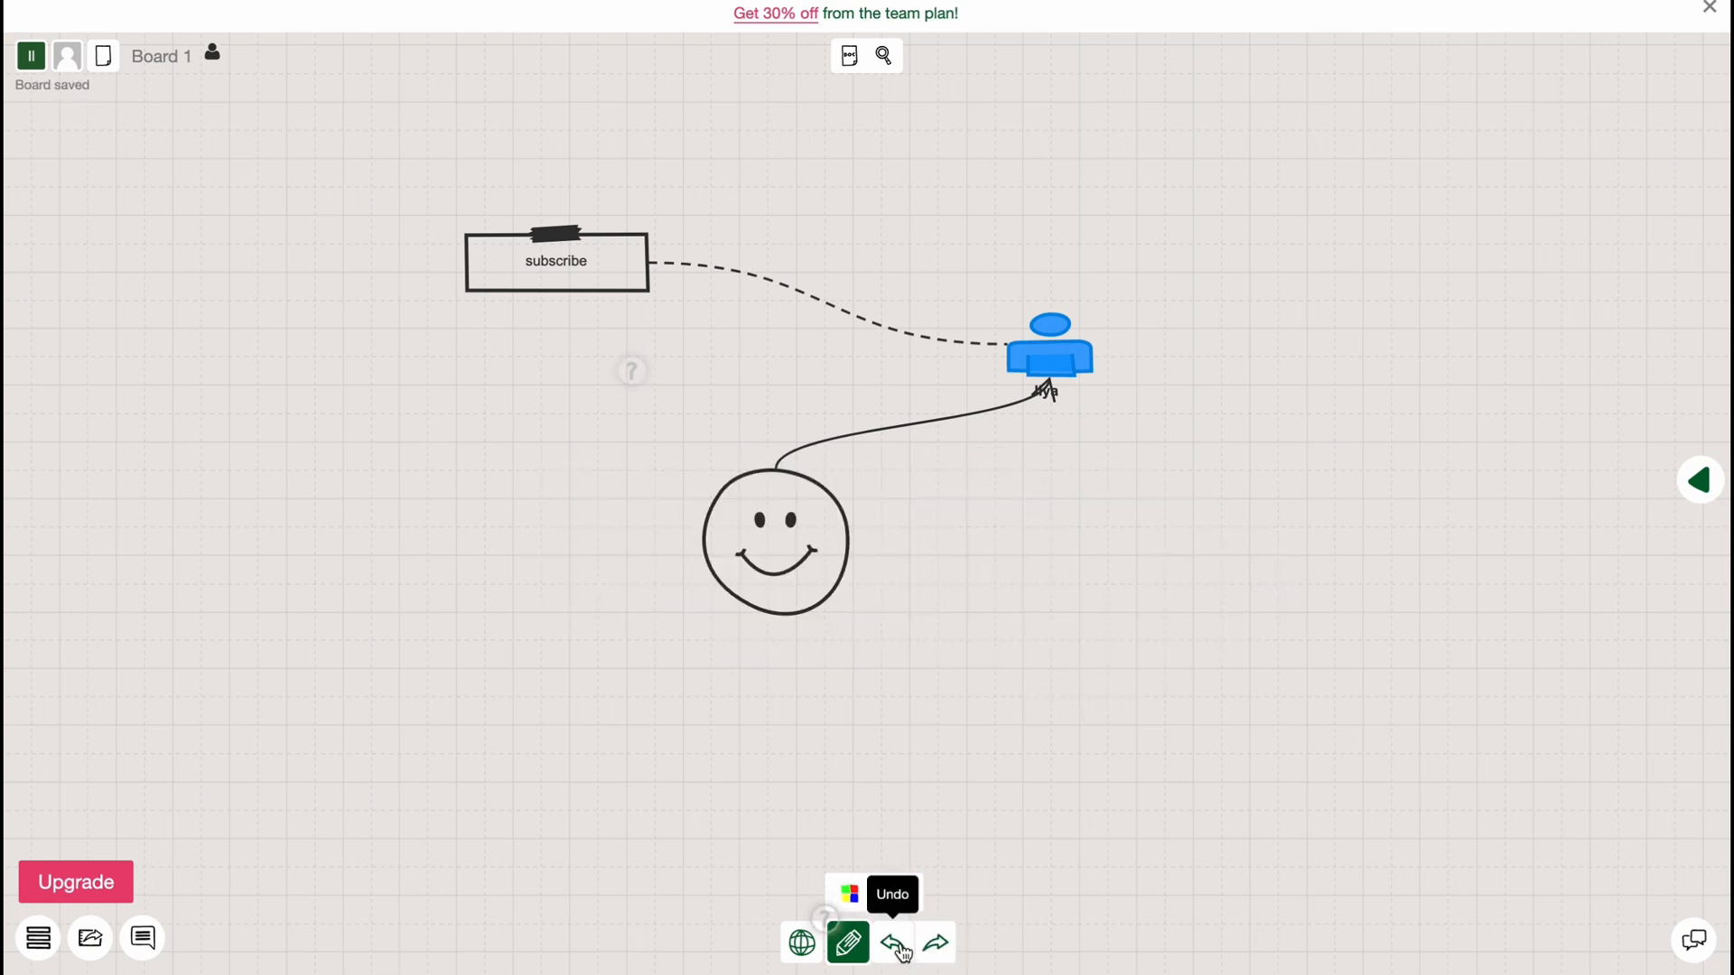
pyautogui.moveTo(935, 942)
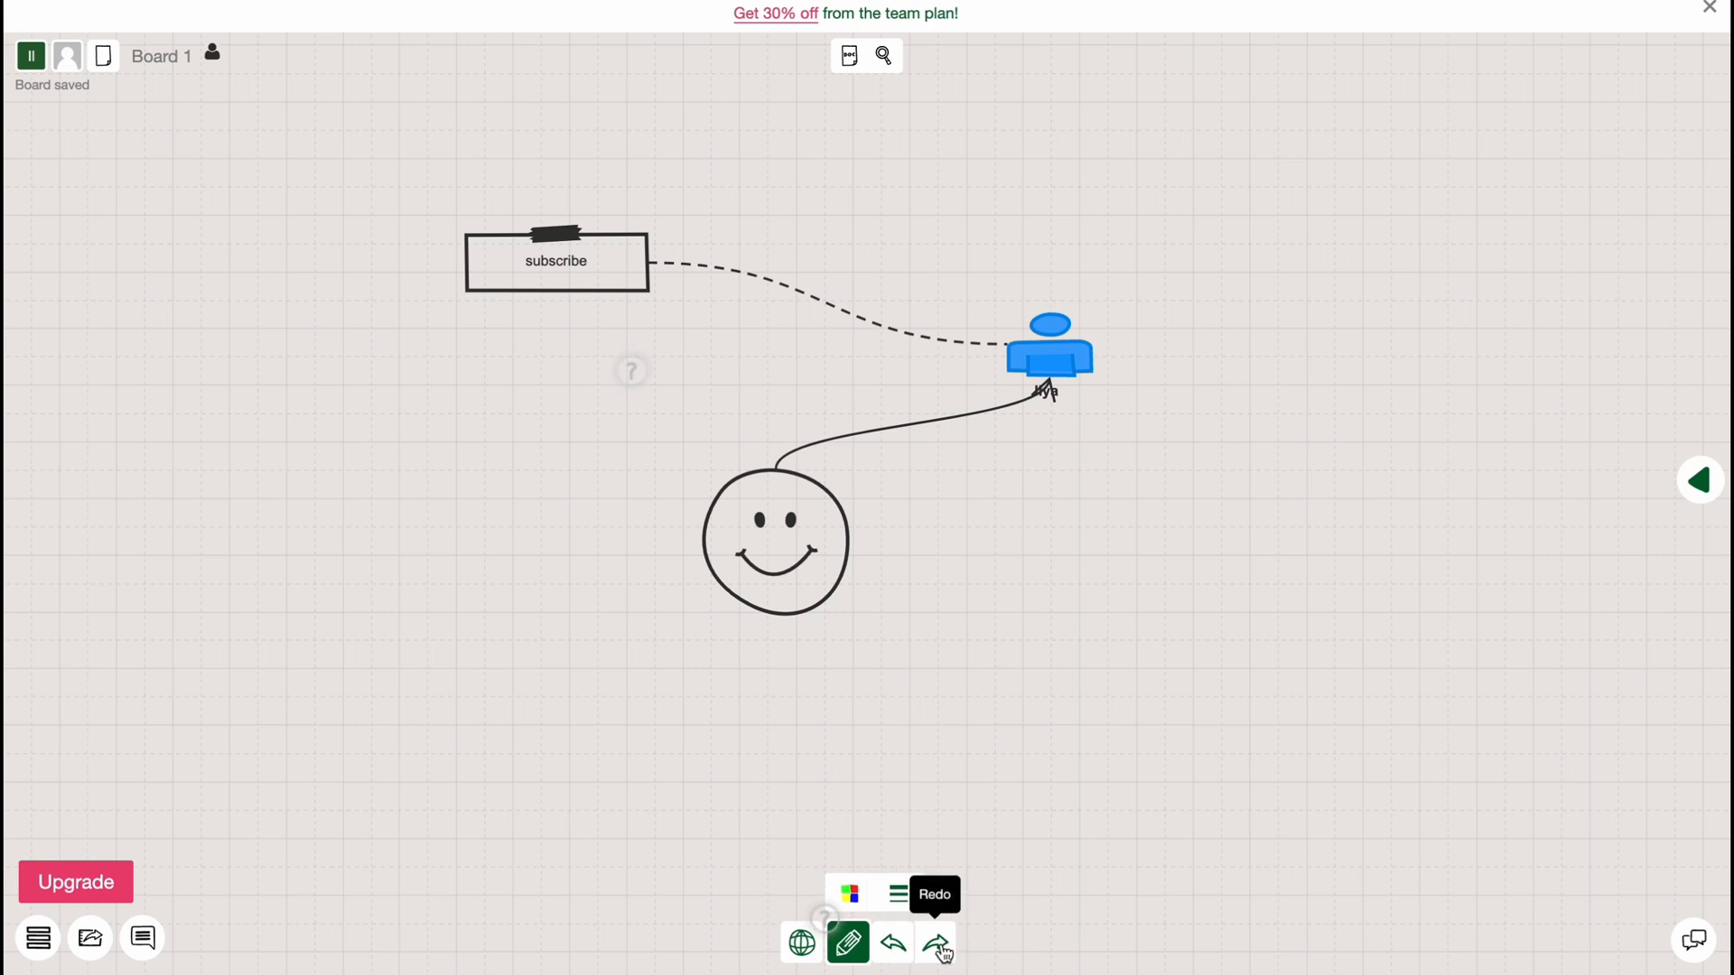
pyautogui.moveTo(892, 941)
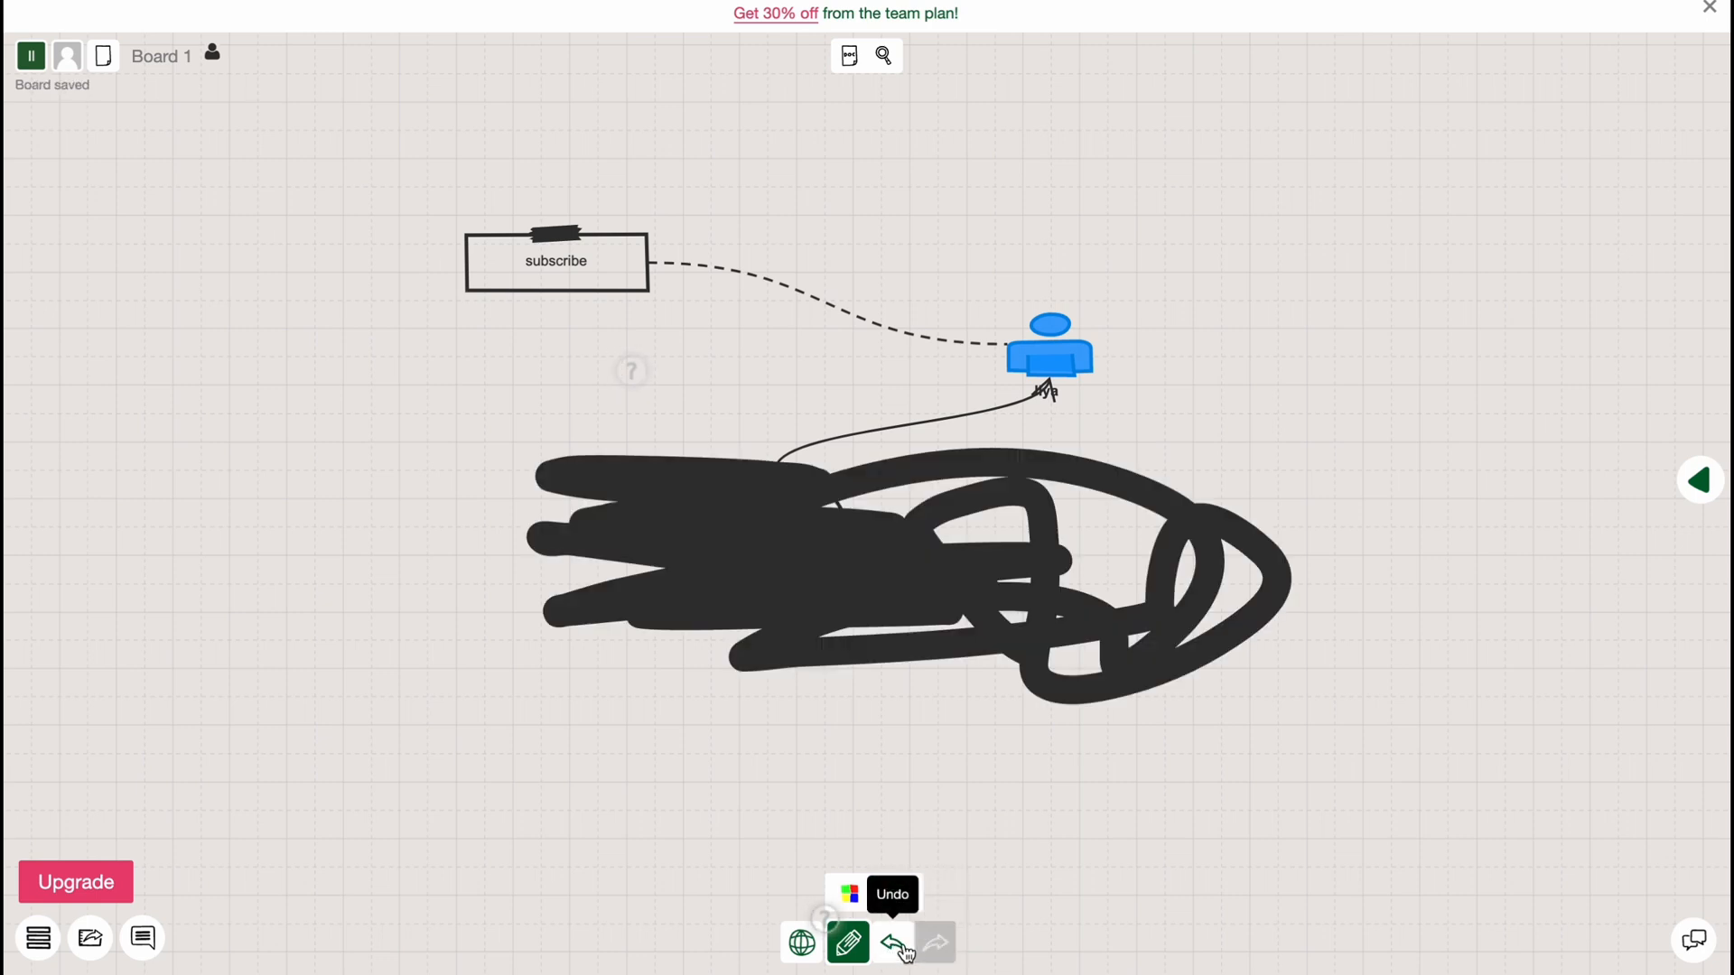
pyautogui.click(891, 942)
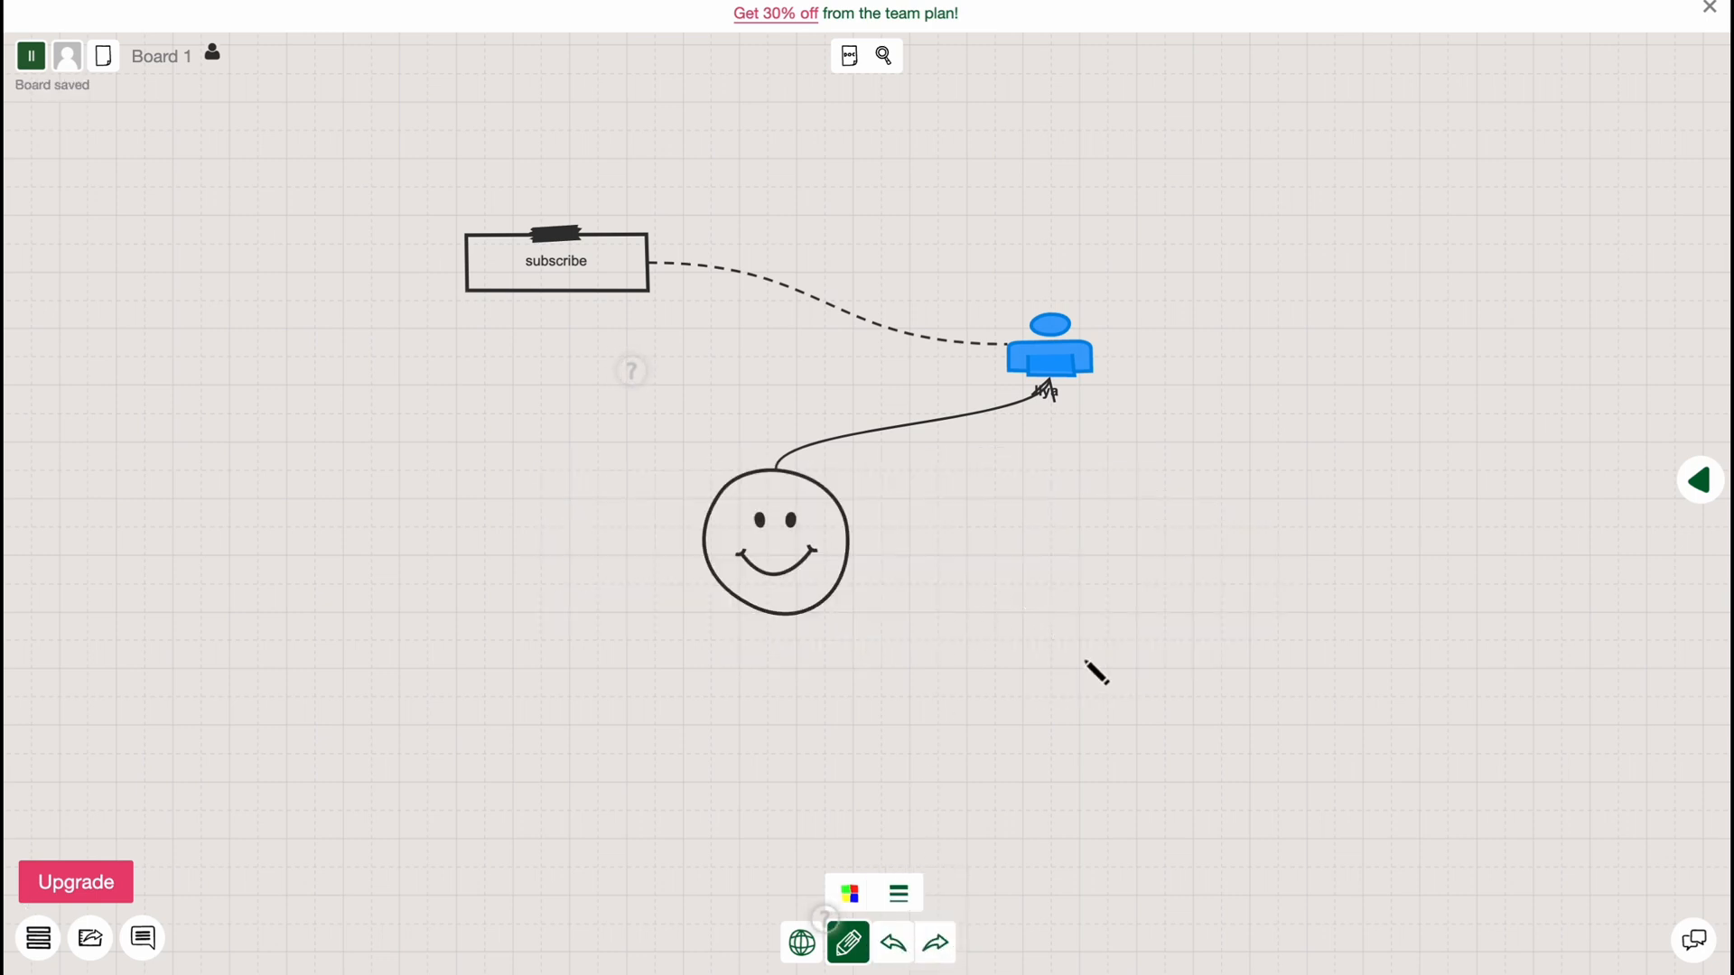
pyautogui.moveTo(1095, 526)
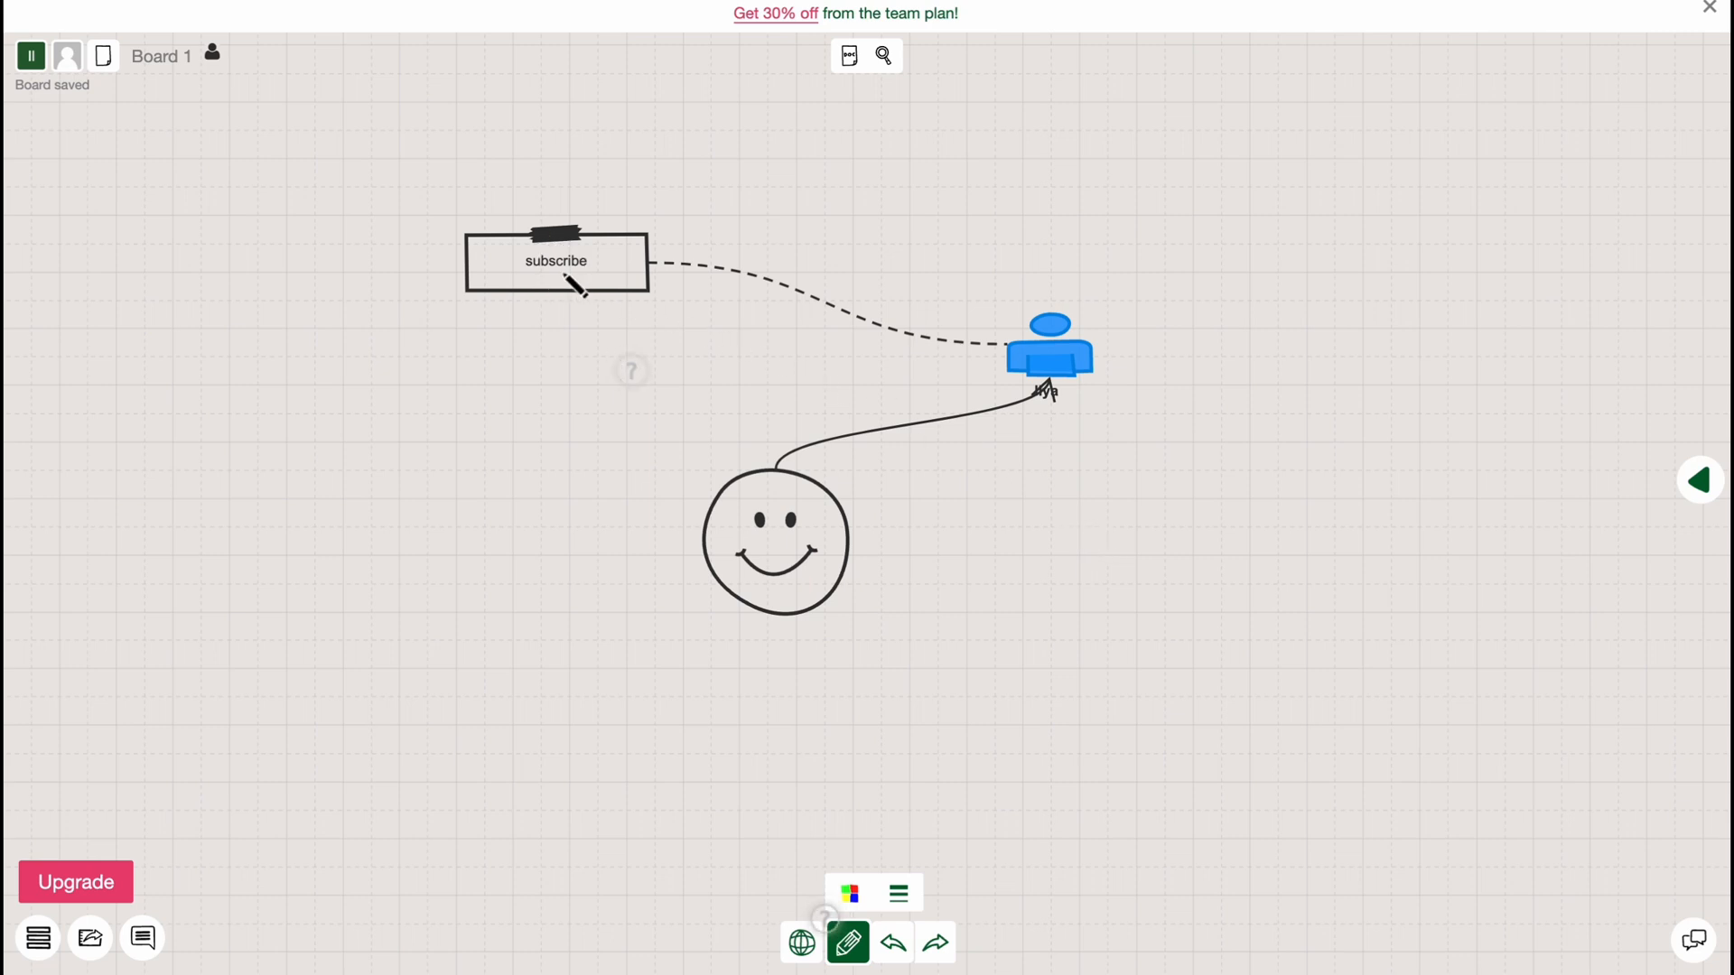
pyautogui.moveTo(750, 735)
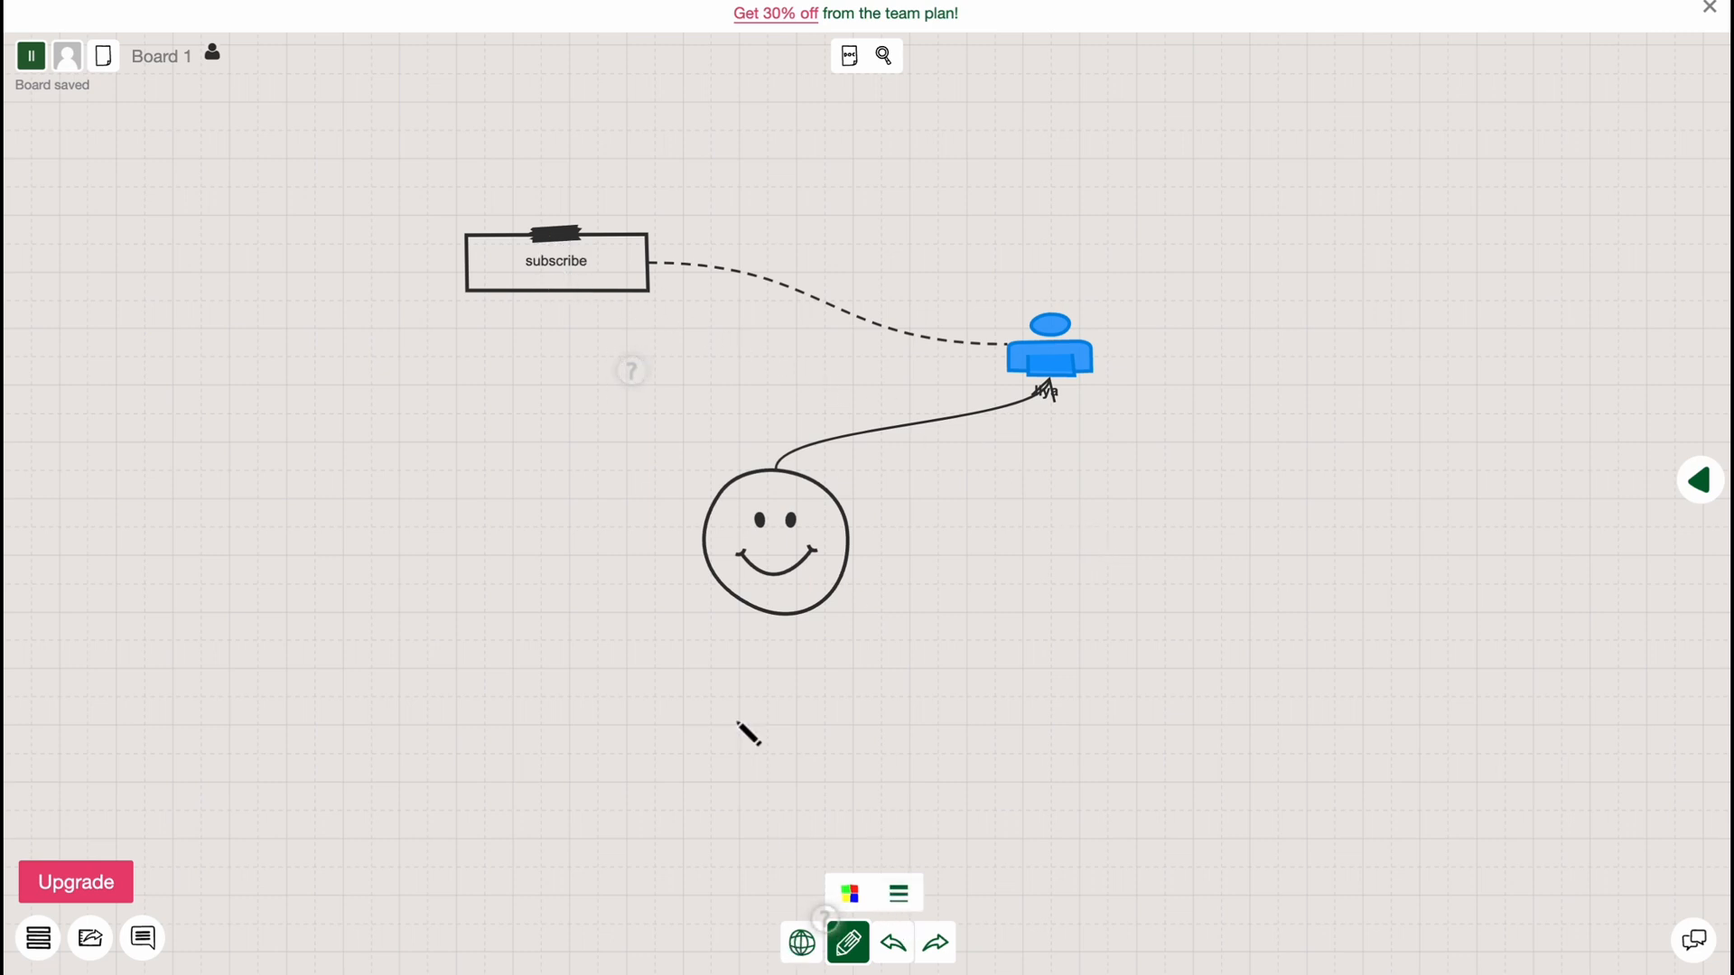
pyautogui.moveTo(867, 166)
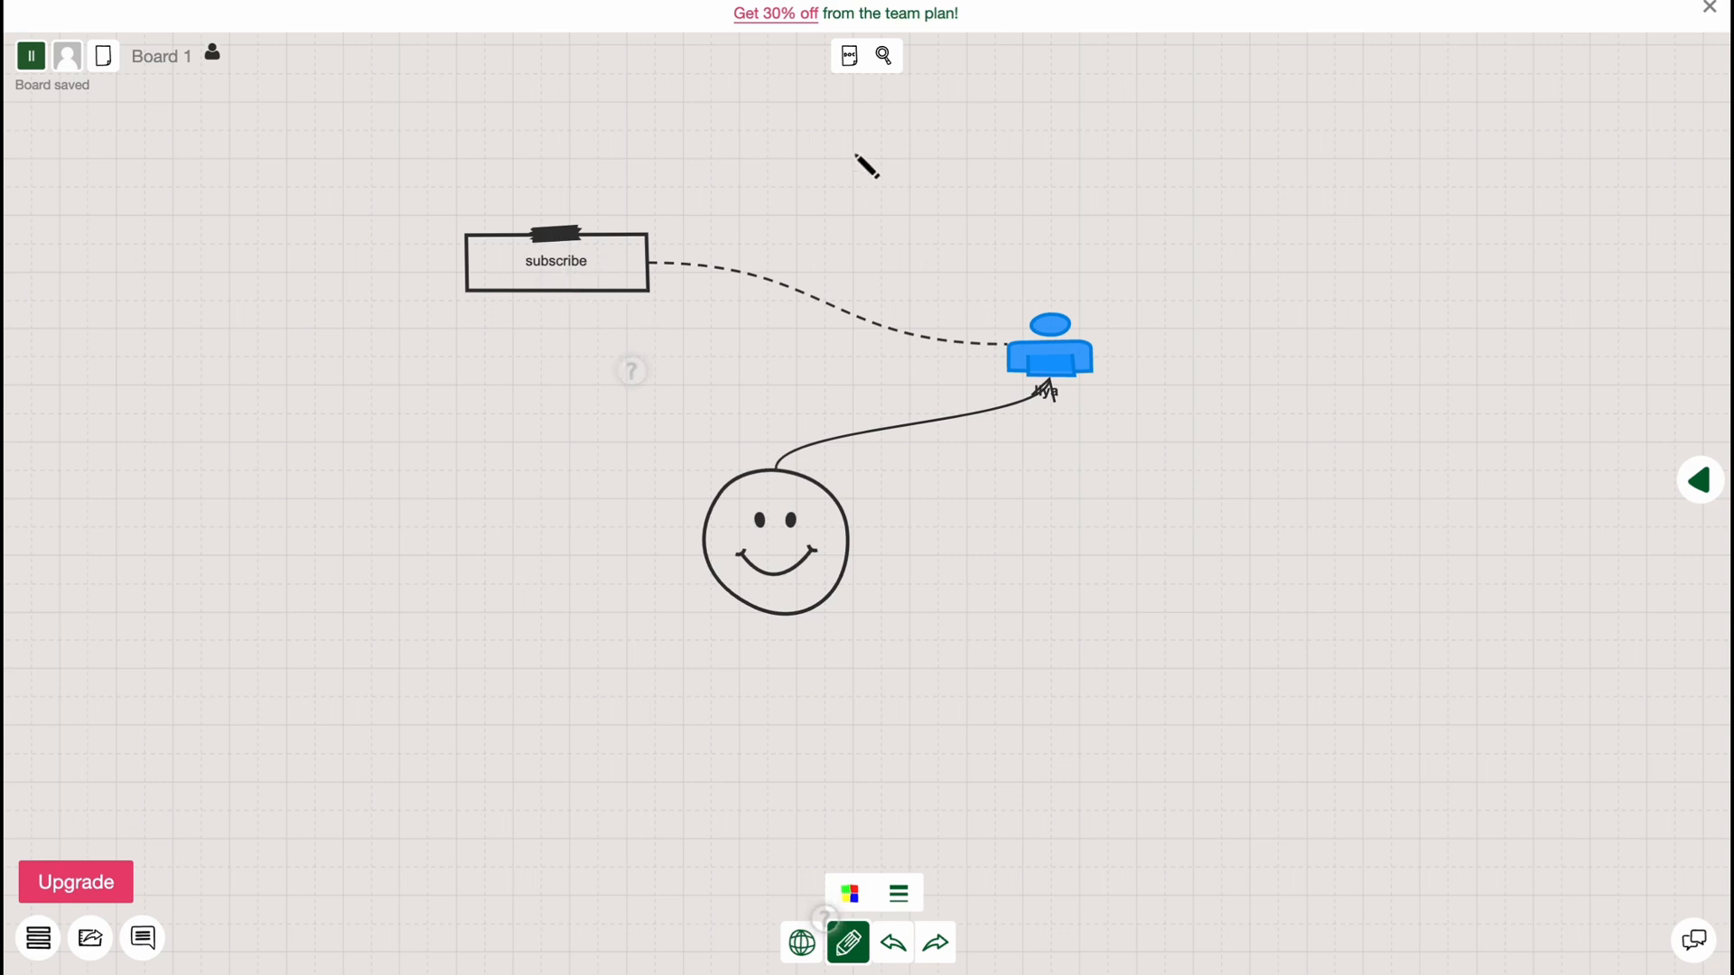
pyautogui.moveTo(426, 226)
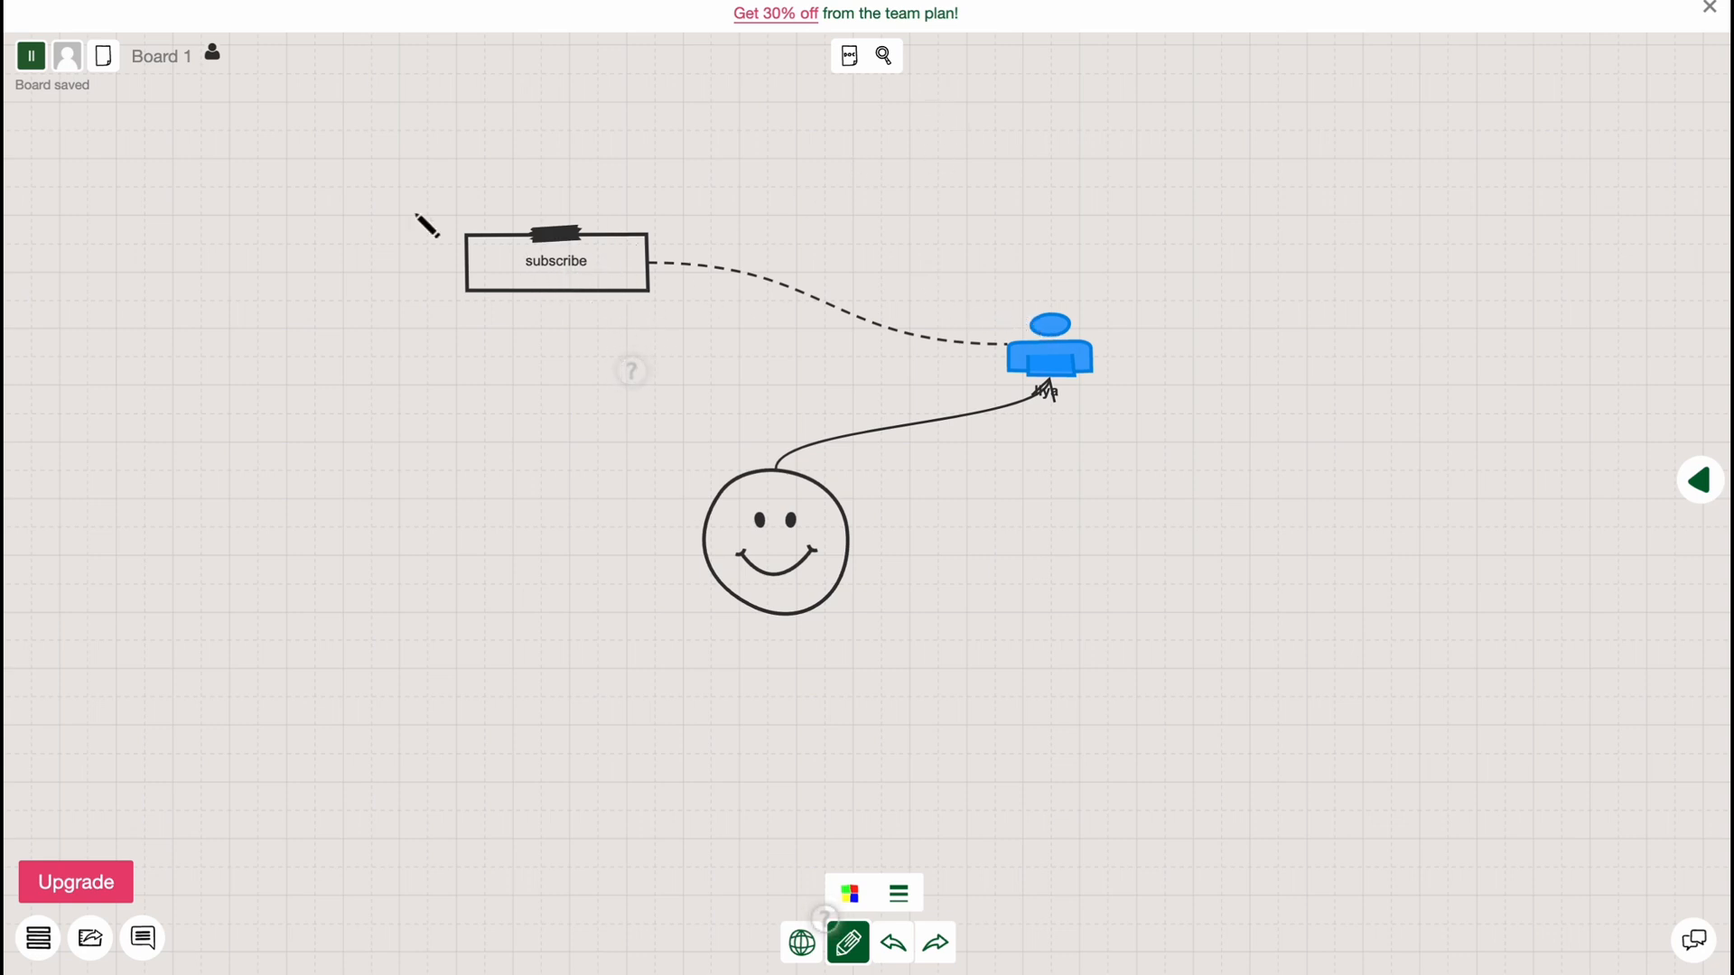
pyautogui.moveTo(168, 849)
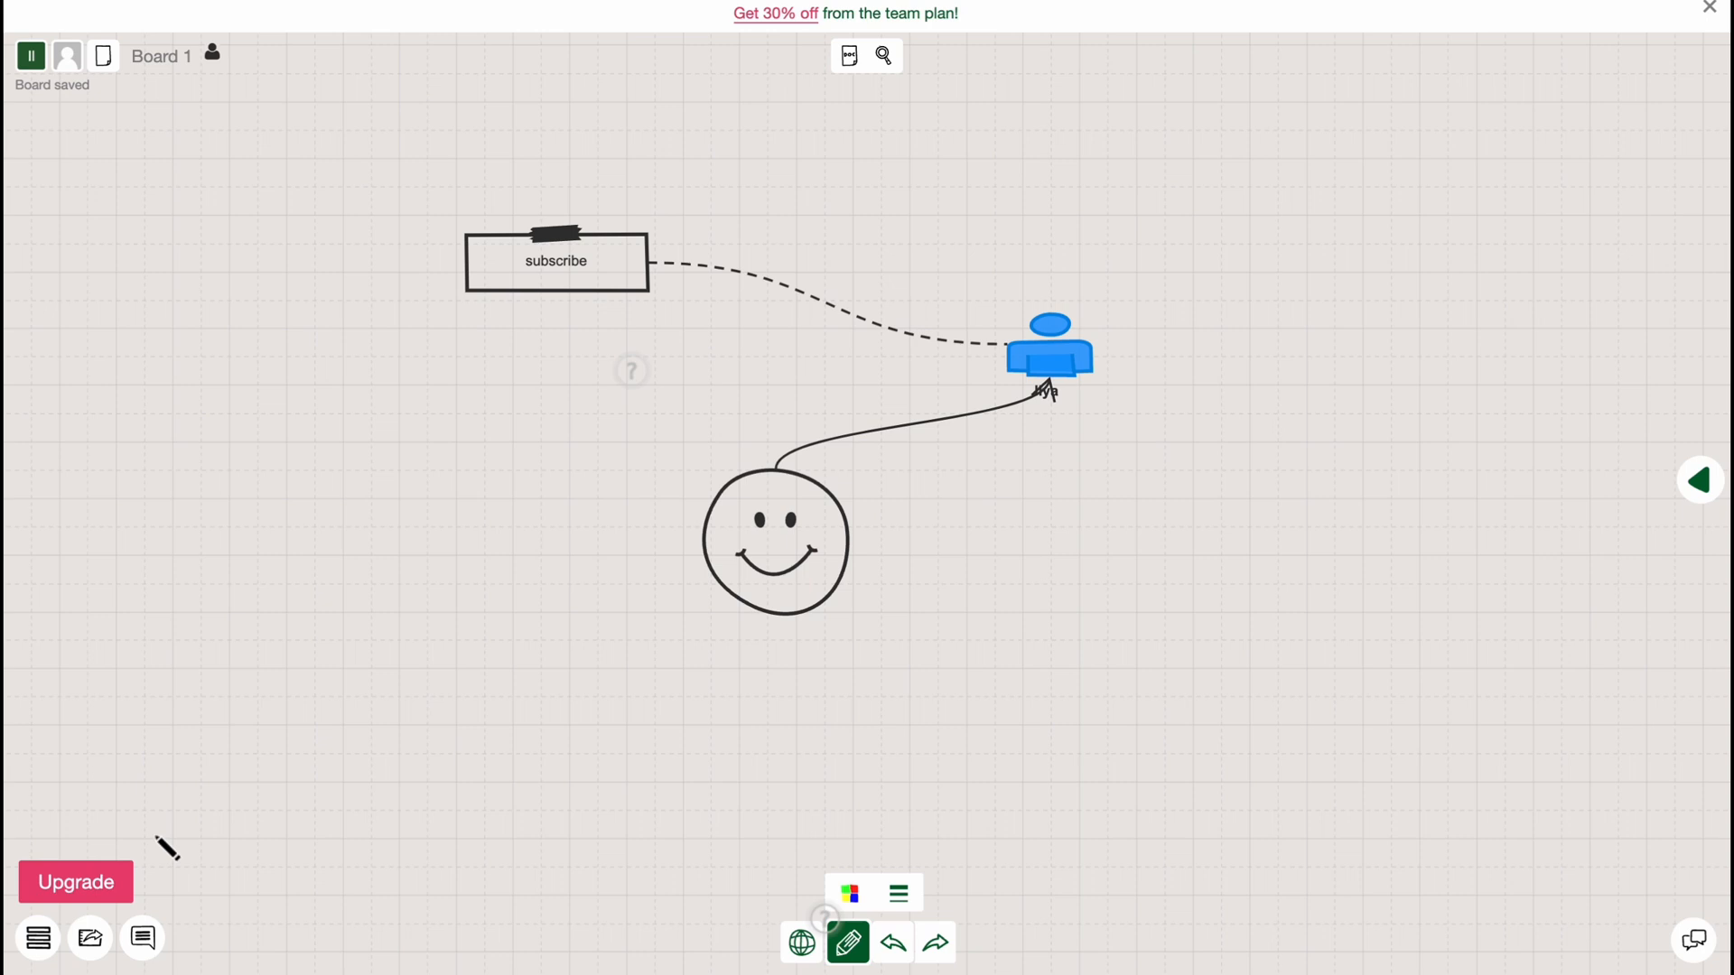
pyautogui.moveTo(90, 938)
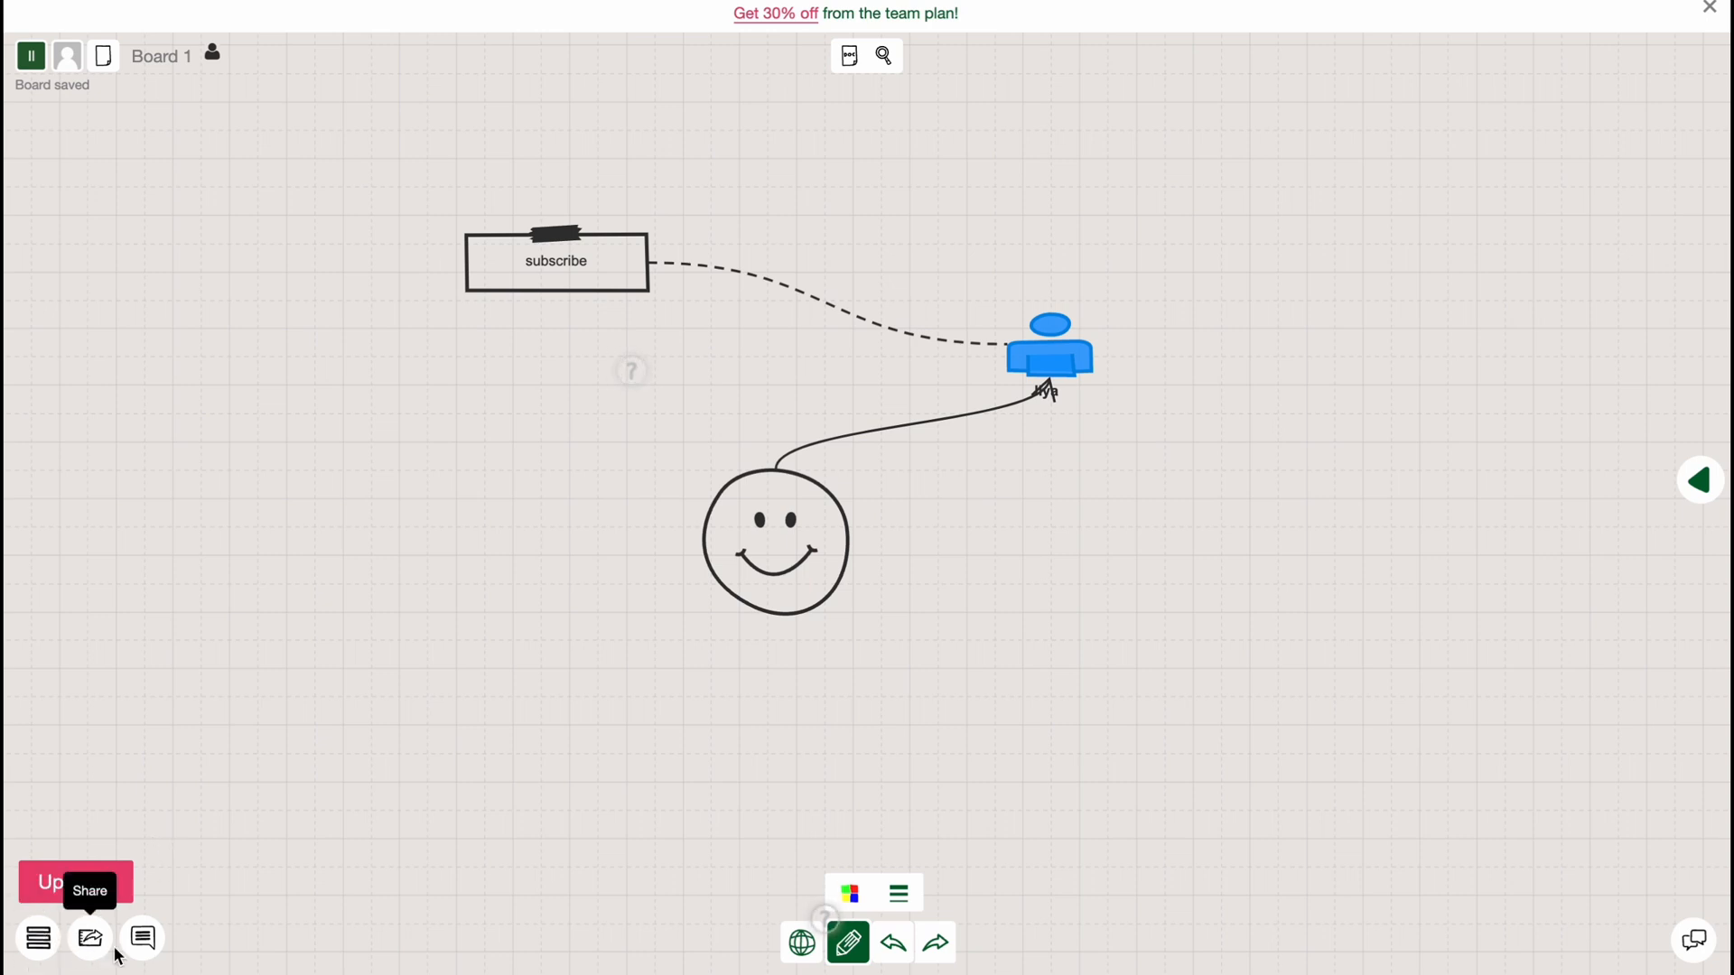
pyautogui.moveTo(141, 939)
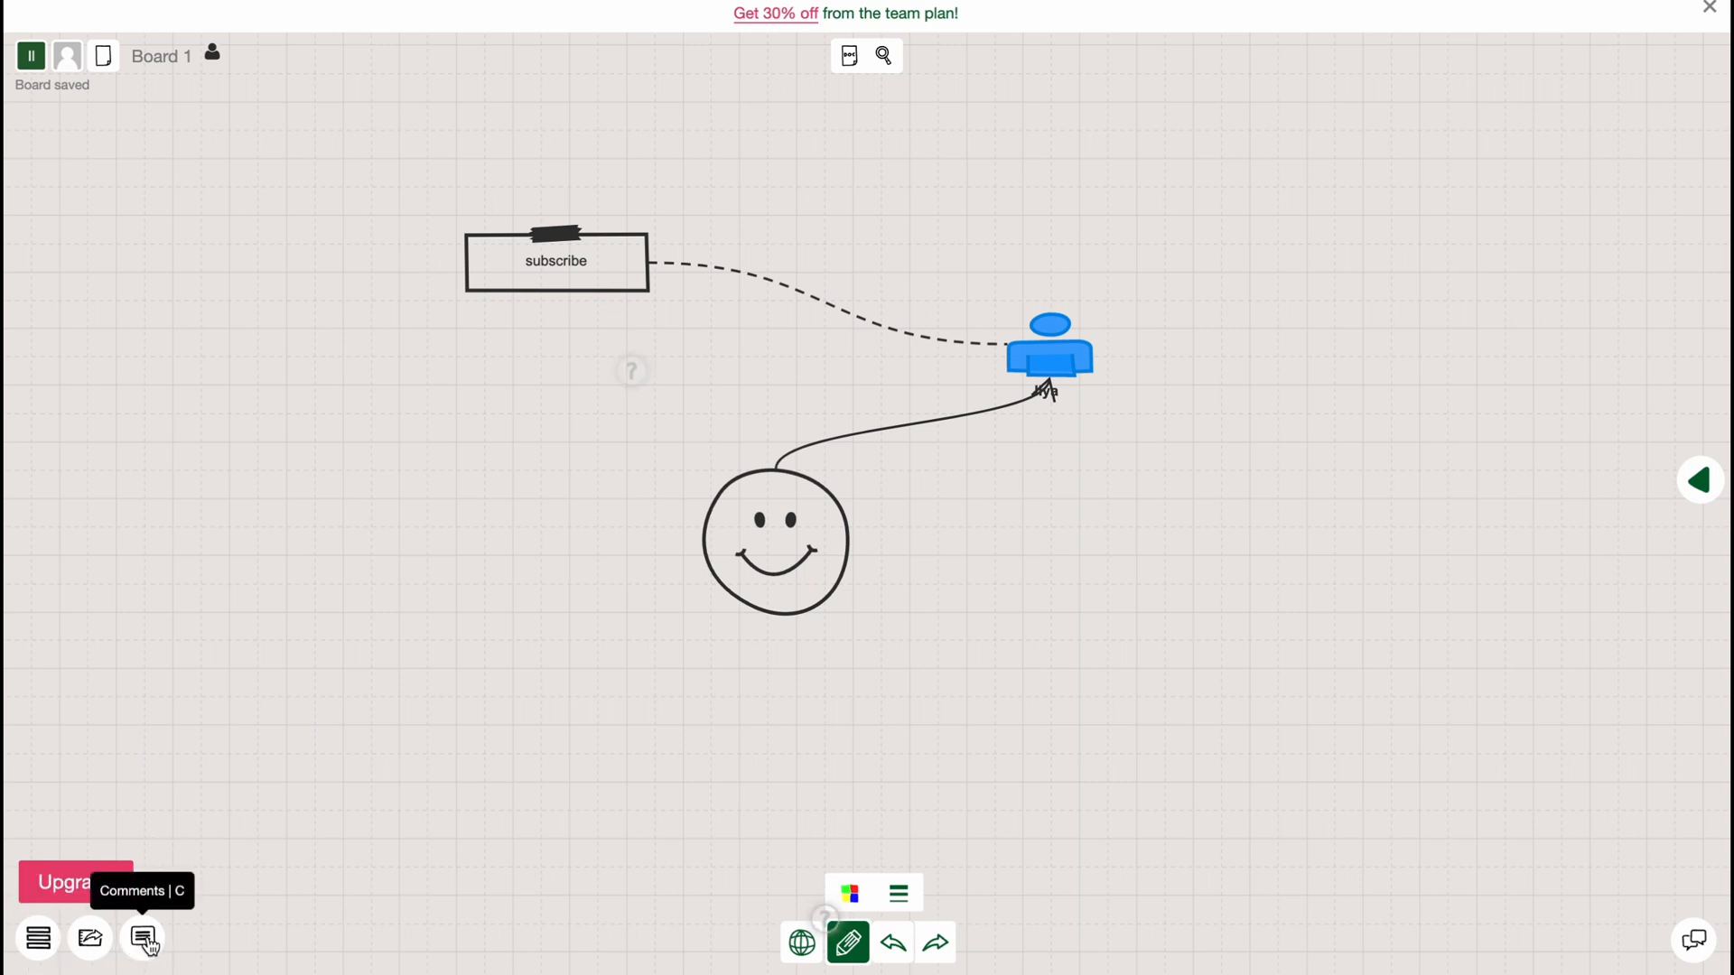
# Open the Share menu with Publish, password-sharing and copy-link options
pyautogui.click(90, 939)
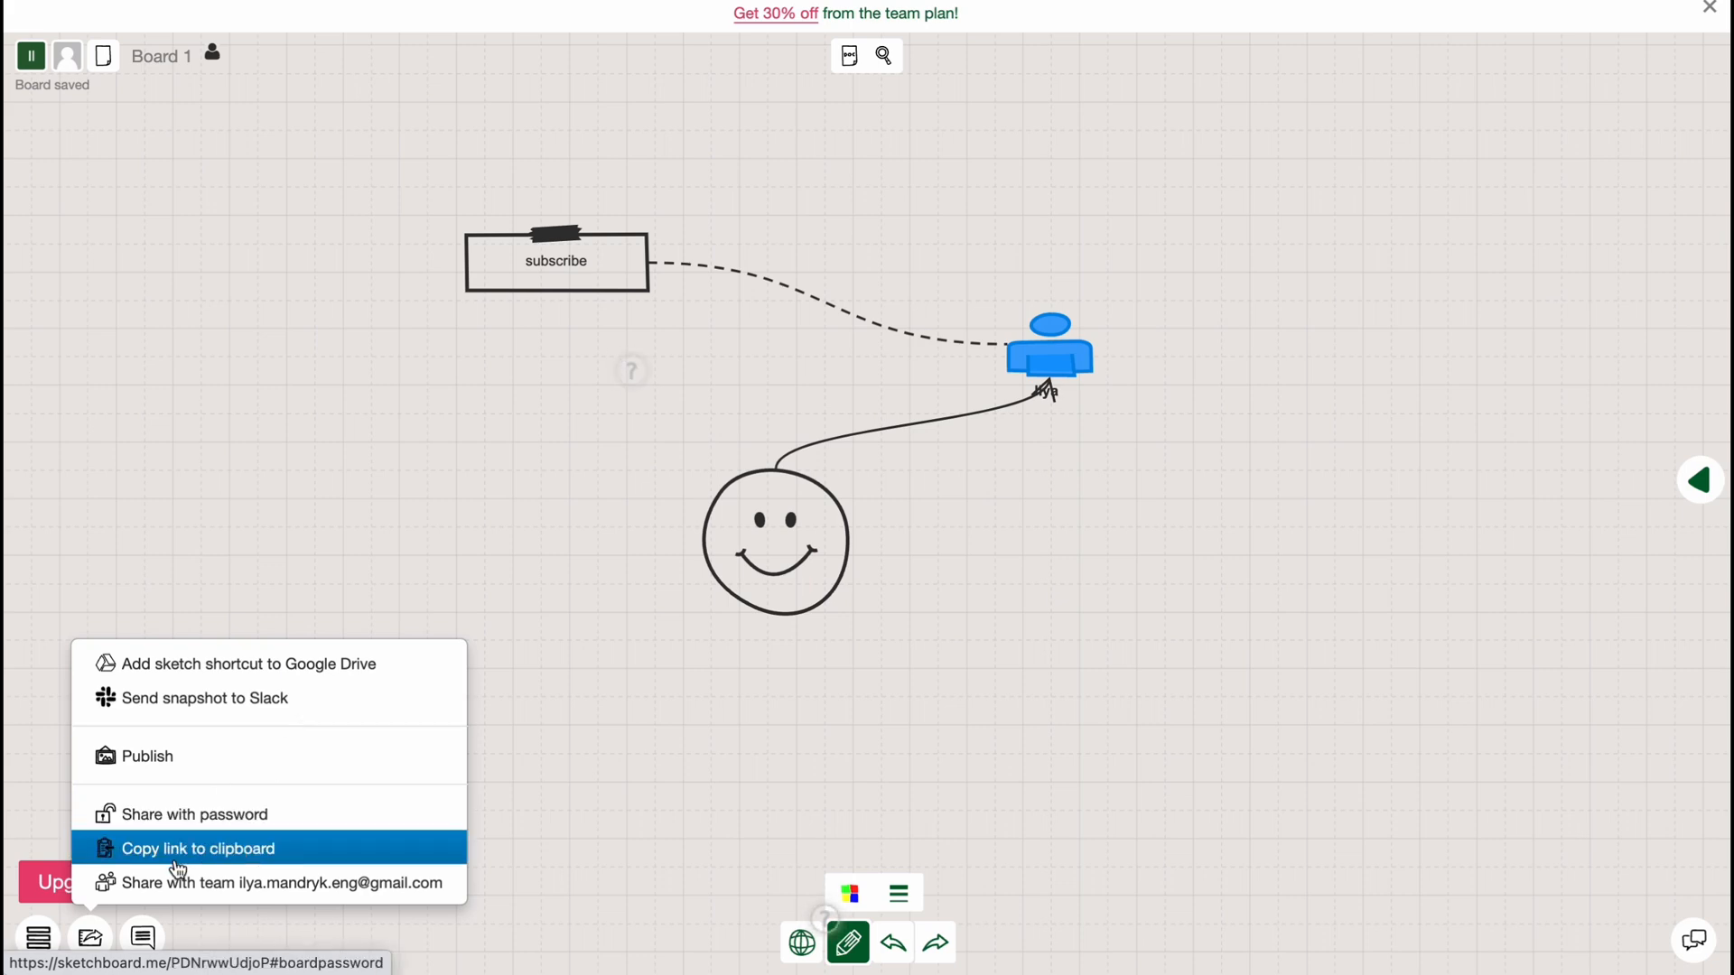
pyautogui.moveTo(277, 882)
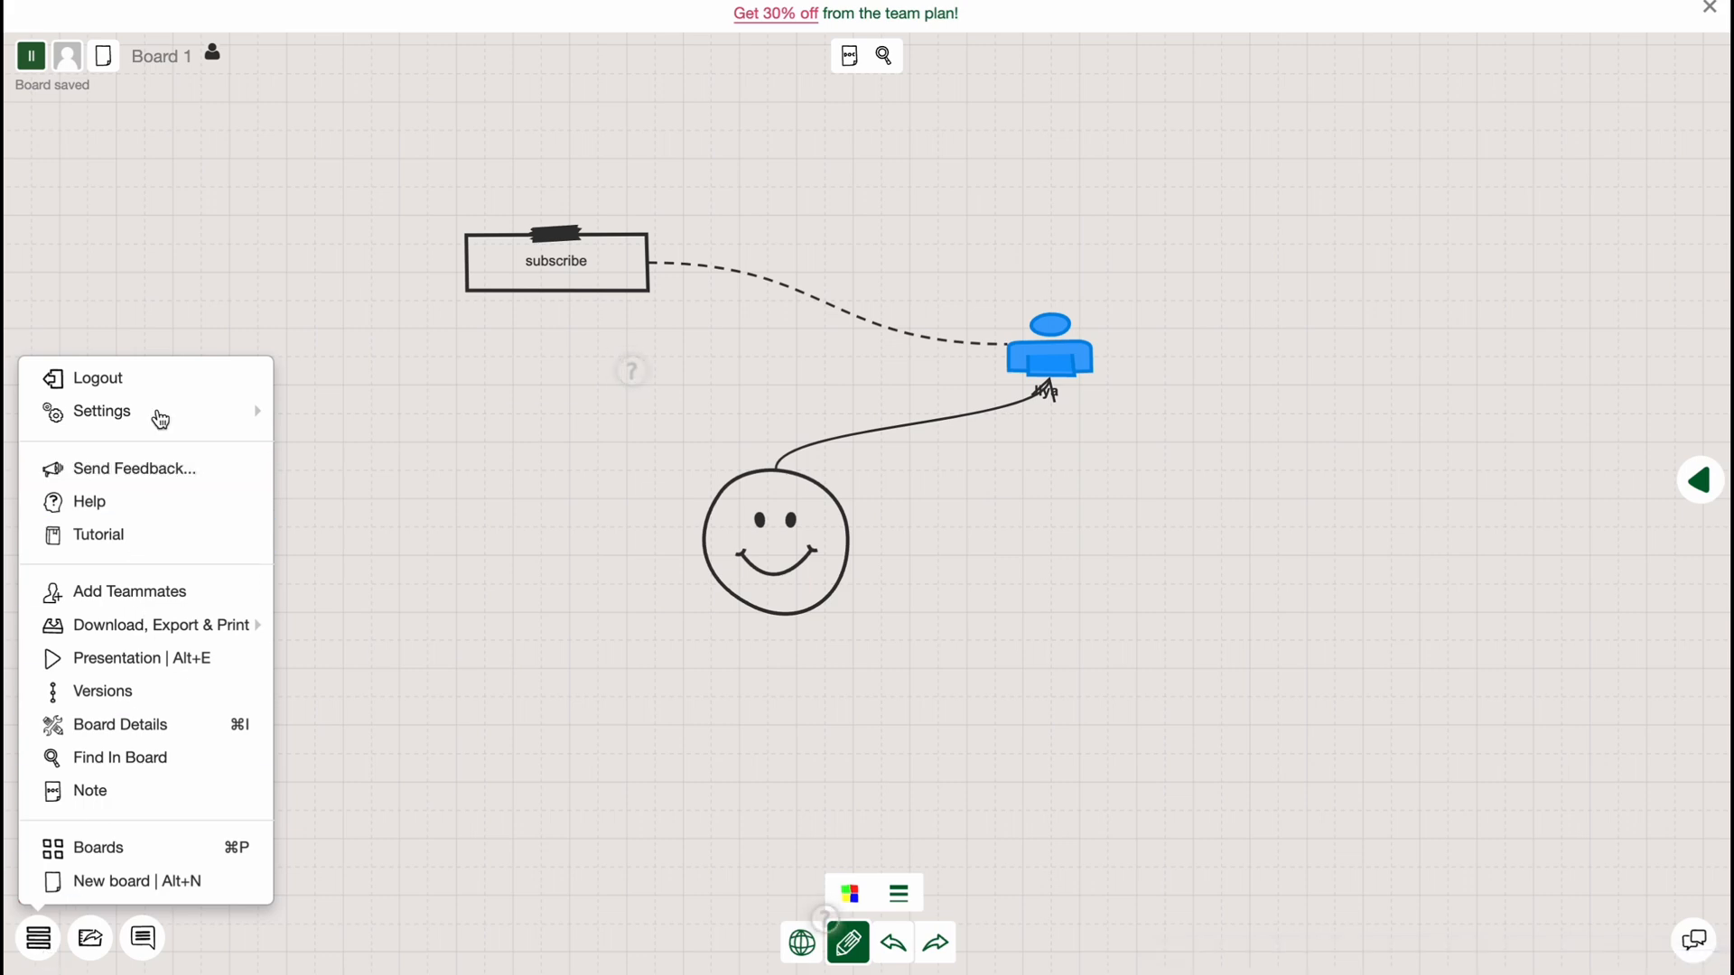
pyautogui.moveTo(161, 791)
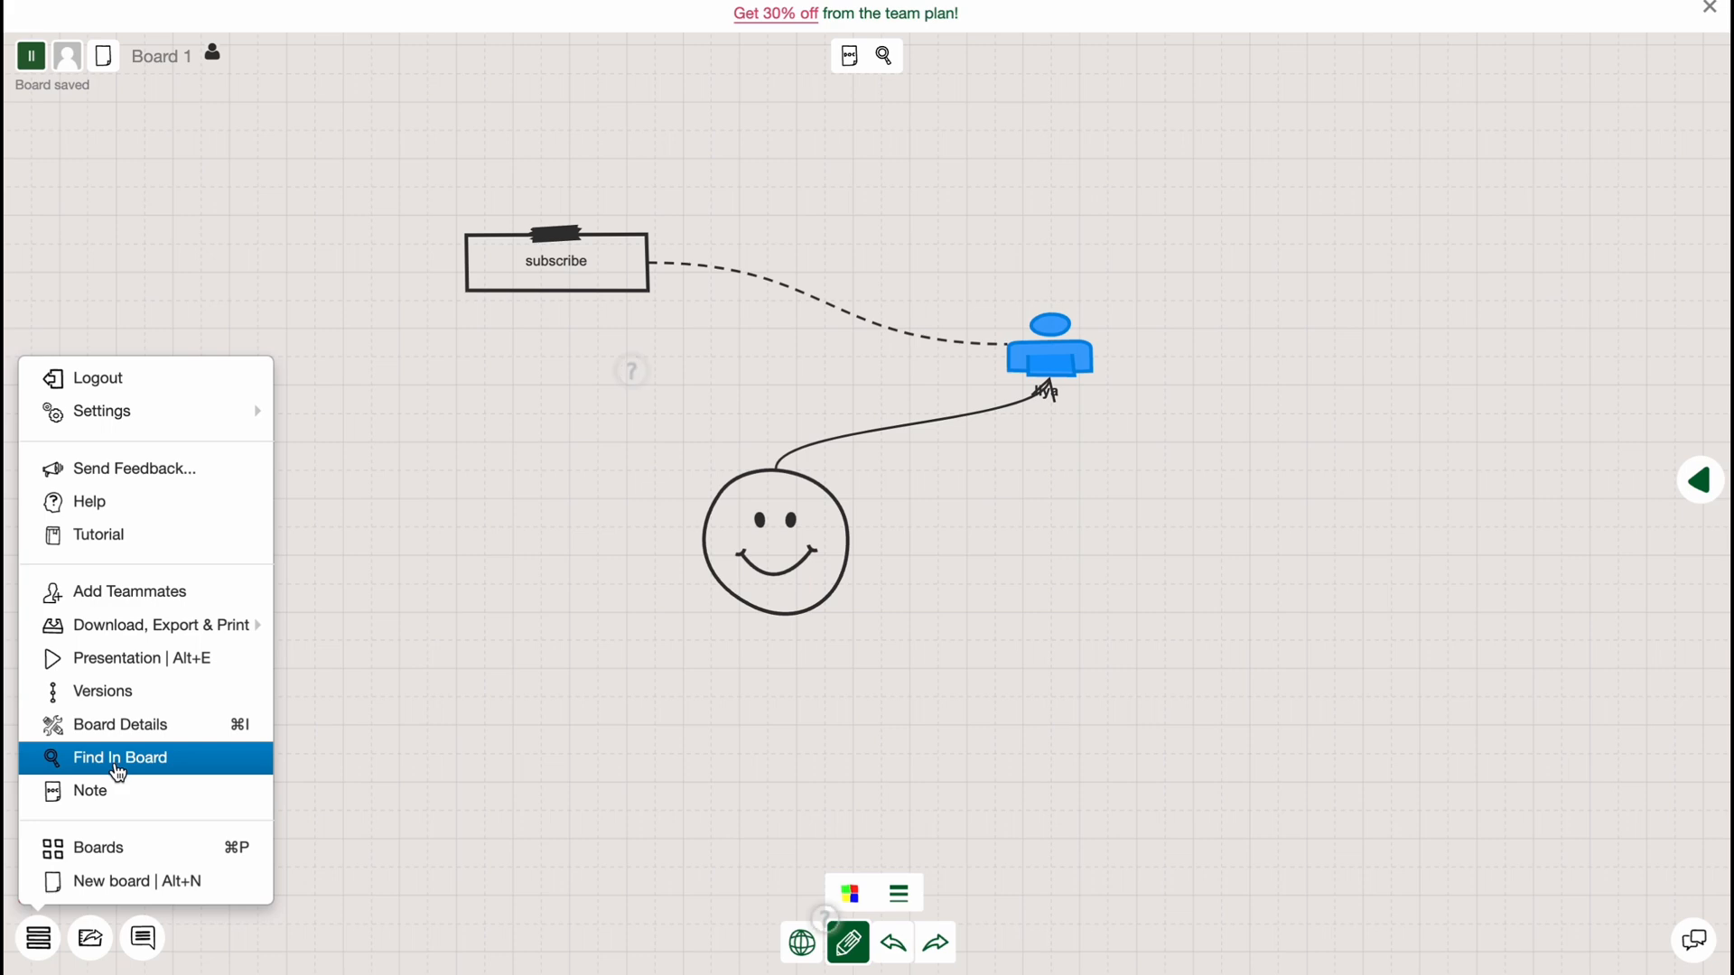
pyautogui.moveTo(152, 735)
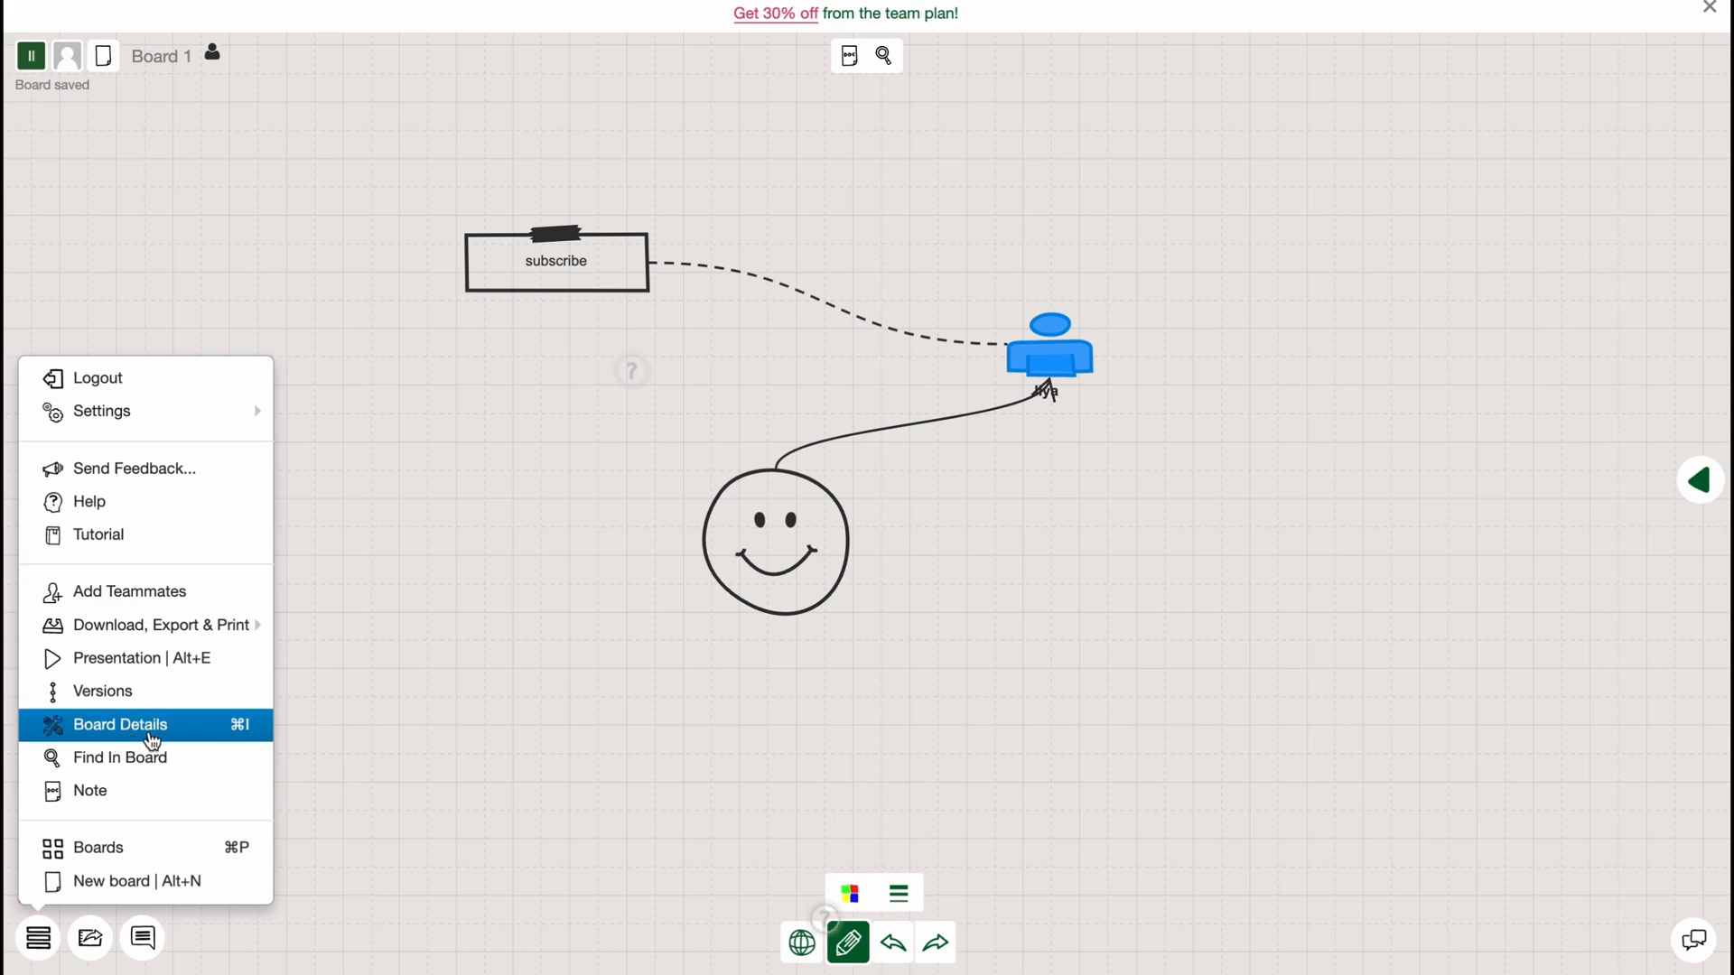
pyautogui.moveTo(102, 691)
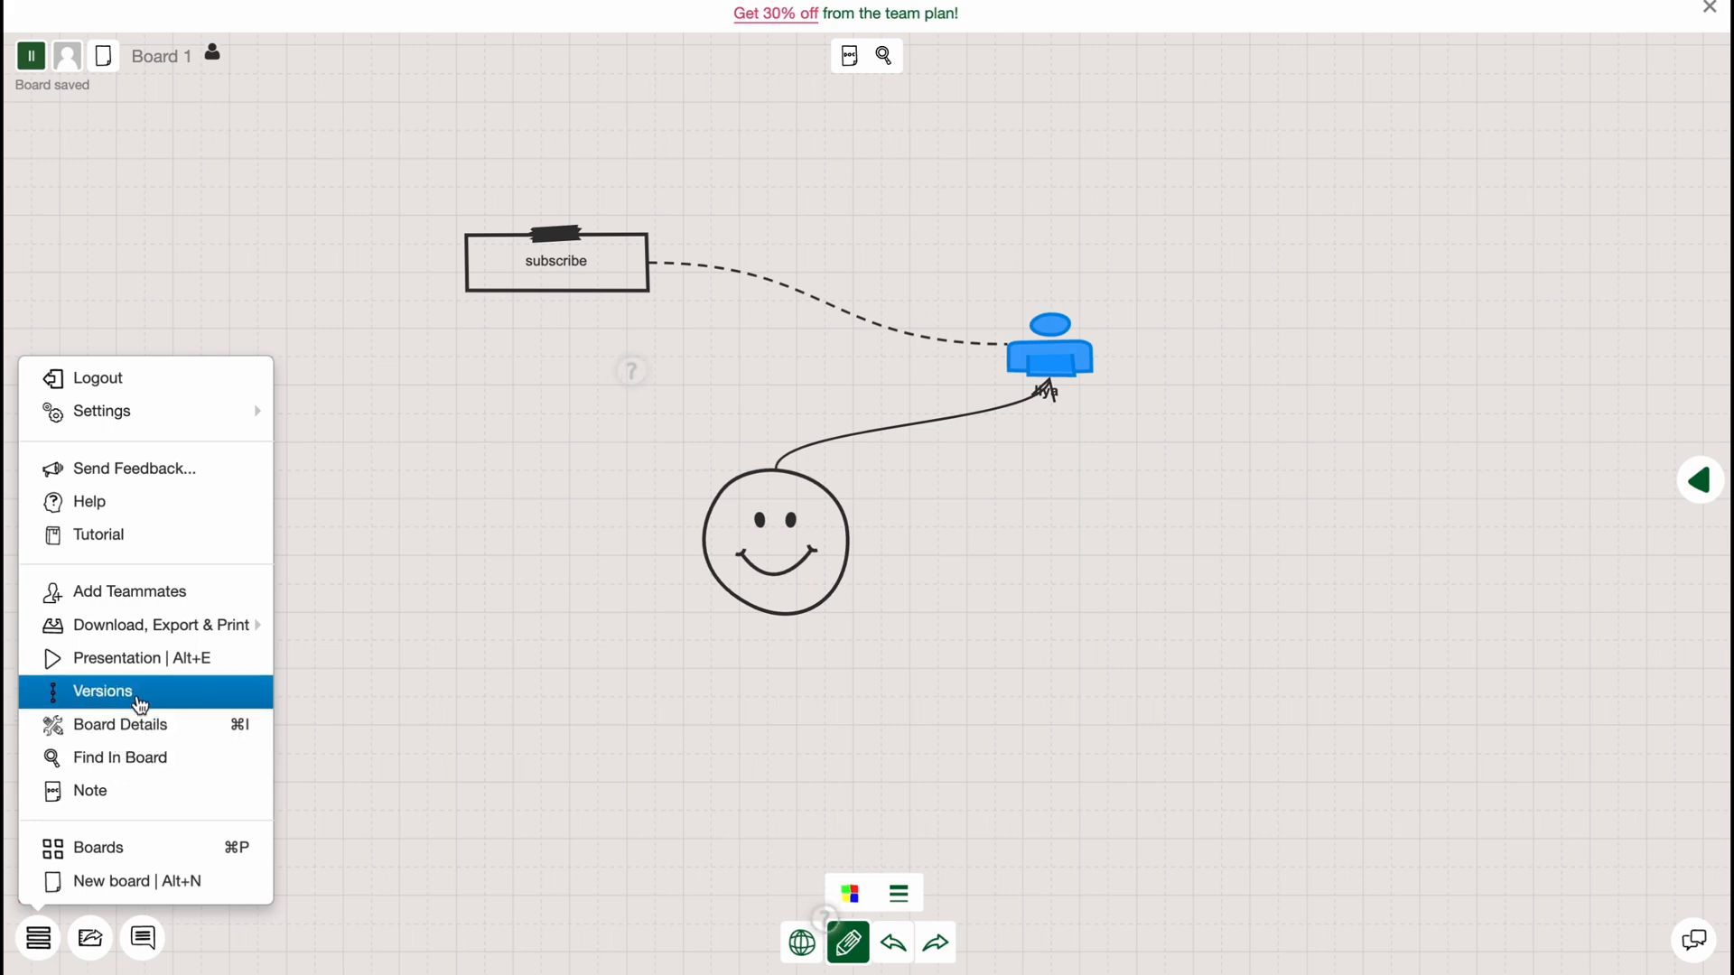
pyautogui.moveTo(160, 624)
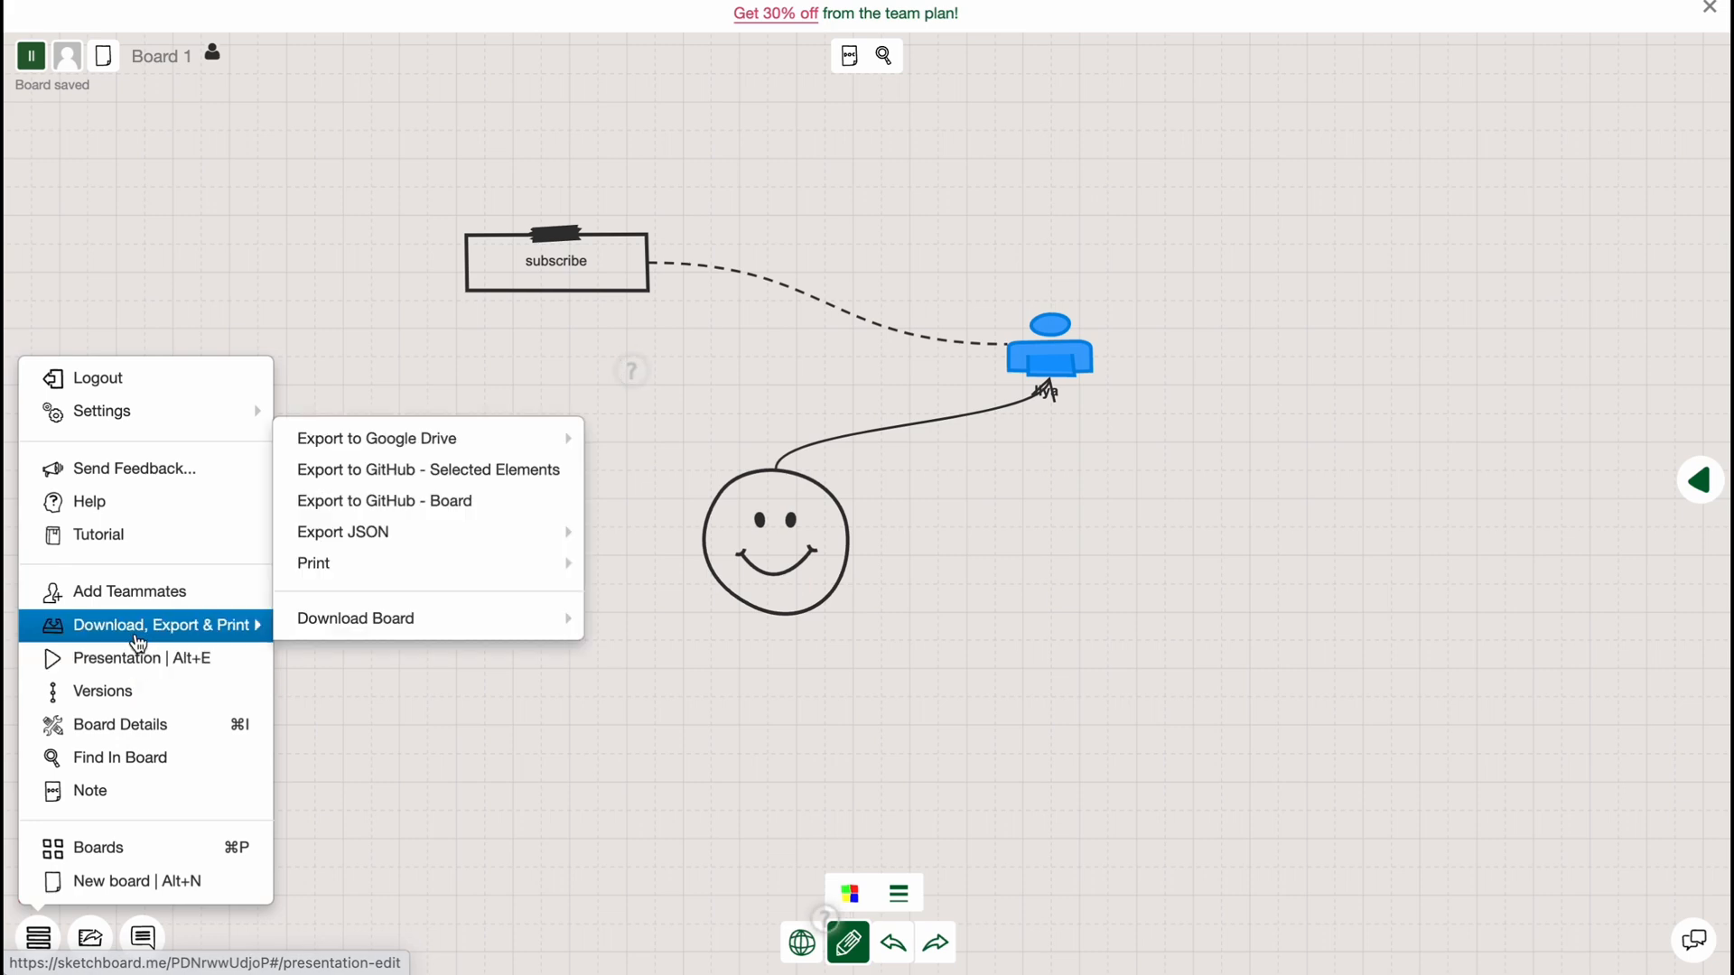
pyautogui.moveTo(129, 590)
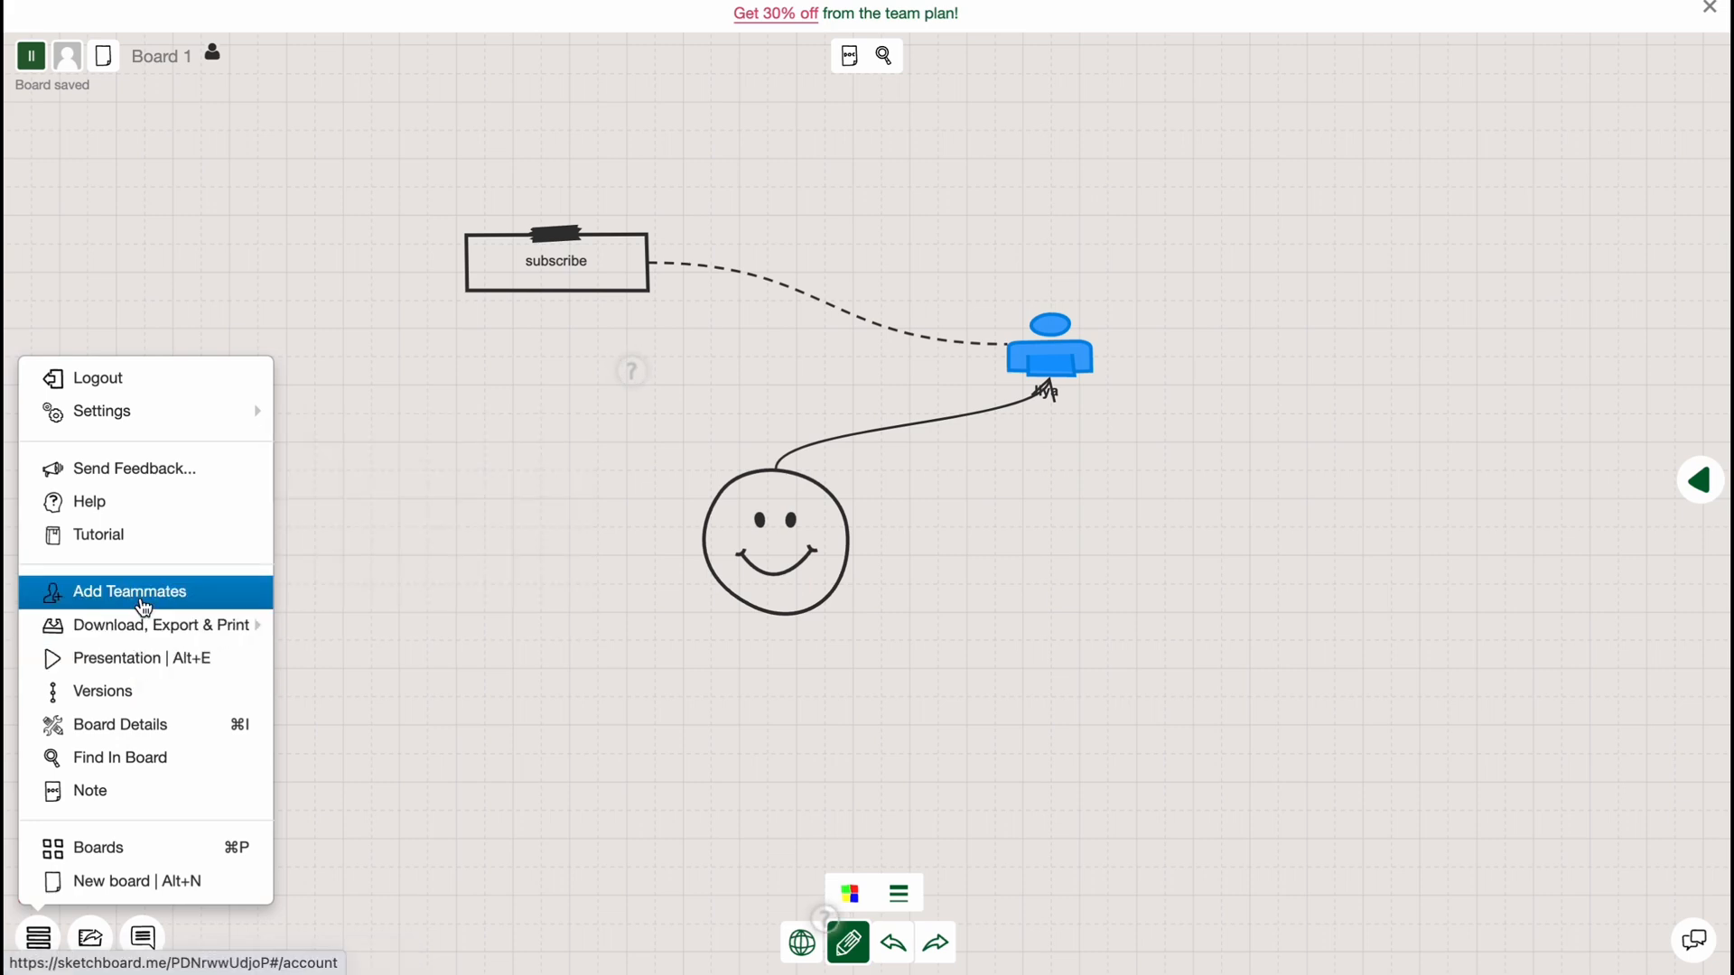
# Leave Board 1 for the boards dashboard through the board options menu
pyautogui.click(89, 790)
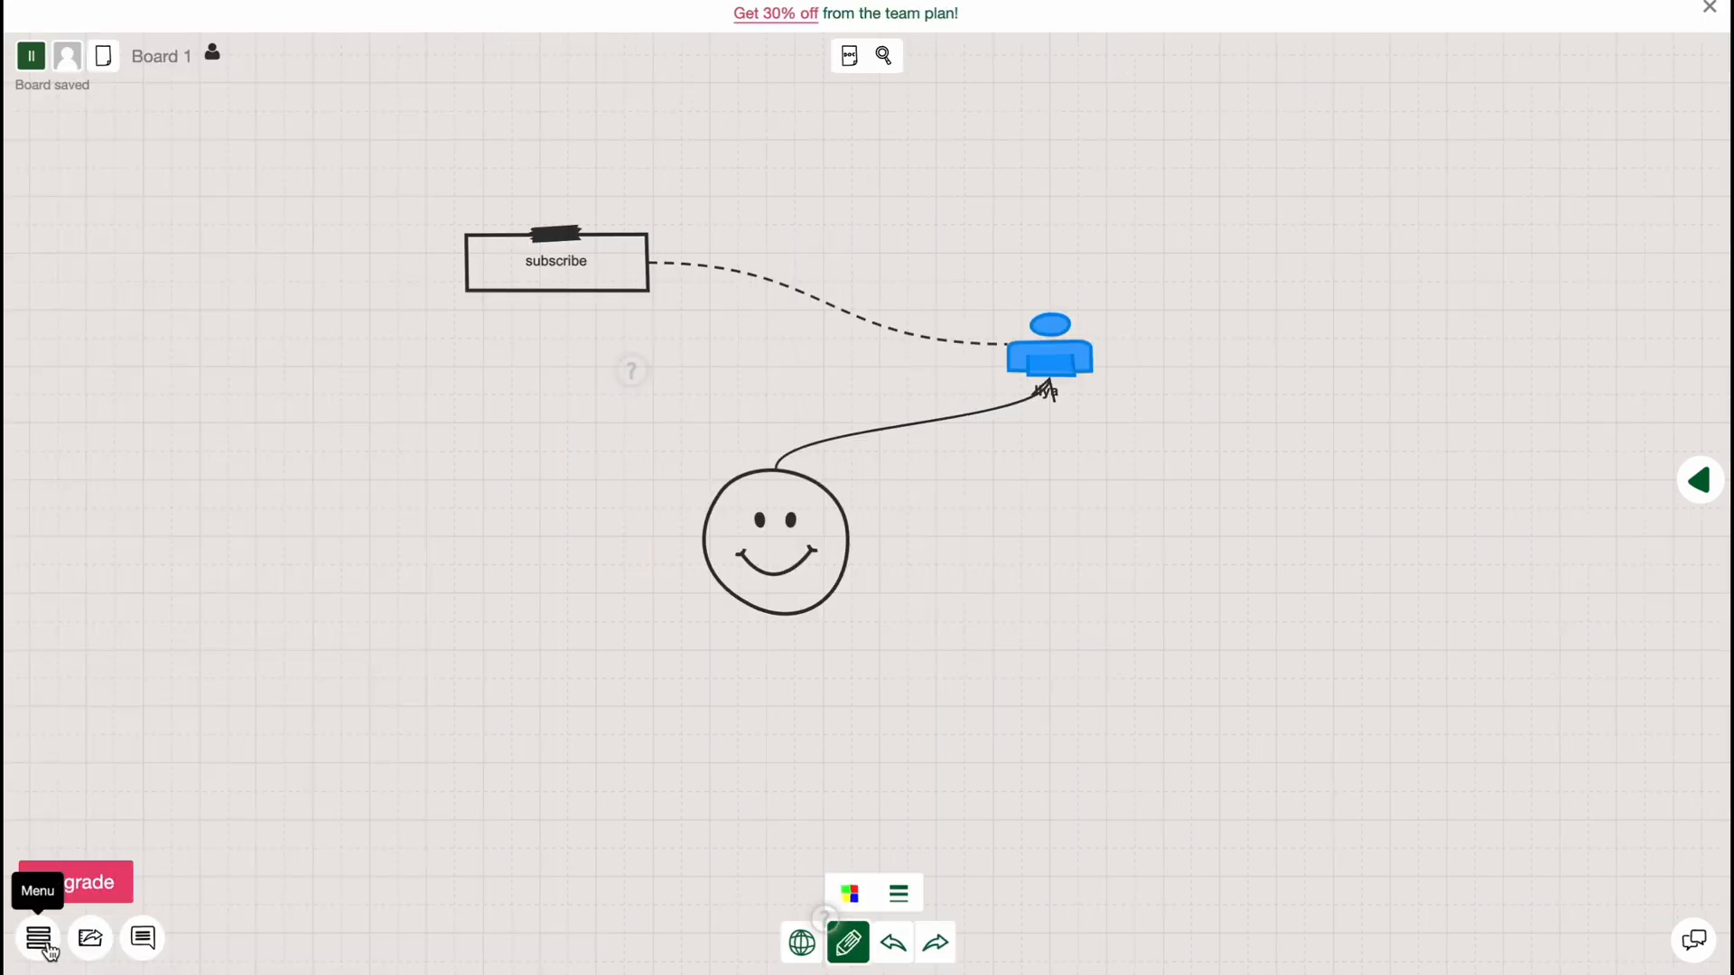
pyautogui.click(38, 937)
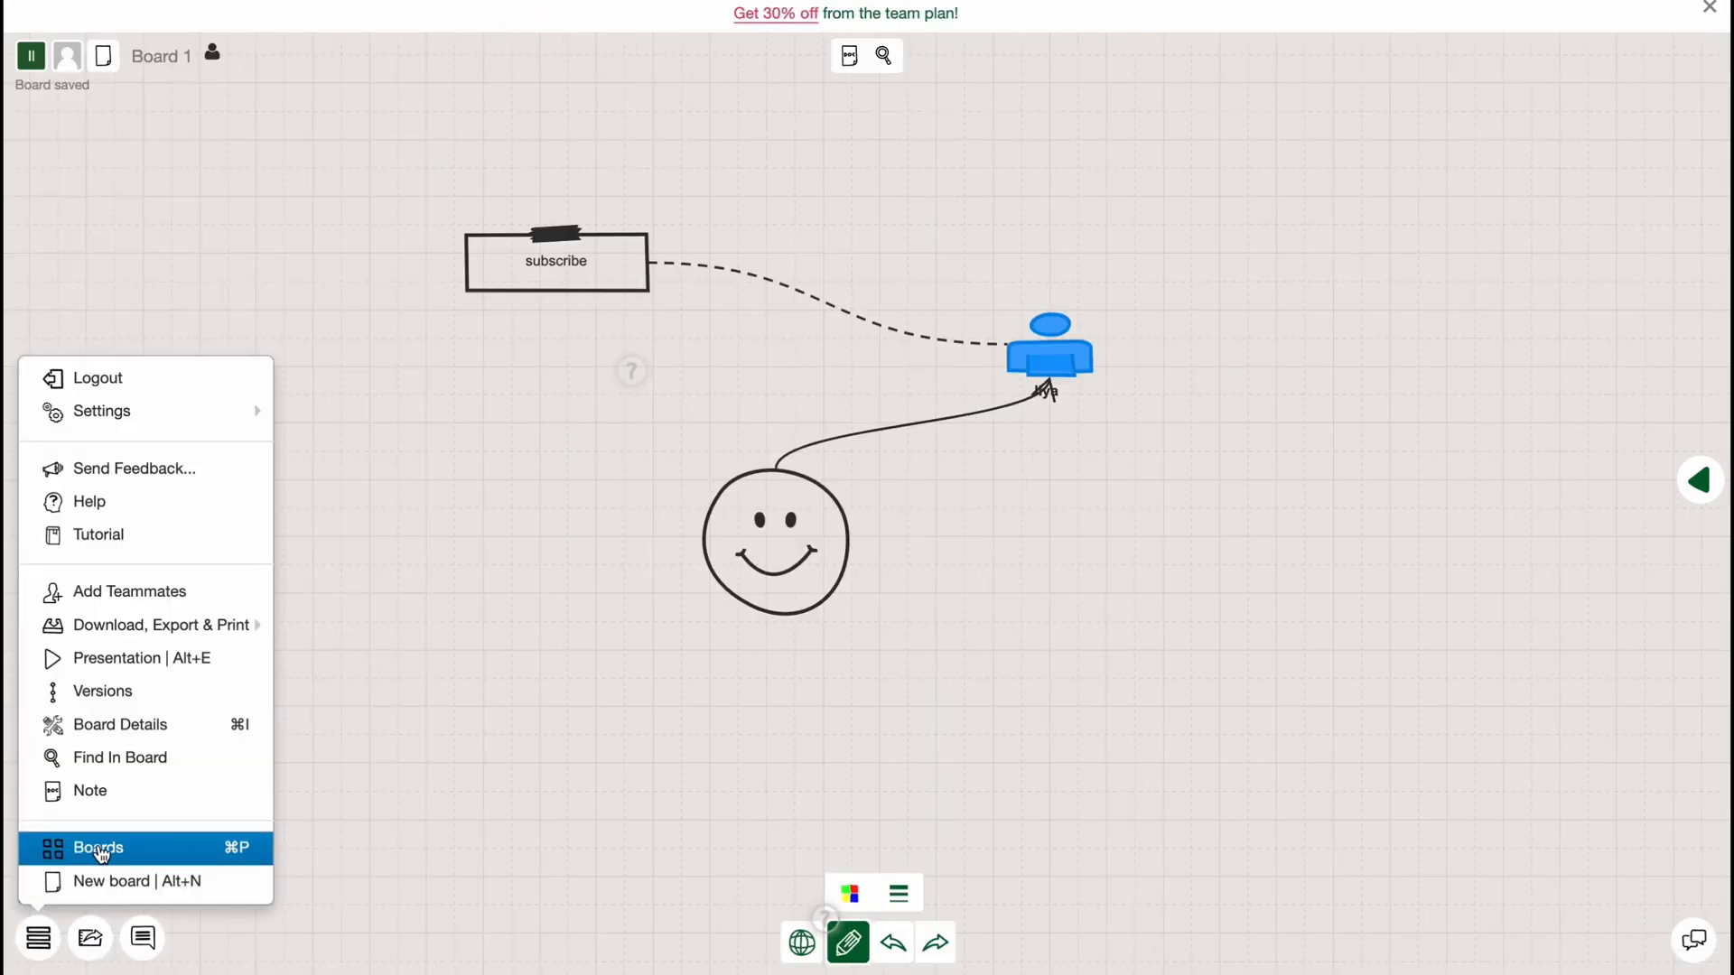
pyautogui.click(98, 848)
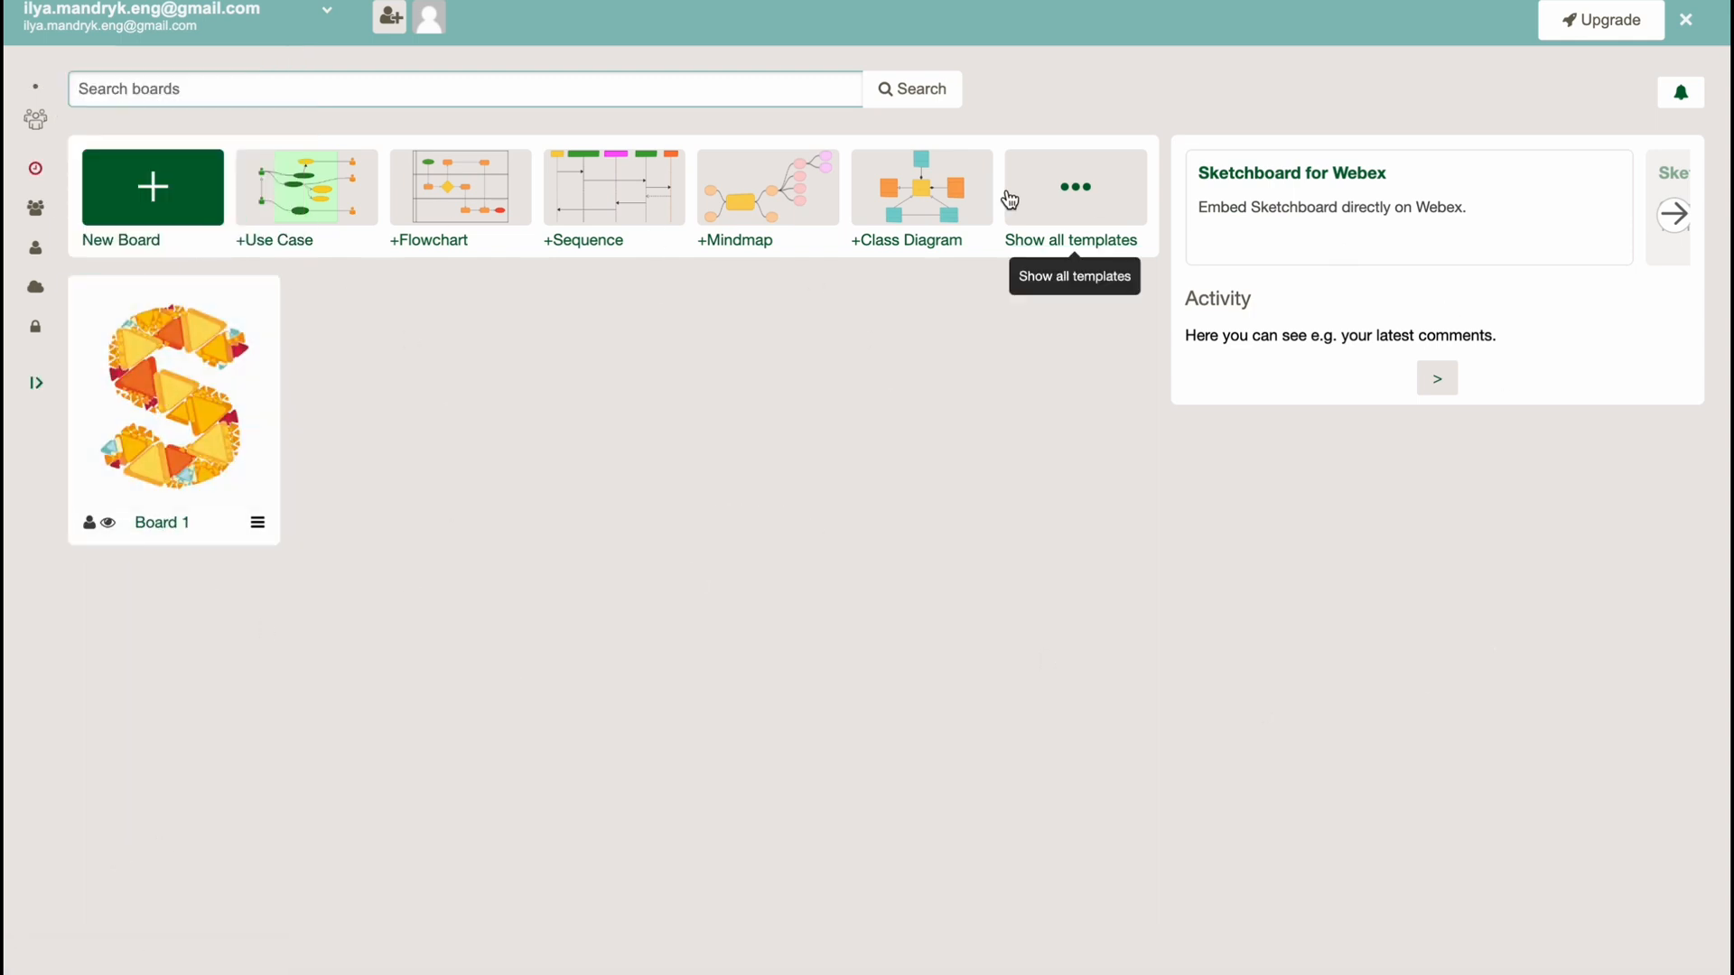
pyautogui.moveTo(346, 199)
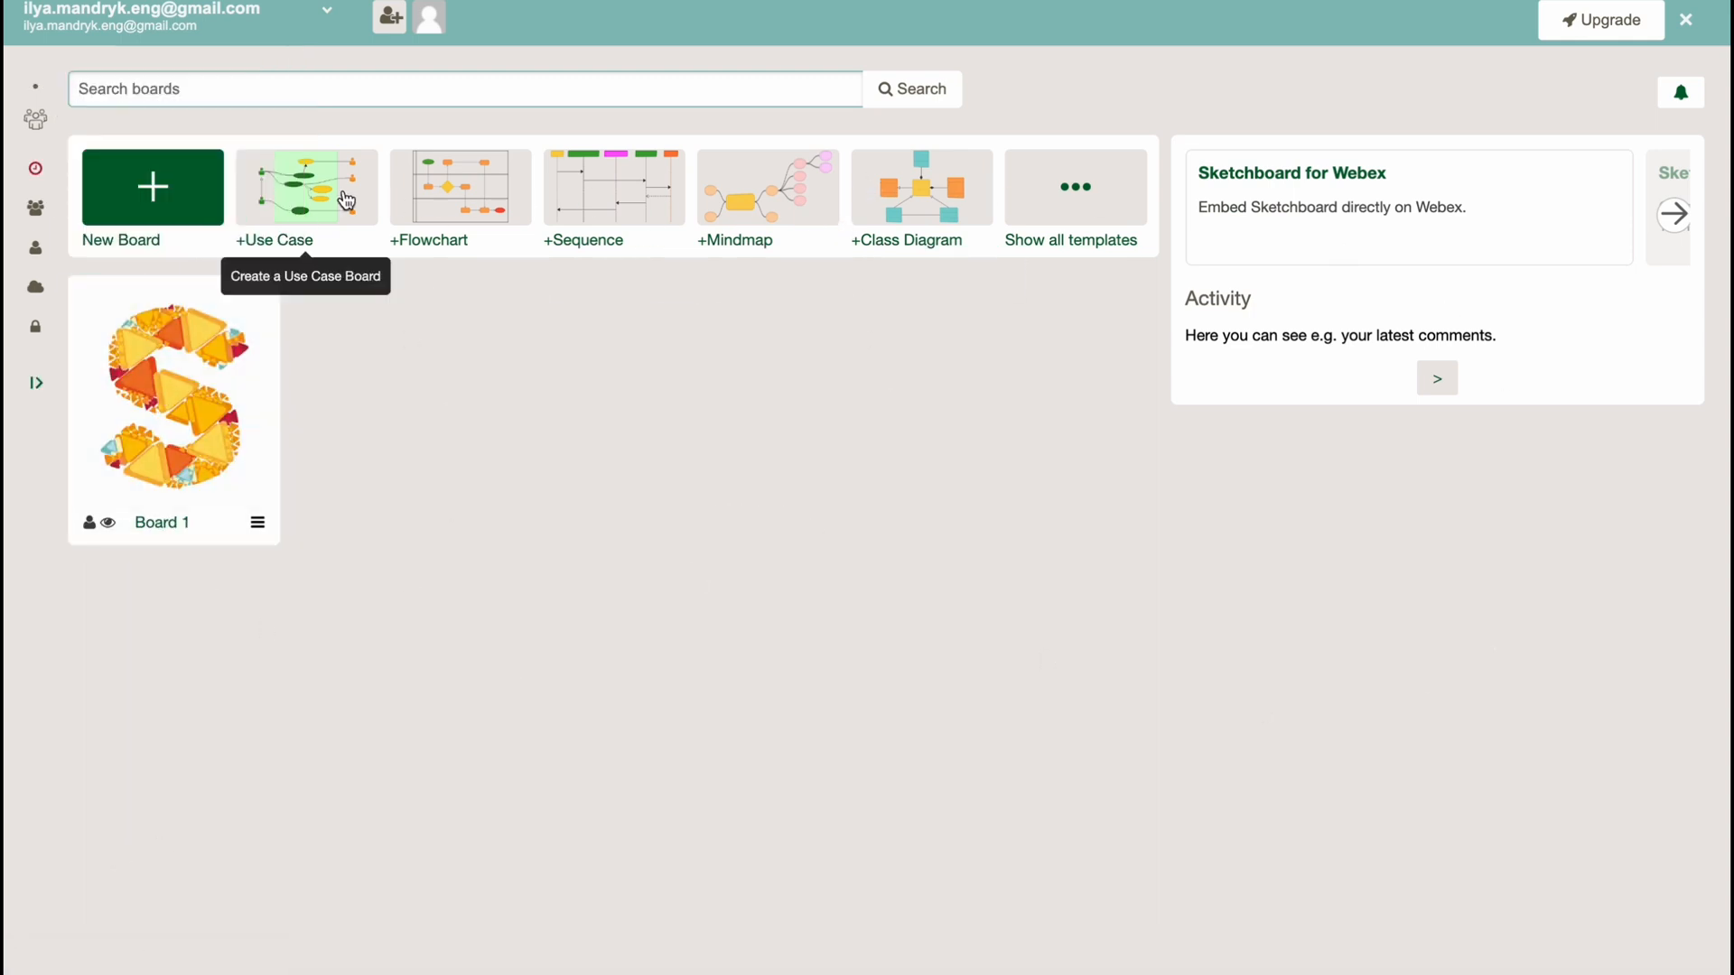
# Start from the +Use Case template and add a use case ellipse labelled 'Idea'
pyautogui.click(174, 396)
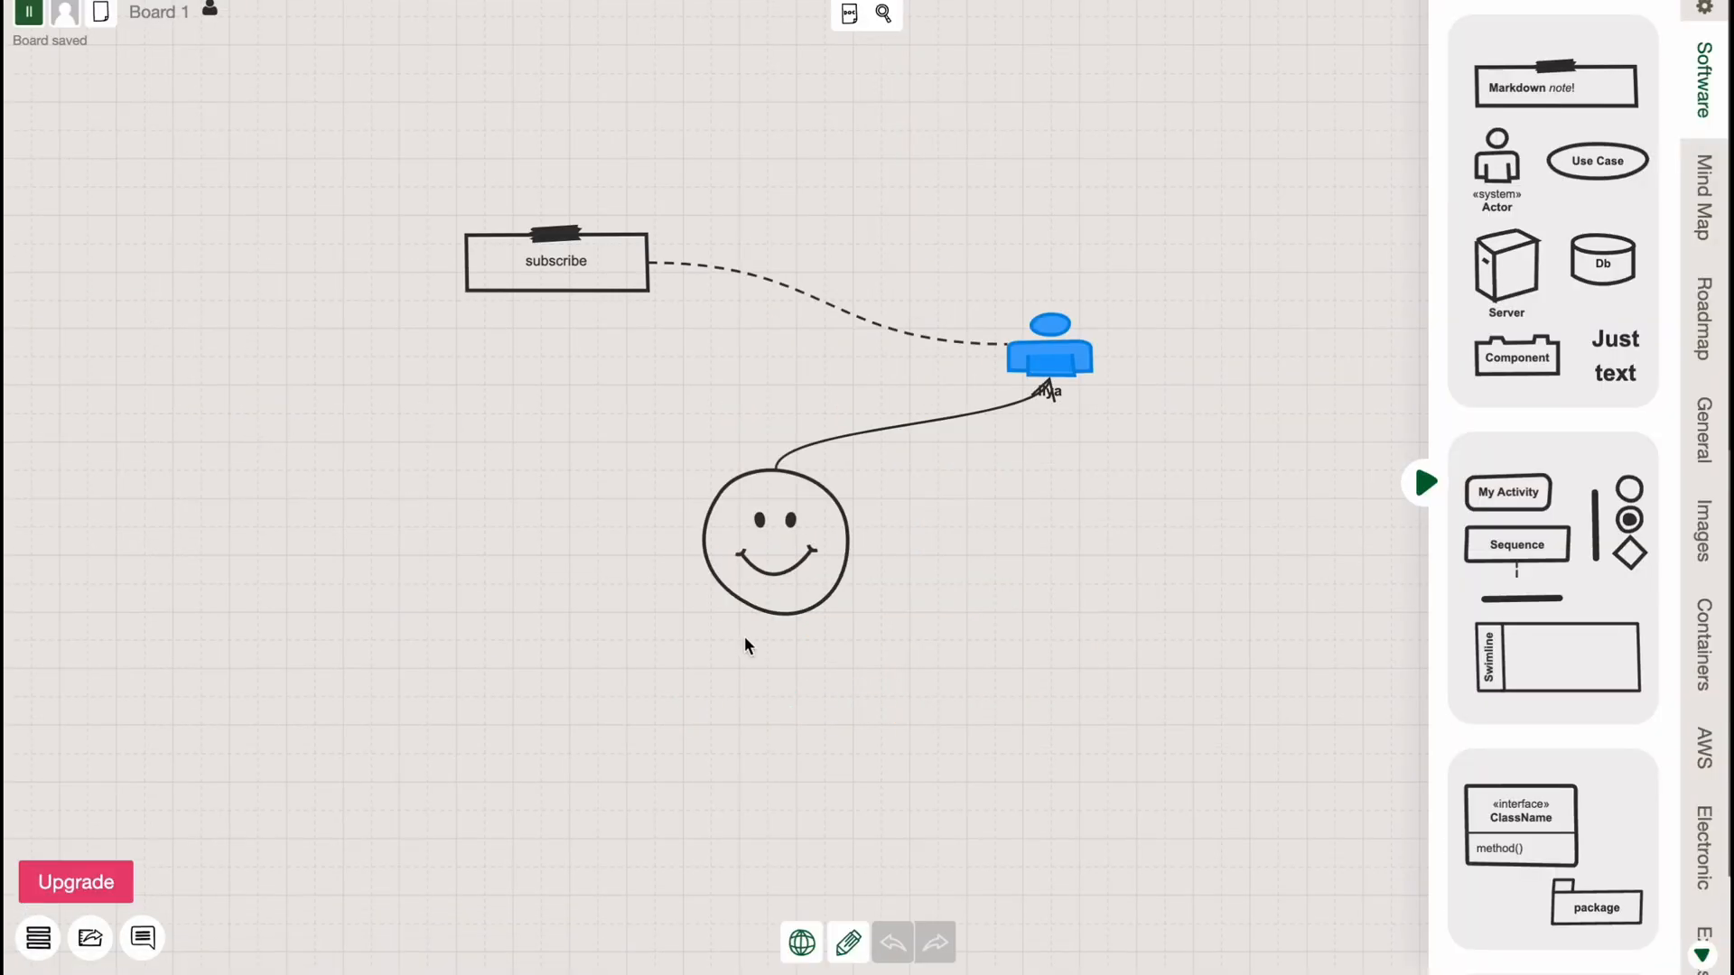
pyautogui.moveTo(1038, 245)
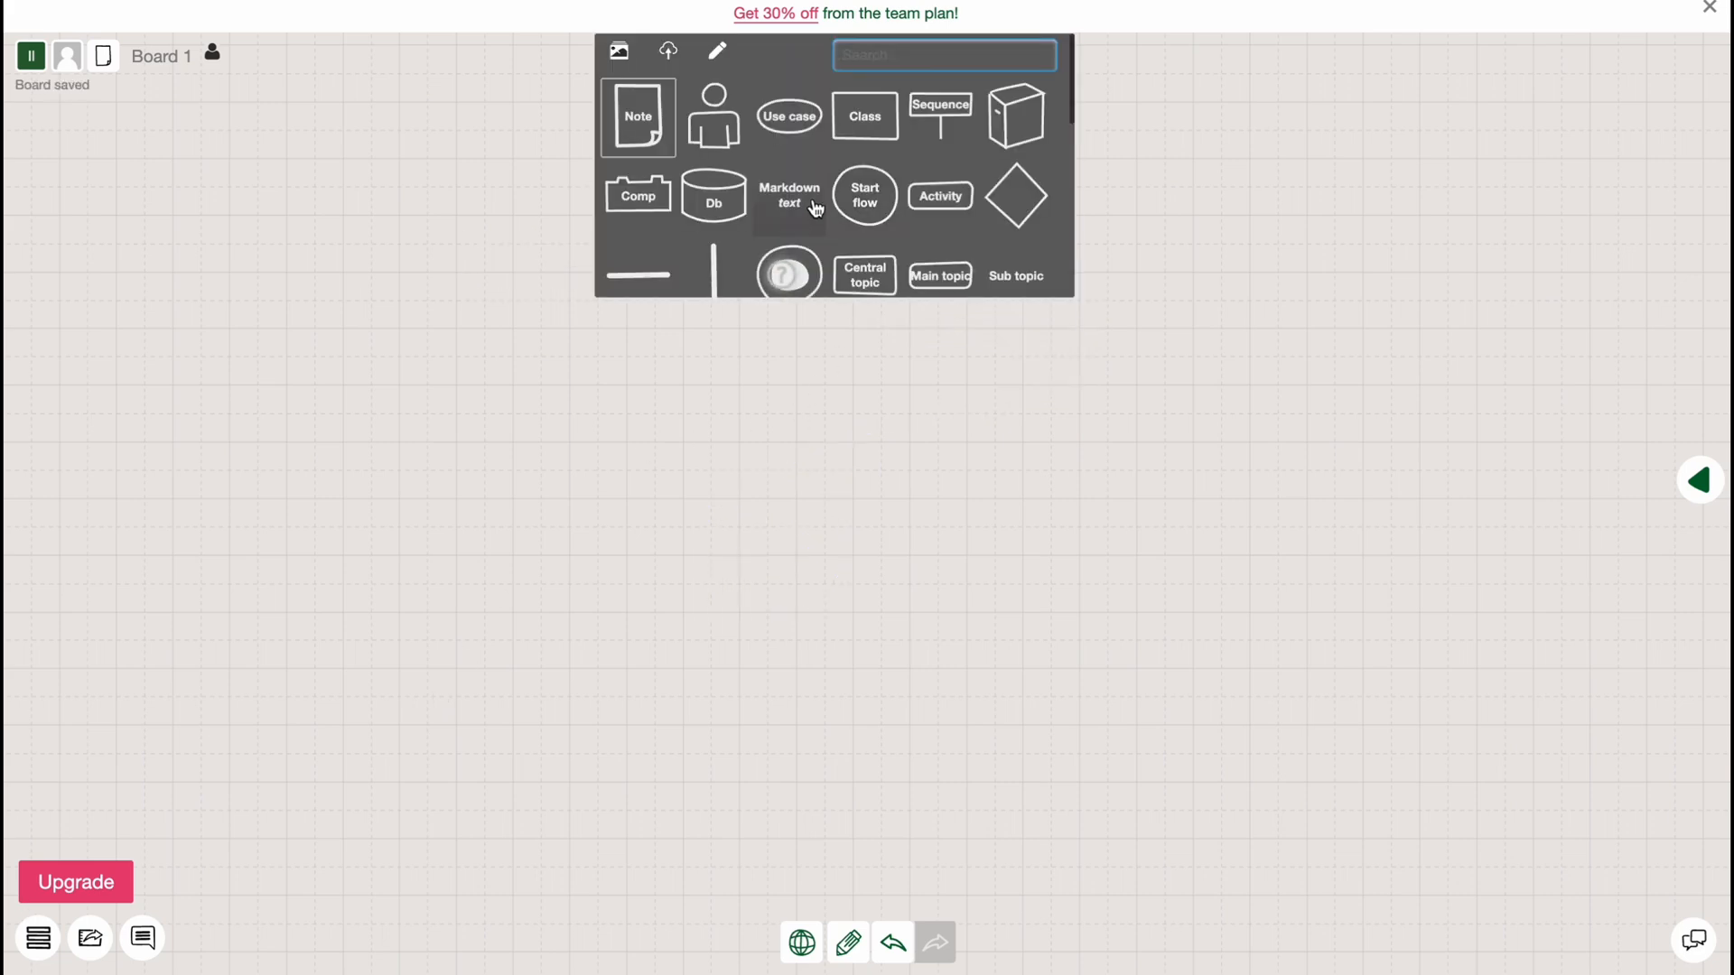
pyautogui.click(788, 114)
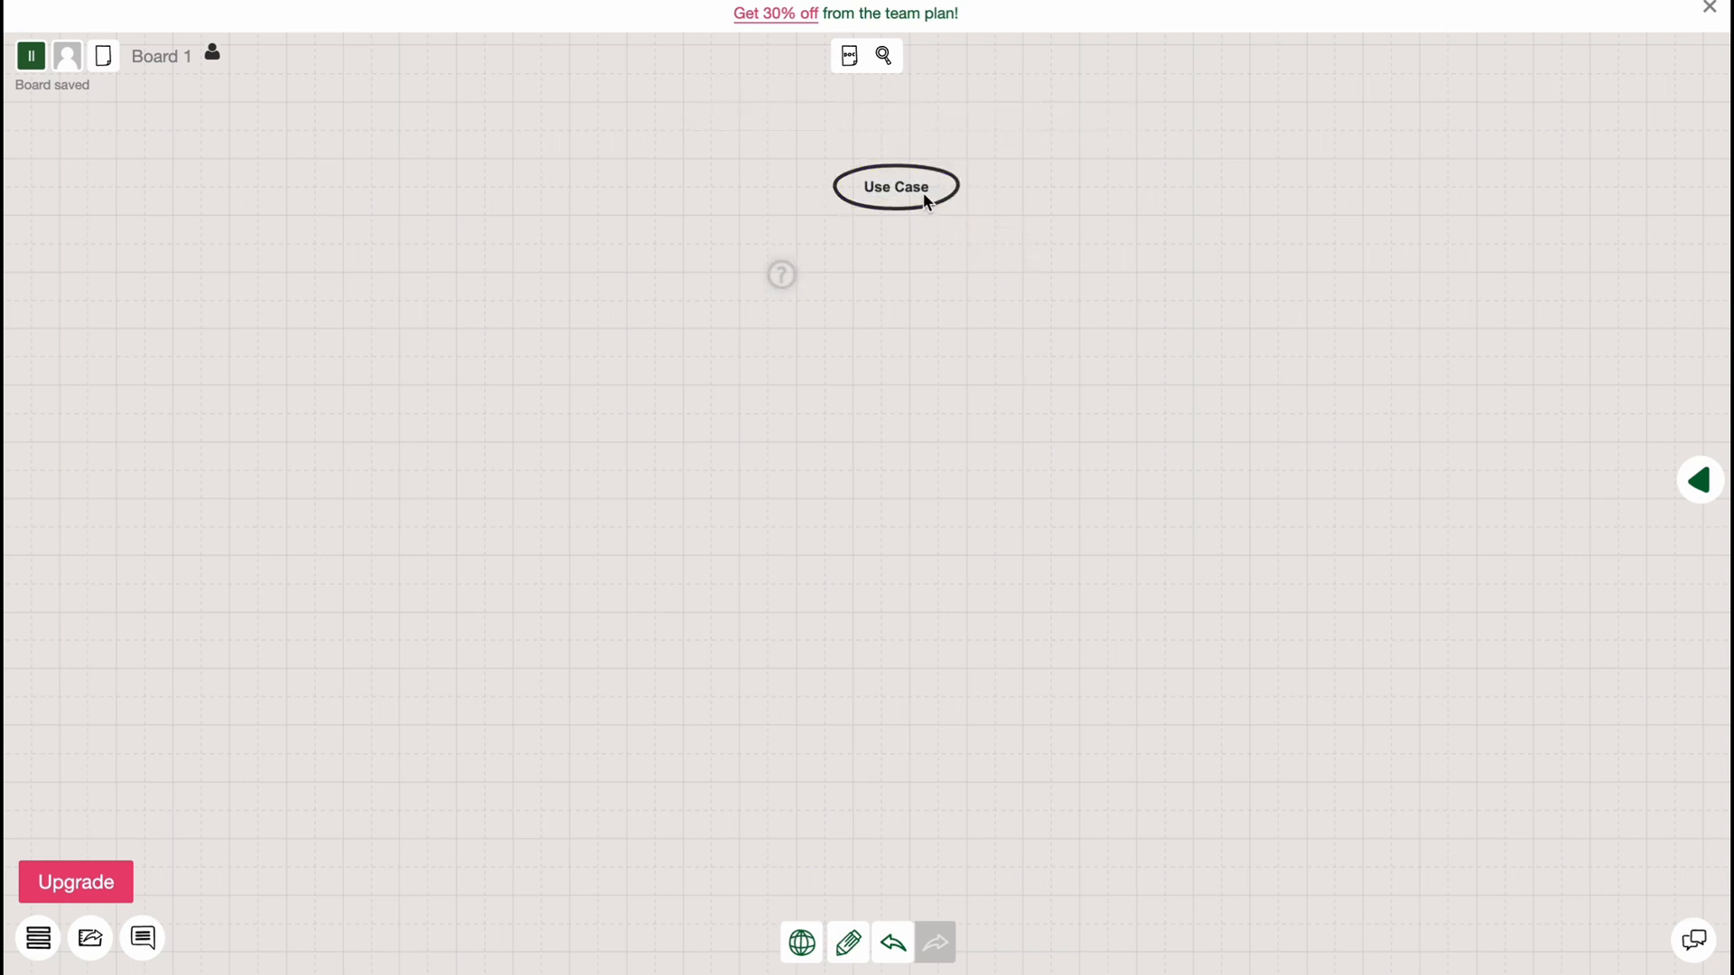
pyautogui.click(895, 188)
pyautogui.write('Idea')
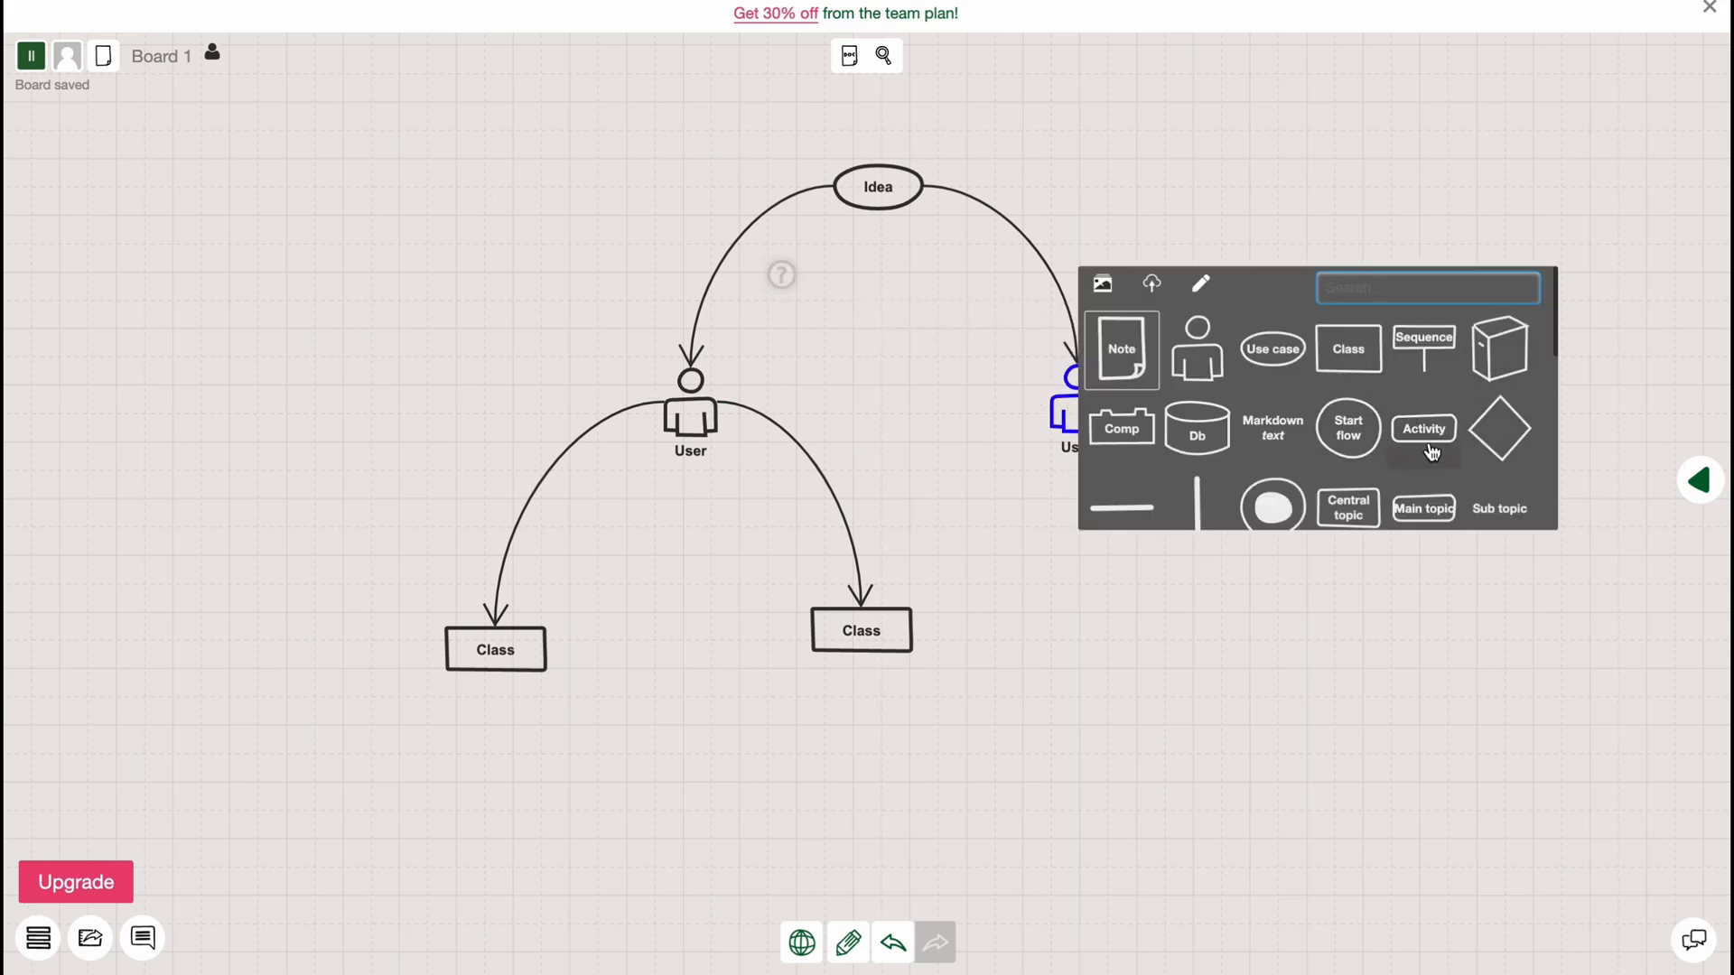
pyautogui.scroll(-3)
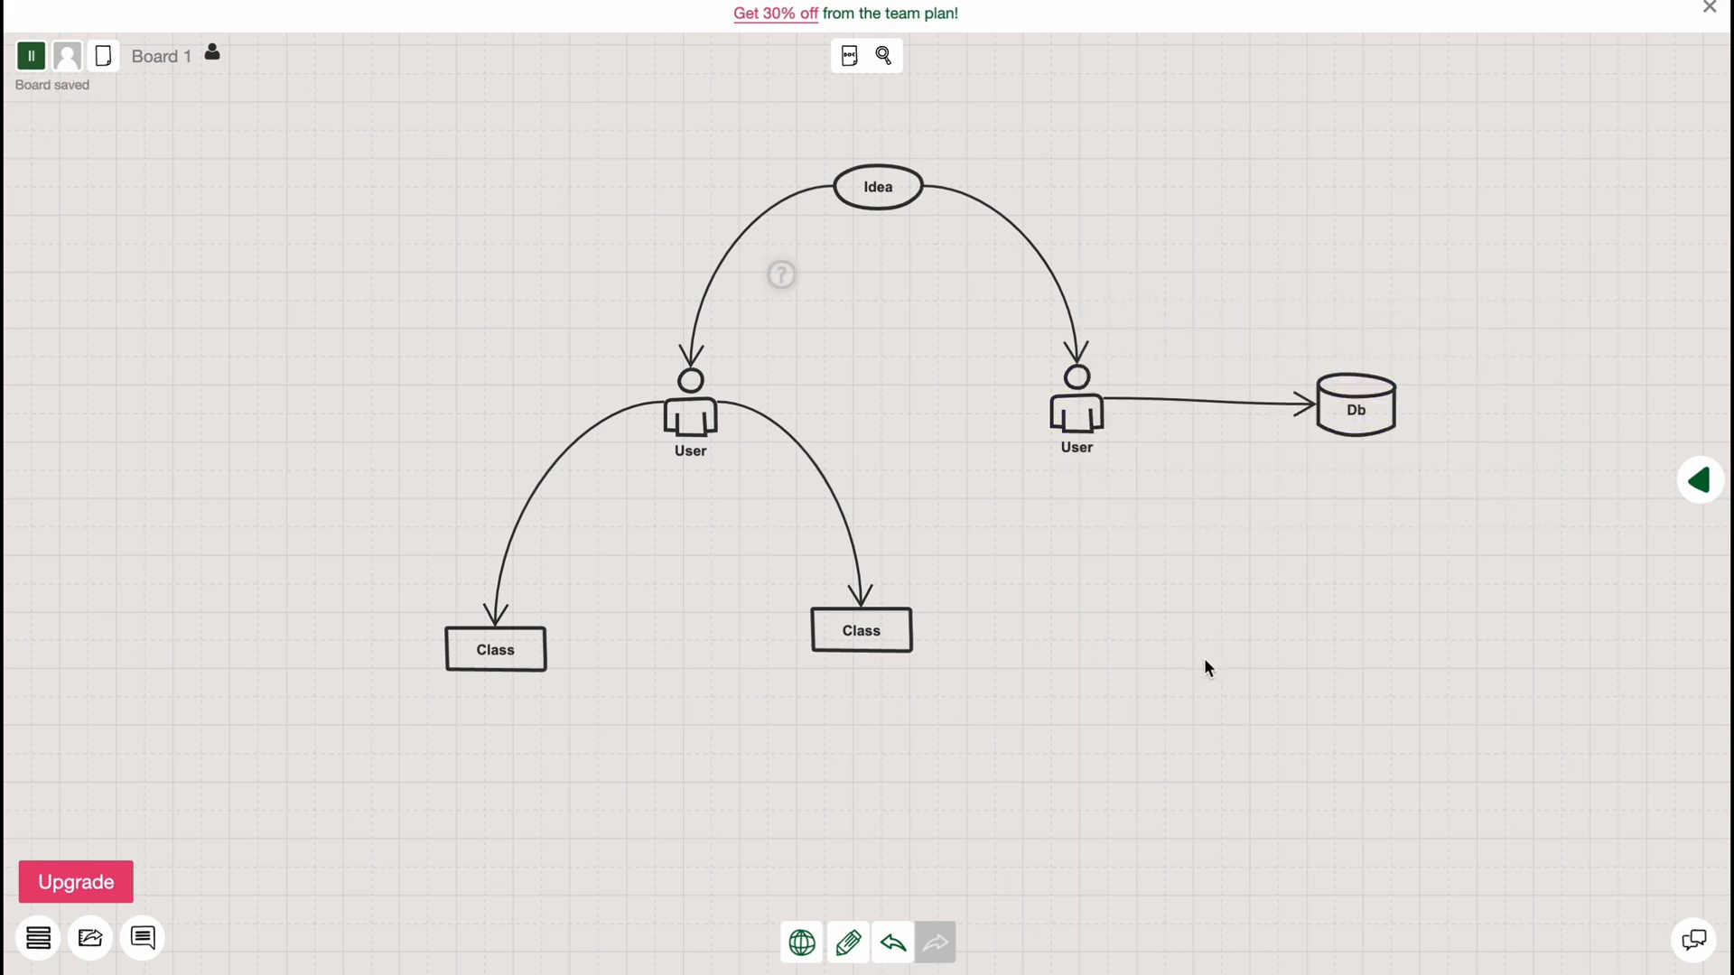
pyautogui.moveTo(434, 432)
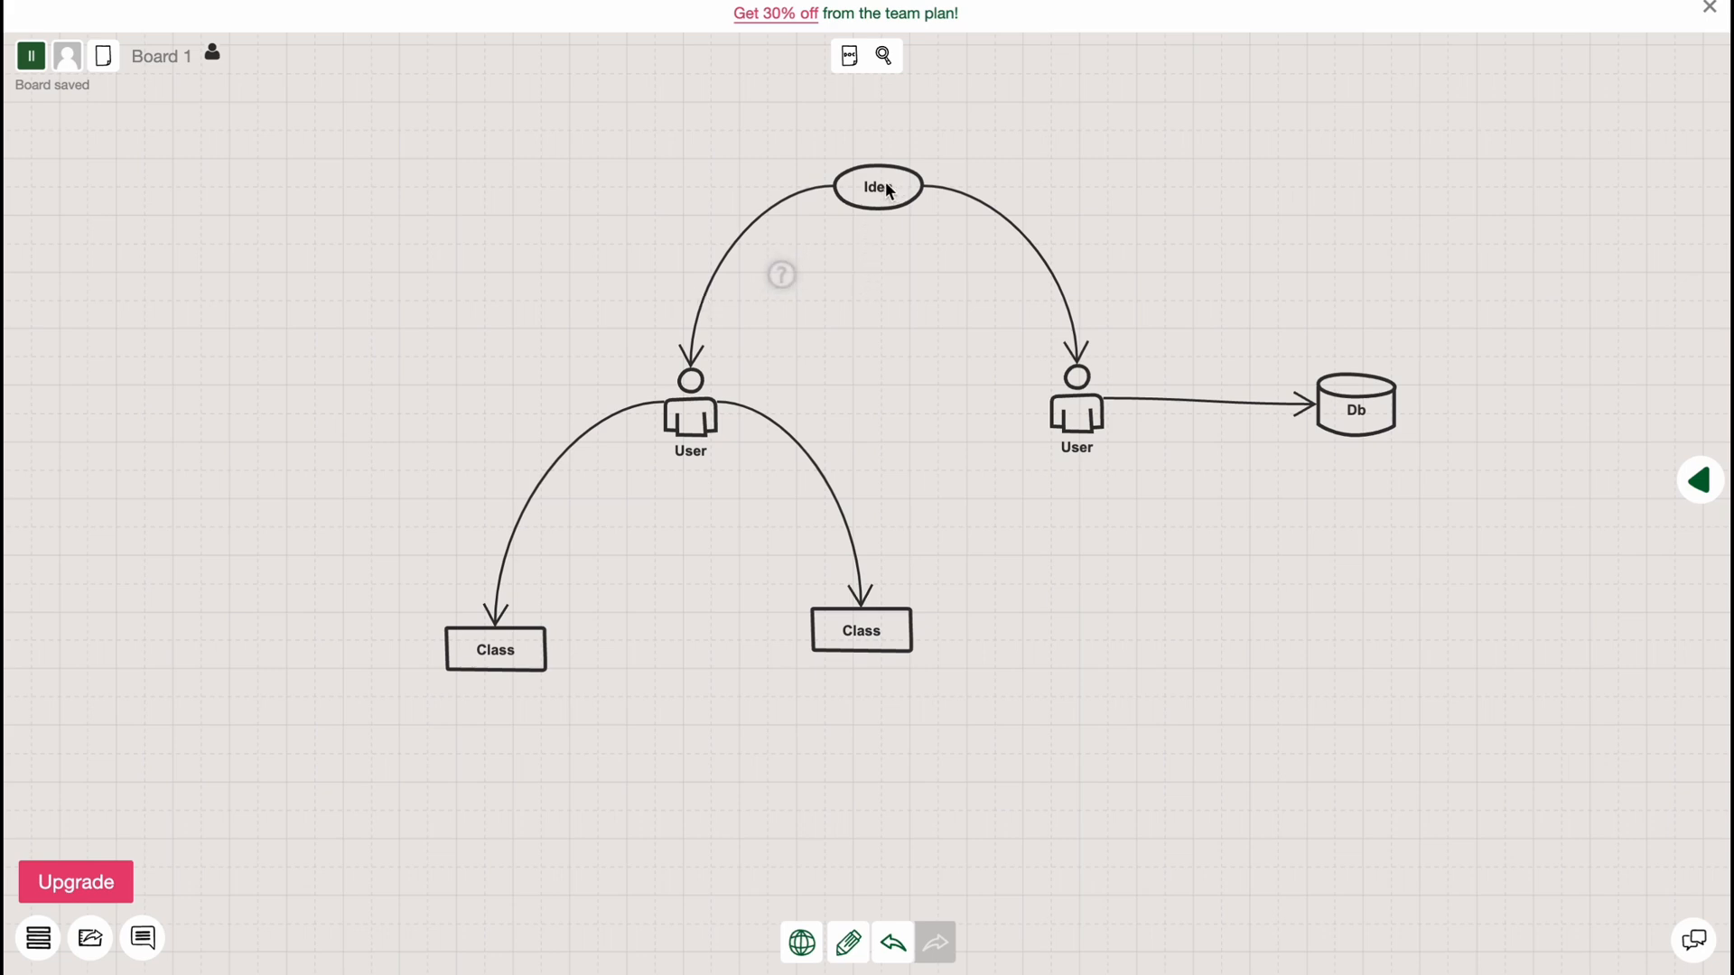
# Add a Markdown text note from the canvas shape library, then select it for Switch Element
pyautogui.click(690, 404)
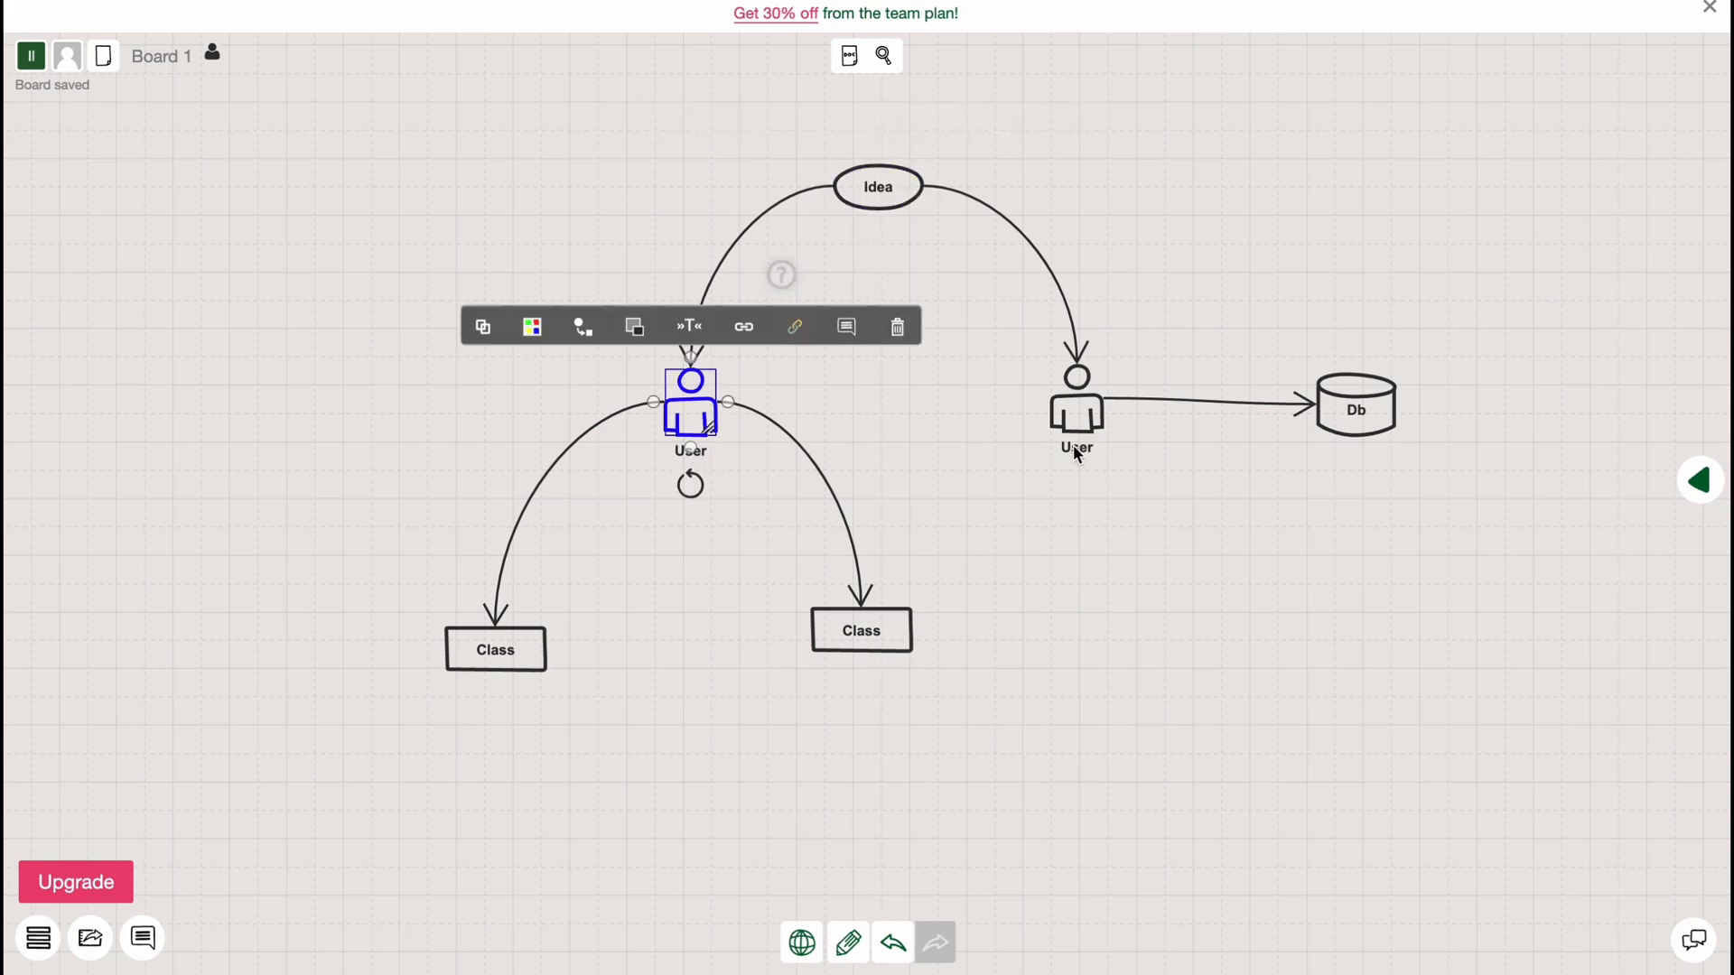
pyautogui.click(1516, 524)
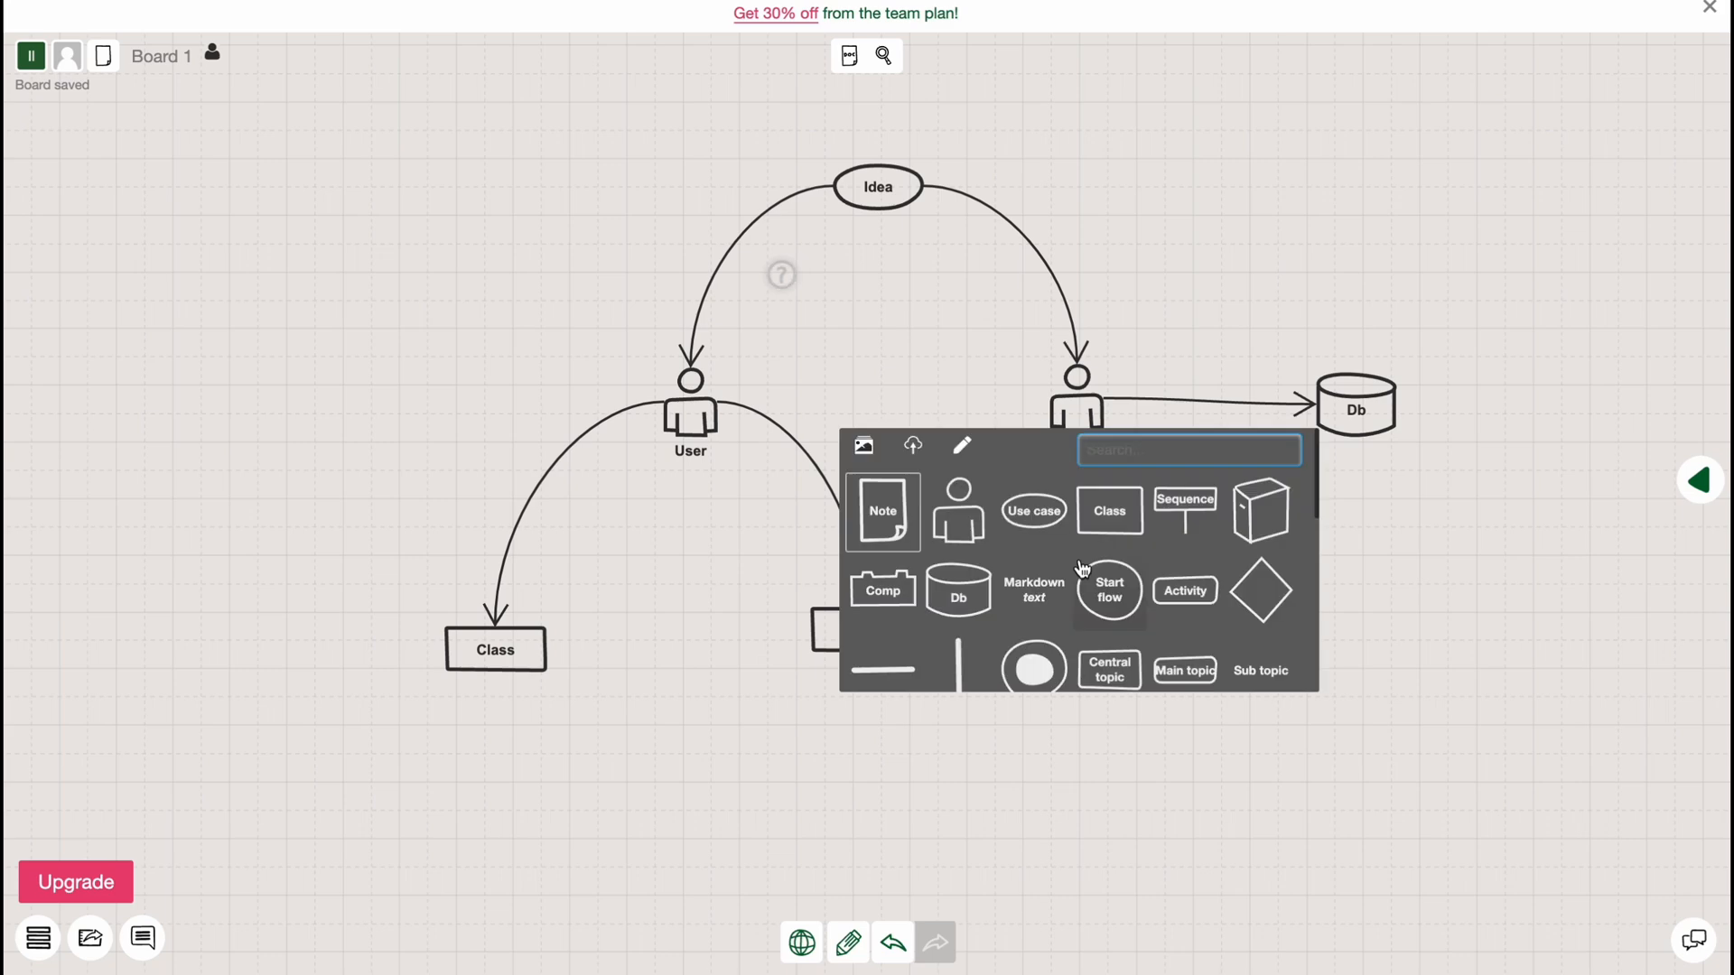
pyautogui.click(1031, 589)
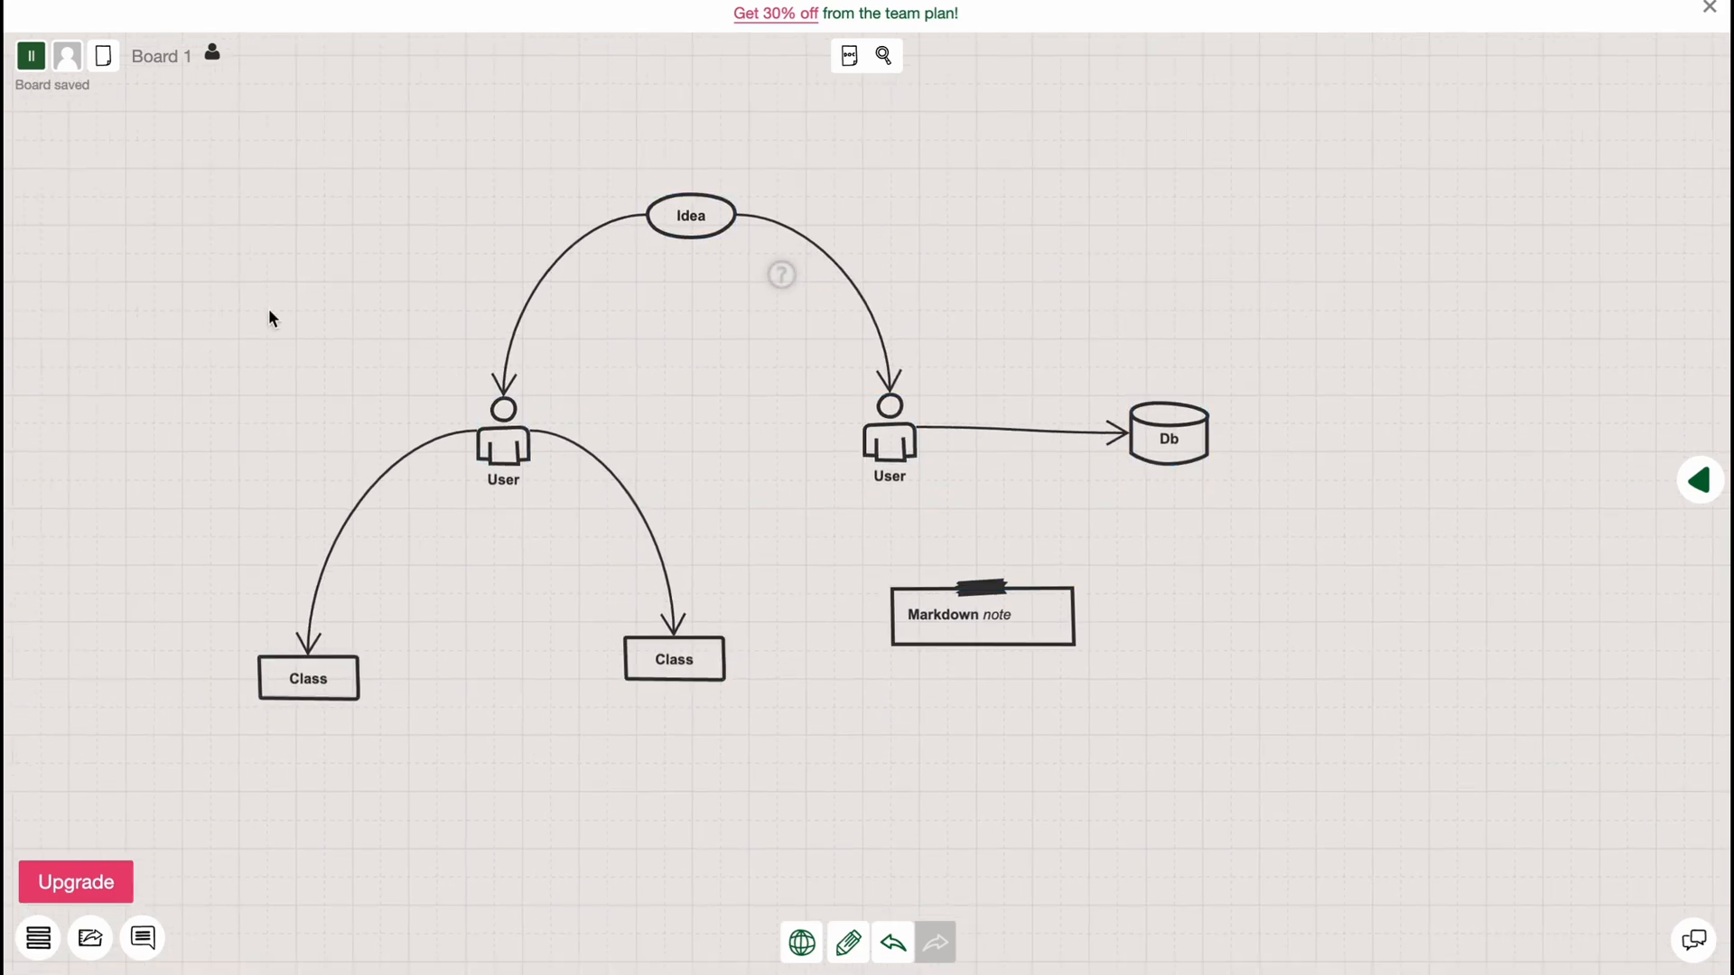
pyautogui.click(980, 615)
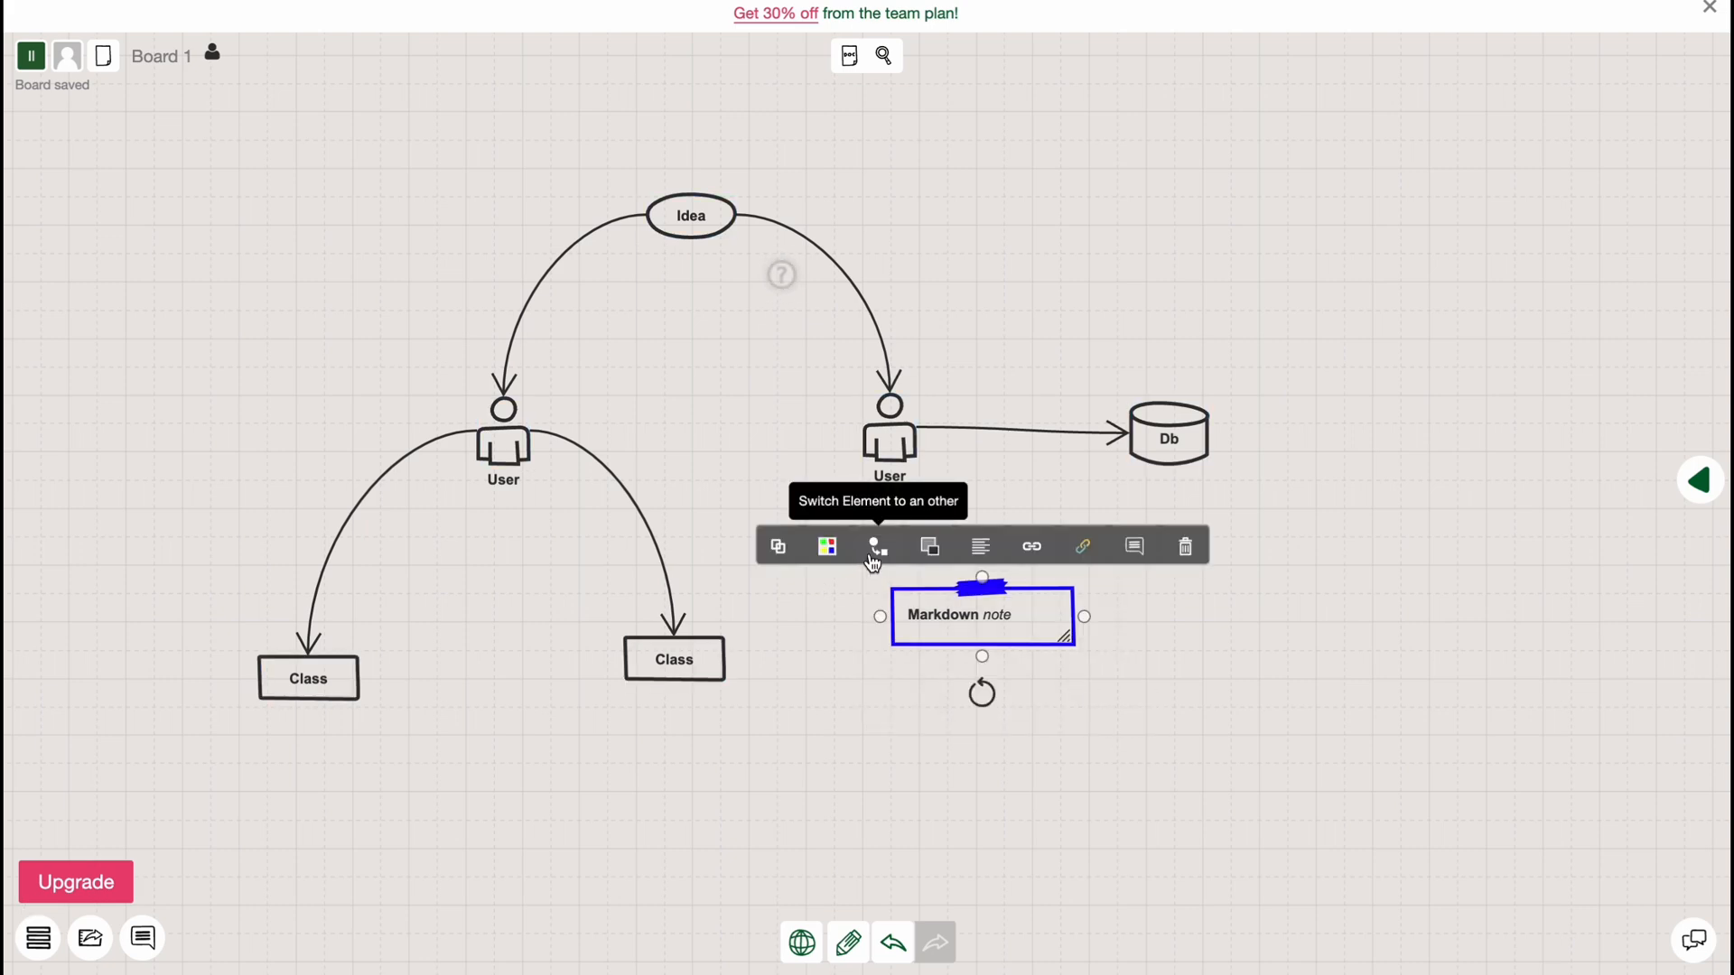
pyautogui.click(1183, 546)
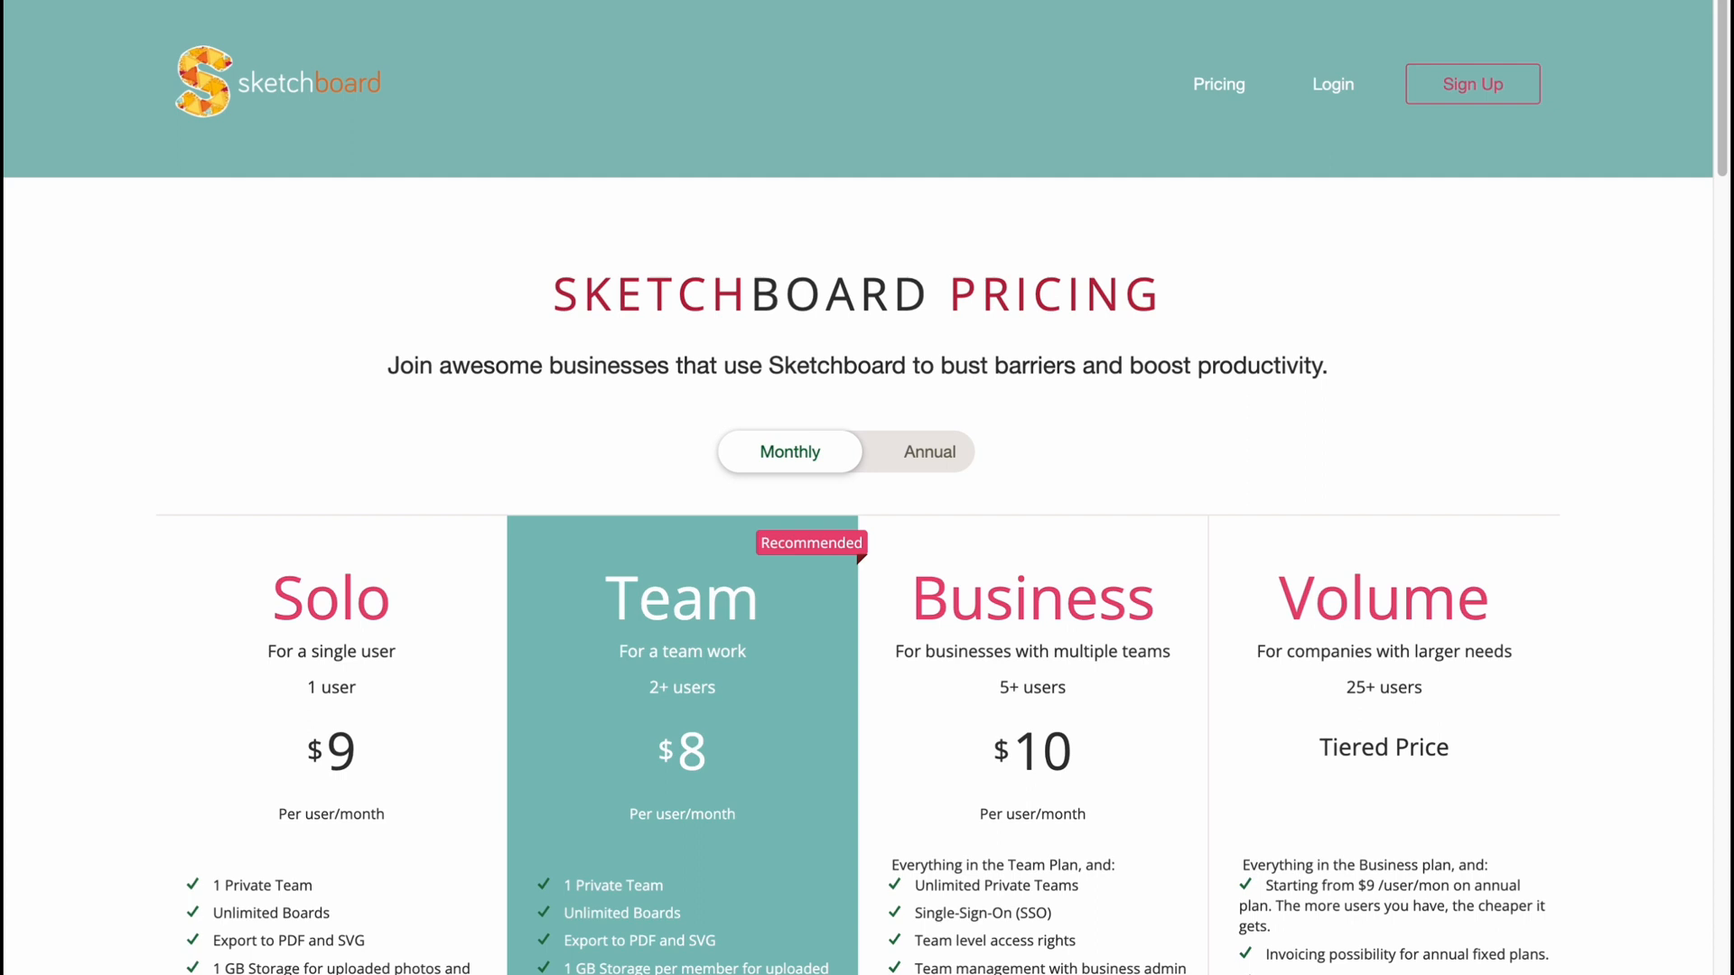
# View the plan cards, toggling prices to annual and back to monthly
pyautogui.scroll(-3)
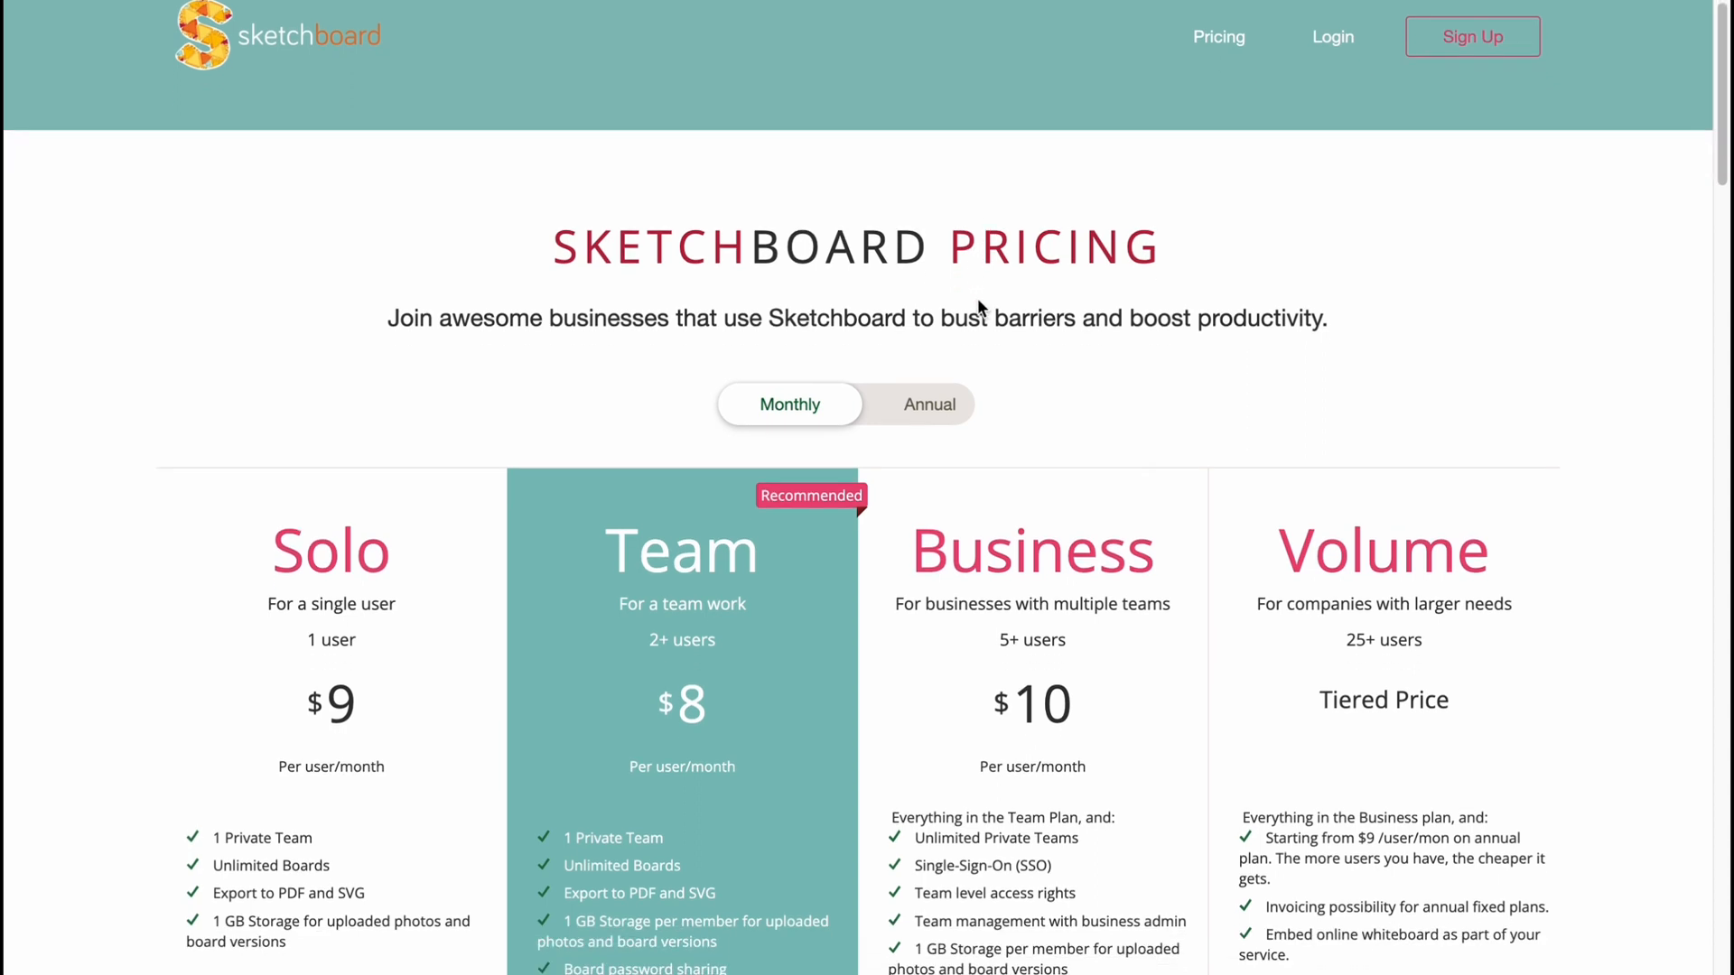
pyautogui.scroll(-3)
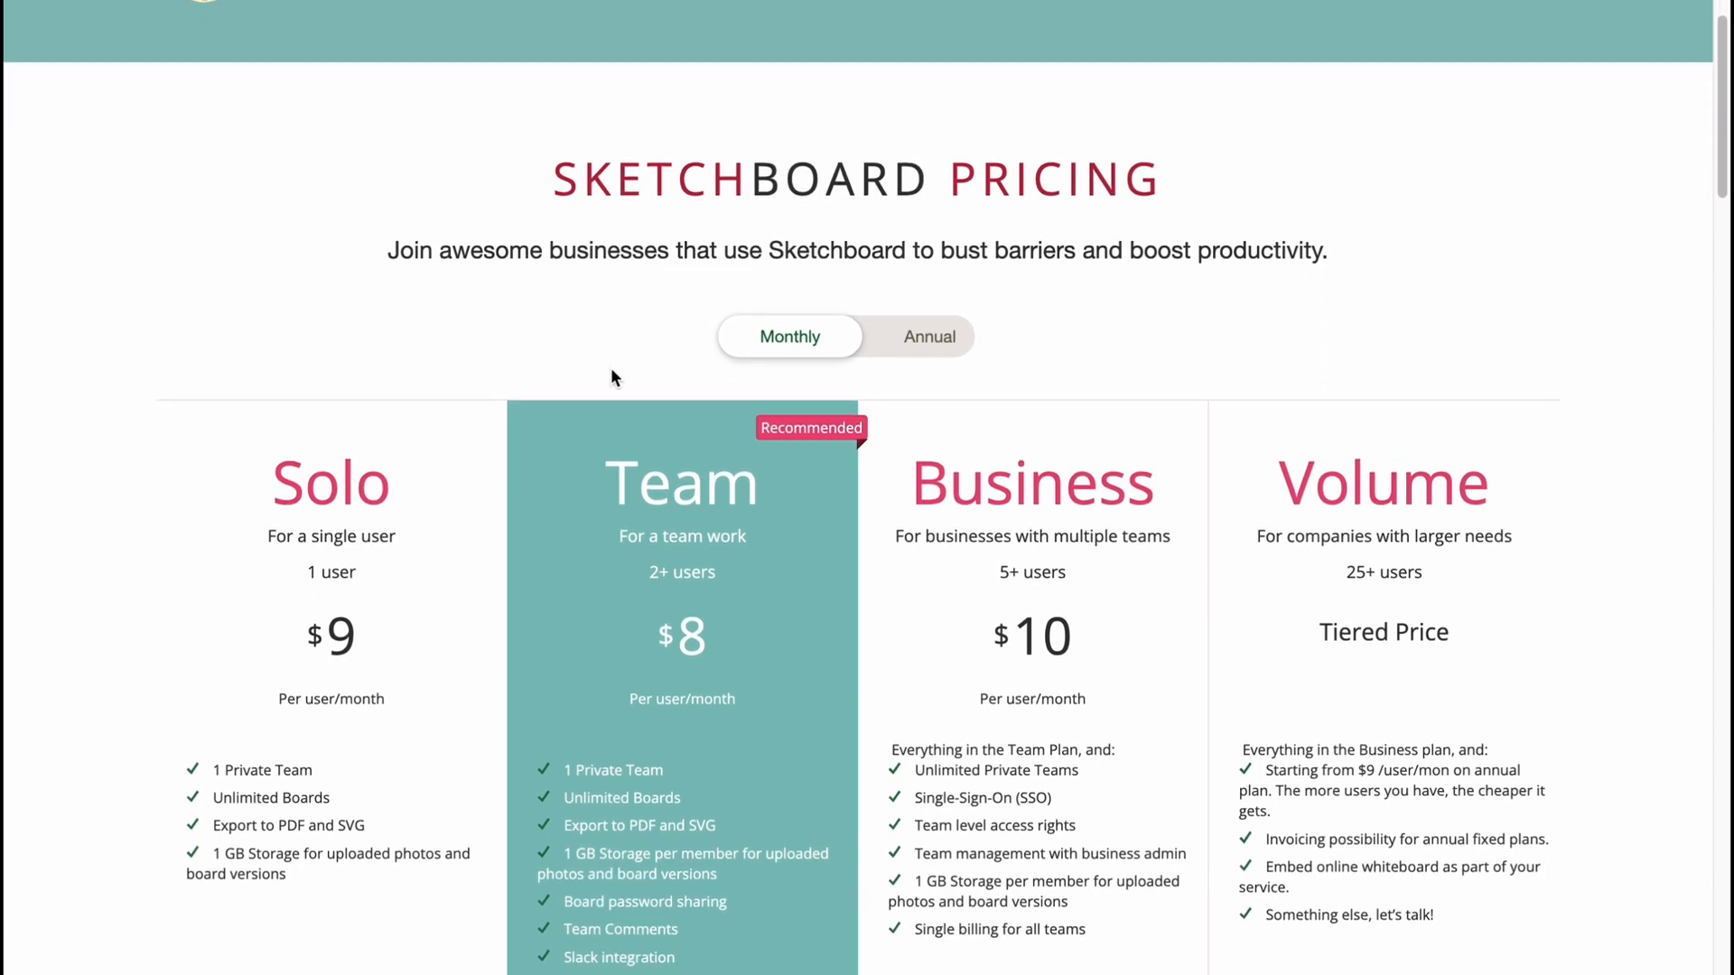
pyautogui.click(927, 336)
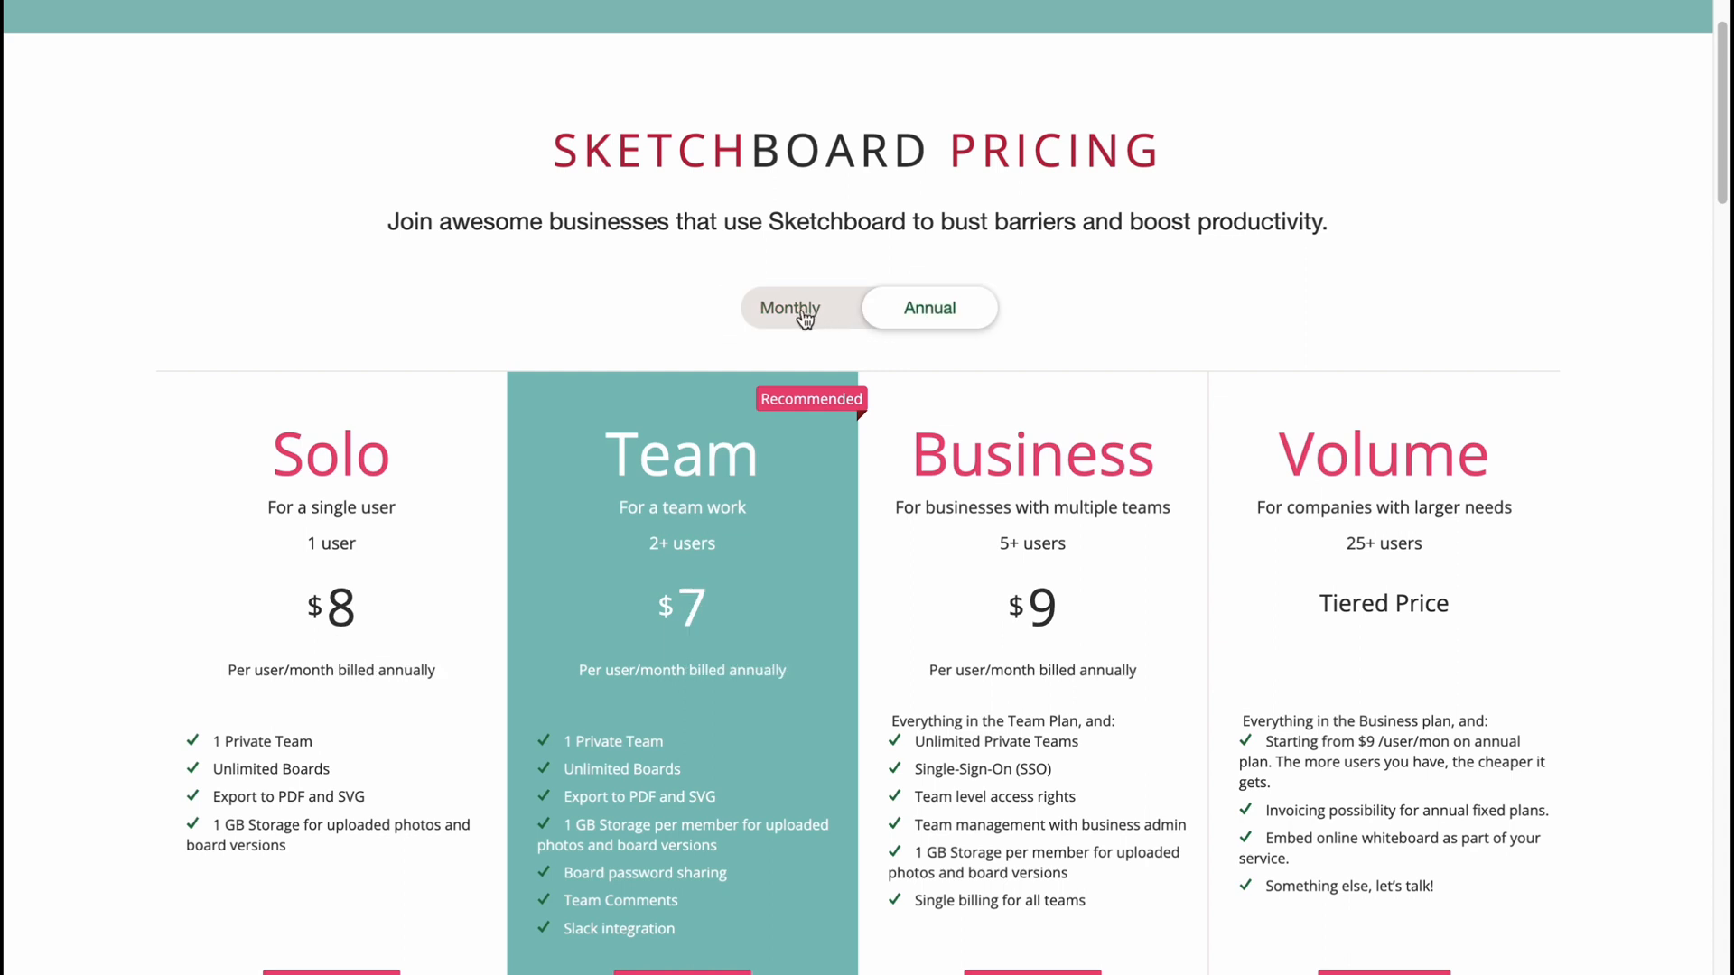
pyautogui.click(788, 307)
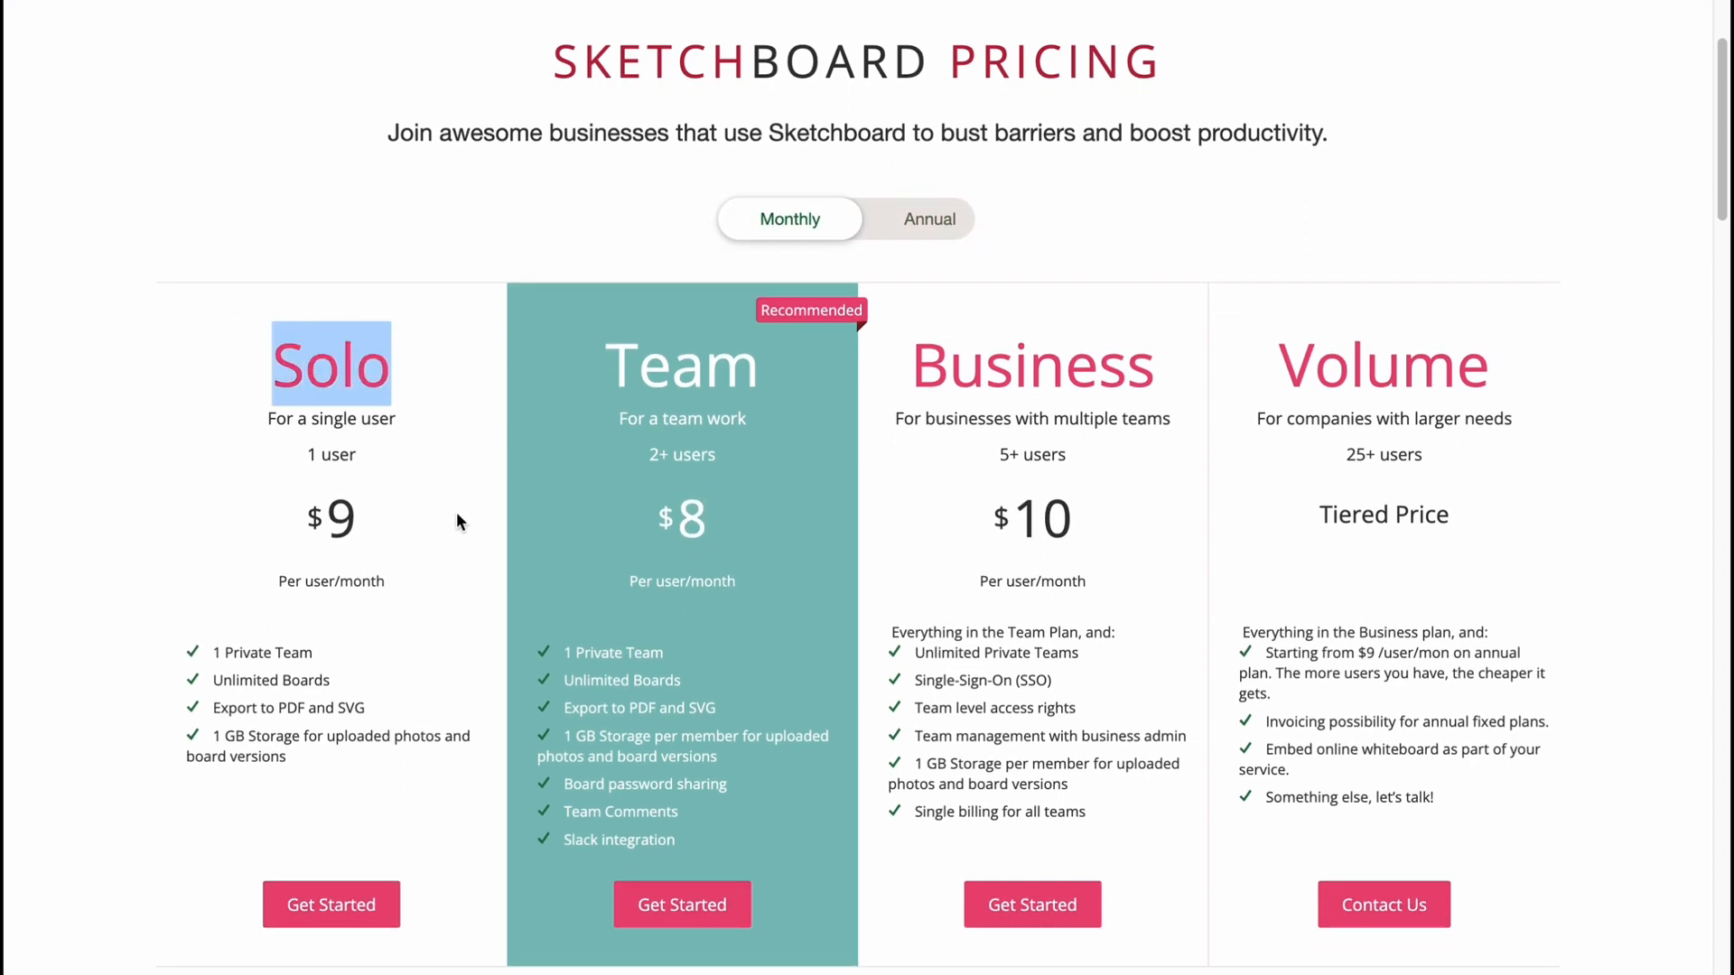
pyautogui.scroll(-3)
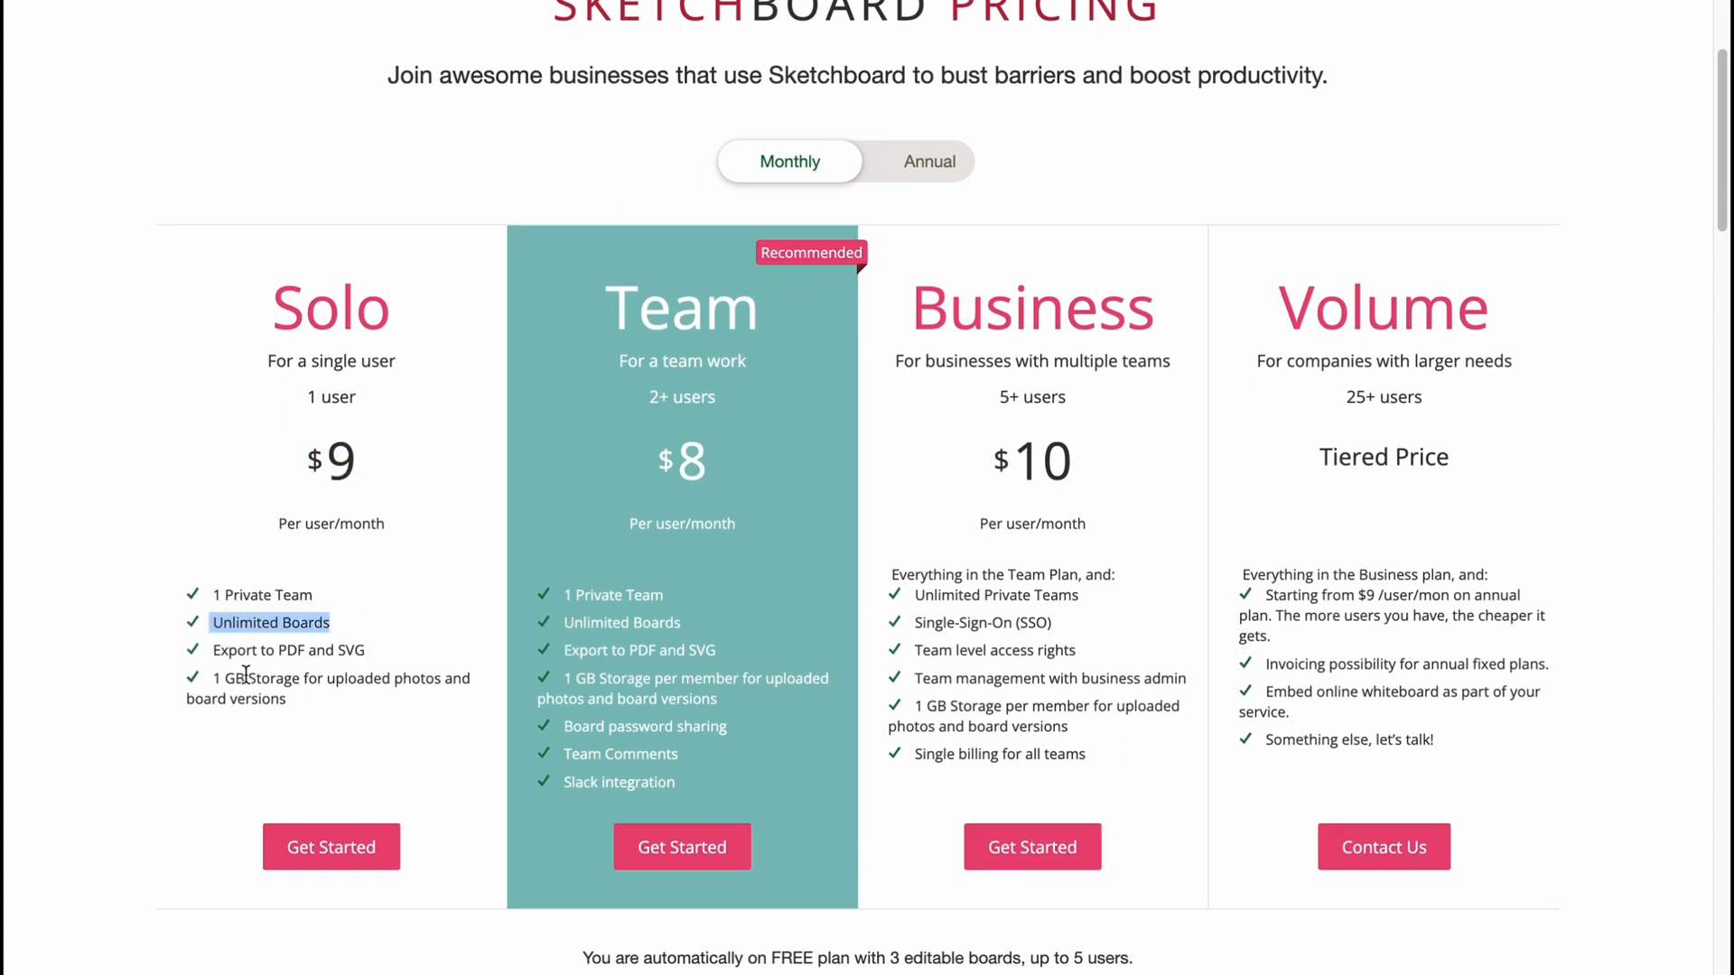
# Highlight the Solo plan's storage feature and scroll down to the Compare Plans table
pyautogui.moveTo(271, 622); pyautogui.dragTo(287, 650)
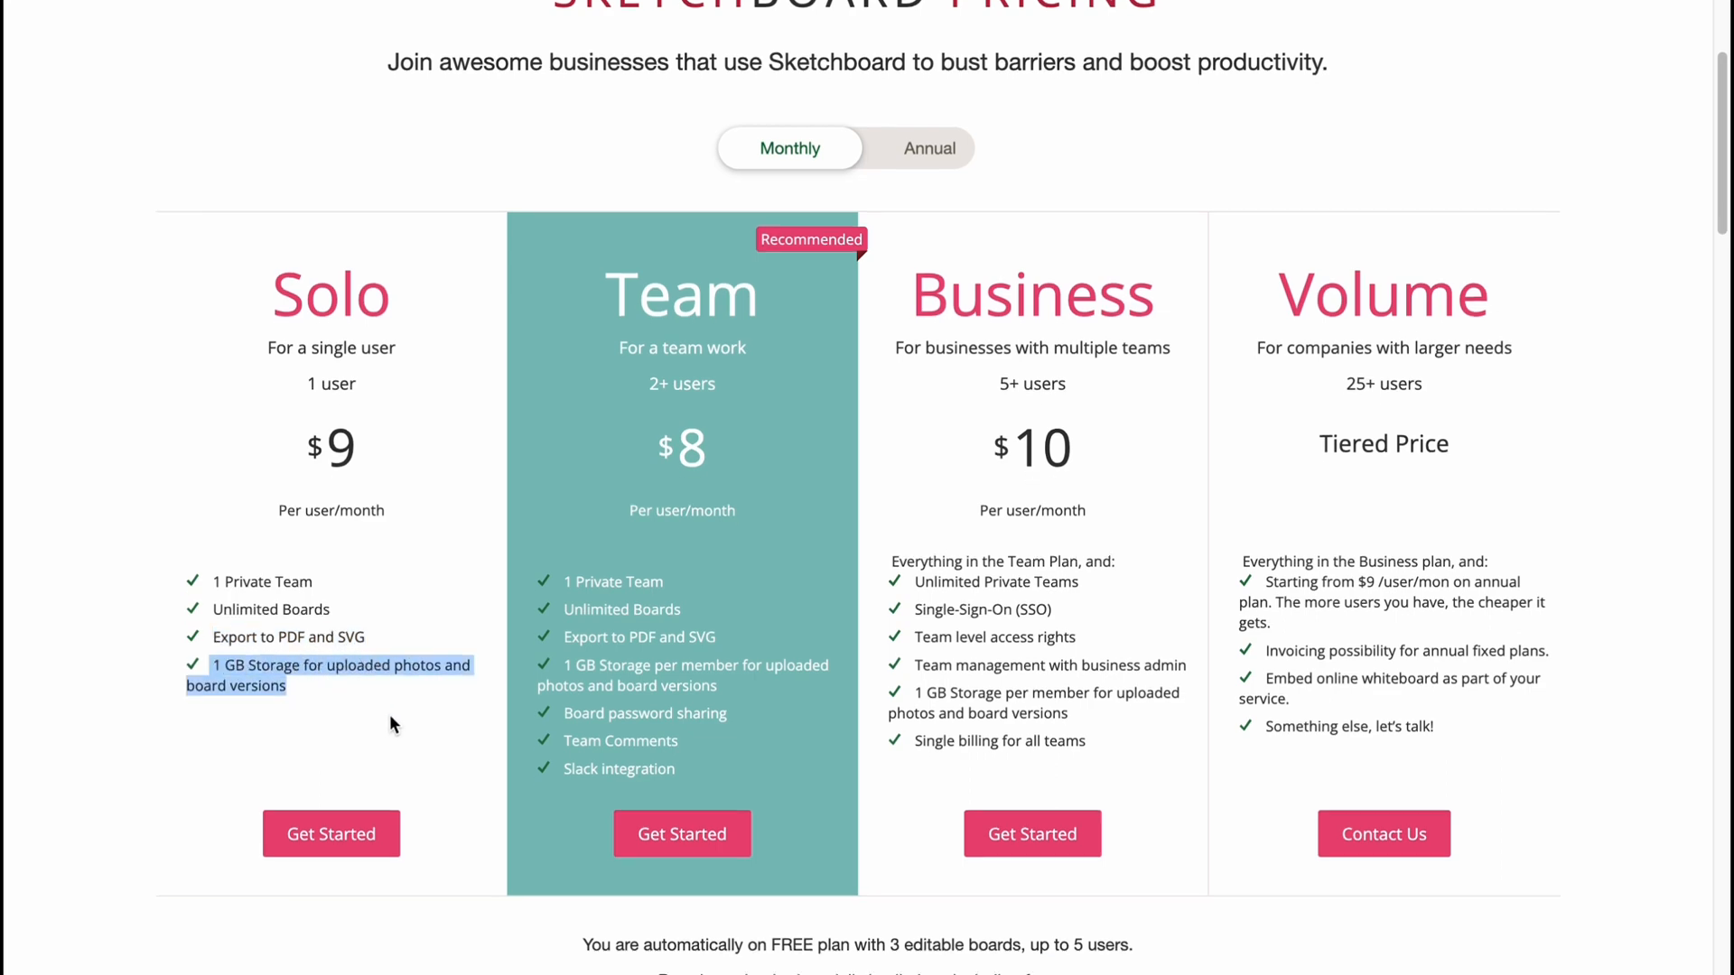
pyautogui.scroll(-3)
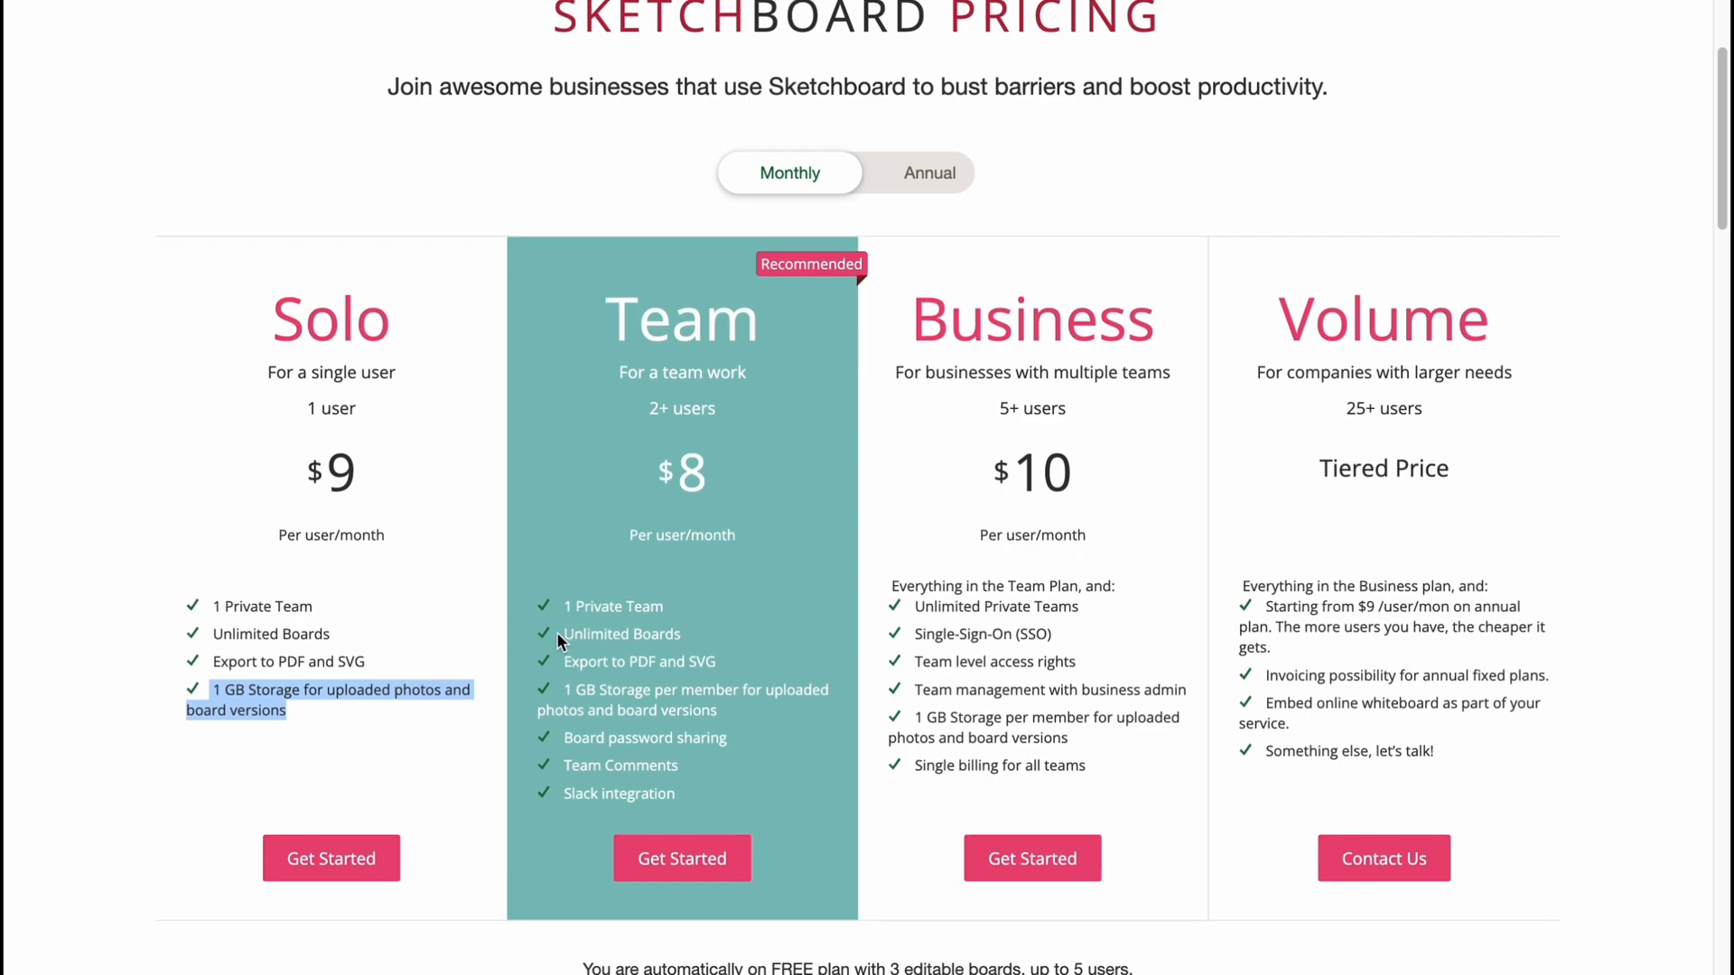
pyautogui.scroll(-3)
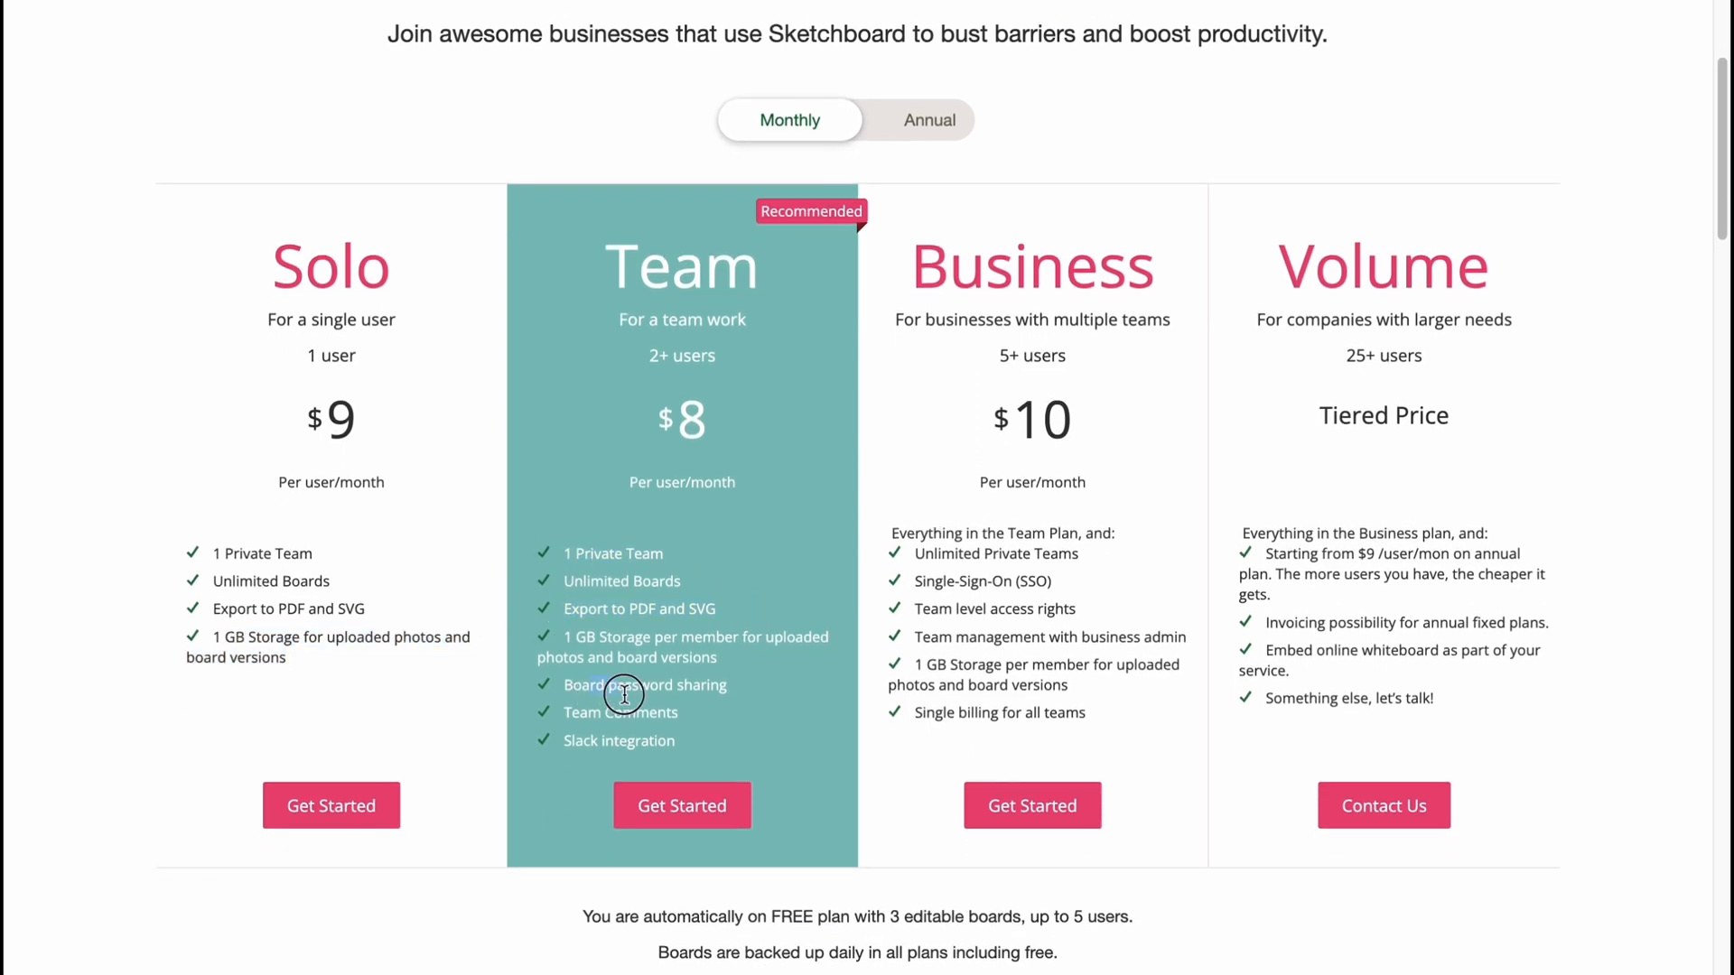
pyautogui.scroll(-3)
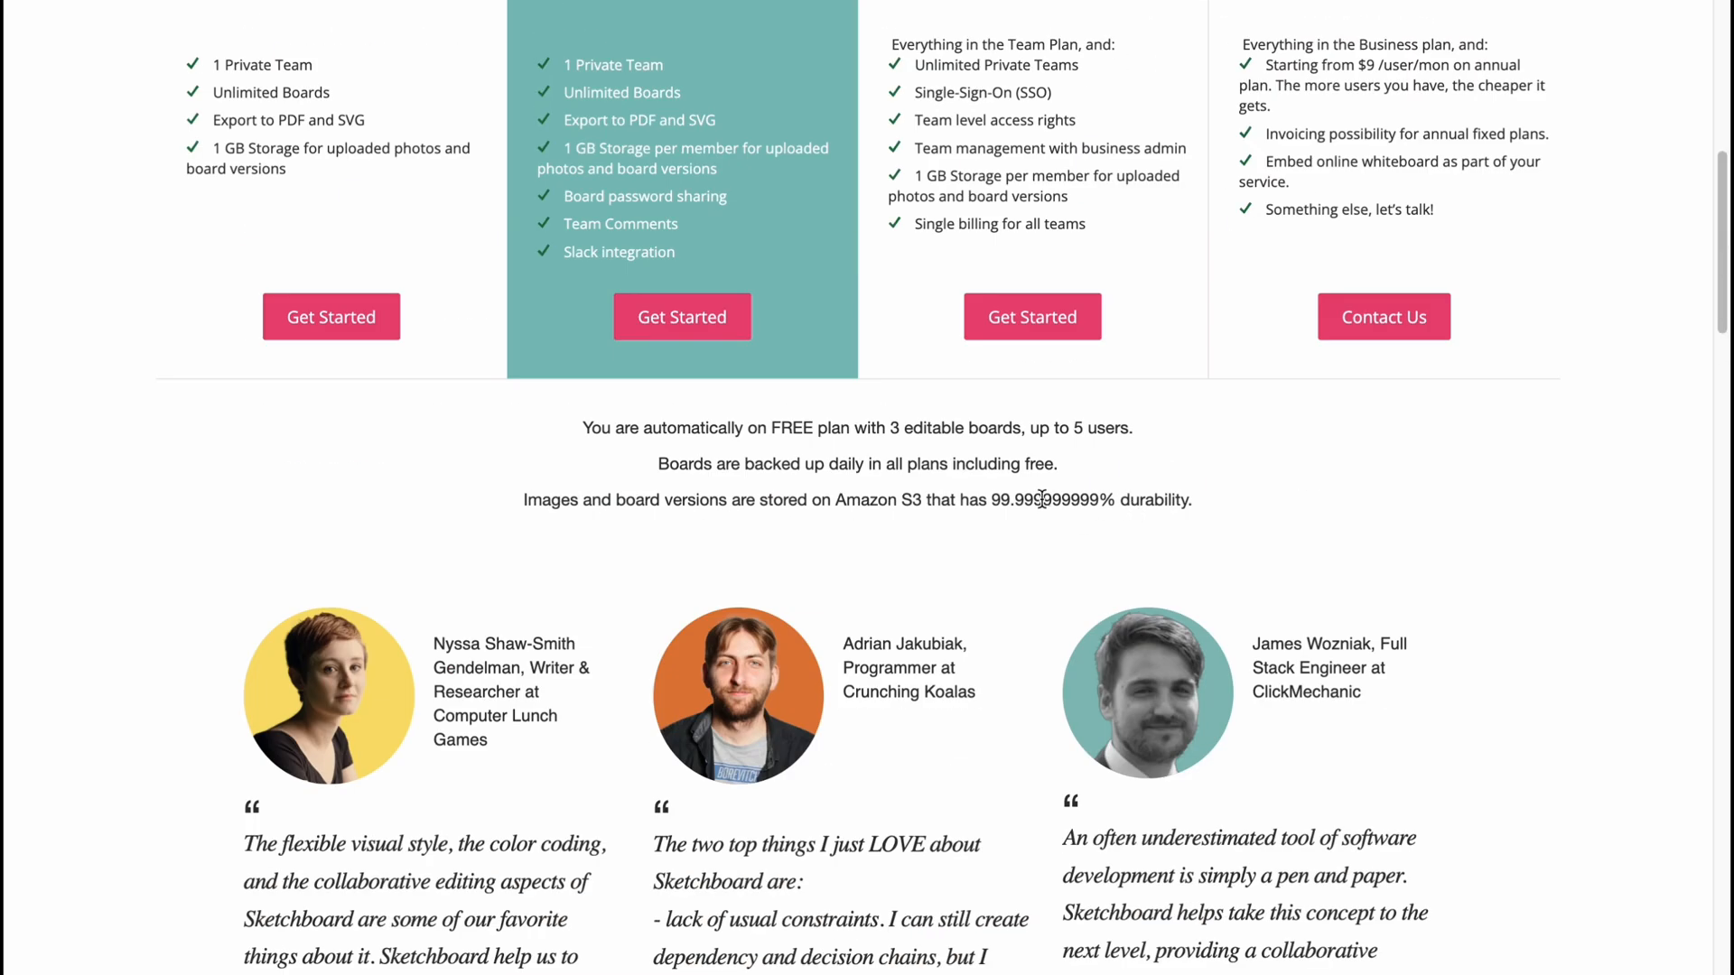
pyautogui.scroll(3)
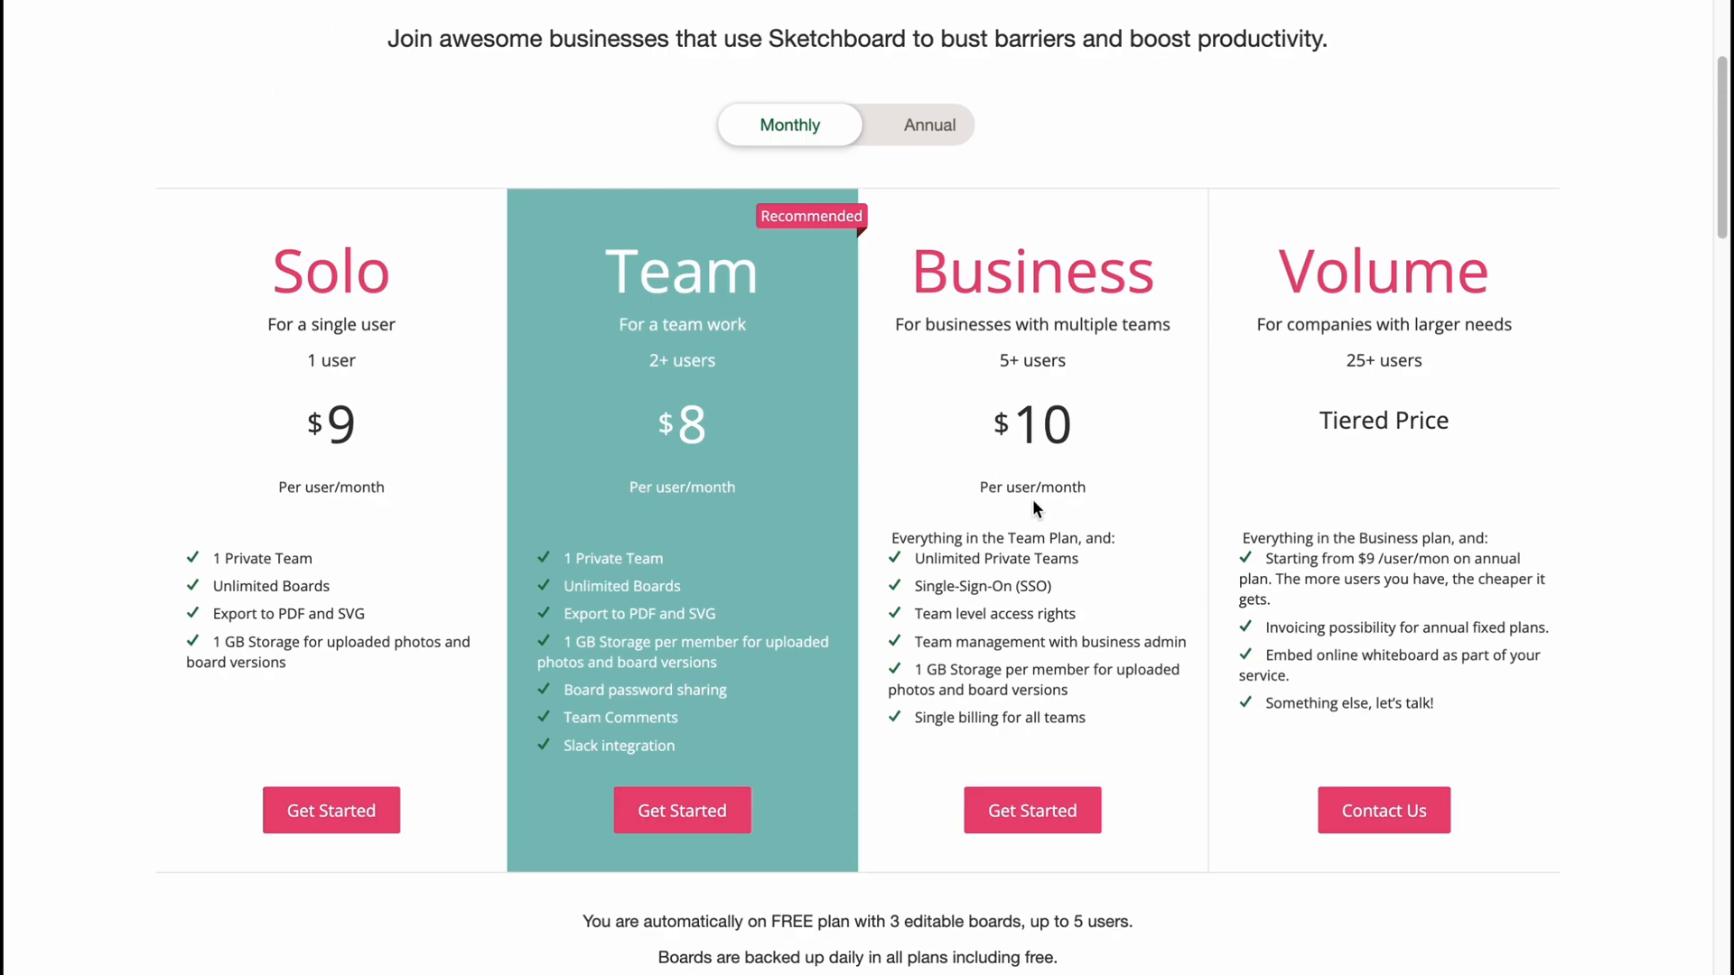
pyautogui.scroll(-3)
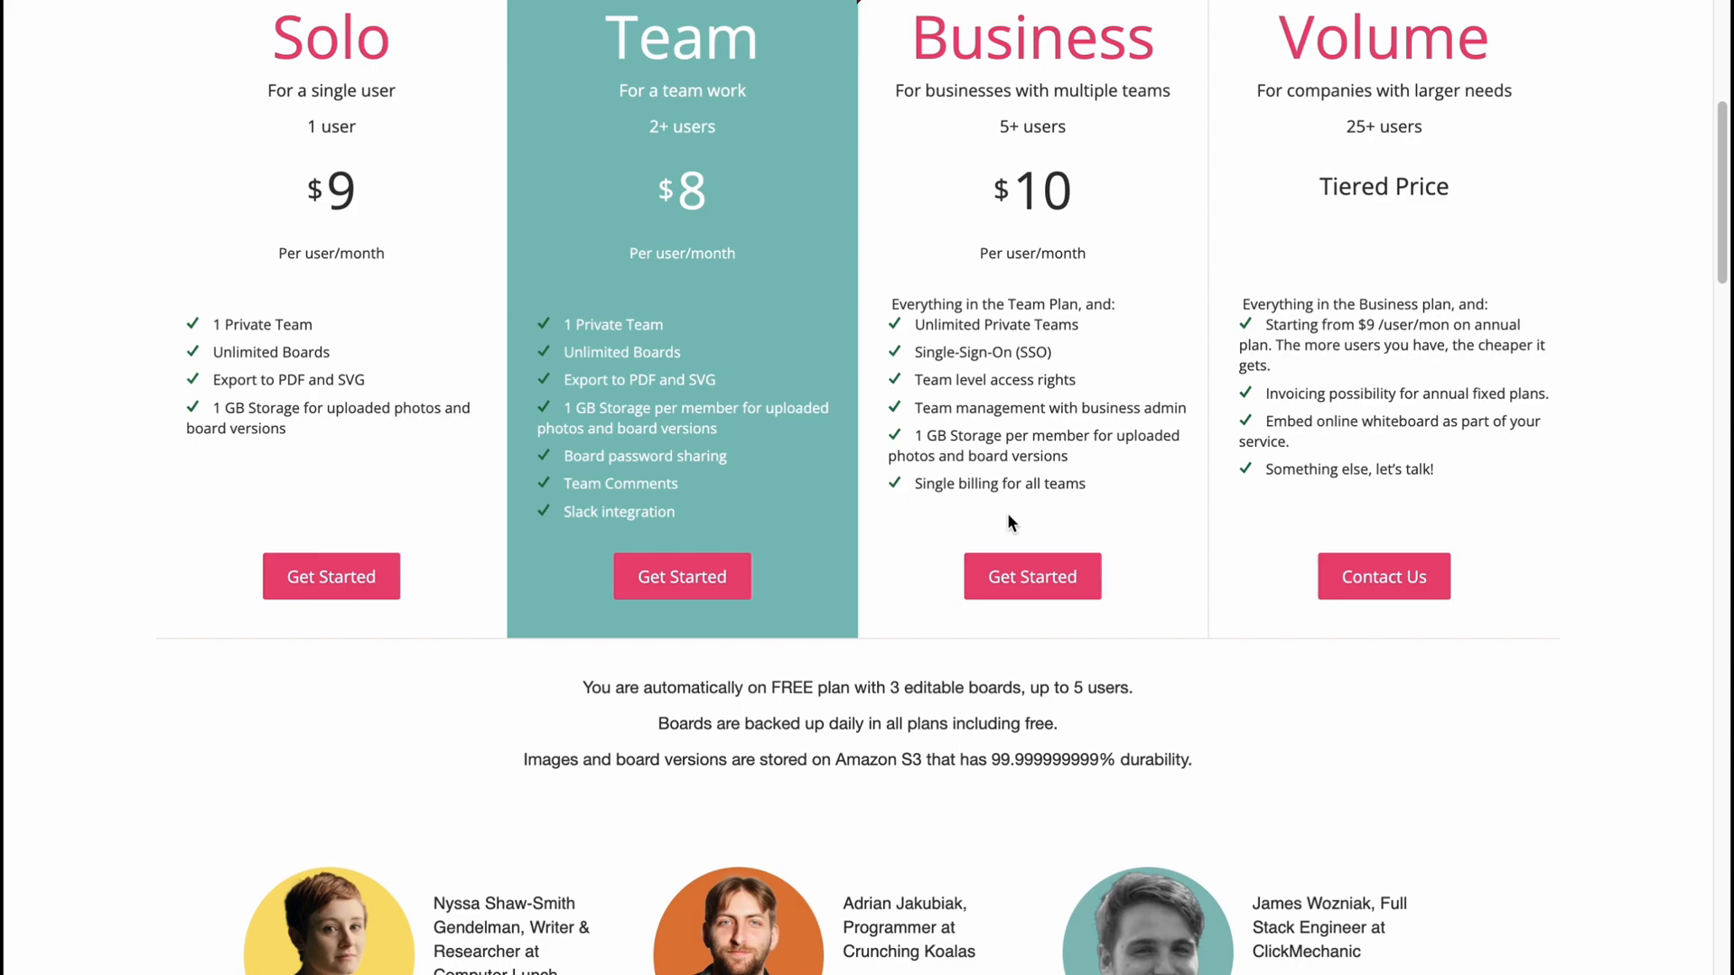
pyautogui.scroll(-3)
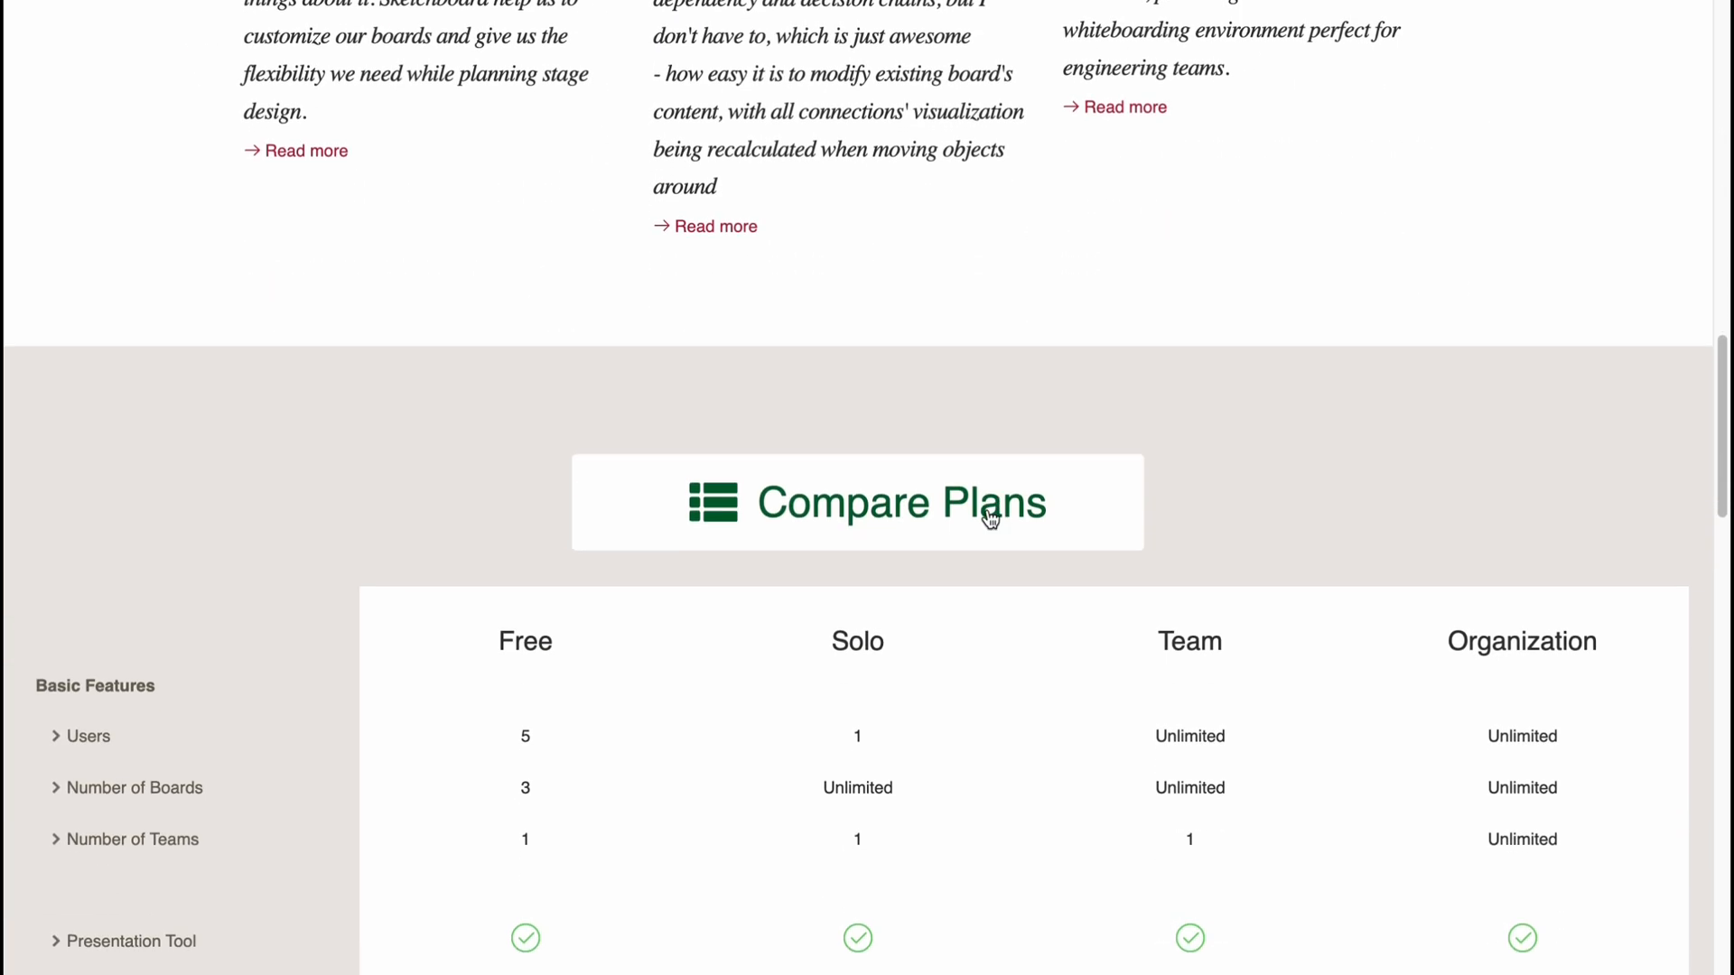
pyautogui.scroll(-3)
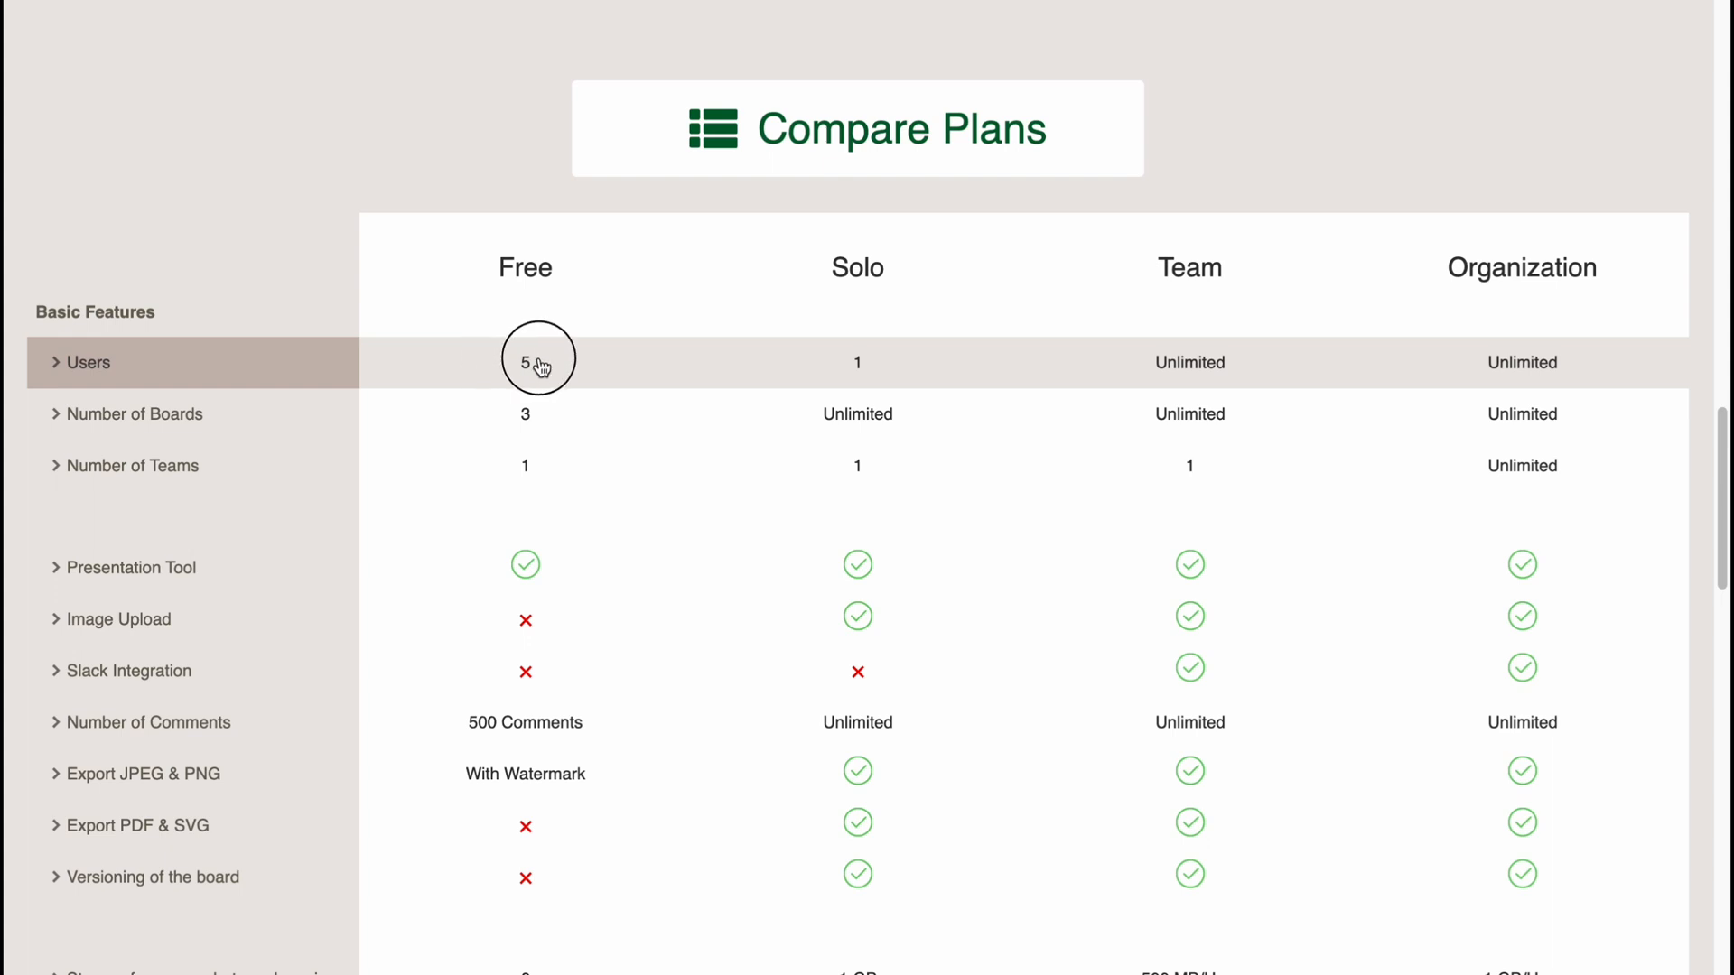
pyautogui.click(86, 363)
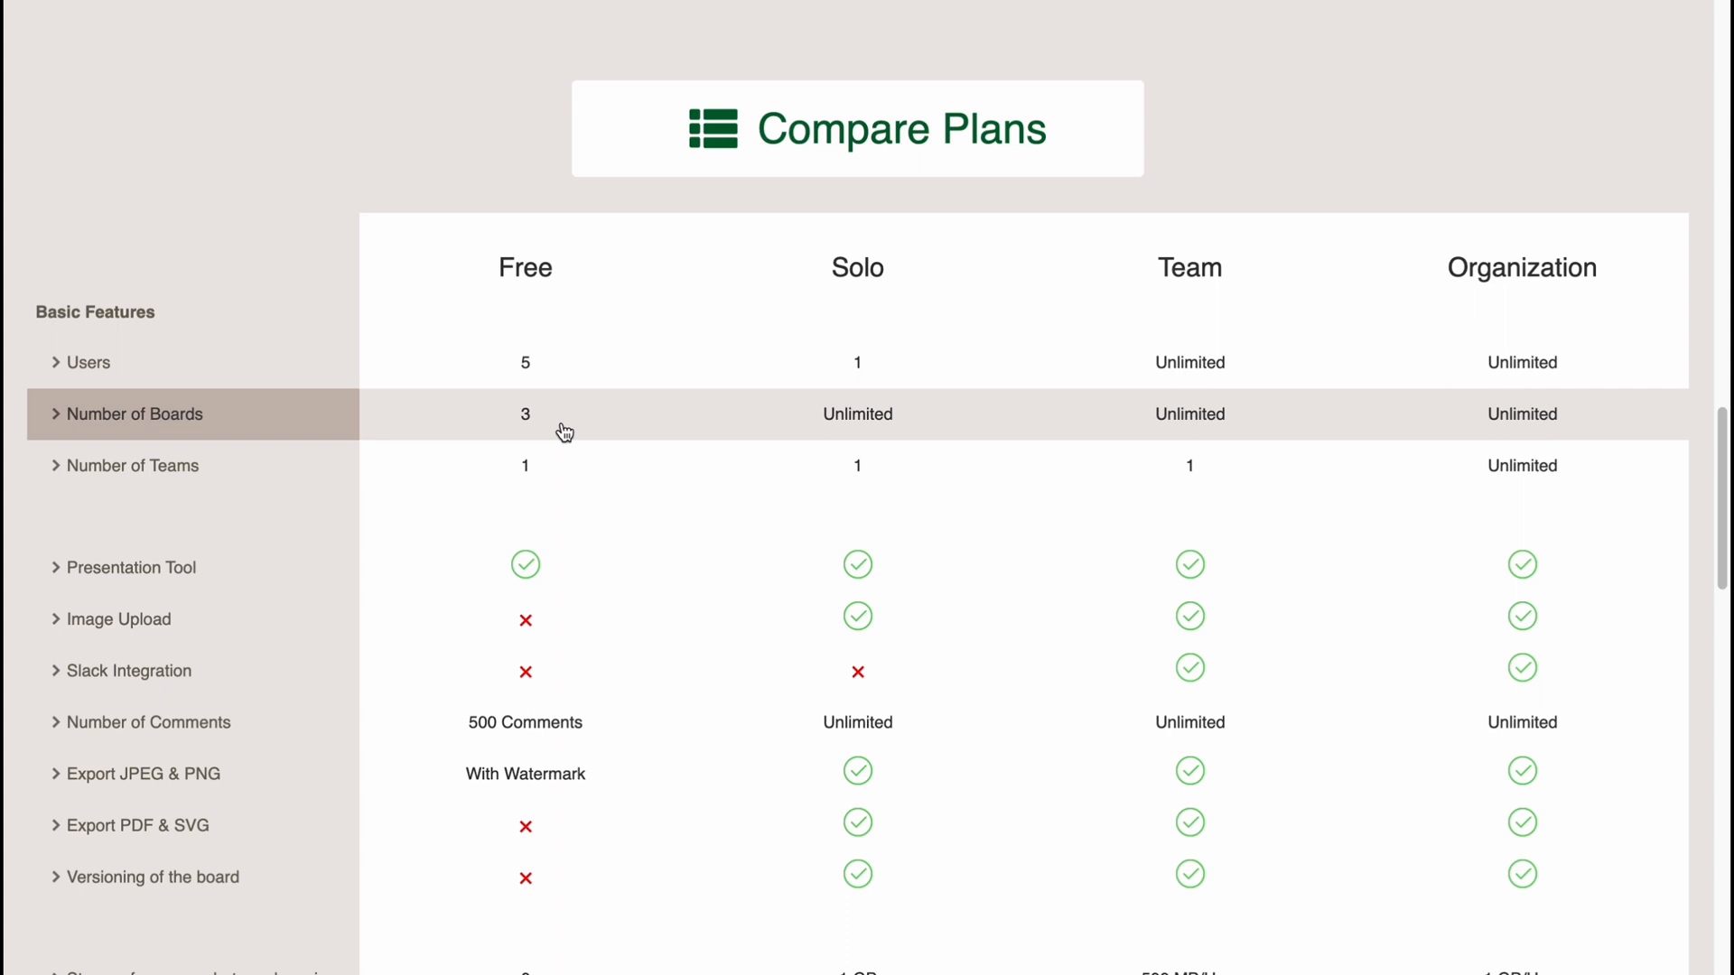
pyautogui.moveTo(531, 423)
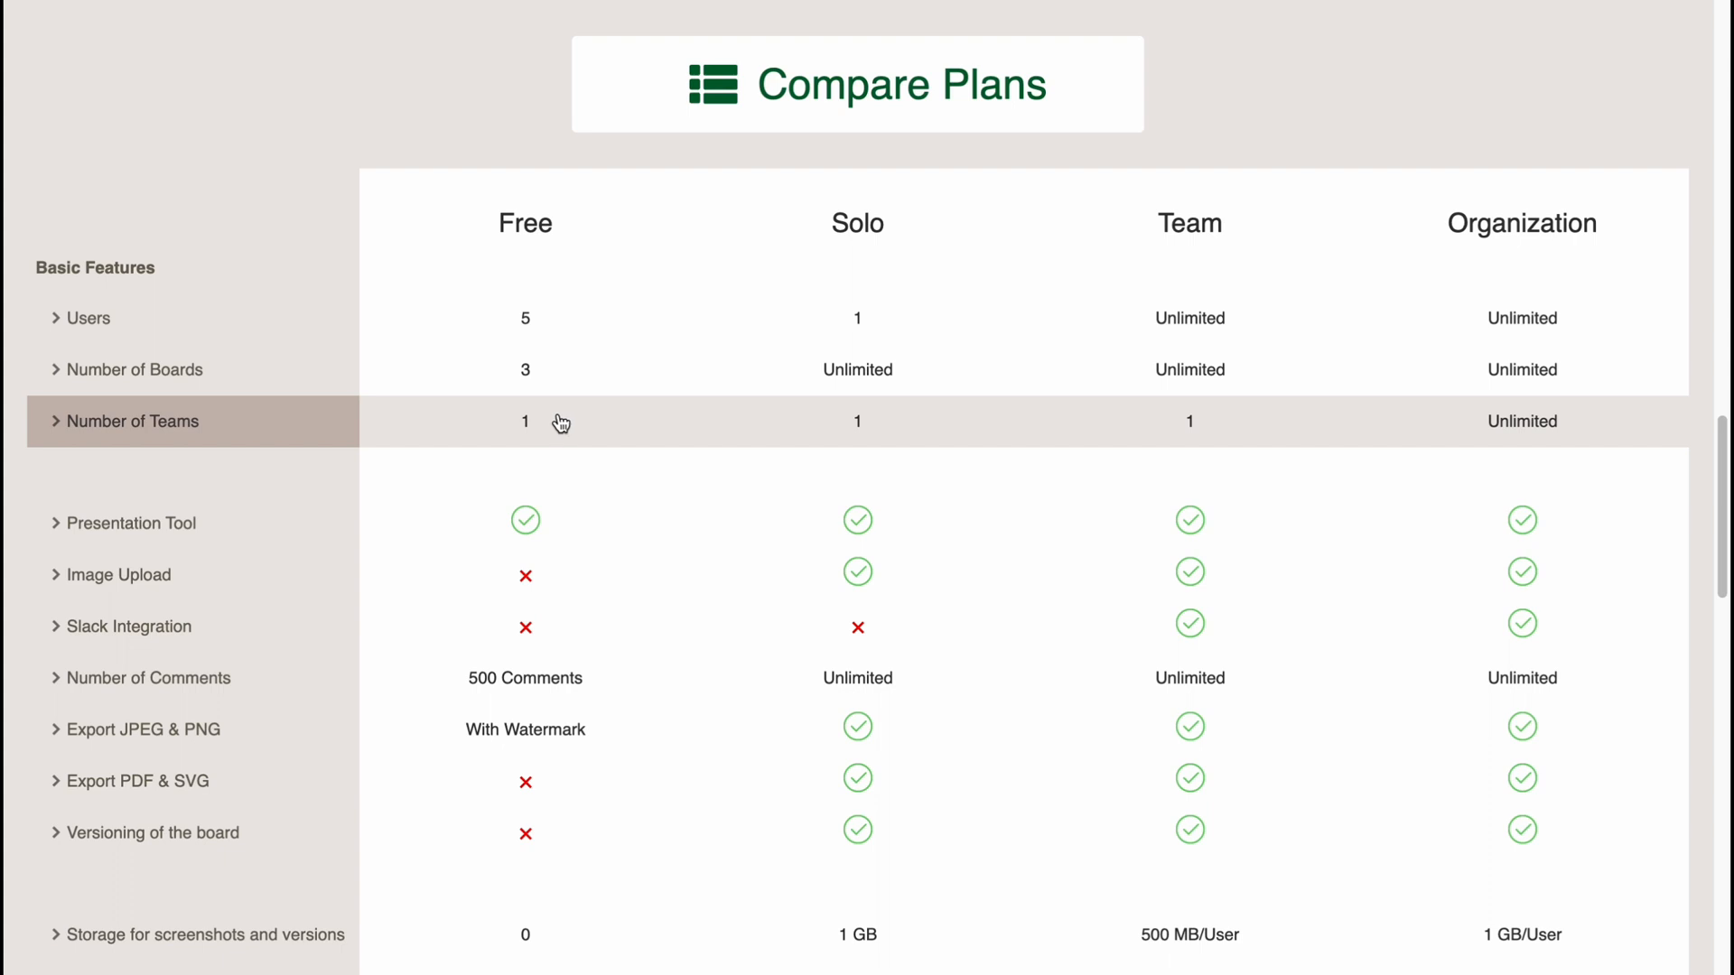
pyautogui.moveTo(556, 526)
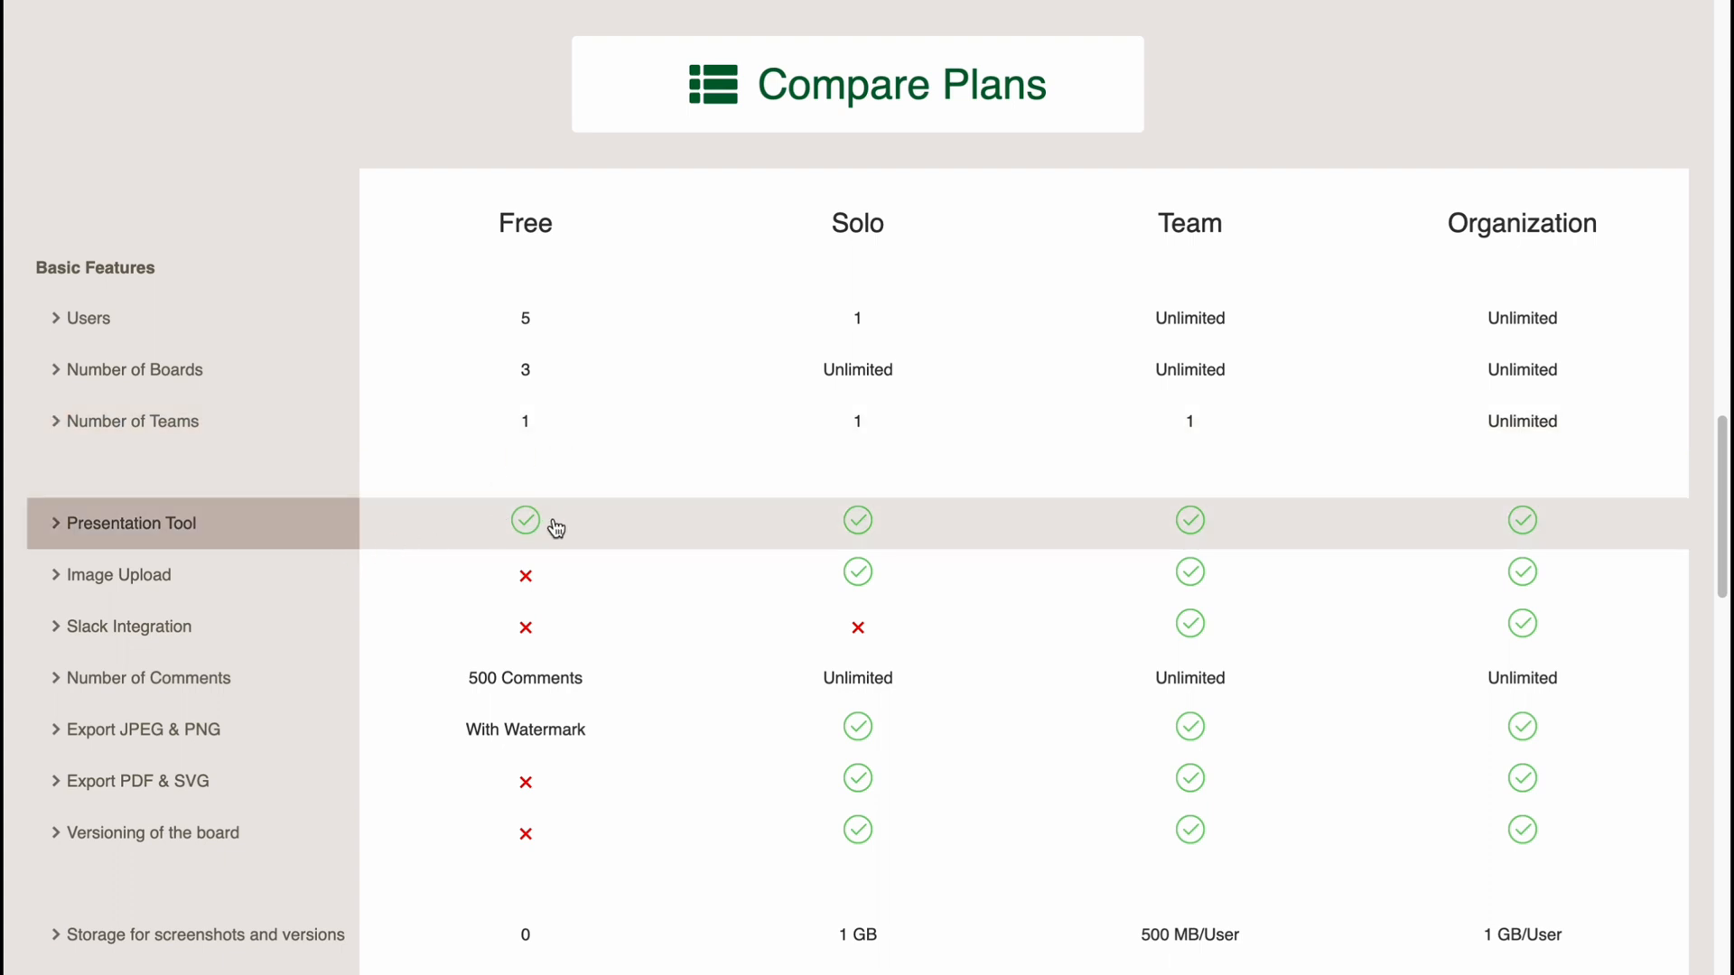
pyautogui.scroll(-3)
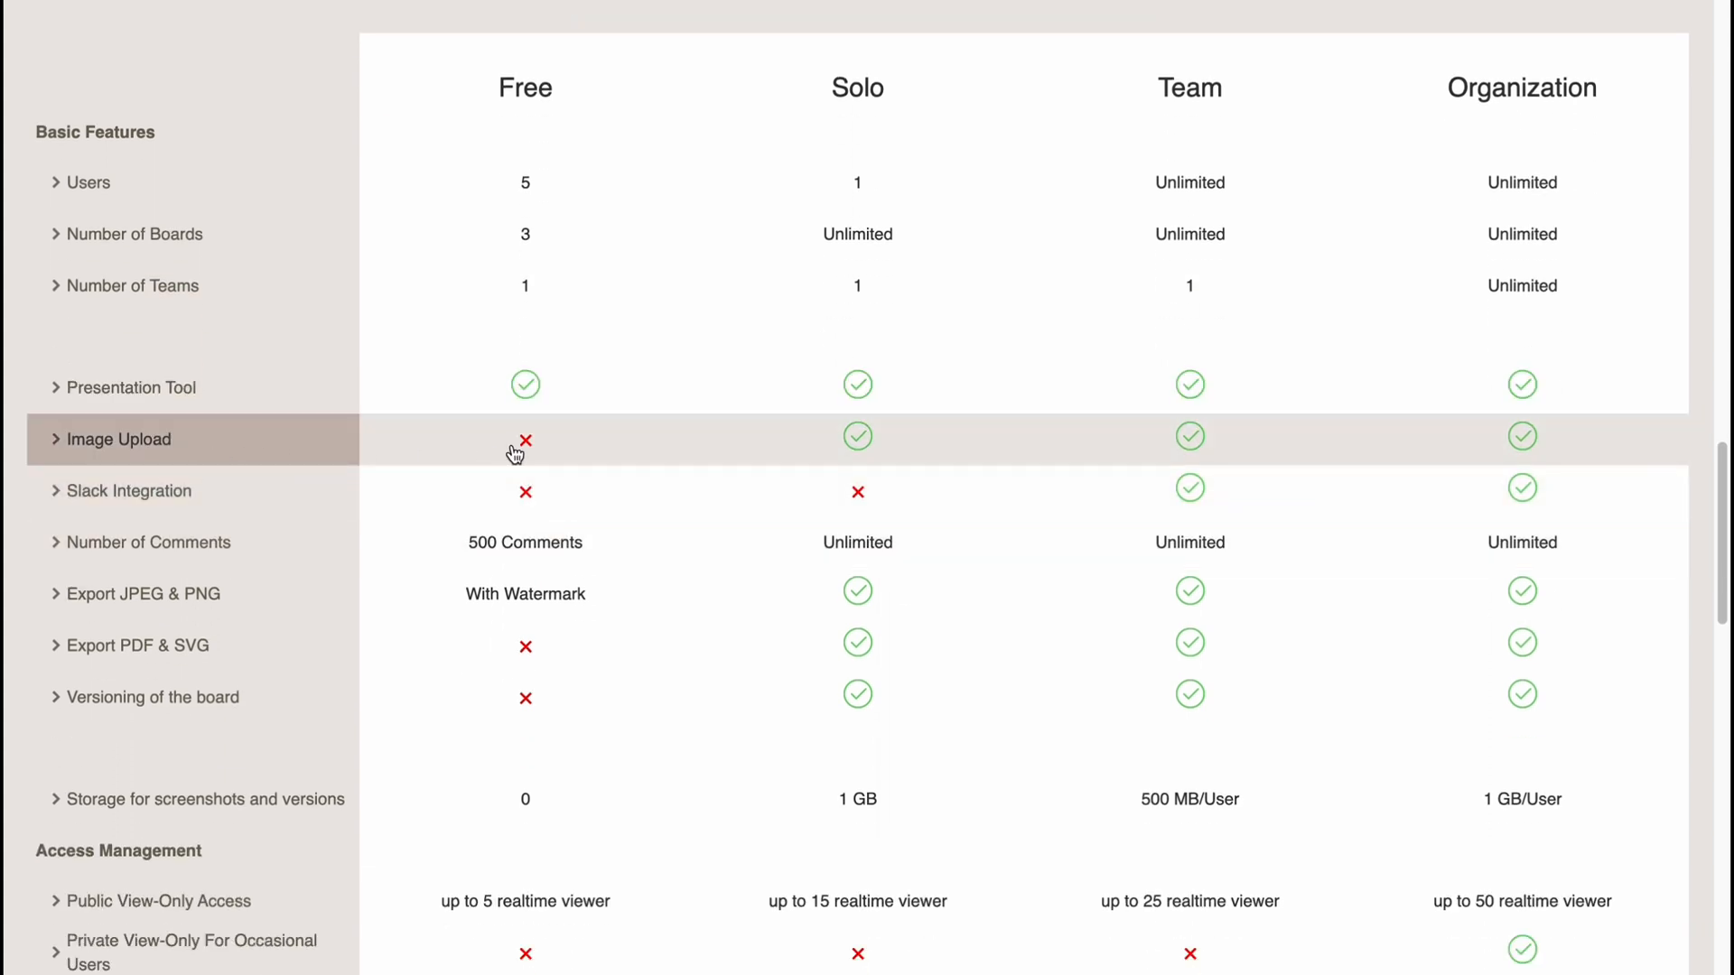
pyautogui.moveTo(534, 503)
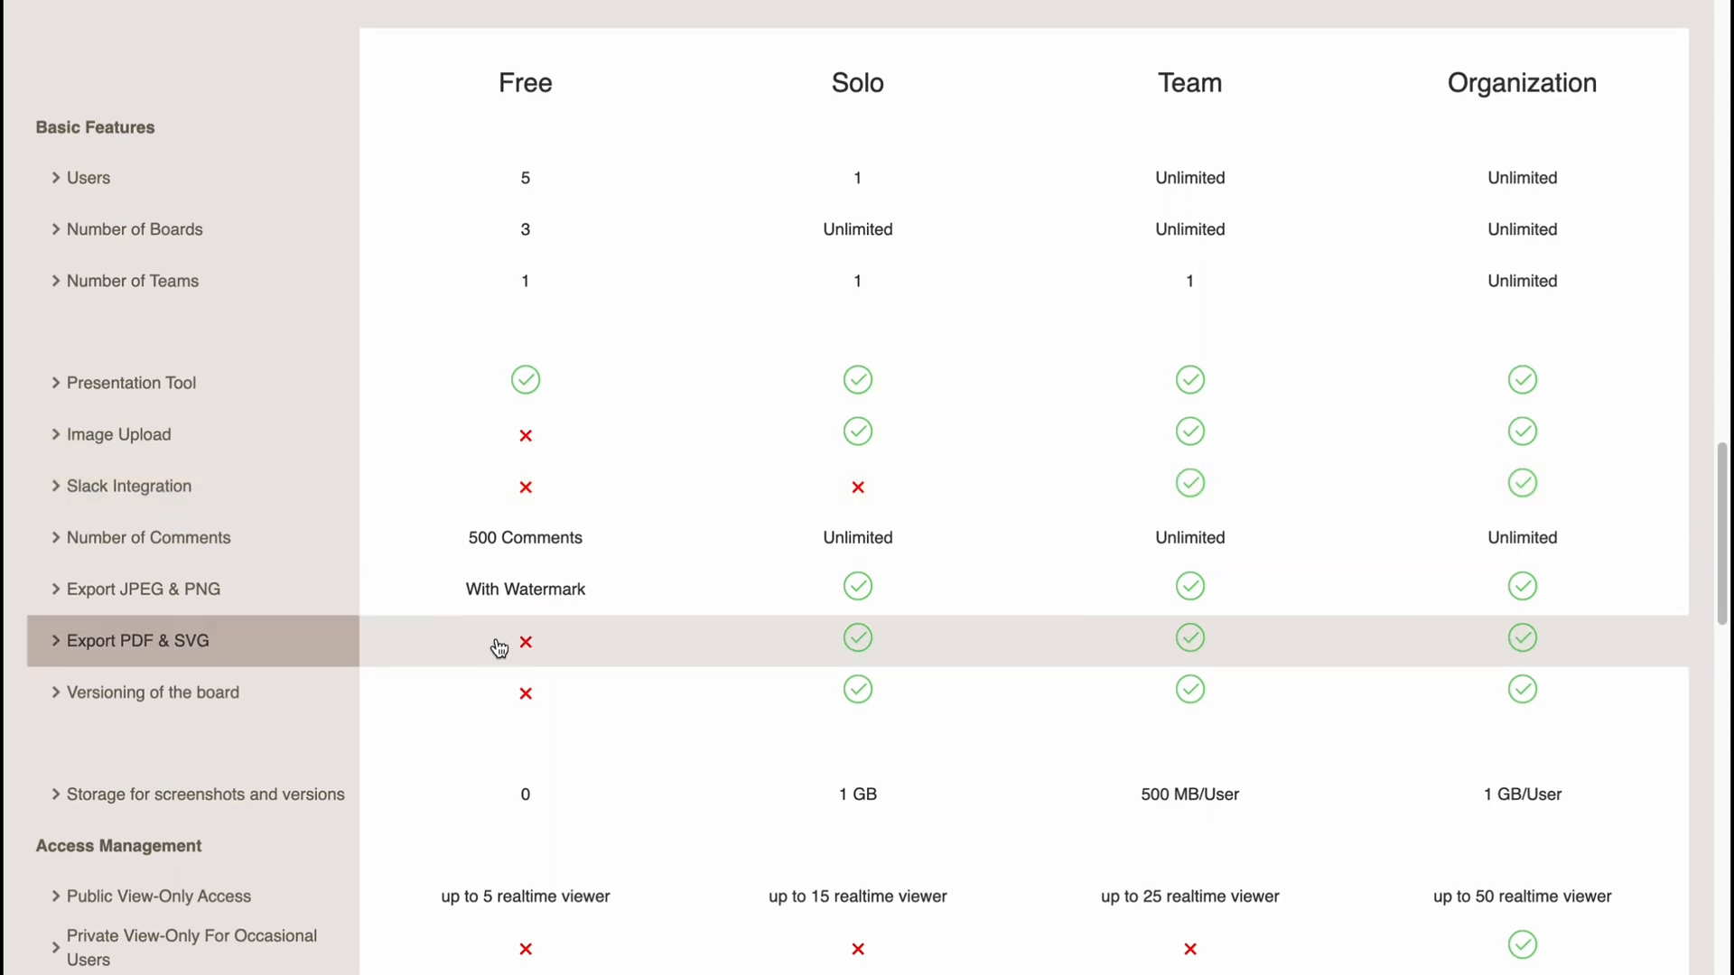
pyautogui.moveTo(560, 645)
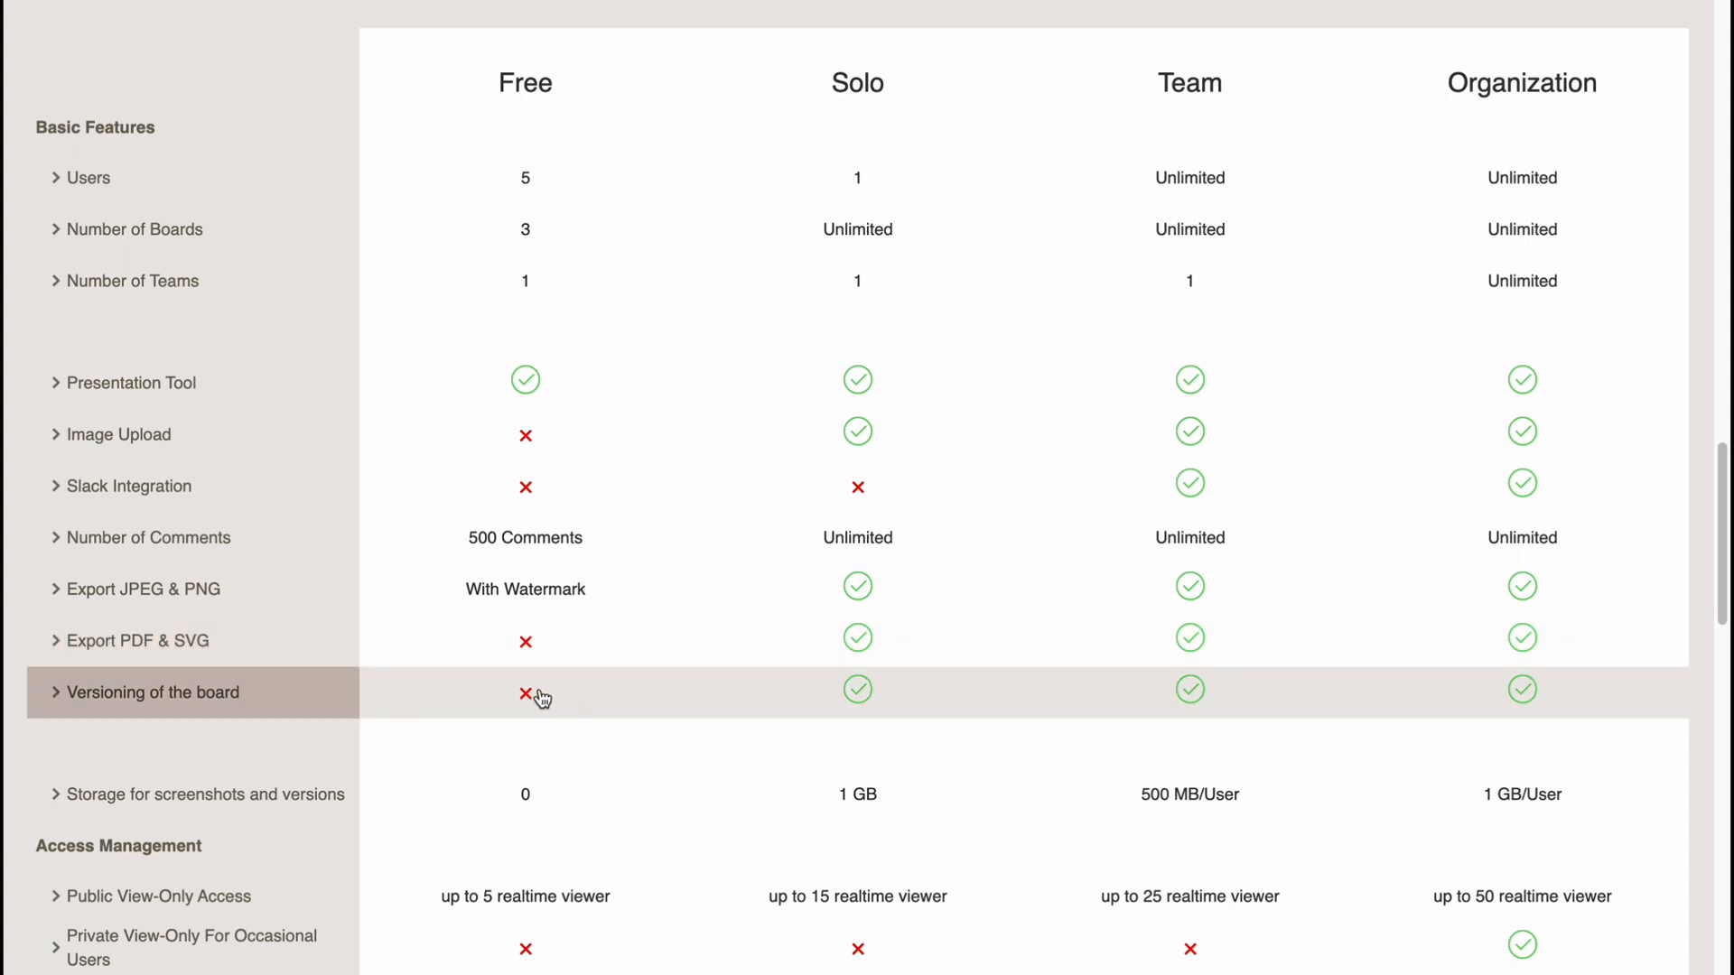
pyautogui.scroll(-3)
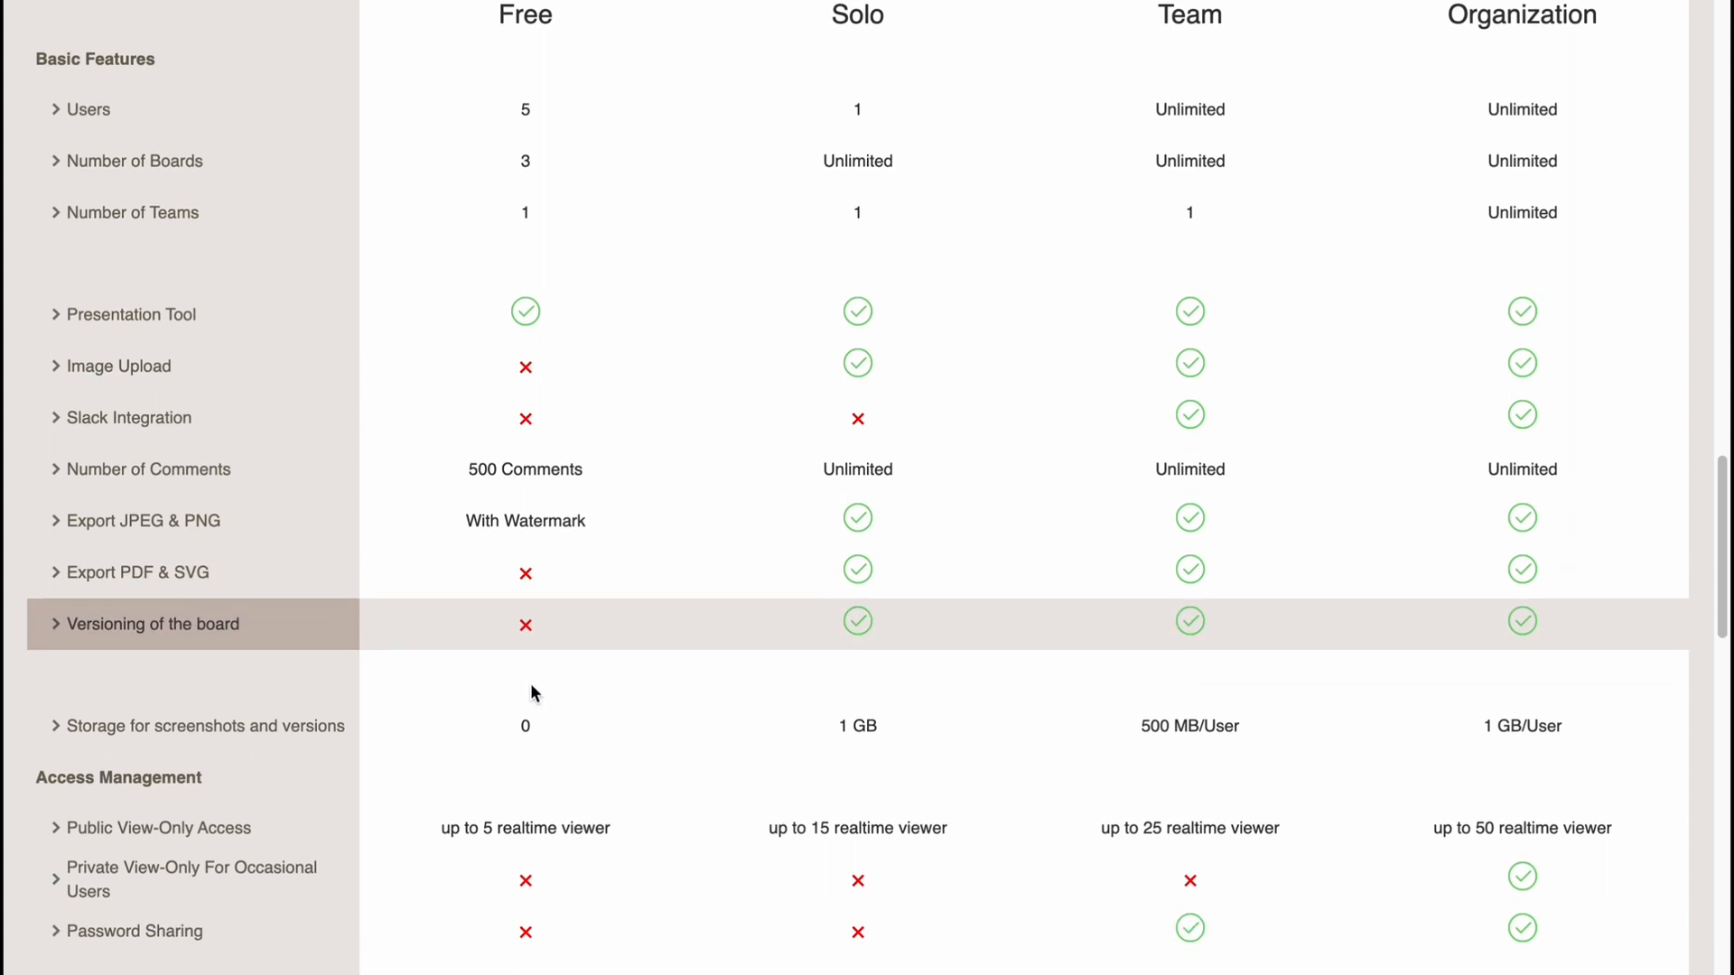
pyautogui.scroll(-3)
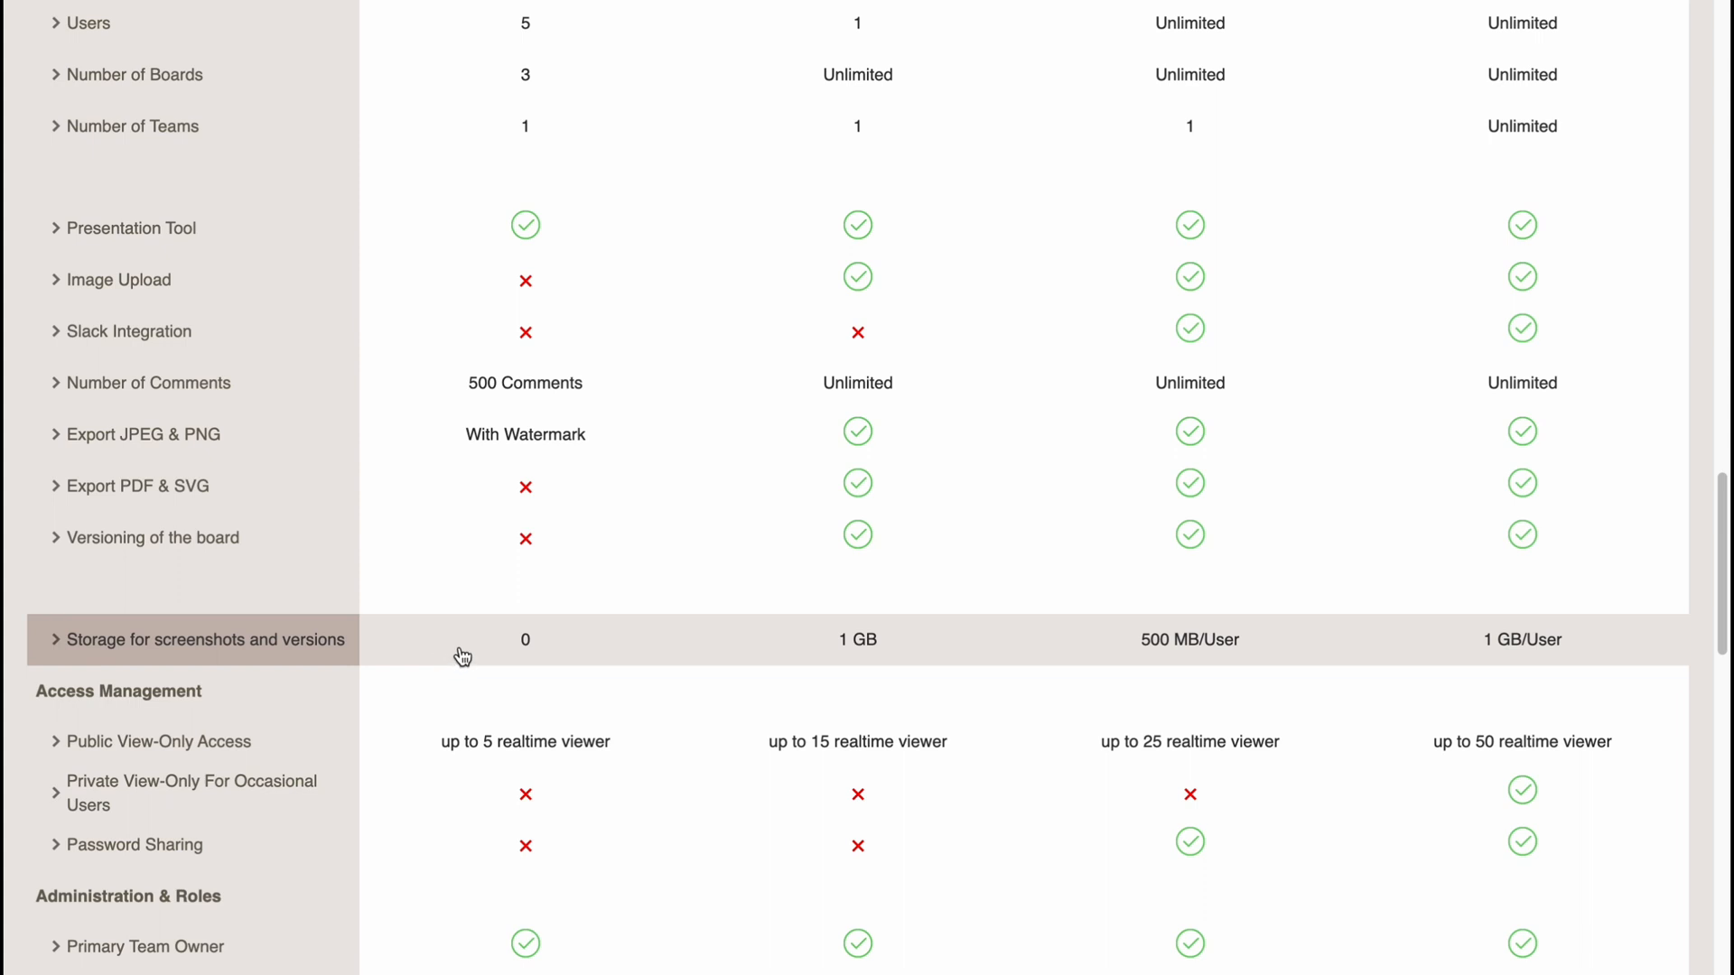
pyautogui.scroll(-3)
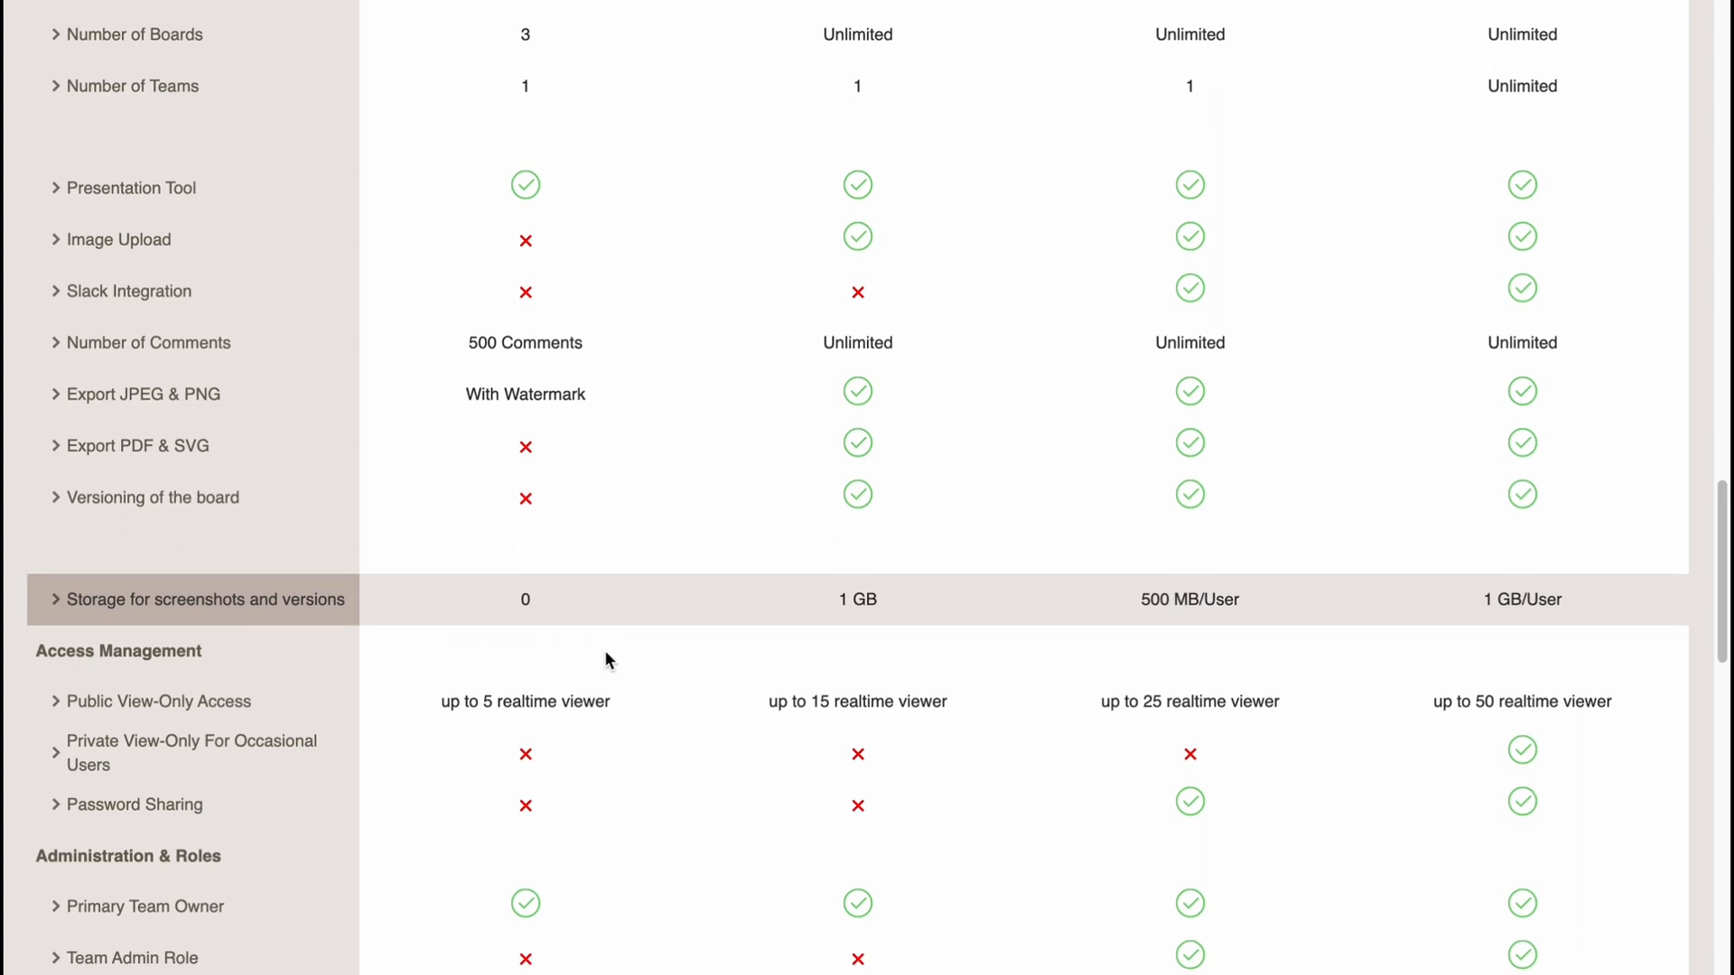
pyautogui.scroll(-3)
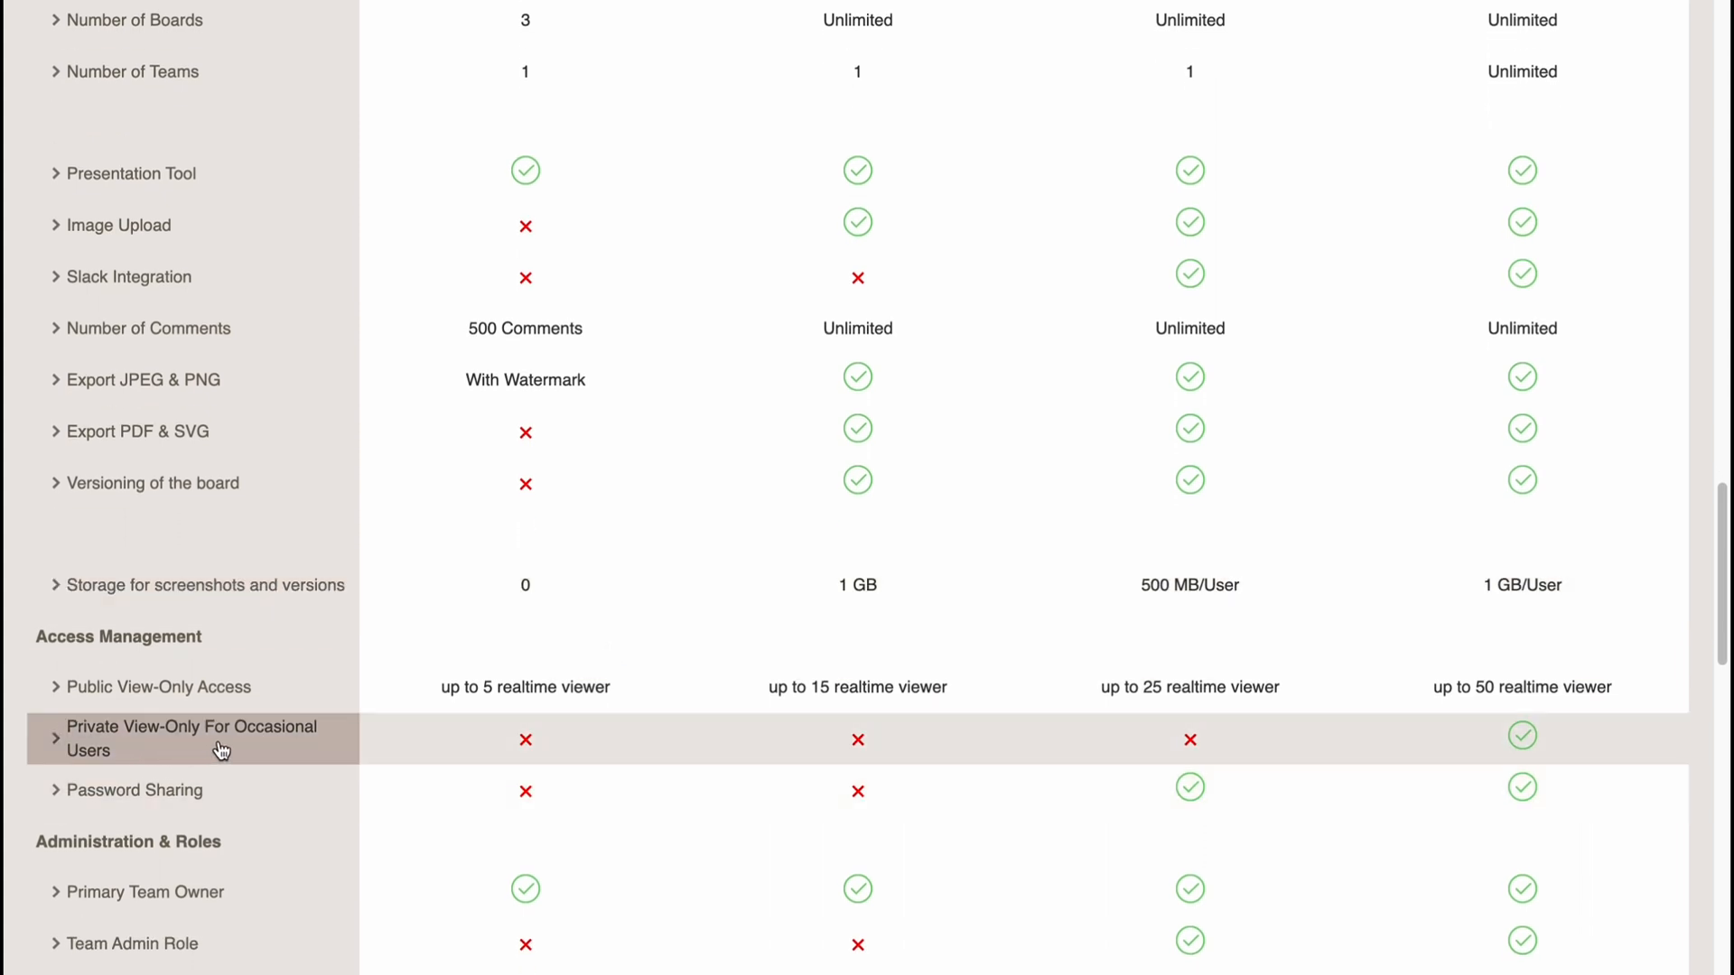
pyautogui.moveTo(162, 798)
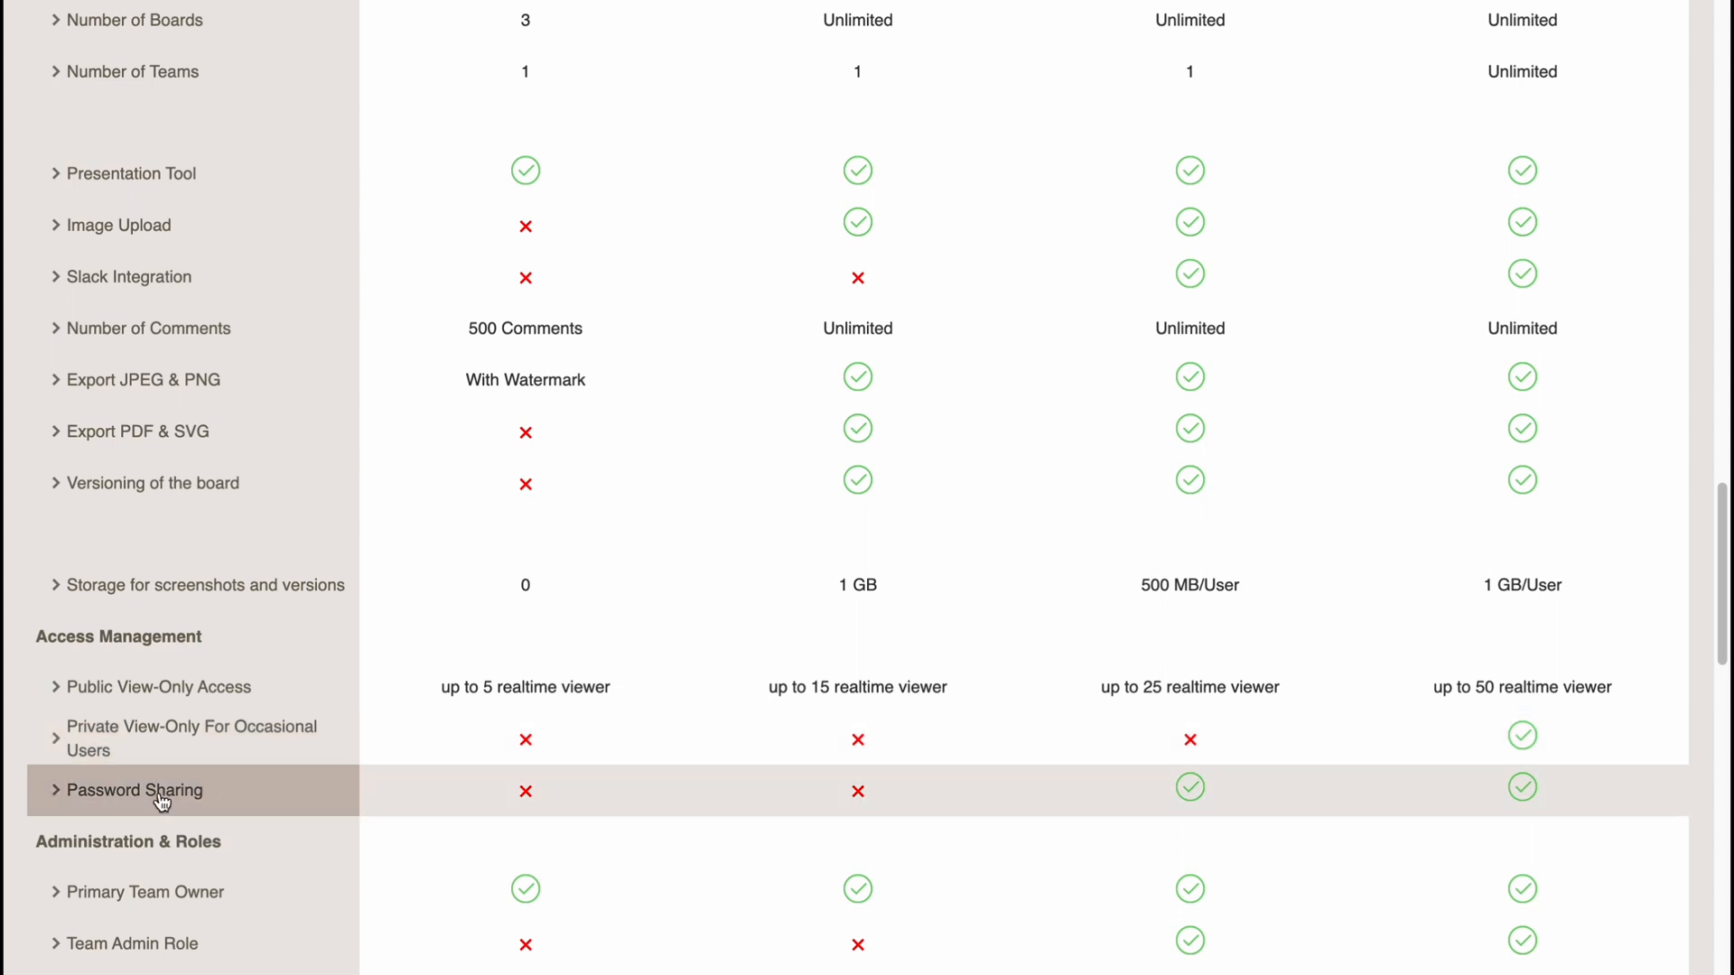
pyautogui.scroll(-3)
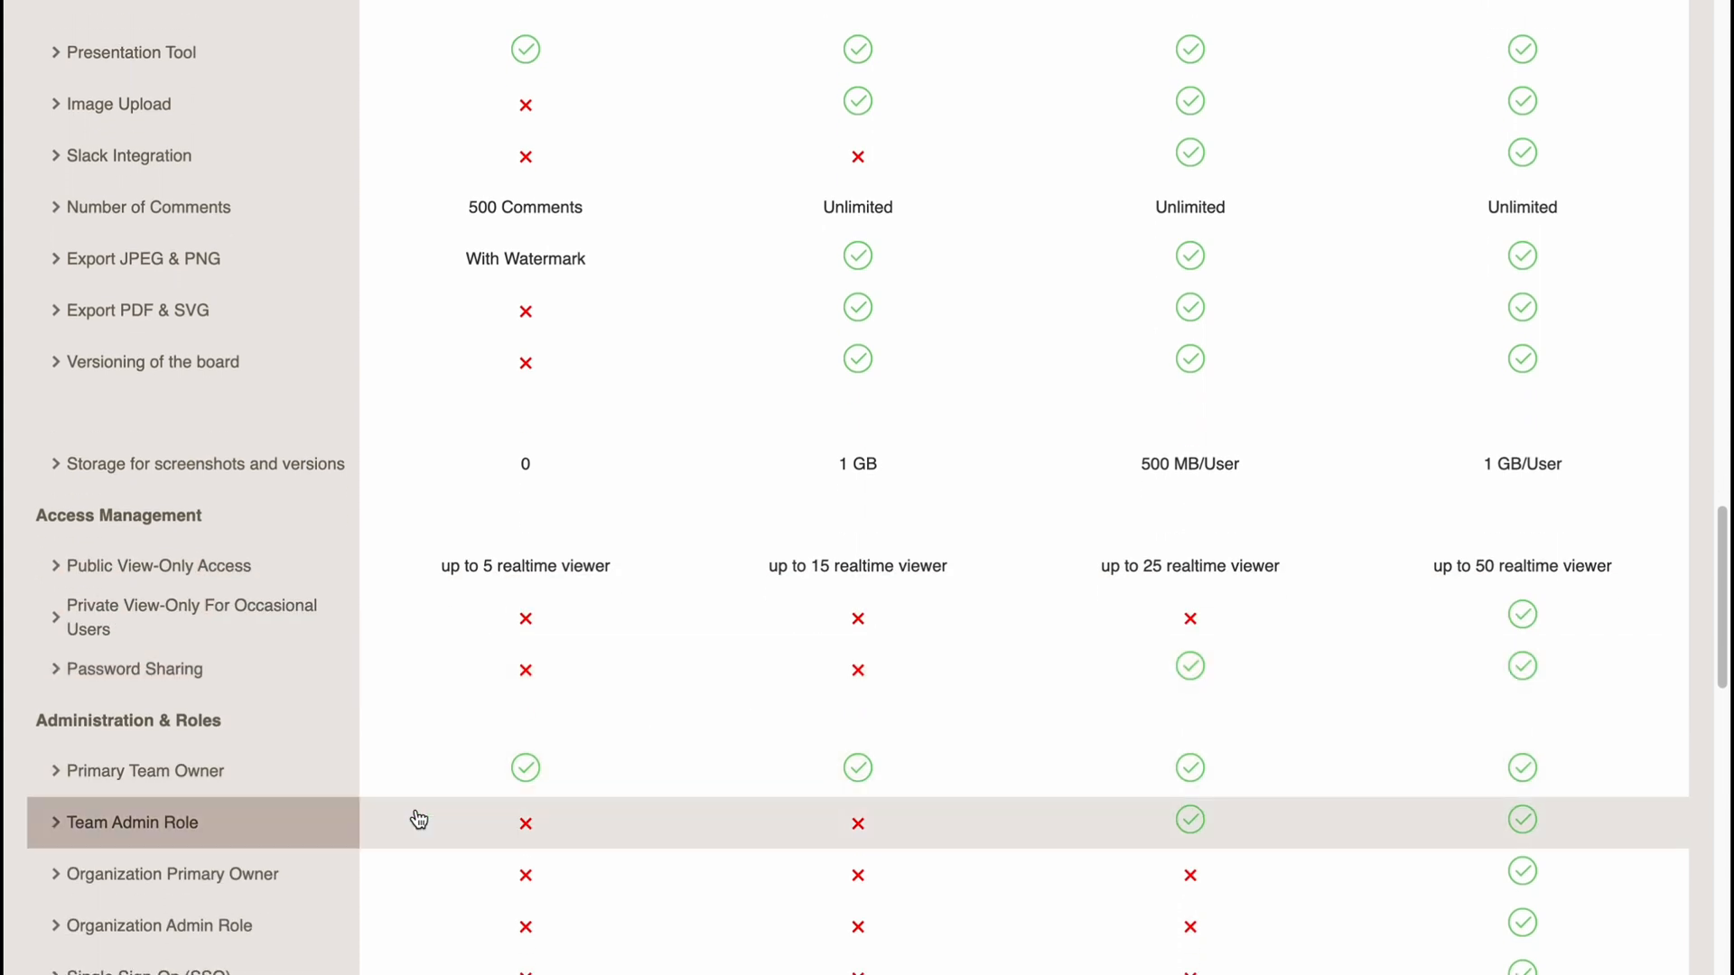
pyautogui.scroll(-3)
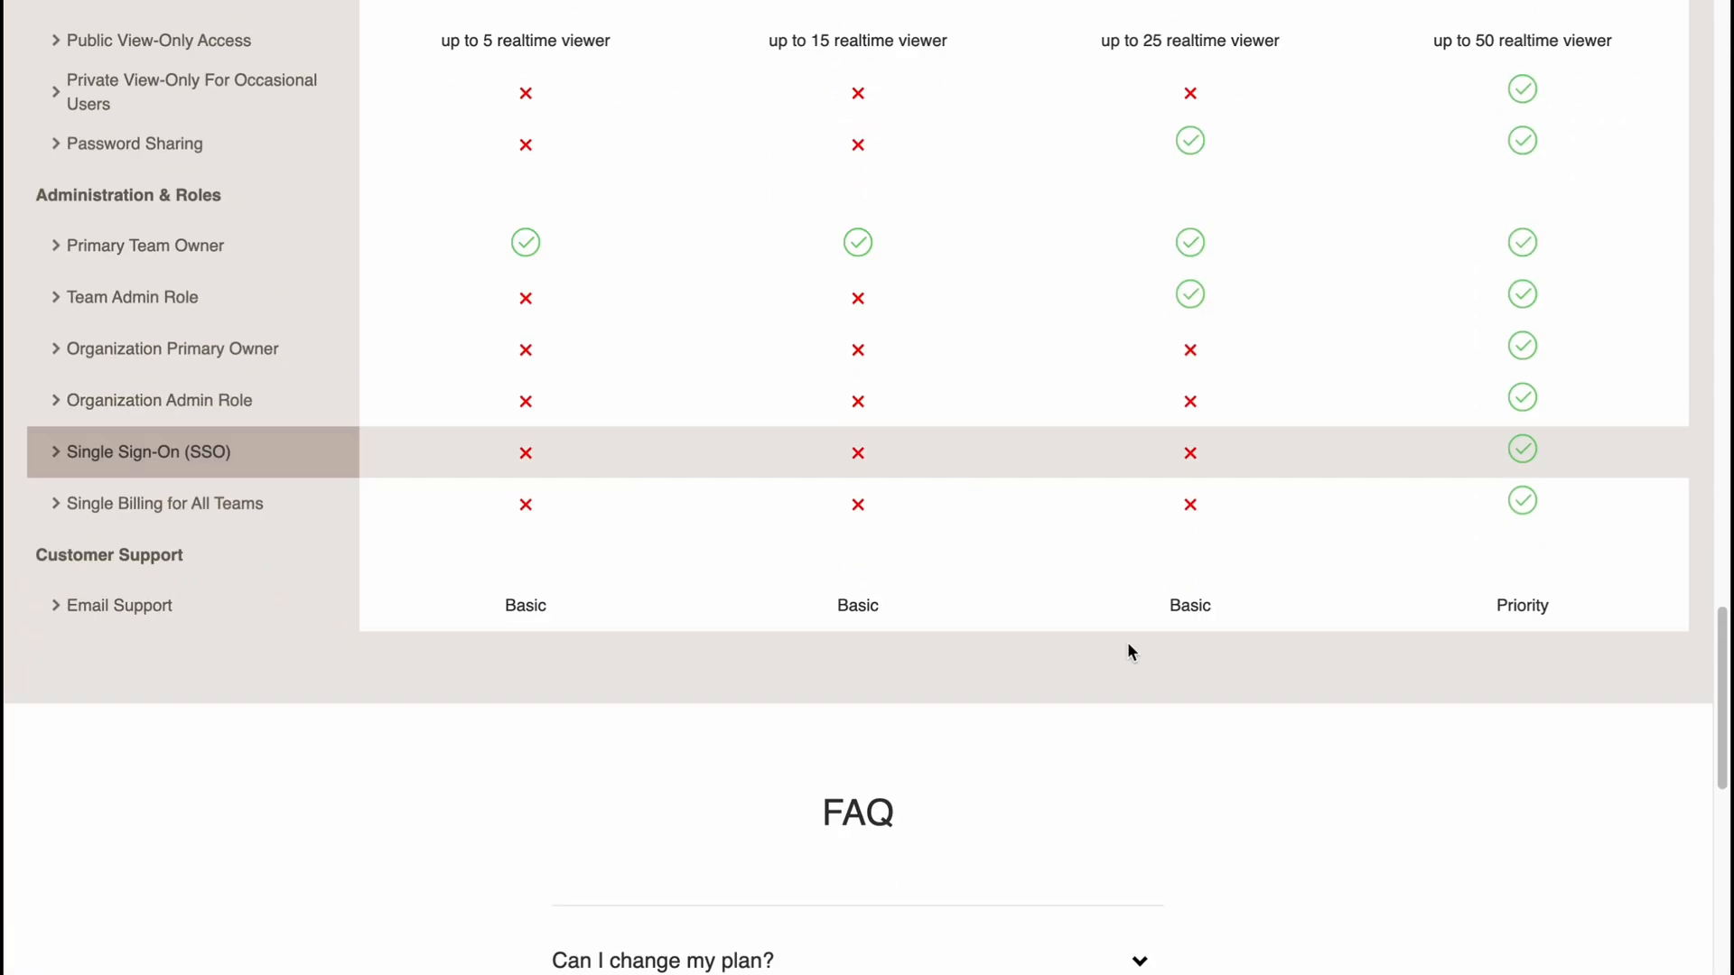
pyautogui.scroll(3)
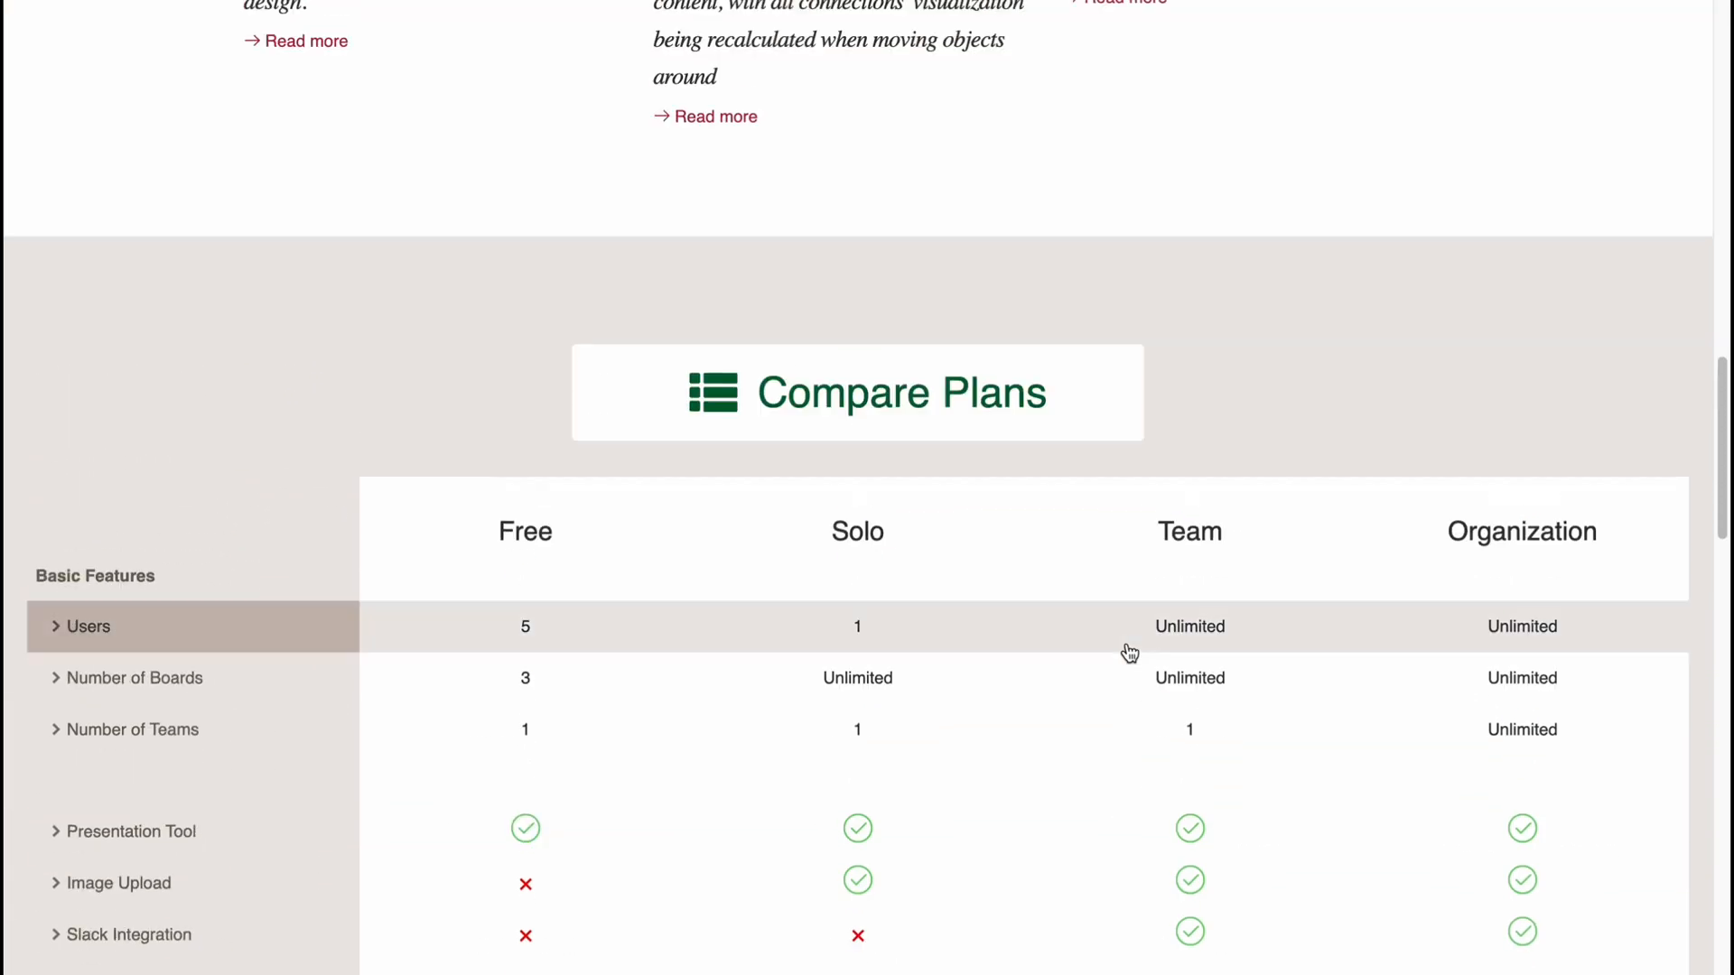
pyautogui.moveTo(940, 560)
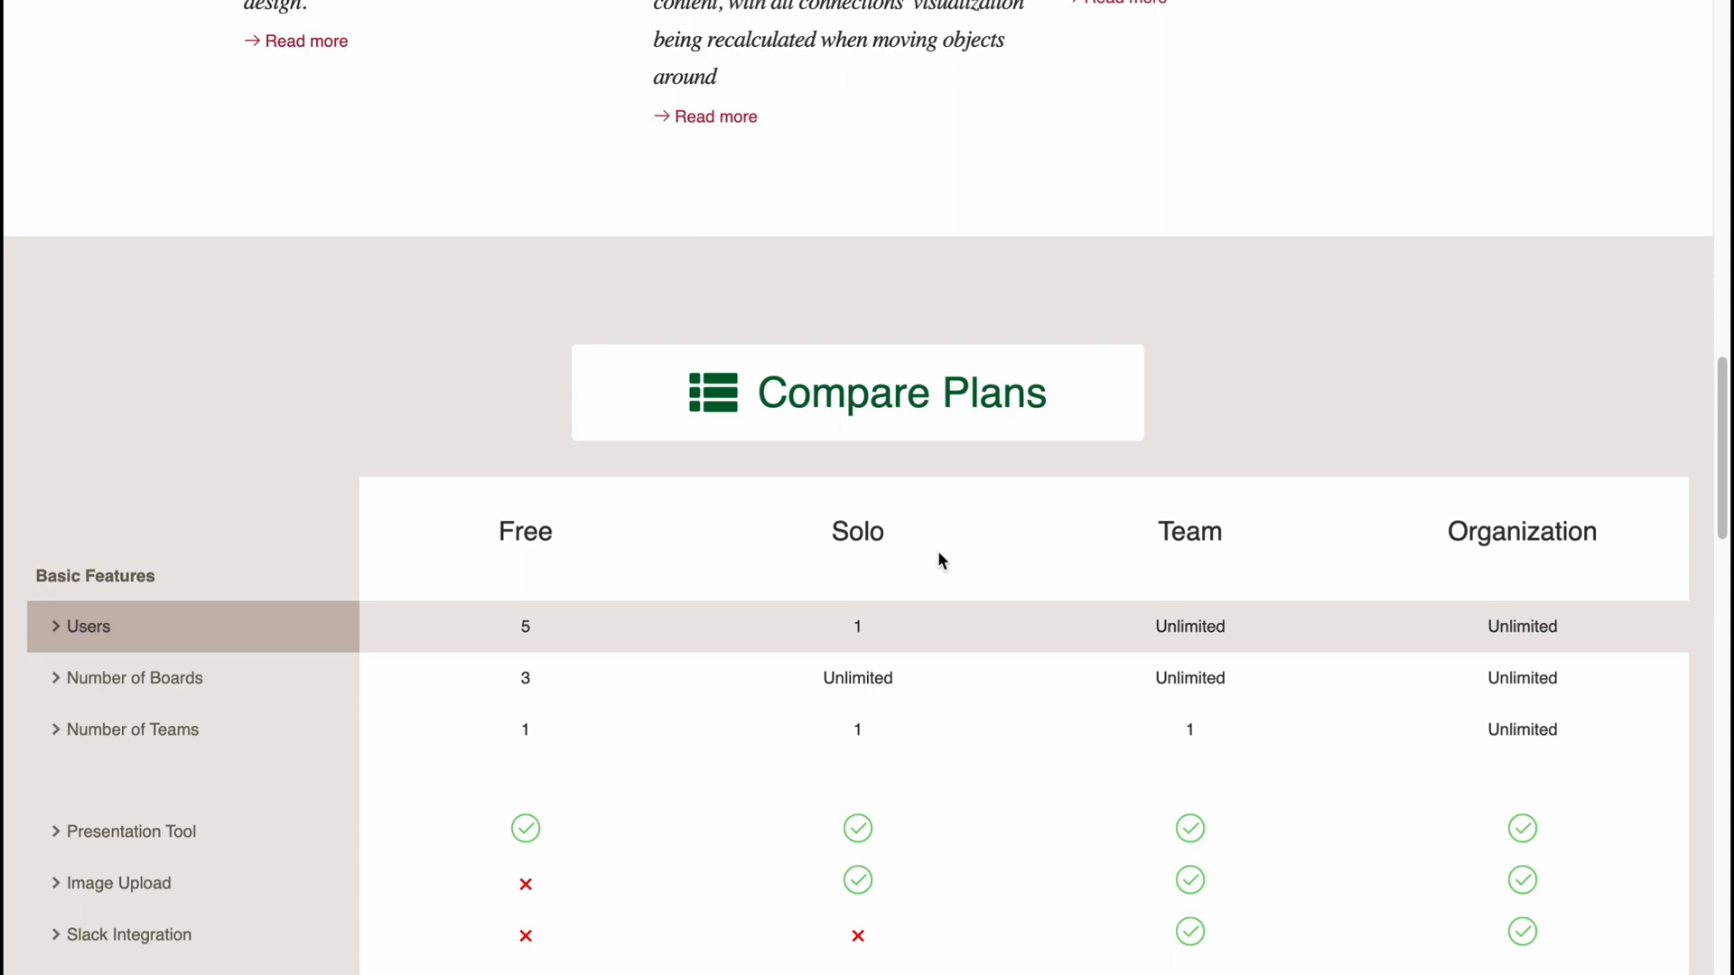
pyautogui.scroll(-3)
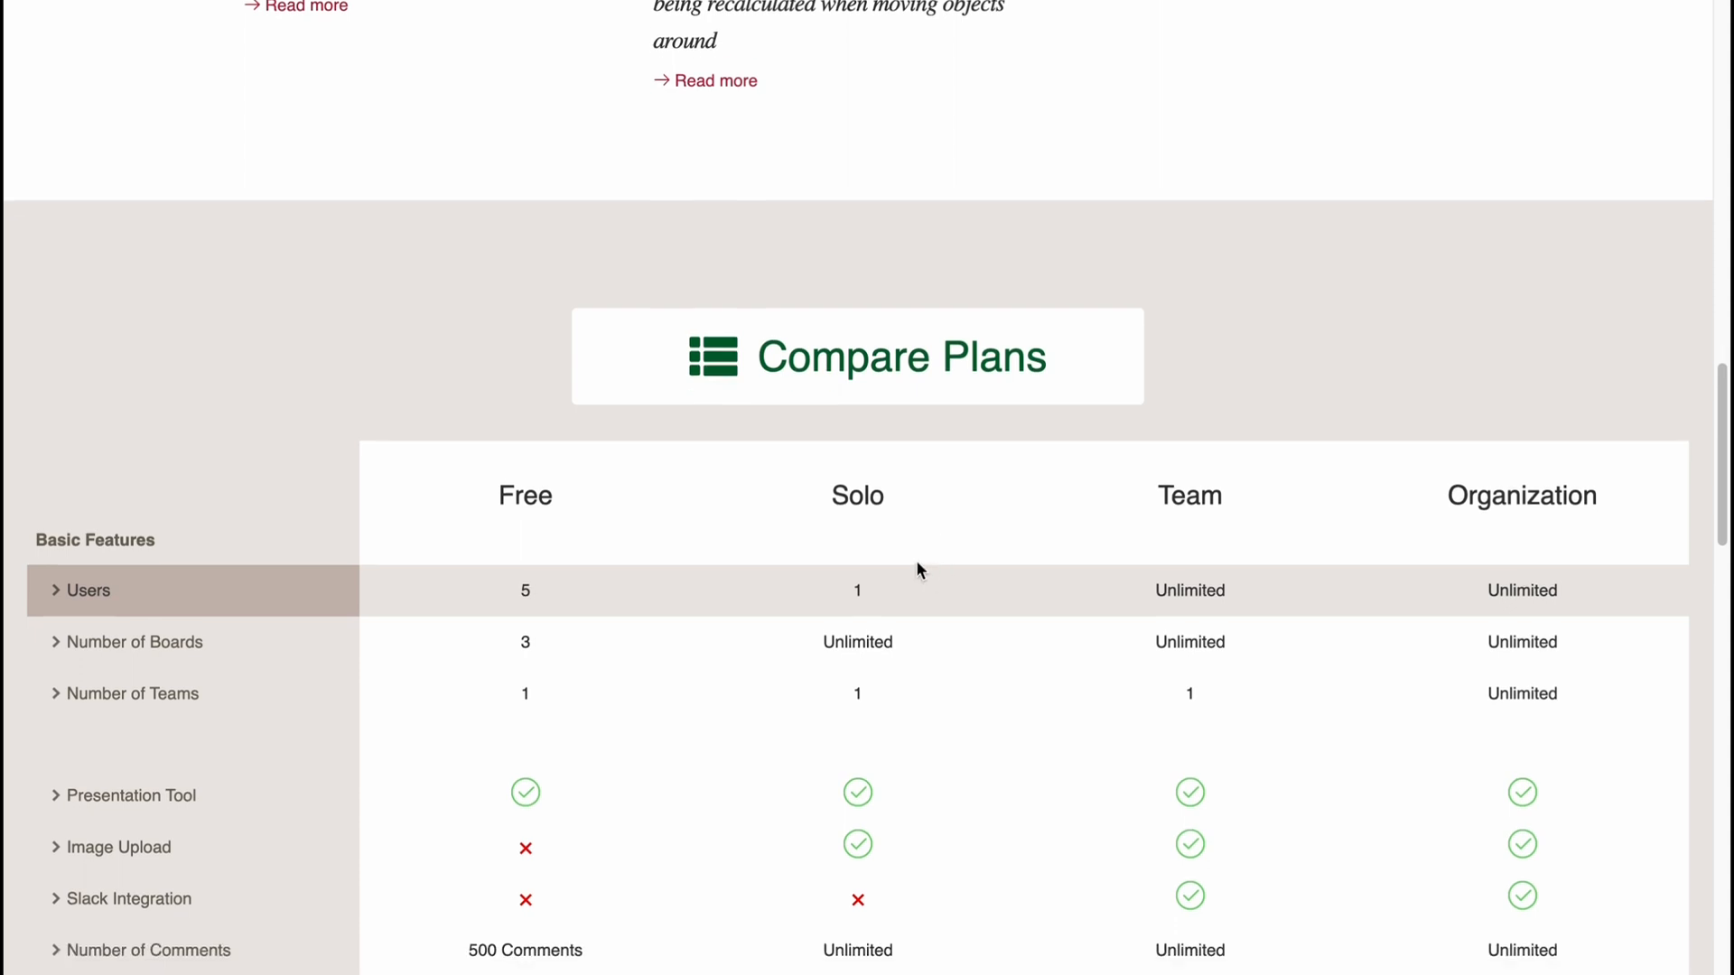
pyautogui.moveTo(538, 610)
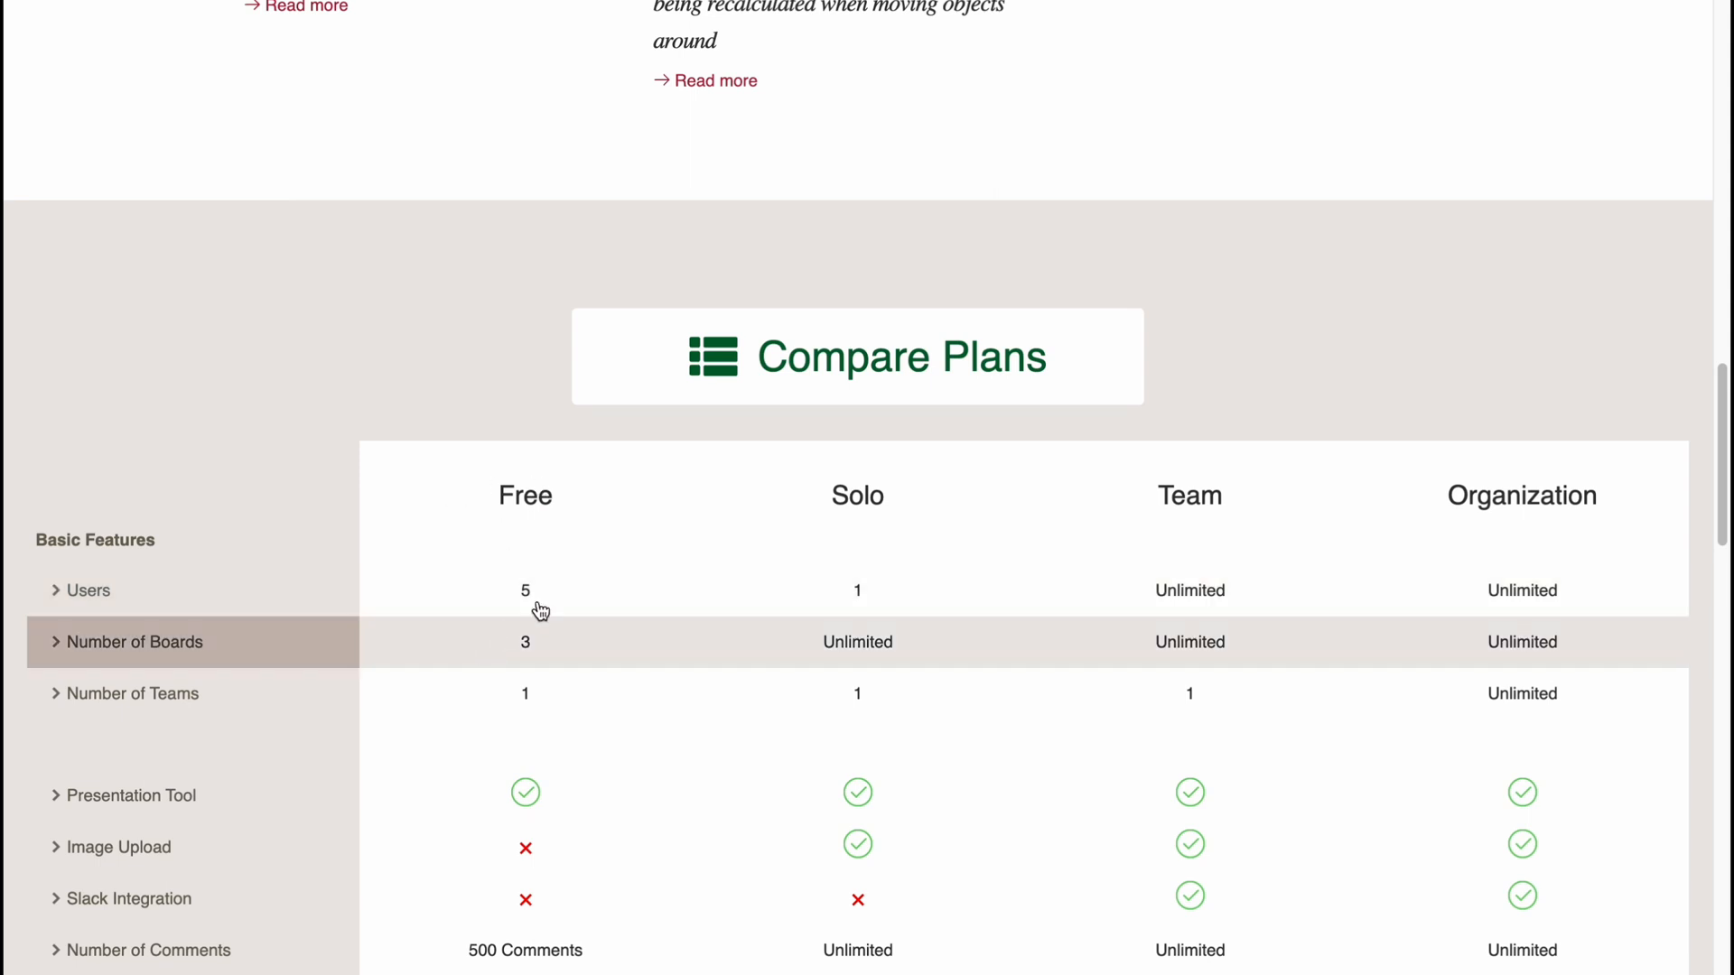
pyautogui.scroll(3)
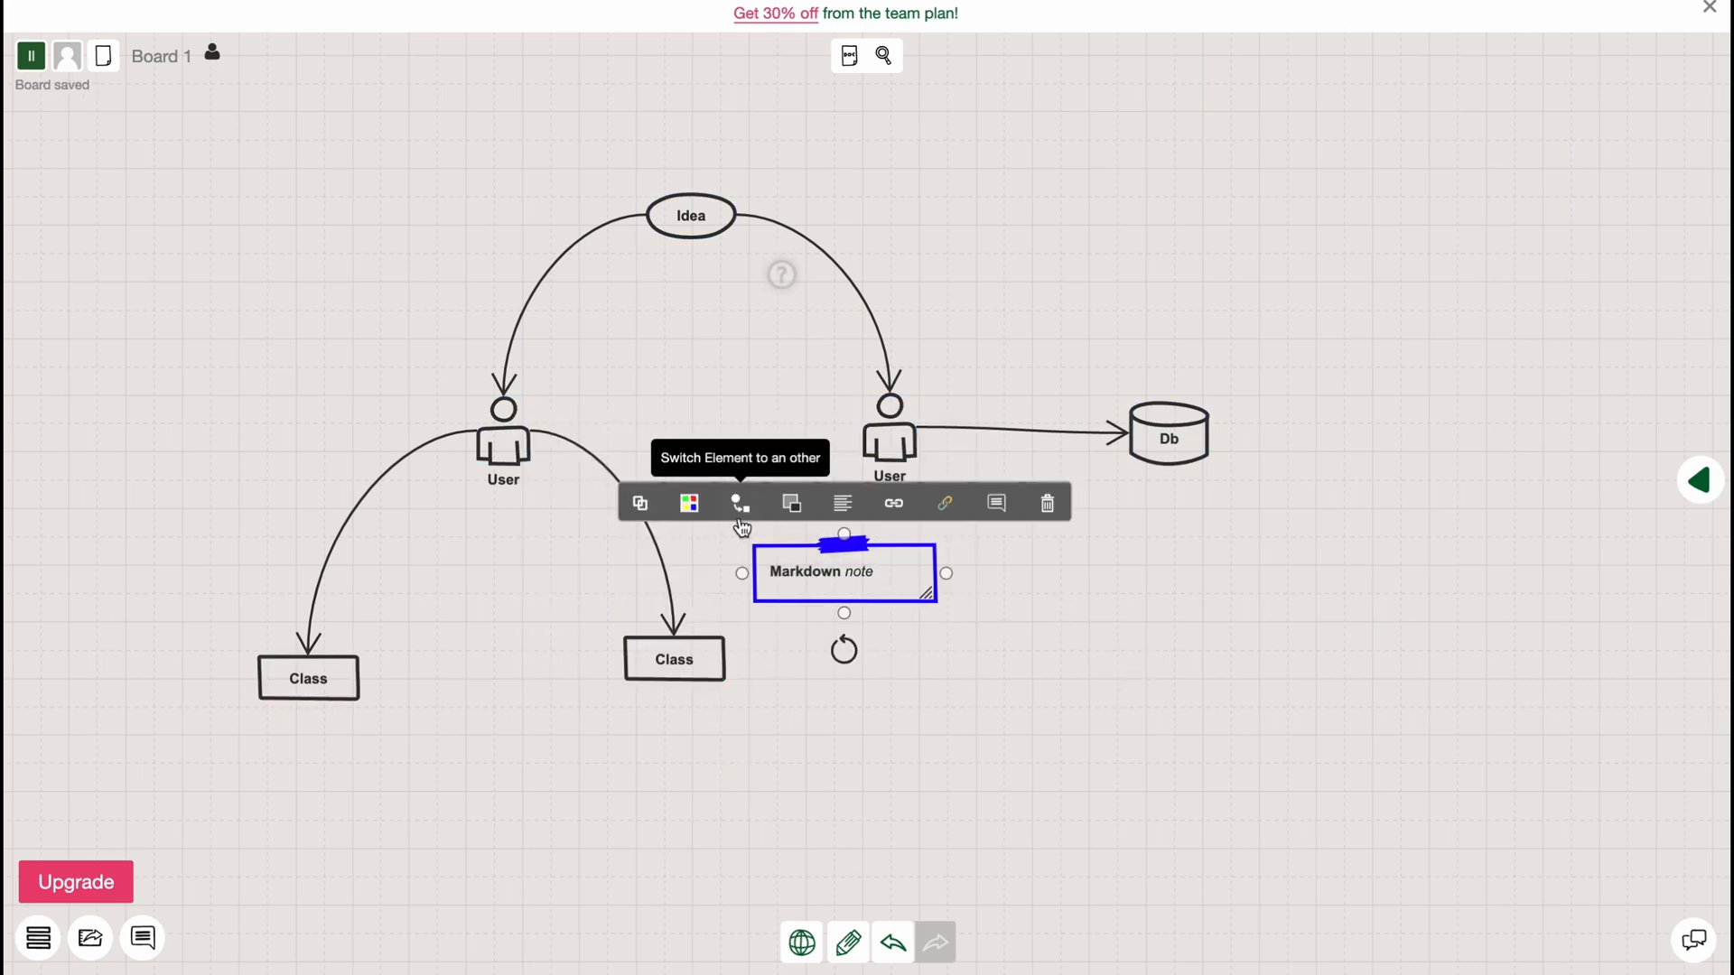
# Delete the Markdown note with the trash icon in its toolbar
pyautogui.click(1045, 503)
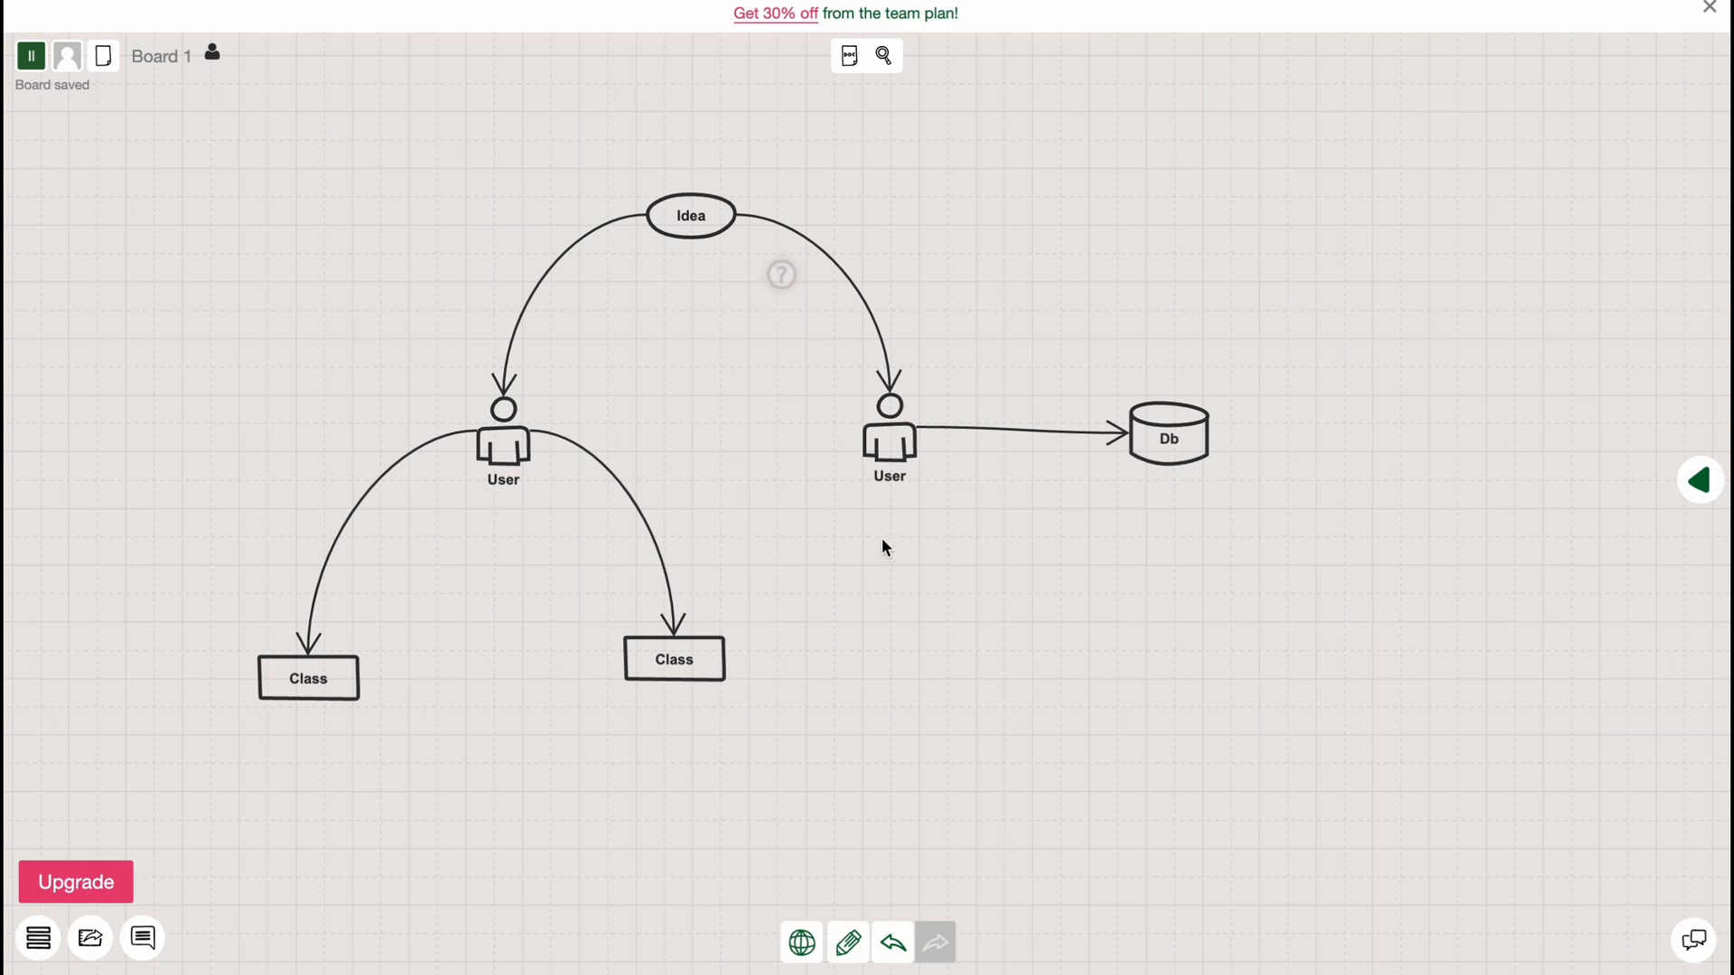
pyautogui.moveTo(957, 638)
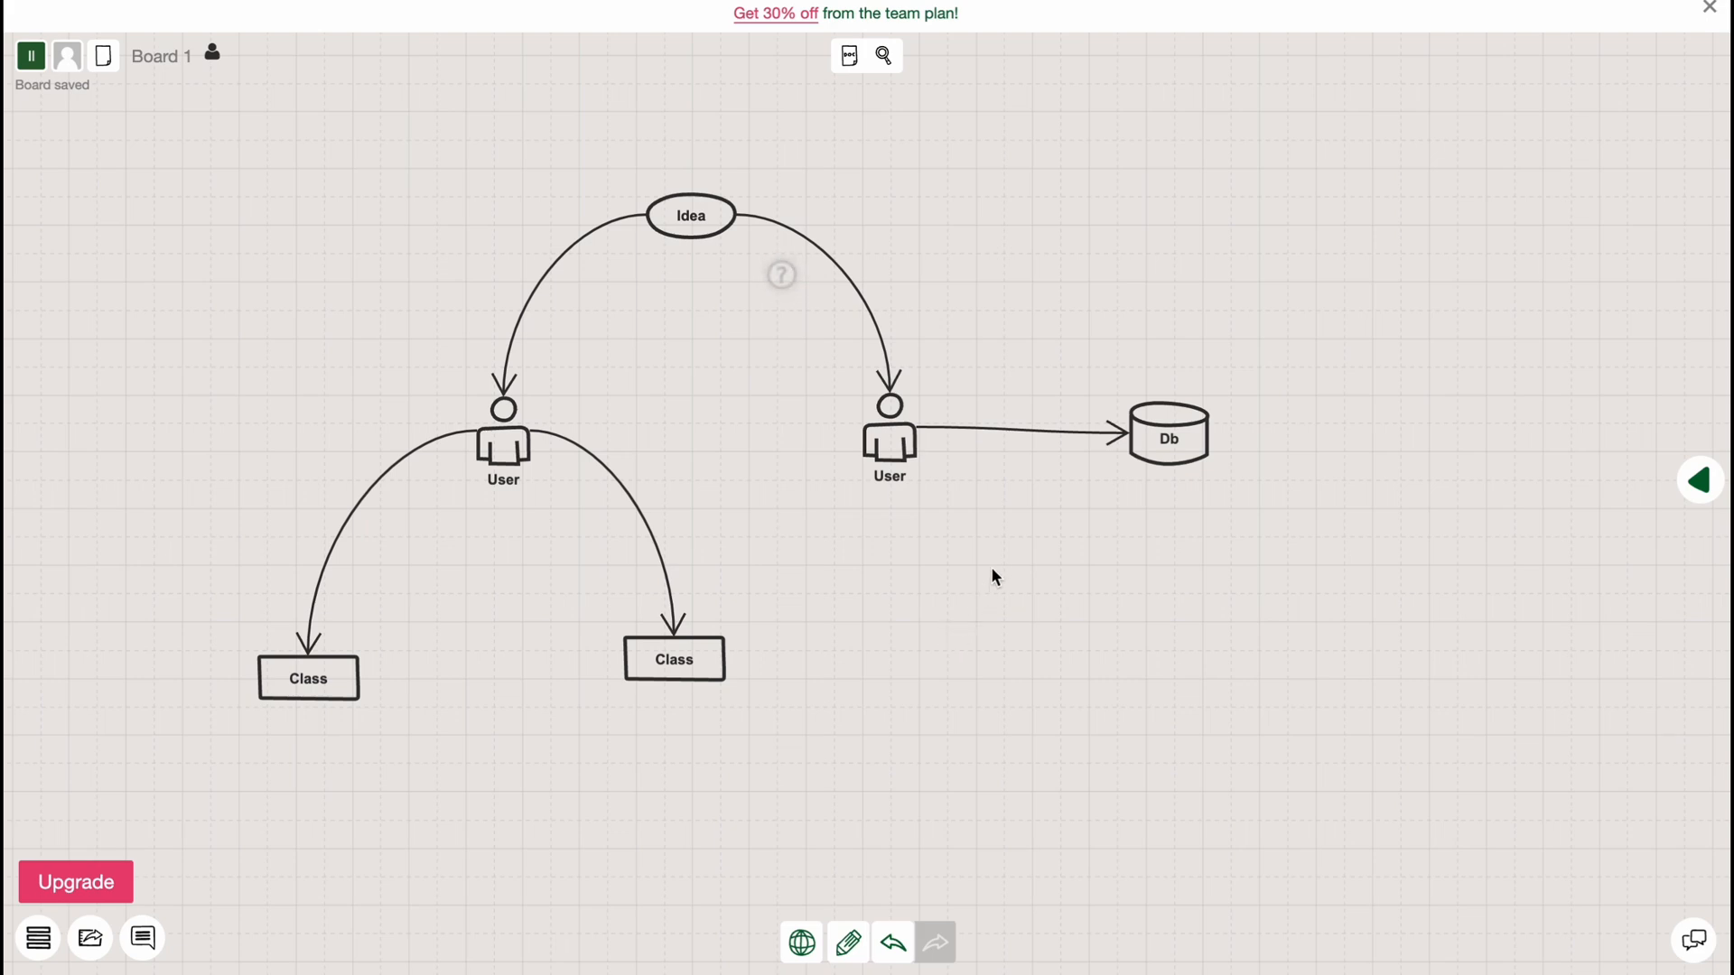
pyautogui.moveTo(1129, 265)
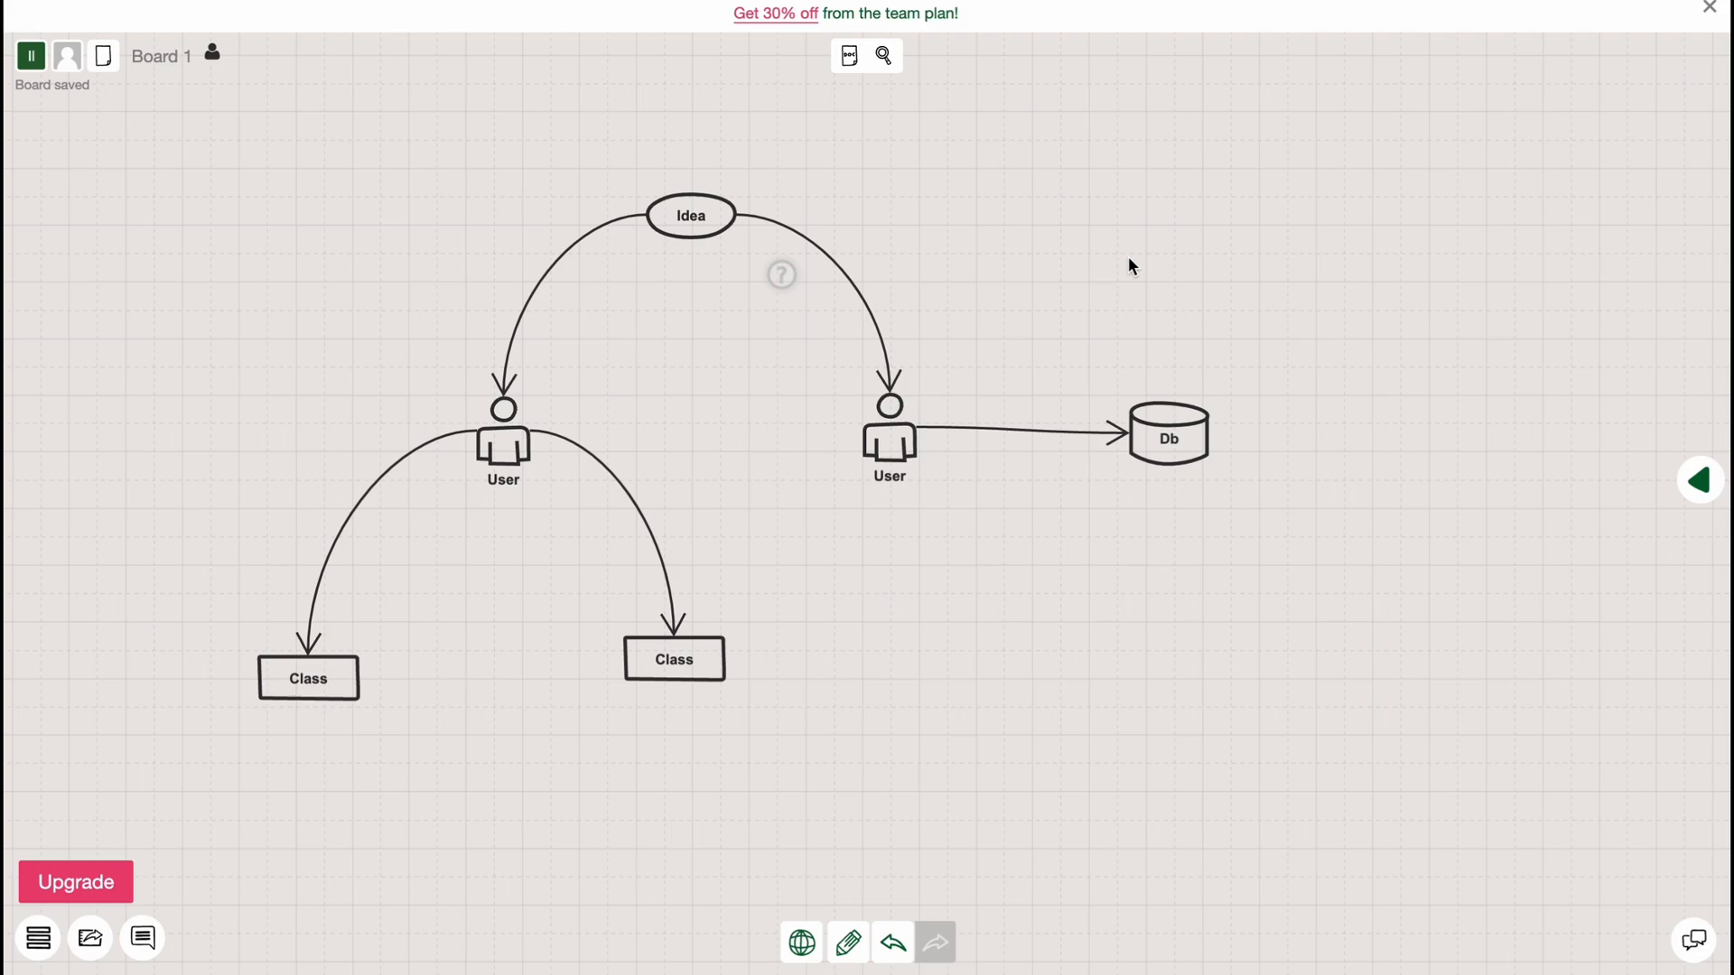